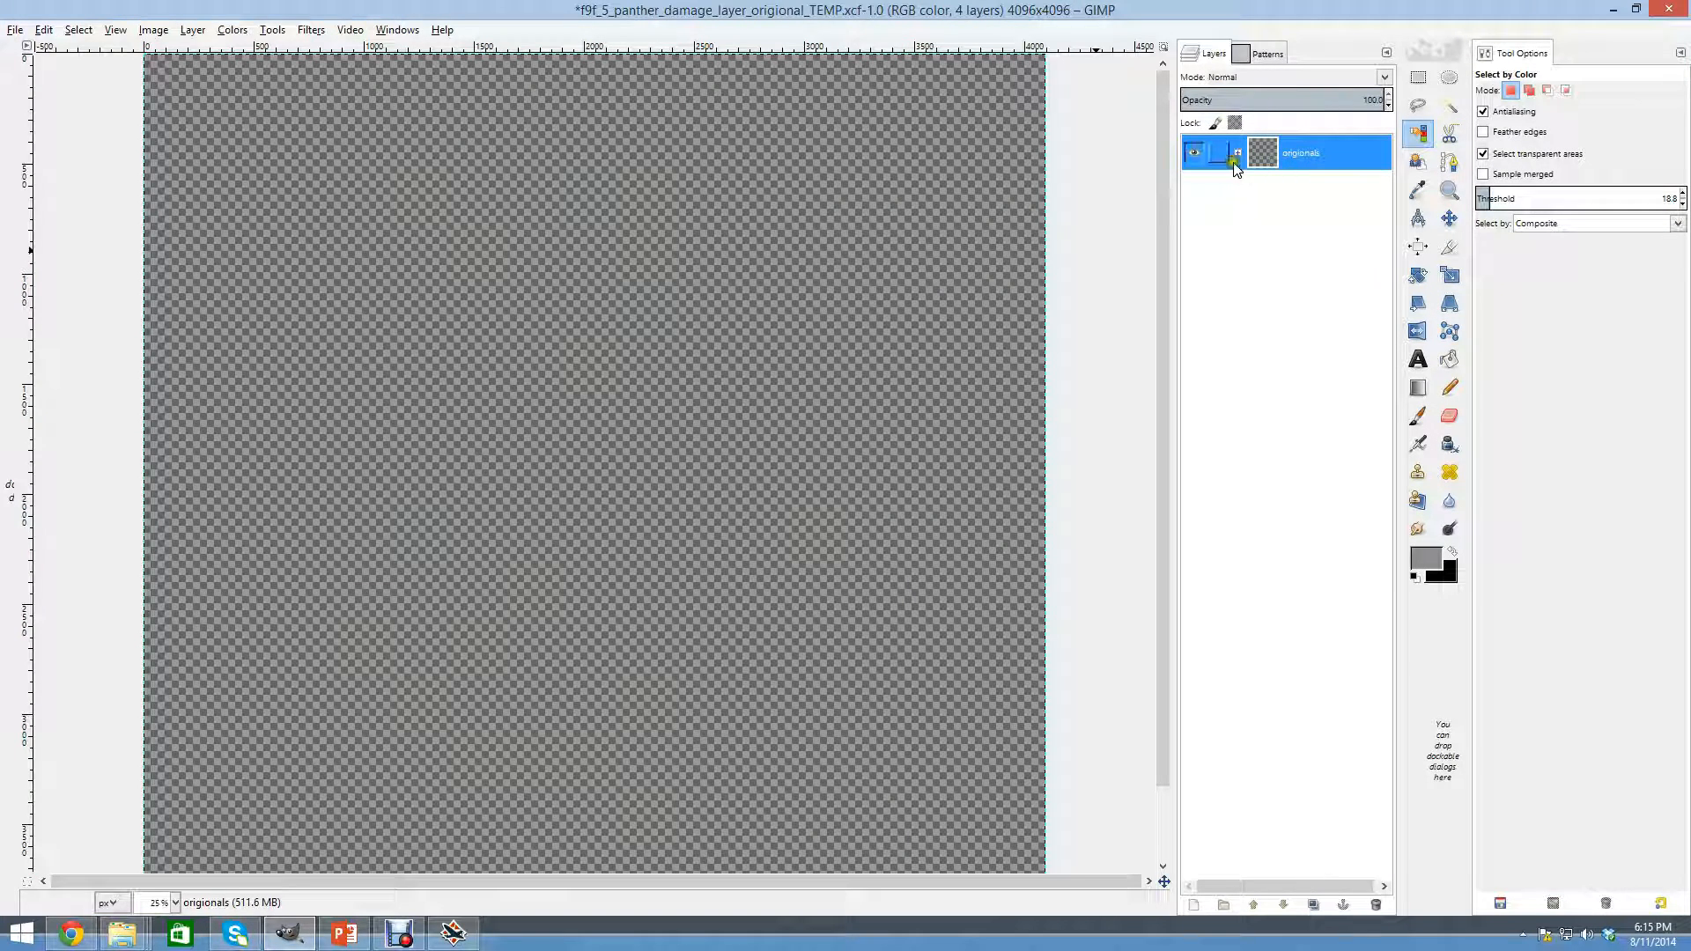
Expand the originals layer group and show the f9f_5_panther_a.dds Black Eagles texture.
{"action": "left_click", "coordinate": [1237, 151]}
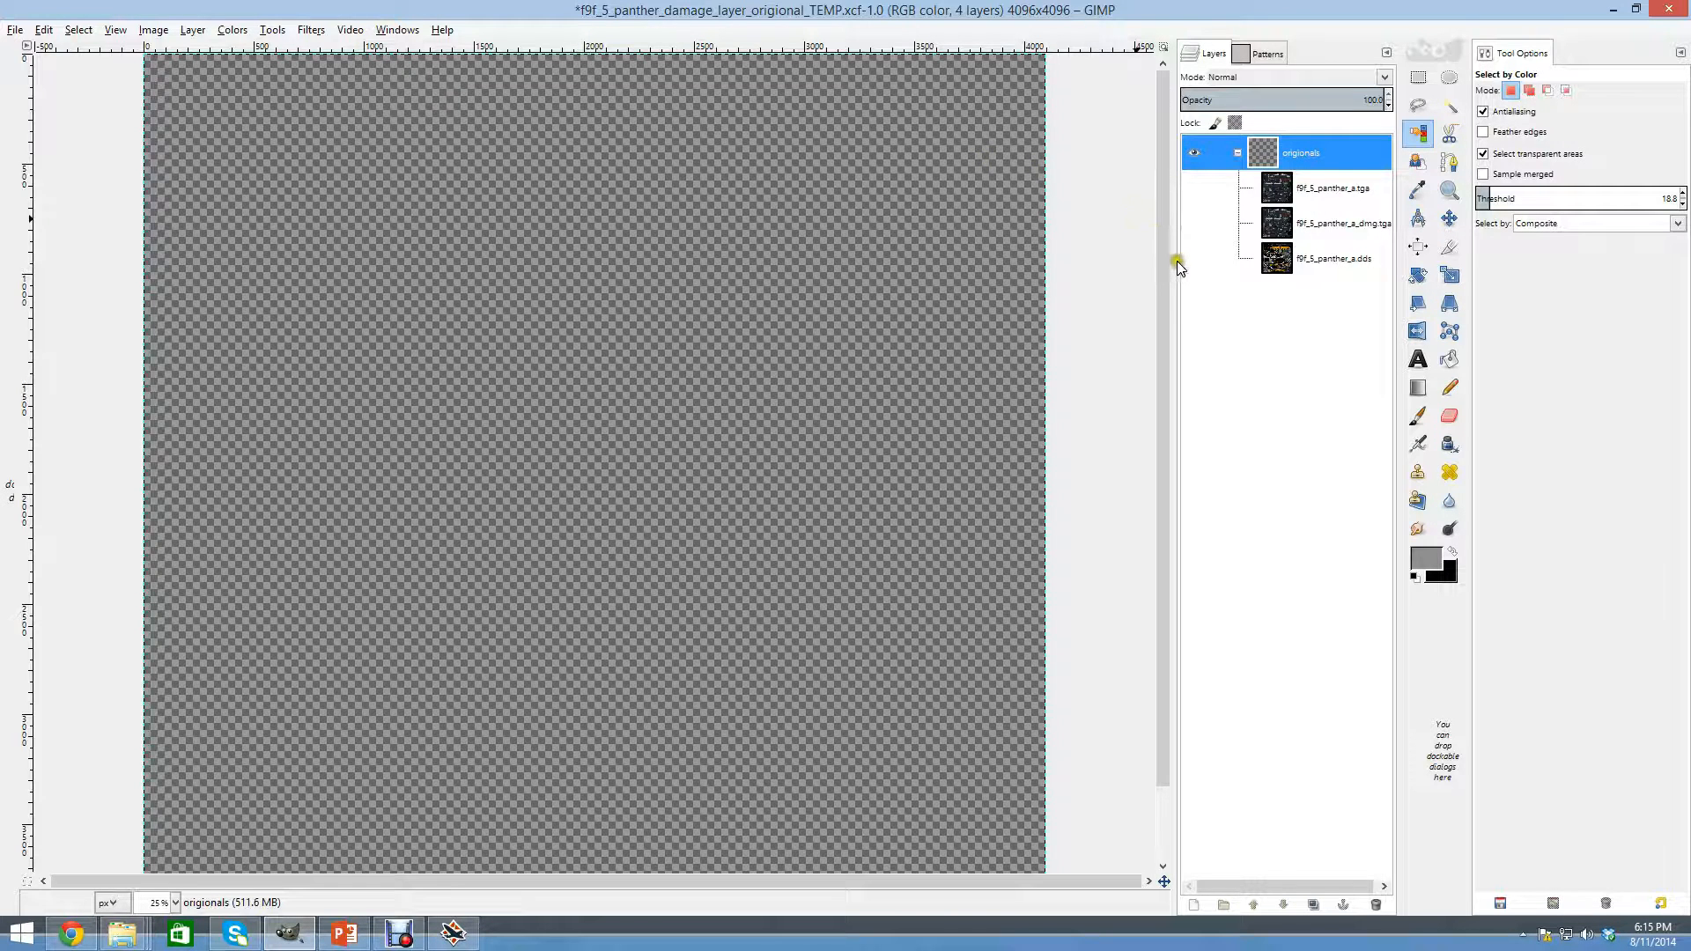
{"action": "double_click", "coordinate": [1302, 151]}
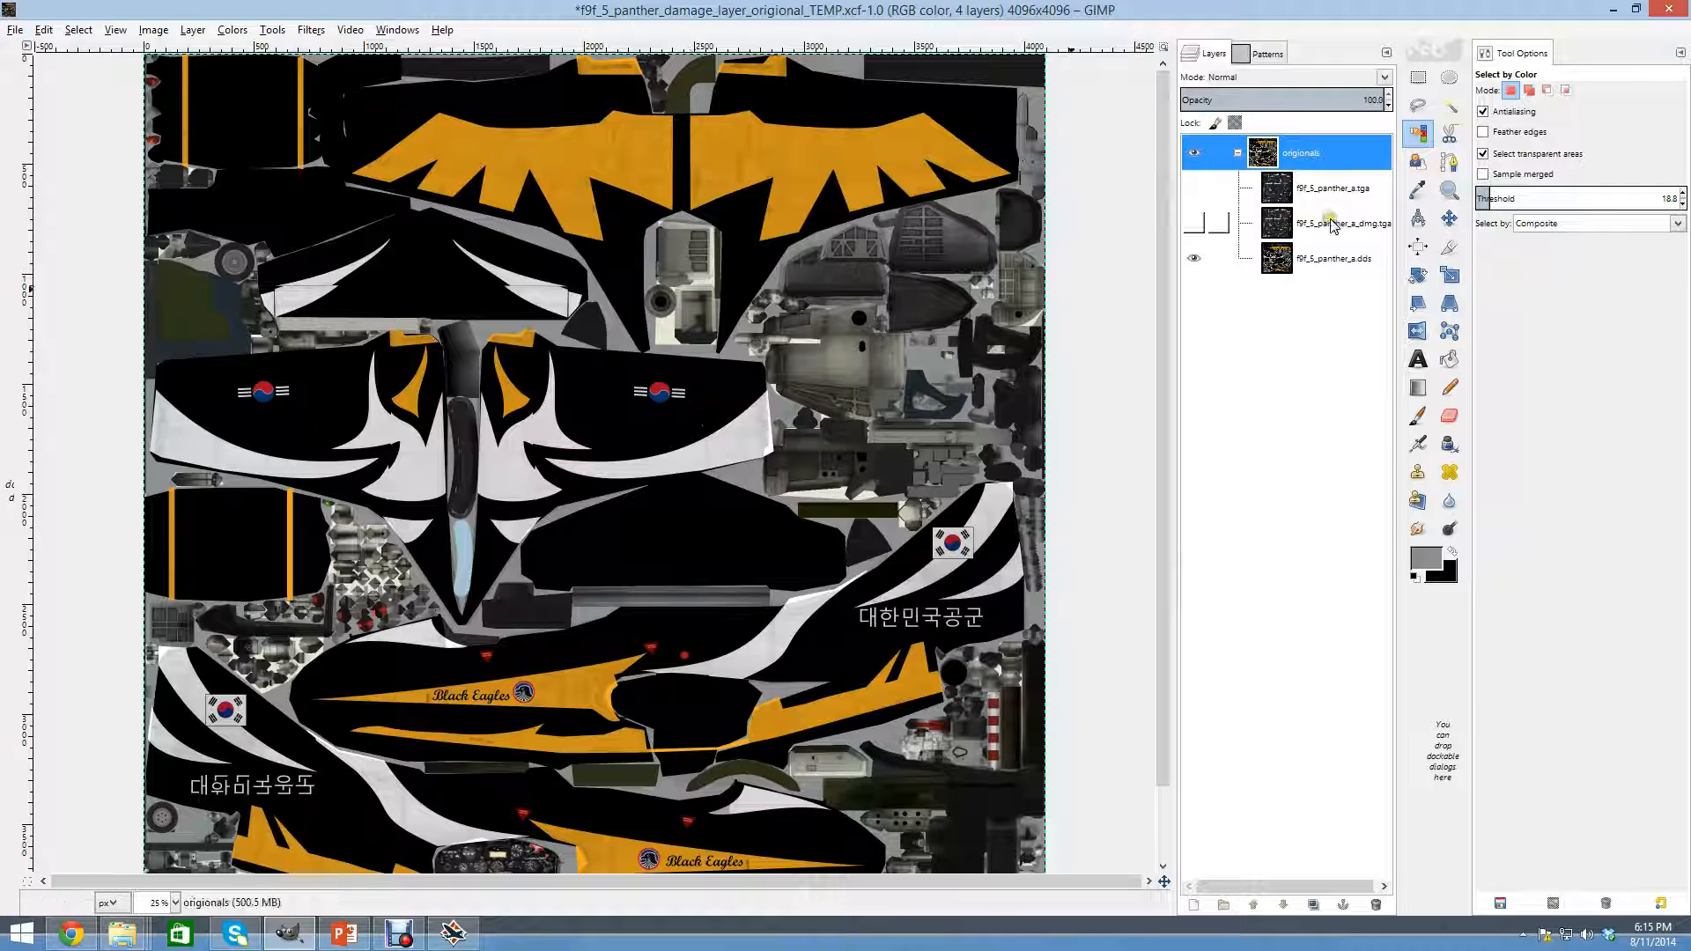
Show the Navy a.tga texture with its a_dmg.tga damage layer overlaid for comparison.
{"action": "left_click", "coordinate": [1333, 189]}
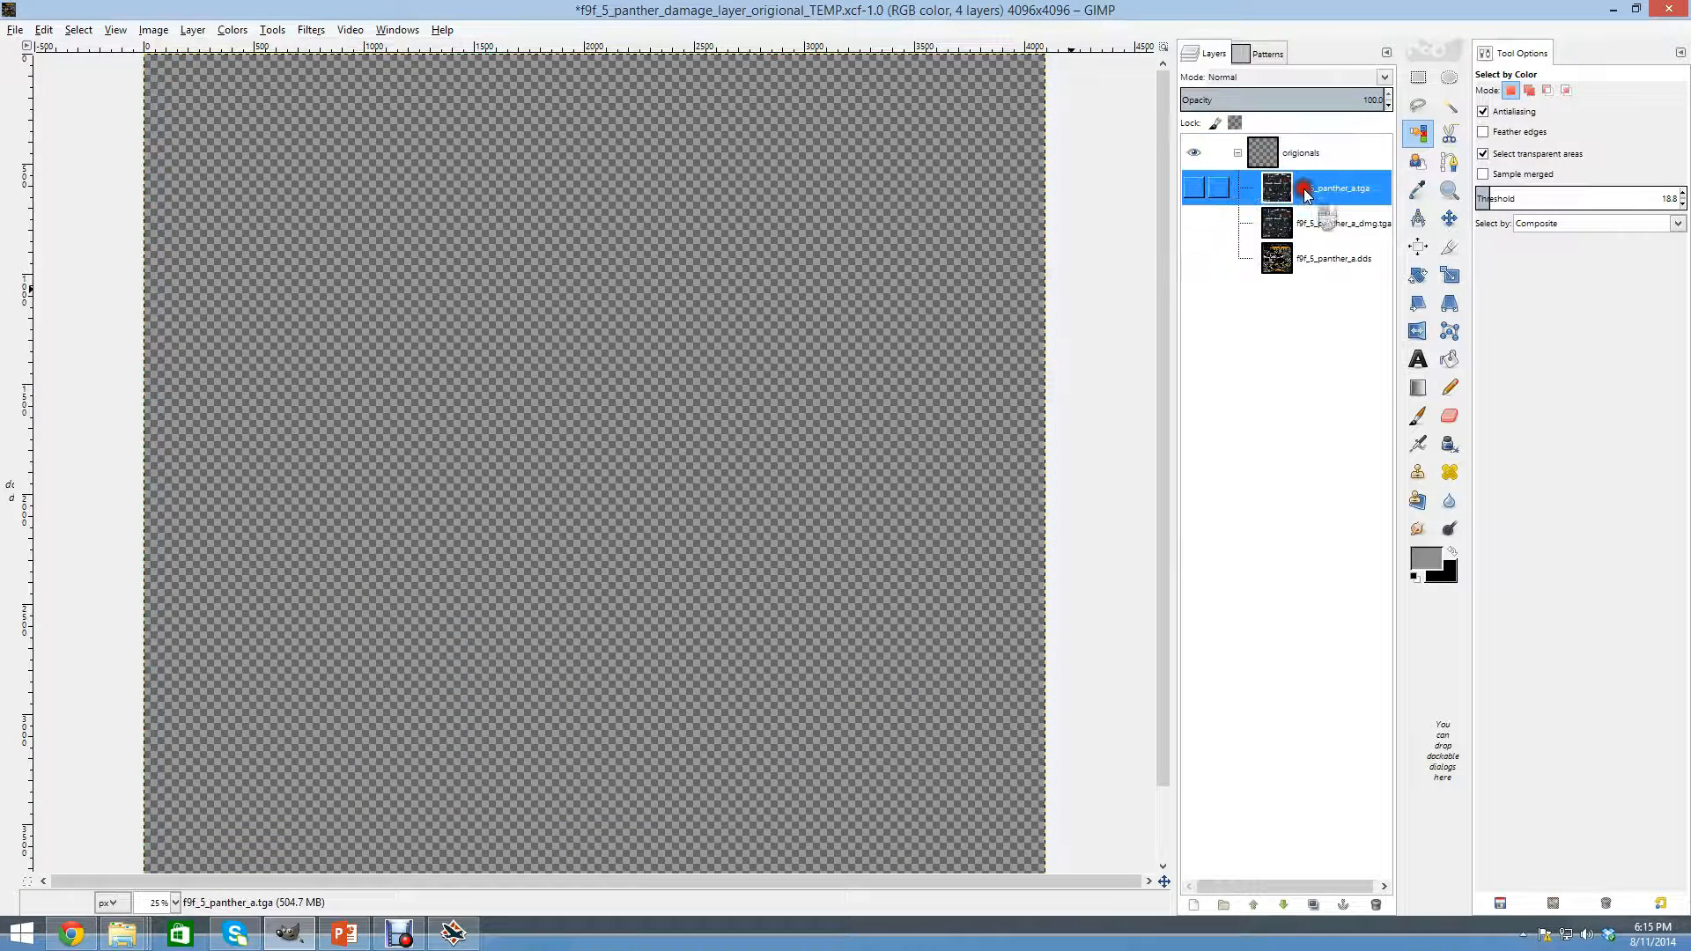
{"action": "left_click", "coordinate": [1194, 189]}
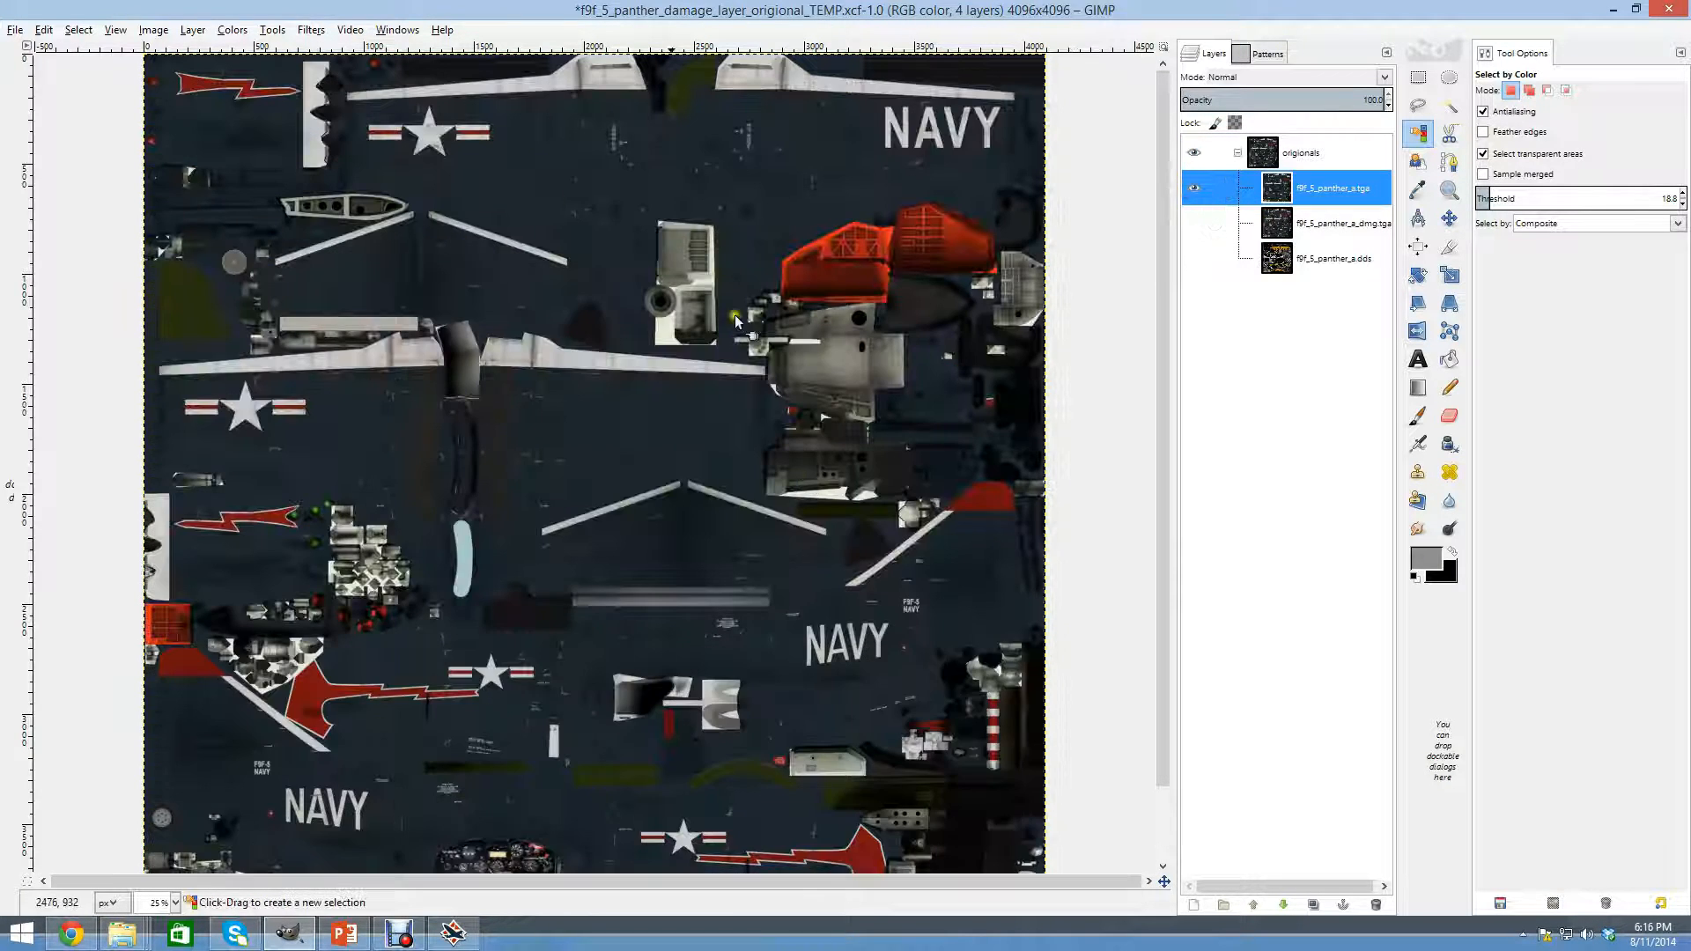
{"action": "left_click", "coordinate": [1194, 224]}
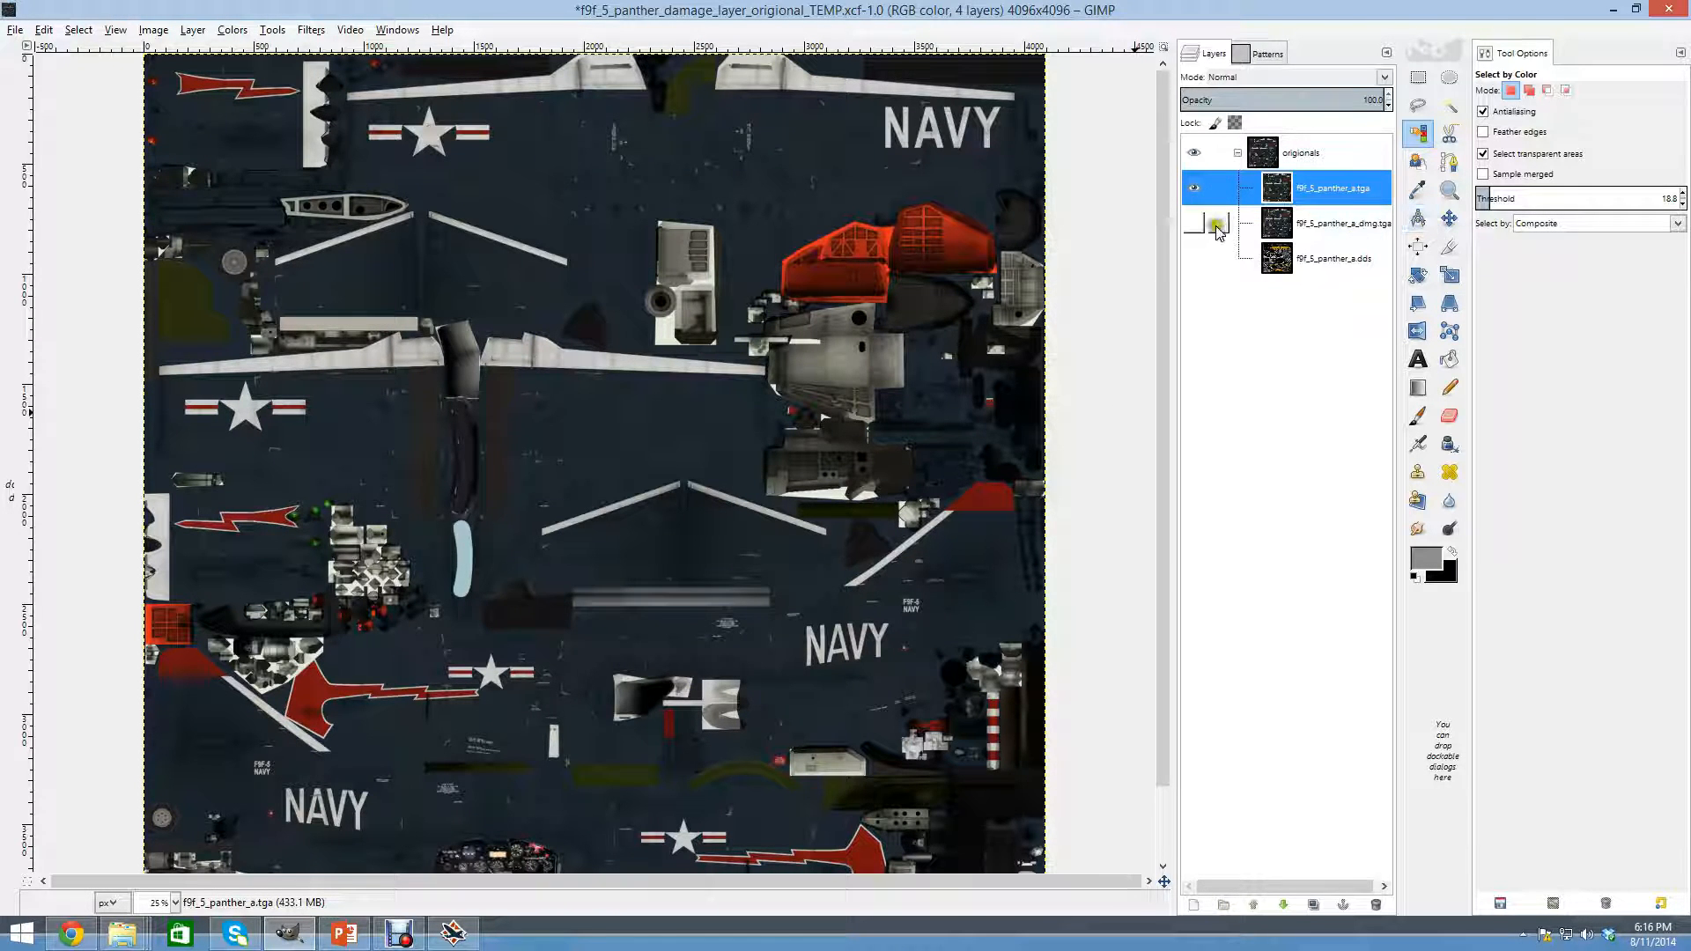
{"action": "left_click", "coordinate": [1193, 224]}
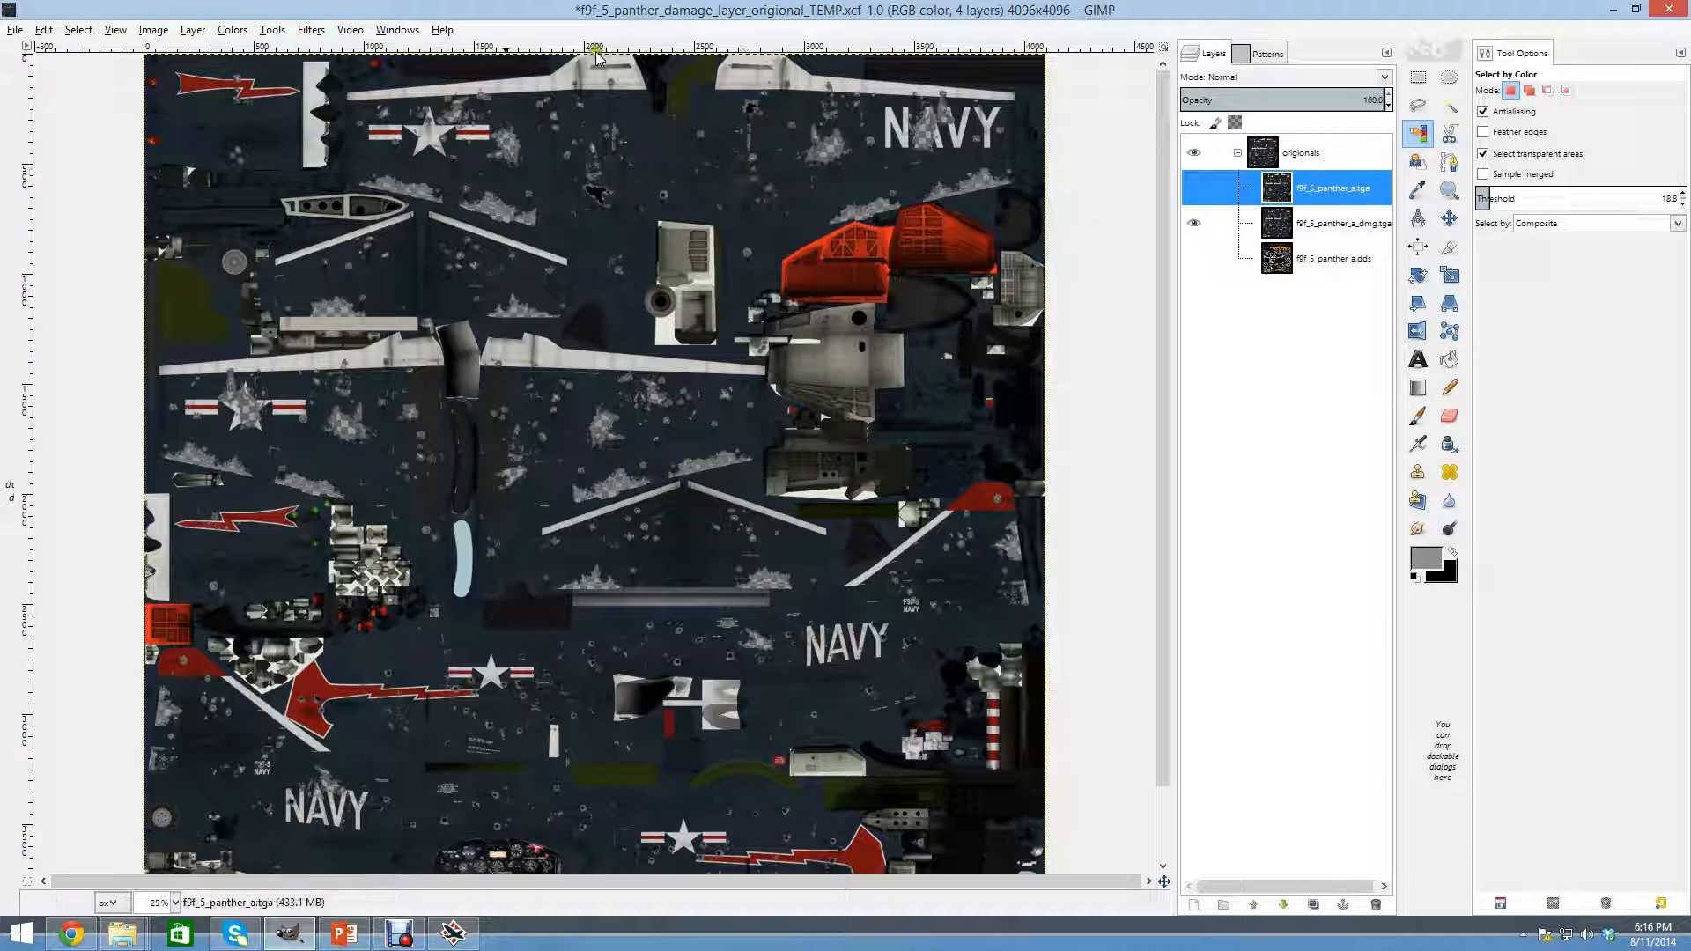
Select the damage marks by colour and show them over the Black Eagles .dds texture.
{"action": "left_click", "coordinate": [77, 30]}
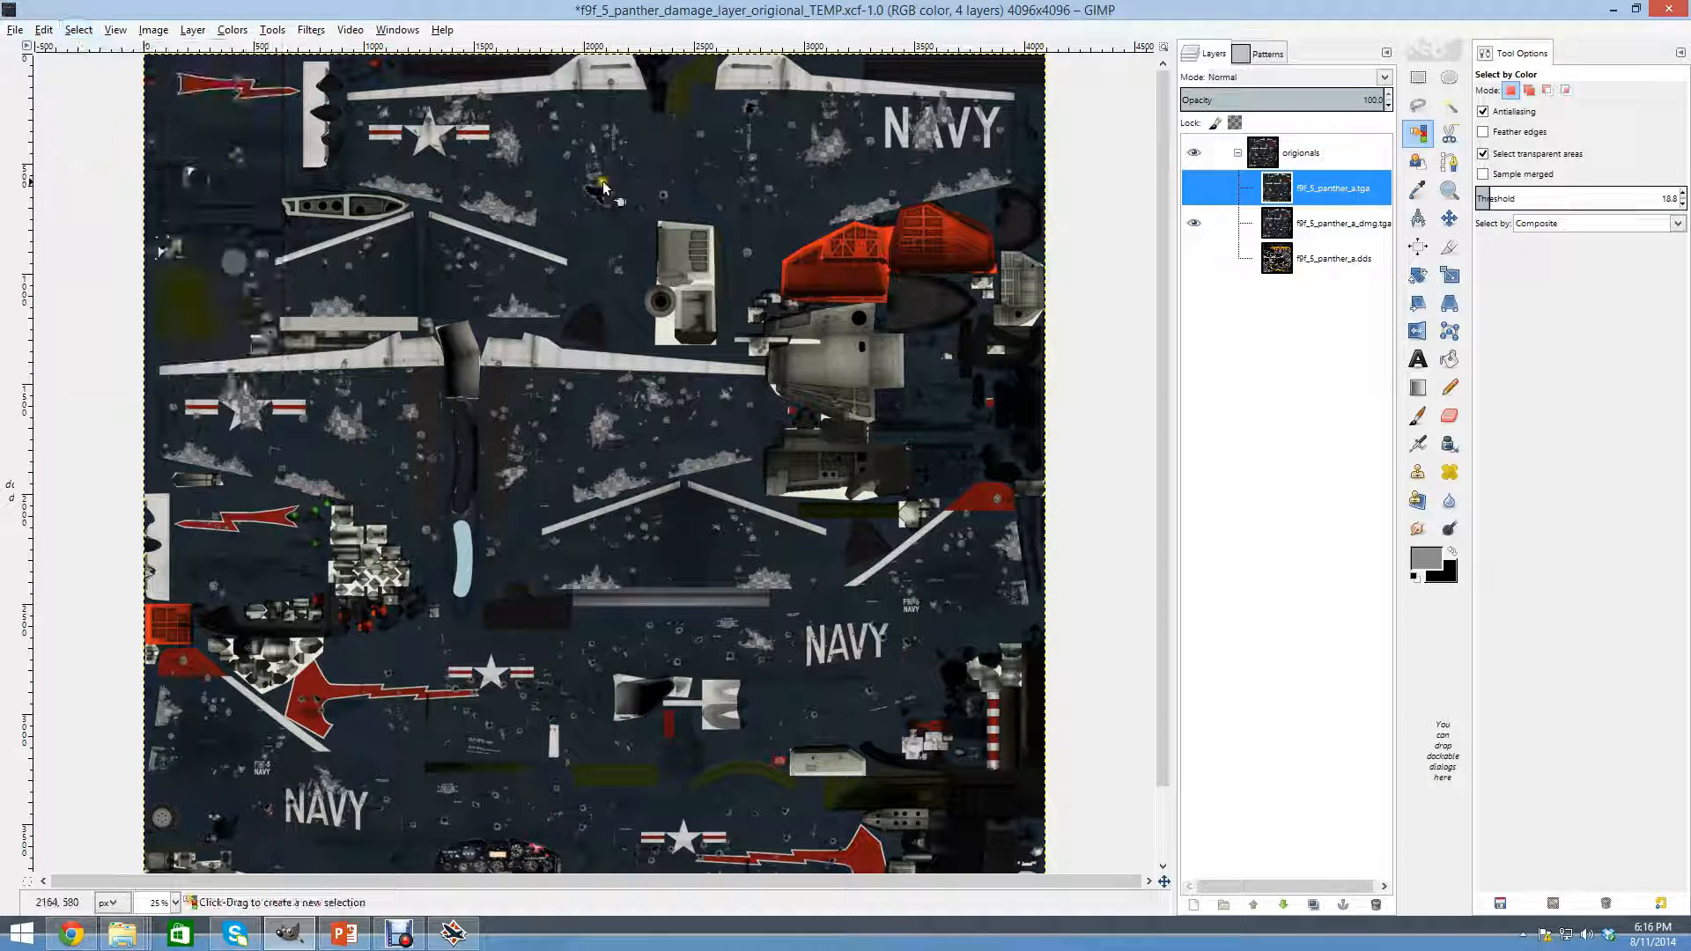
{"action": "left_click", "coordinate": [1192, 222]}
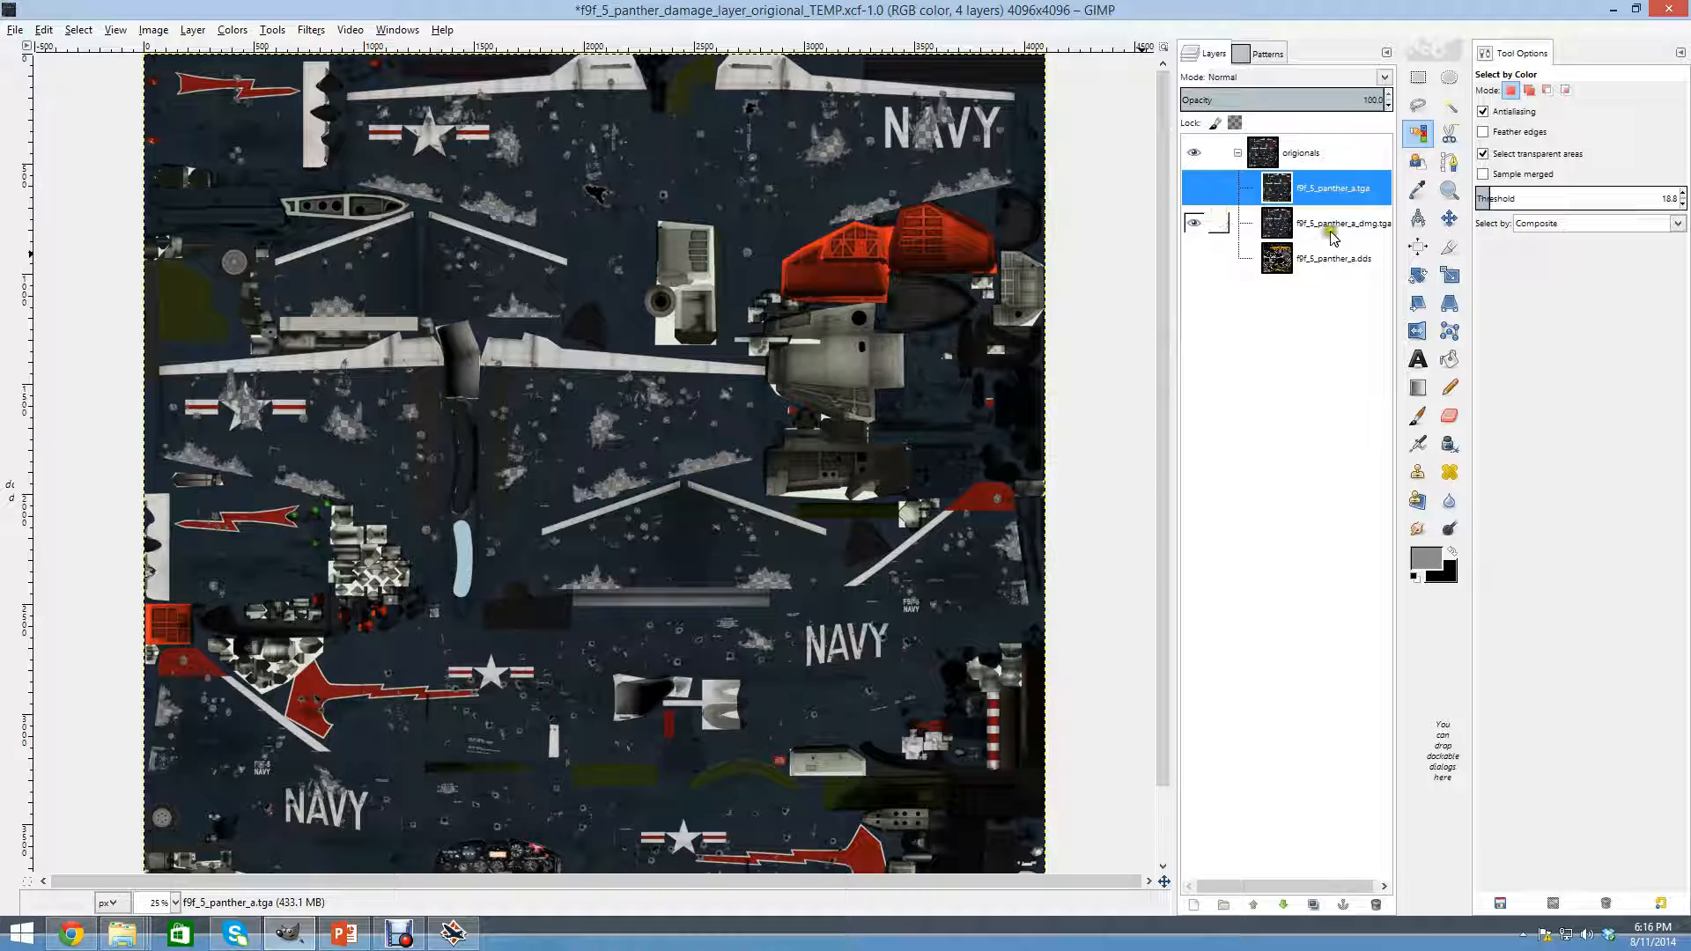
{"action": "left_click", "coordinate": [1336, 223]}
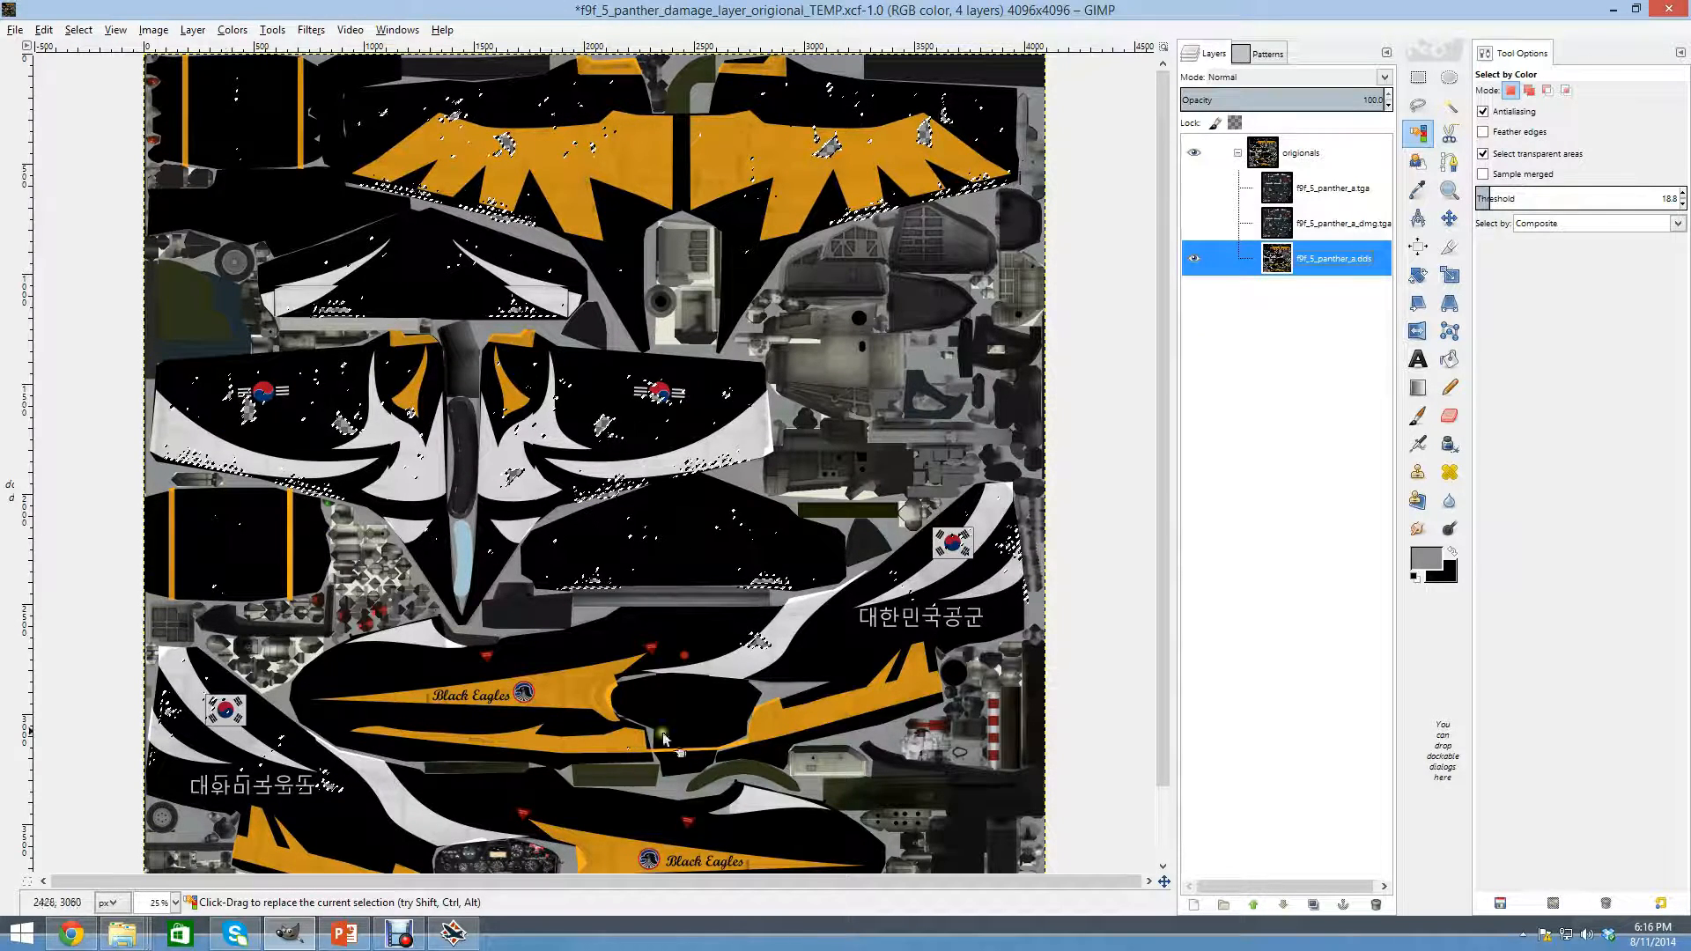
Clear the selection with Select > None and hide the .dds texture, leaving only transparency.
{"action": "left_click", "coordinate": [77, 30]}
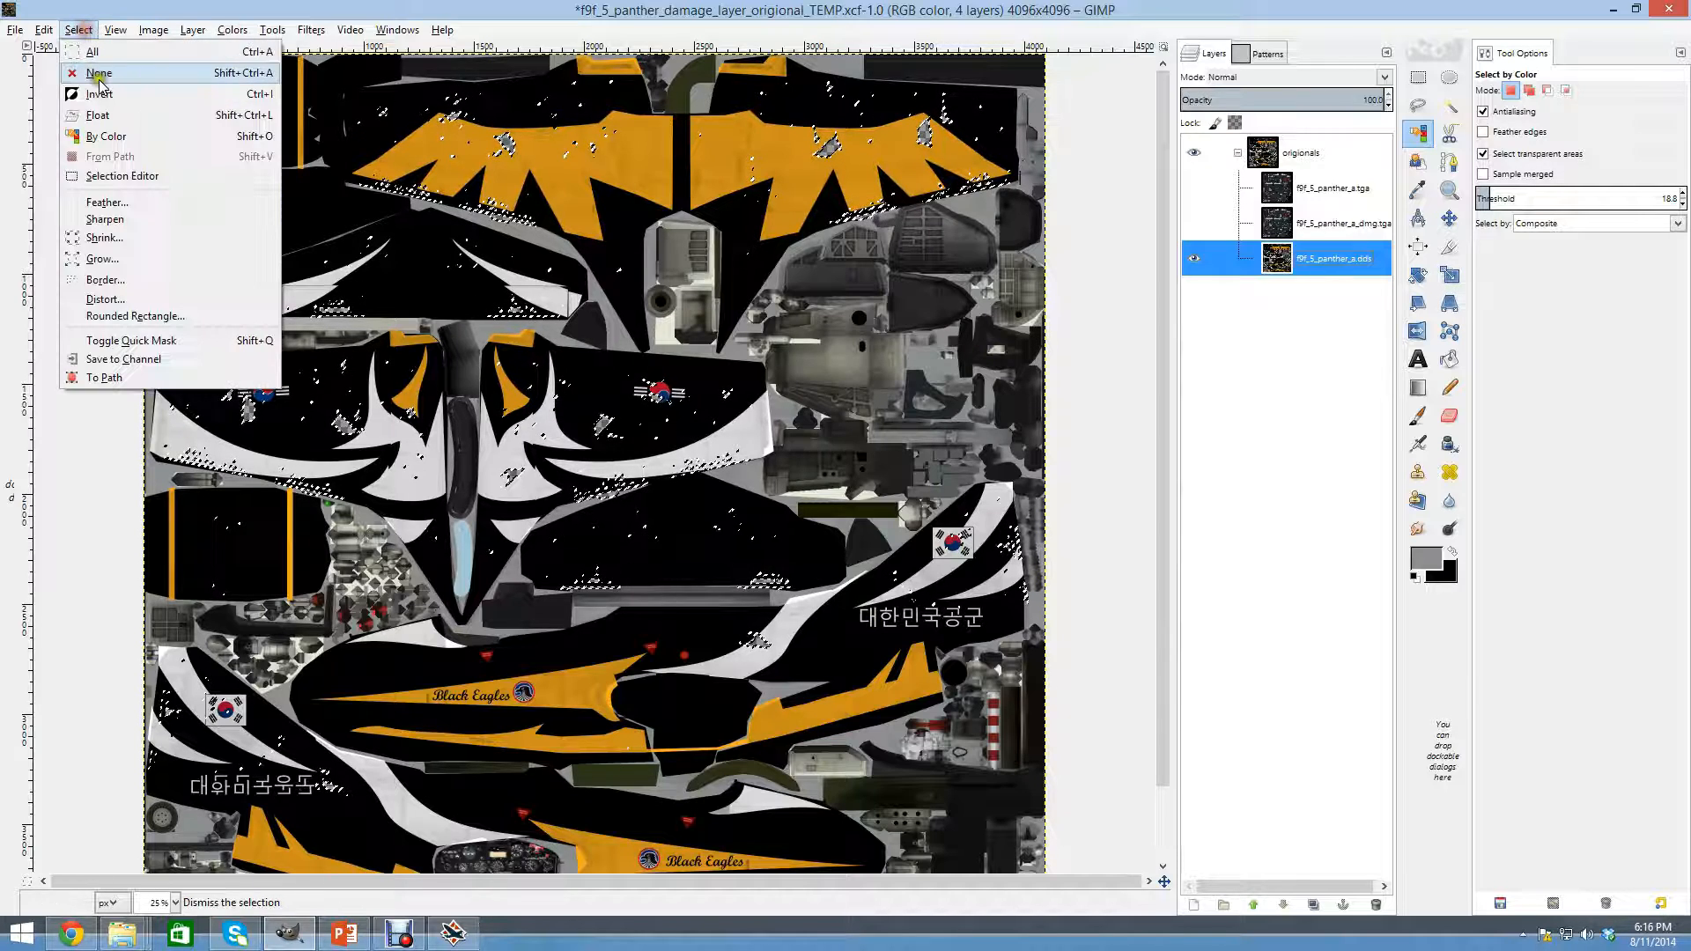
{"action": "left_click", "coordinate": [98, 72]}
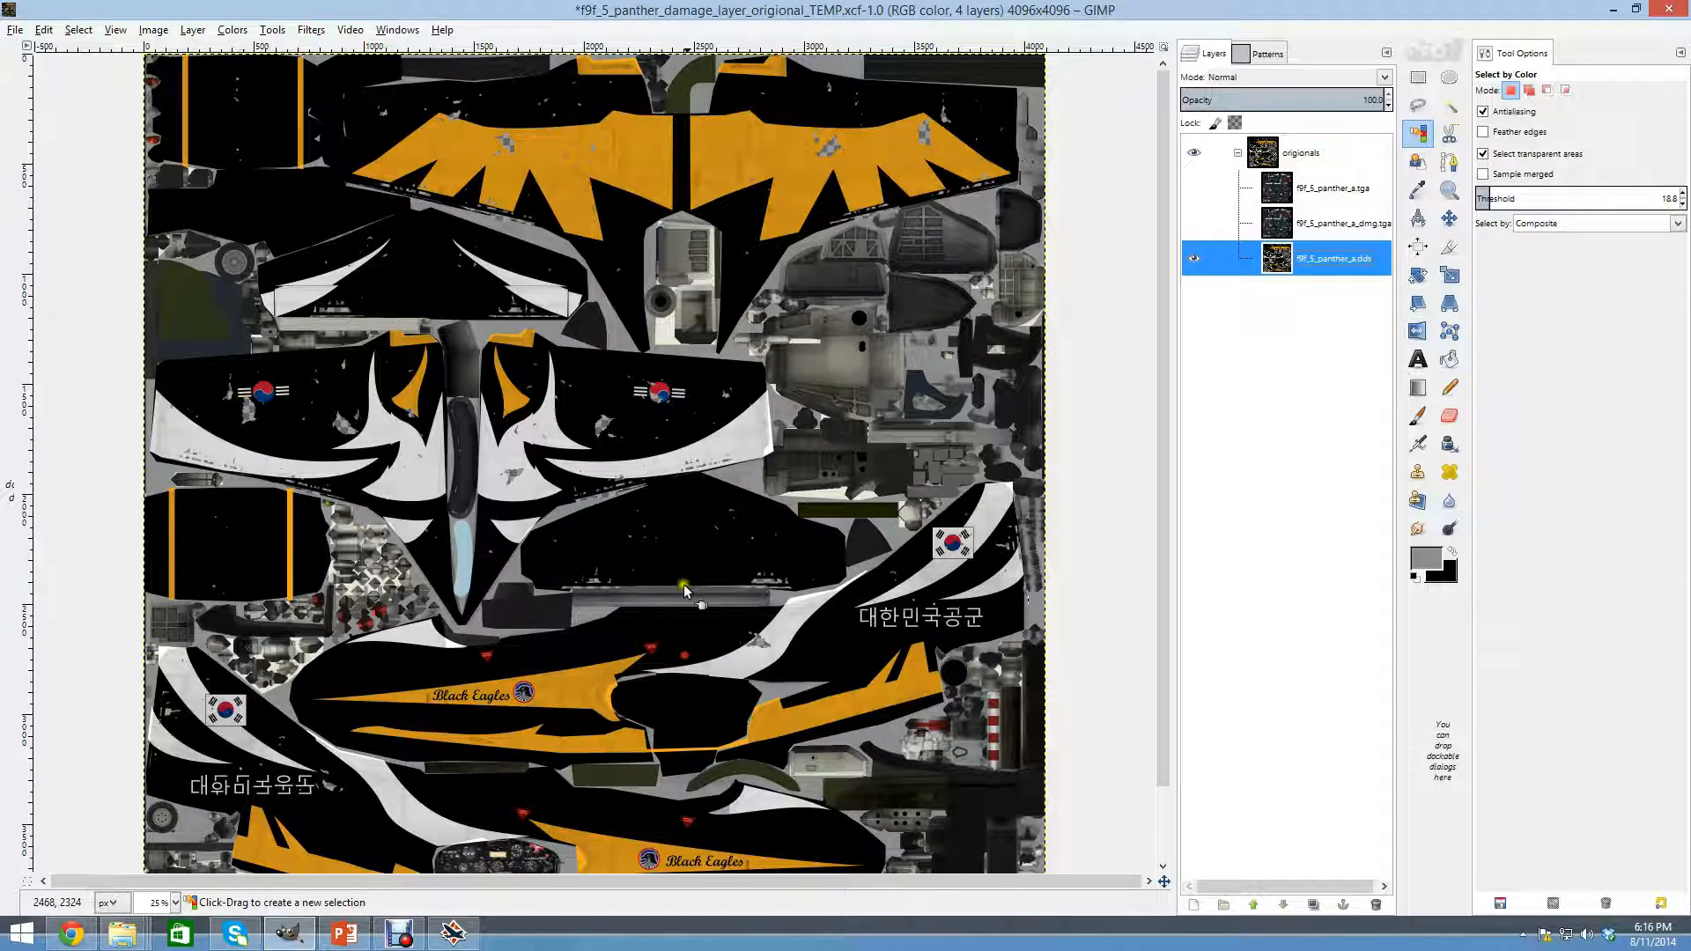
{"action": "scroll", "scroll_direction": "down", "scroll_amount": 3}
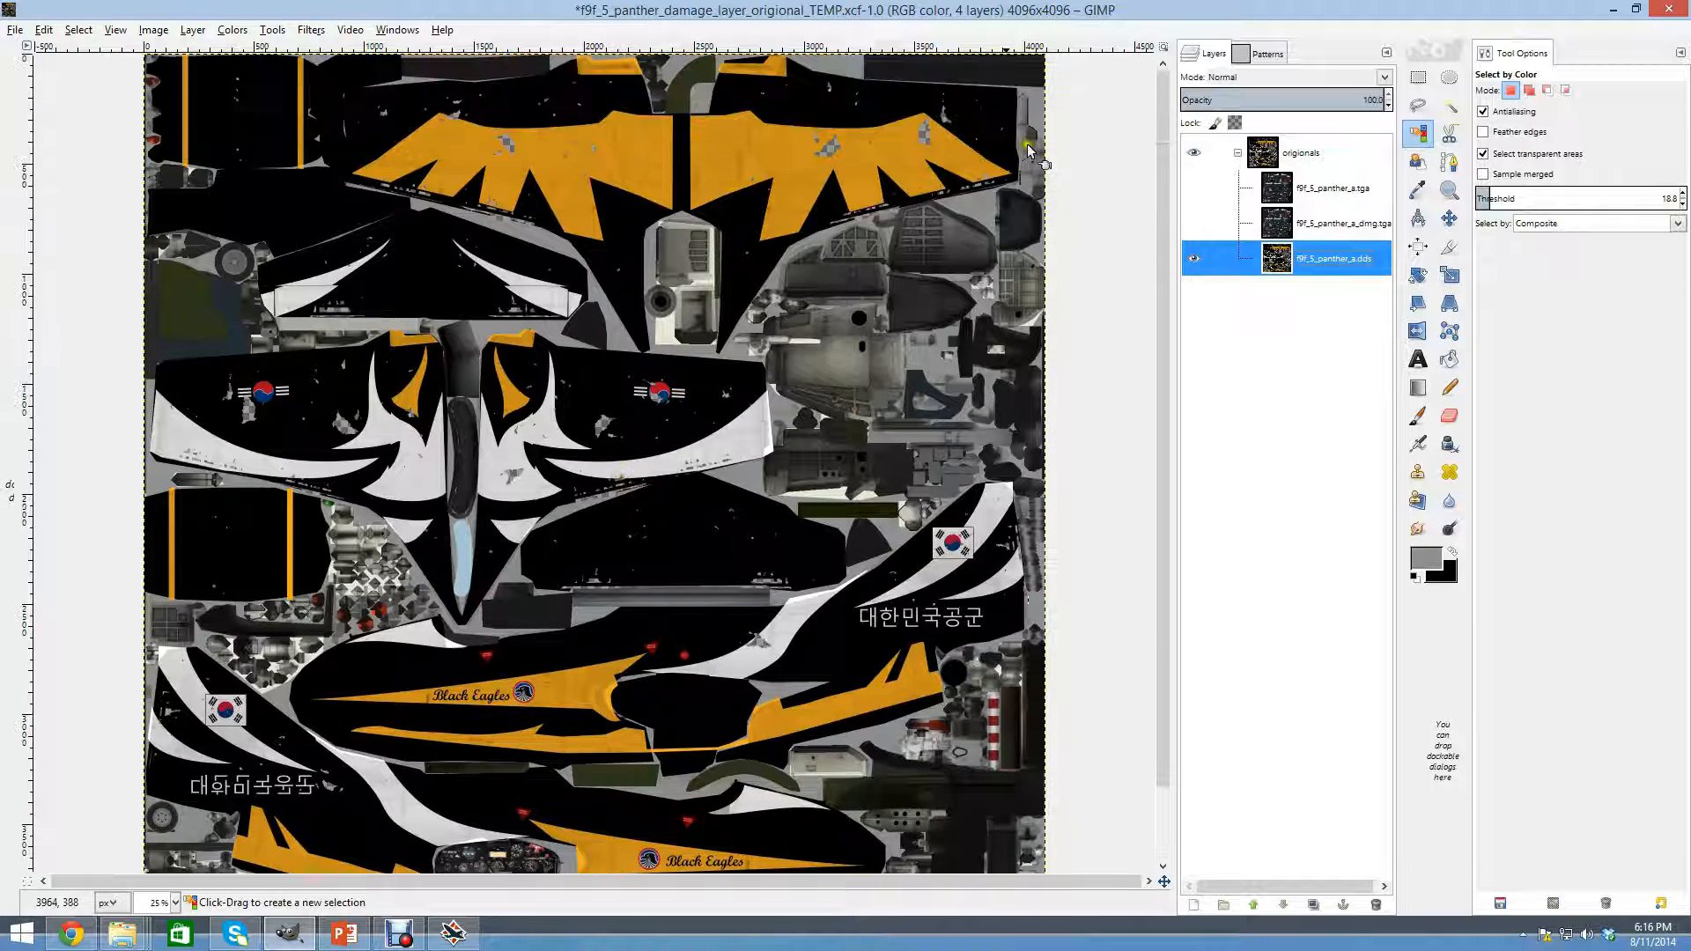
{"action": "scroll", "scroll_direction": "down", "scroll_amount": 3}
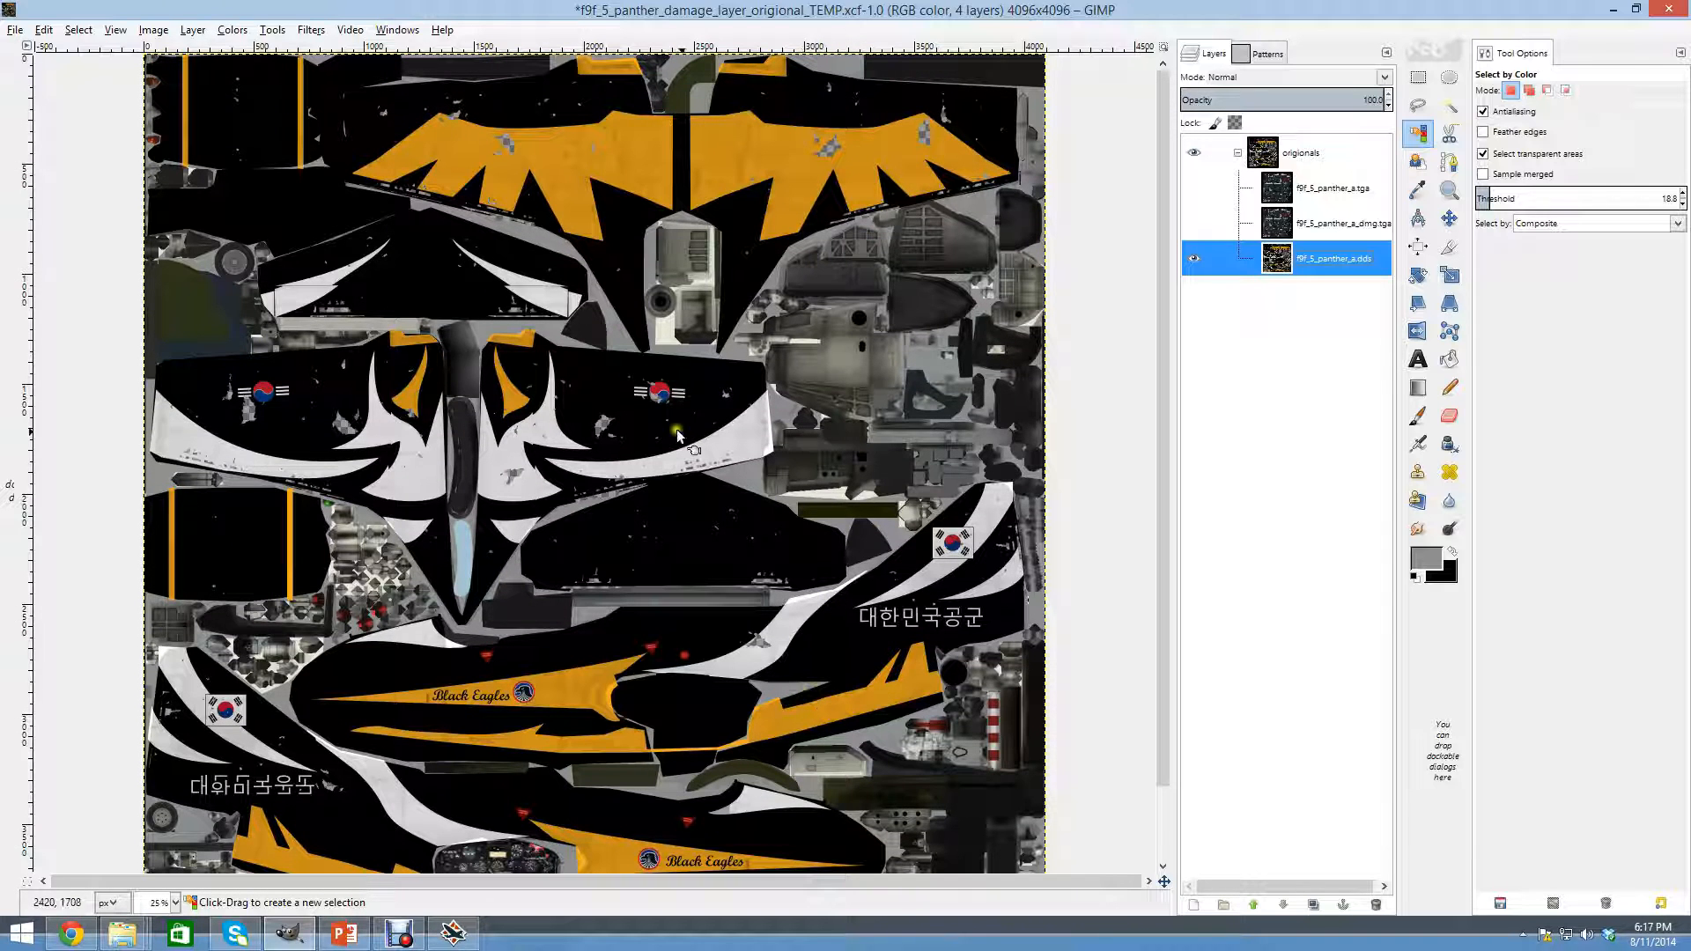
{"action": "scroll", "scroll_direction": "down", "scroll_amount": 3}
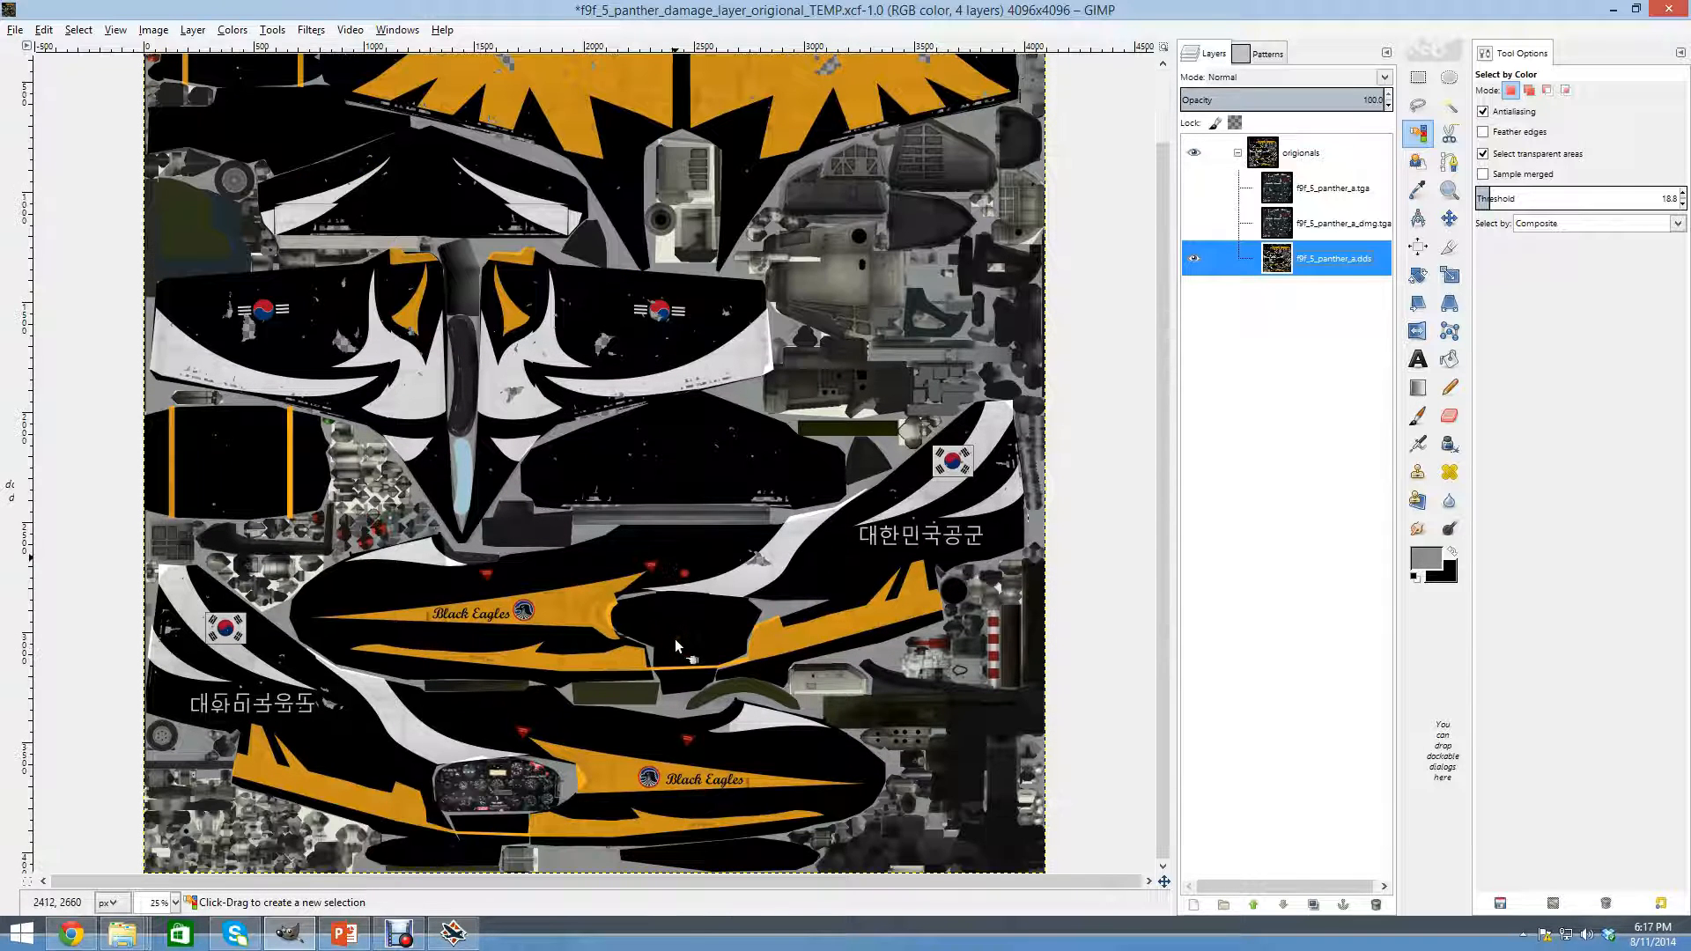
{"action": "scroll", "scroll_direction": "down", "scroll_amount": 3}
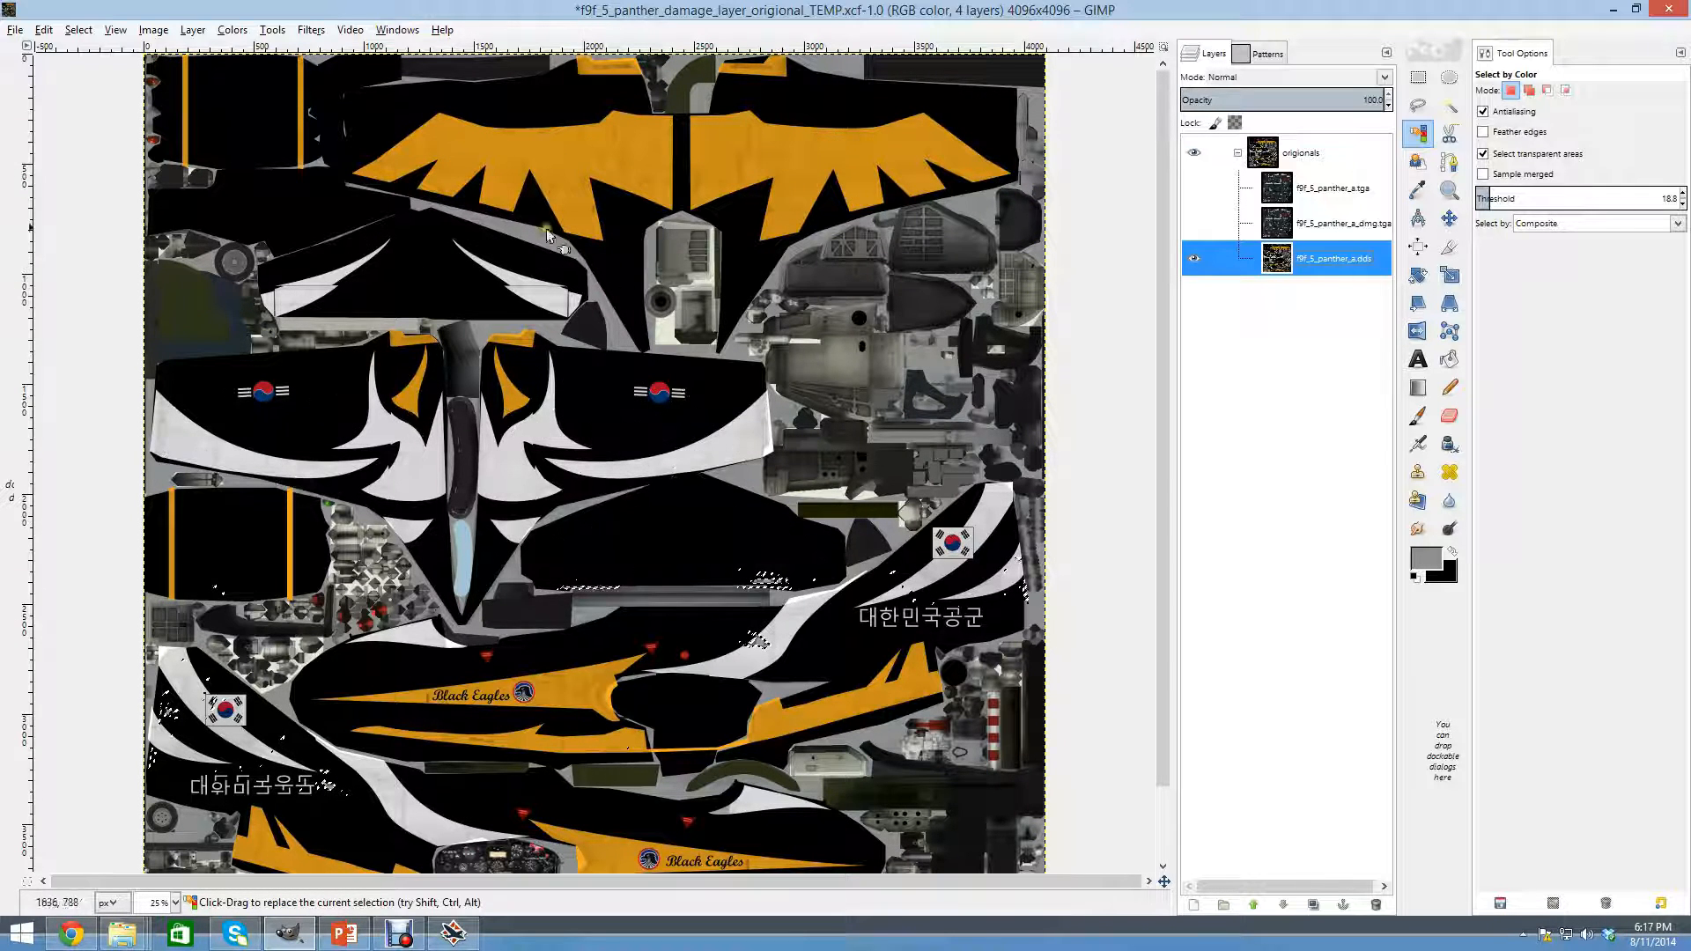
{"action": "left_click", "coordinate": [1193, 263]}
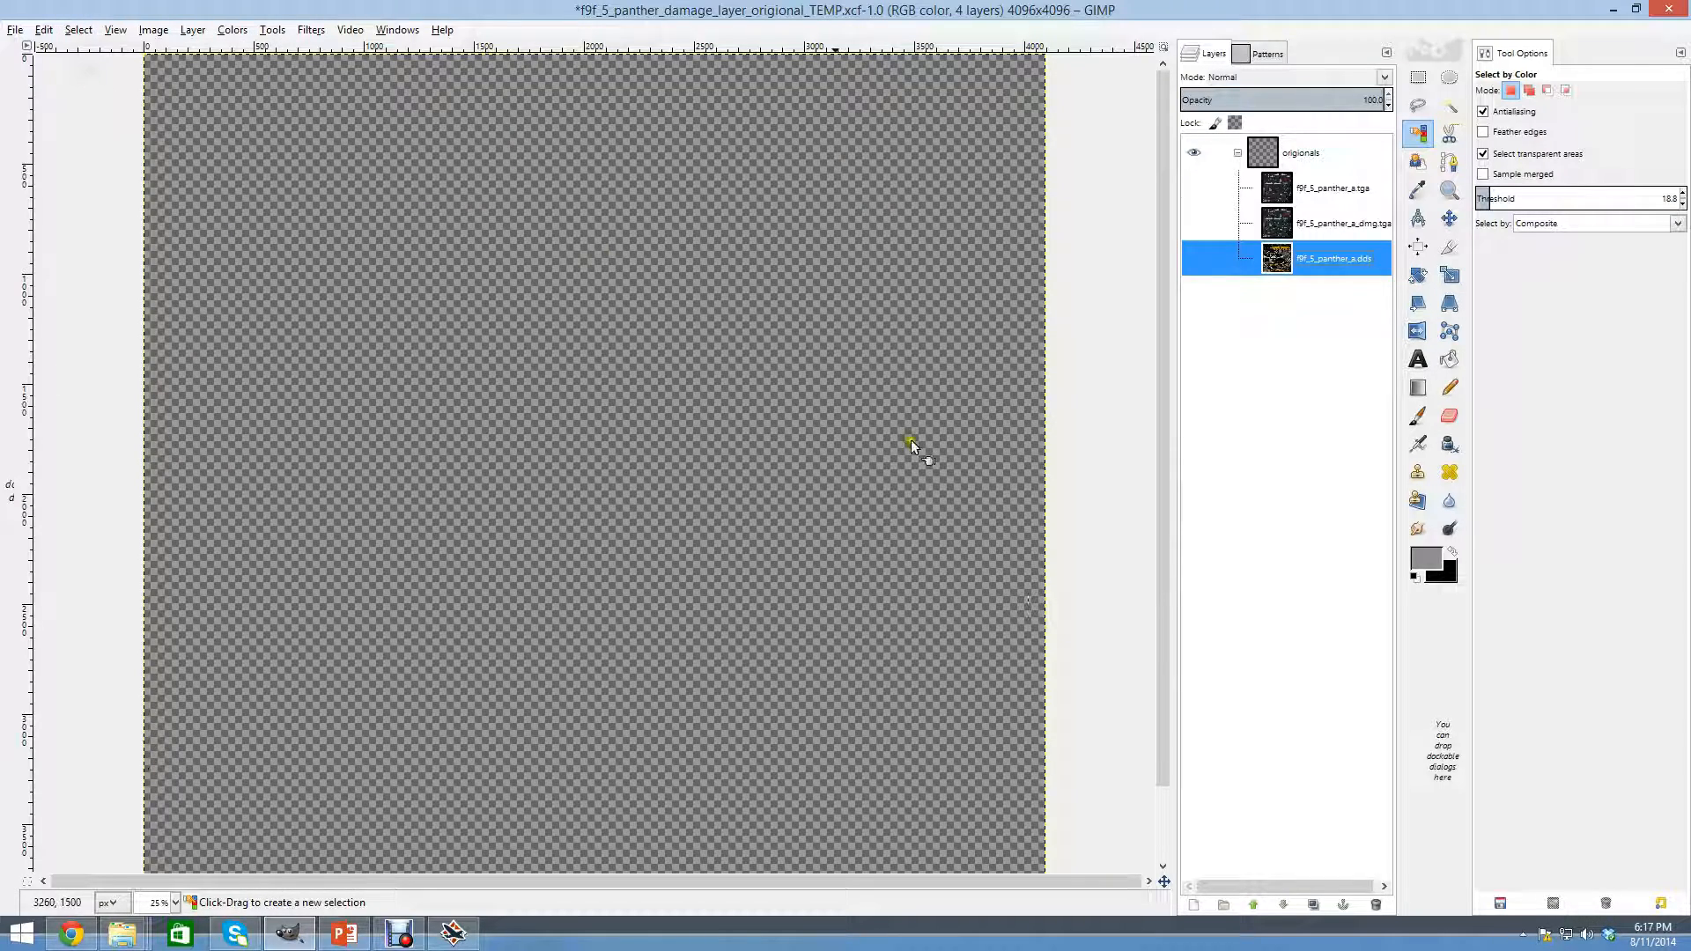
Duplicate the Navy a.tga and a_dmg.tga layers and show the copies above the originals group.
{"action": "left_click", "coordinate": [1331, 189]}
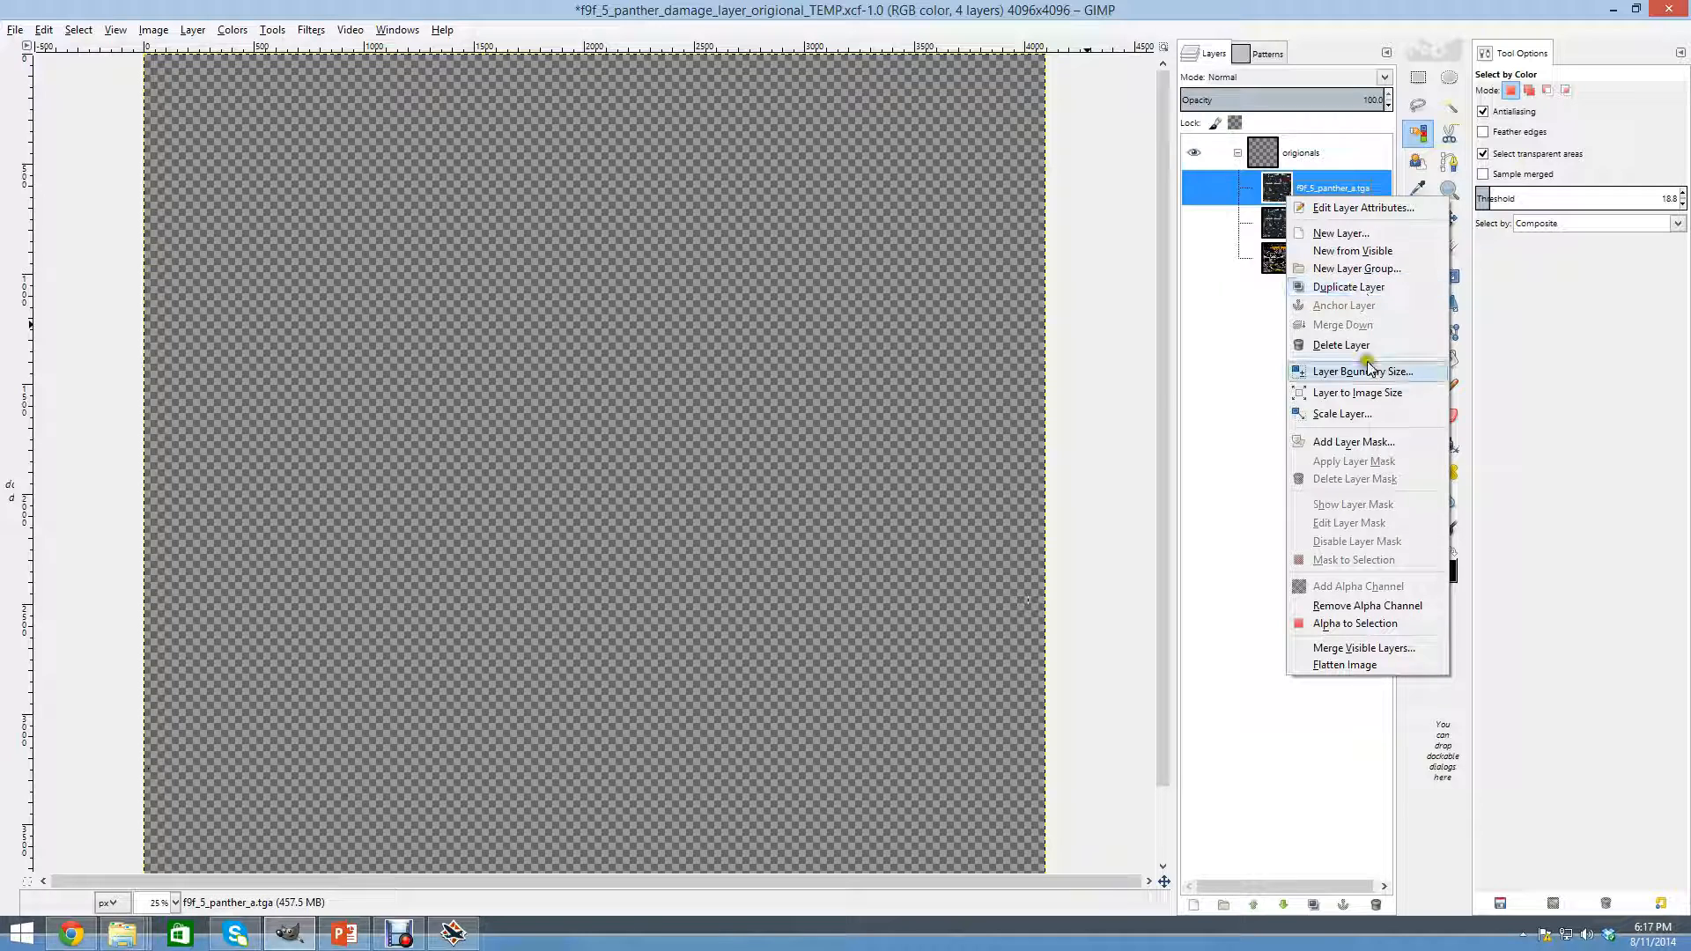
{"action": "left_click", "coordinate": [1347, 285]}
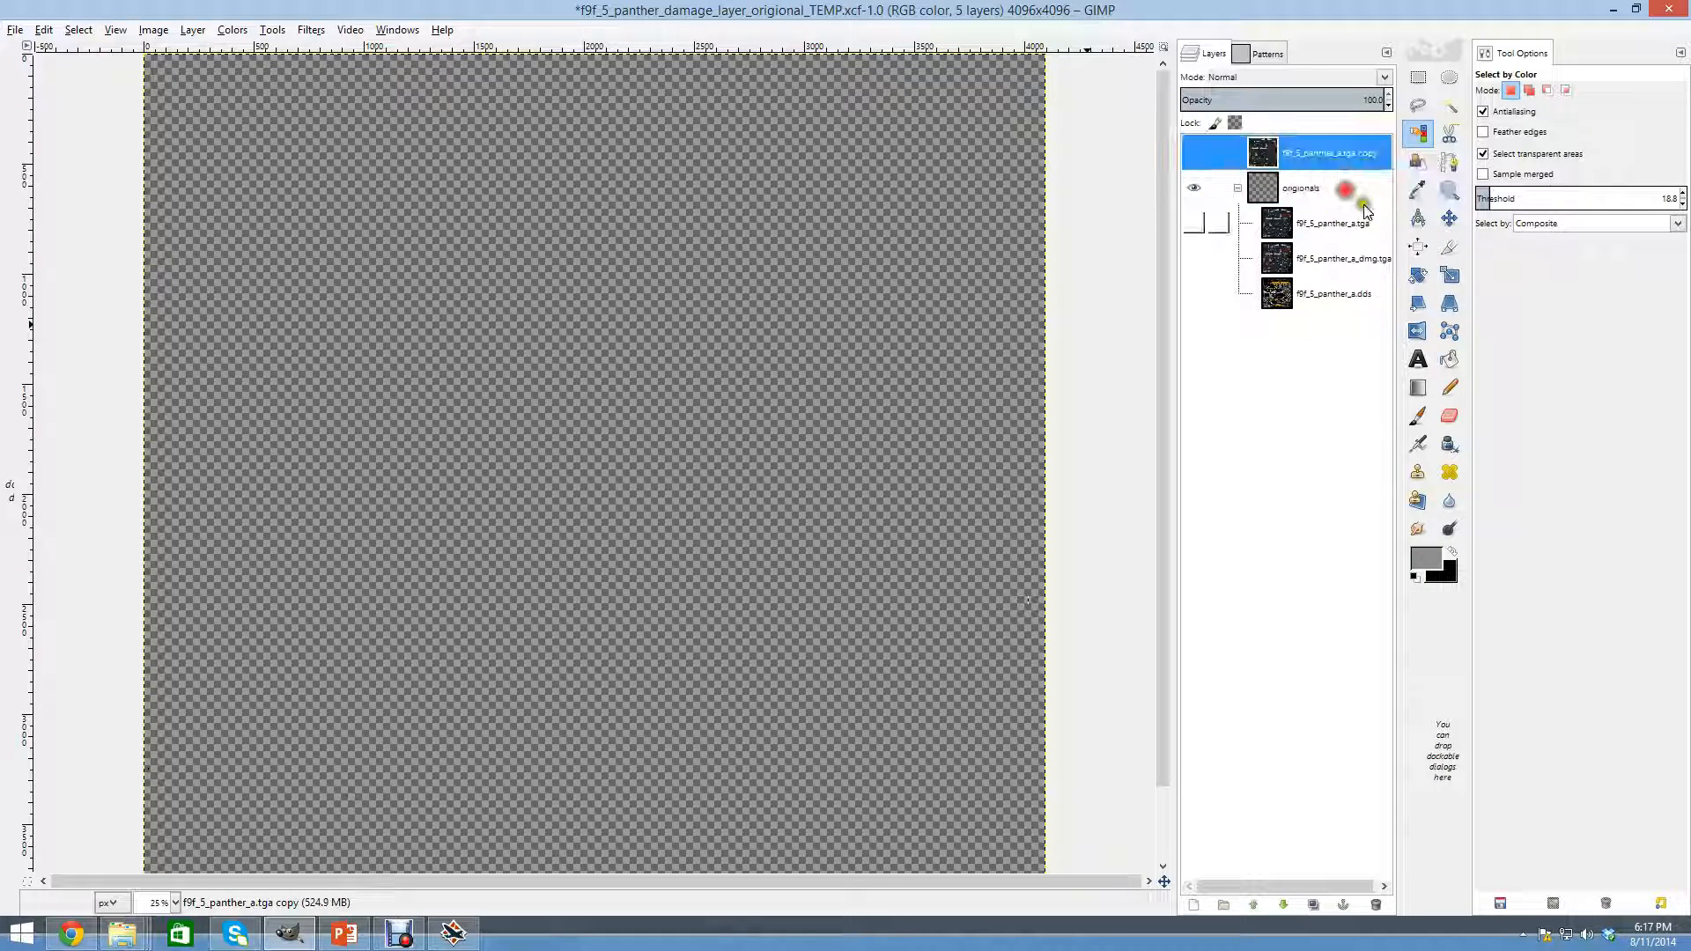
{"action": "left_click", "coordinate": [1337, 223]}
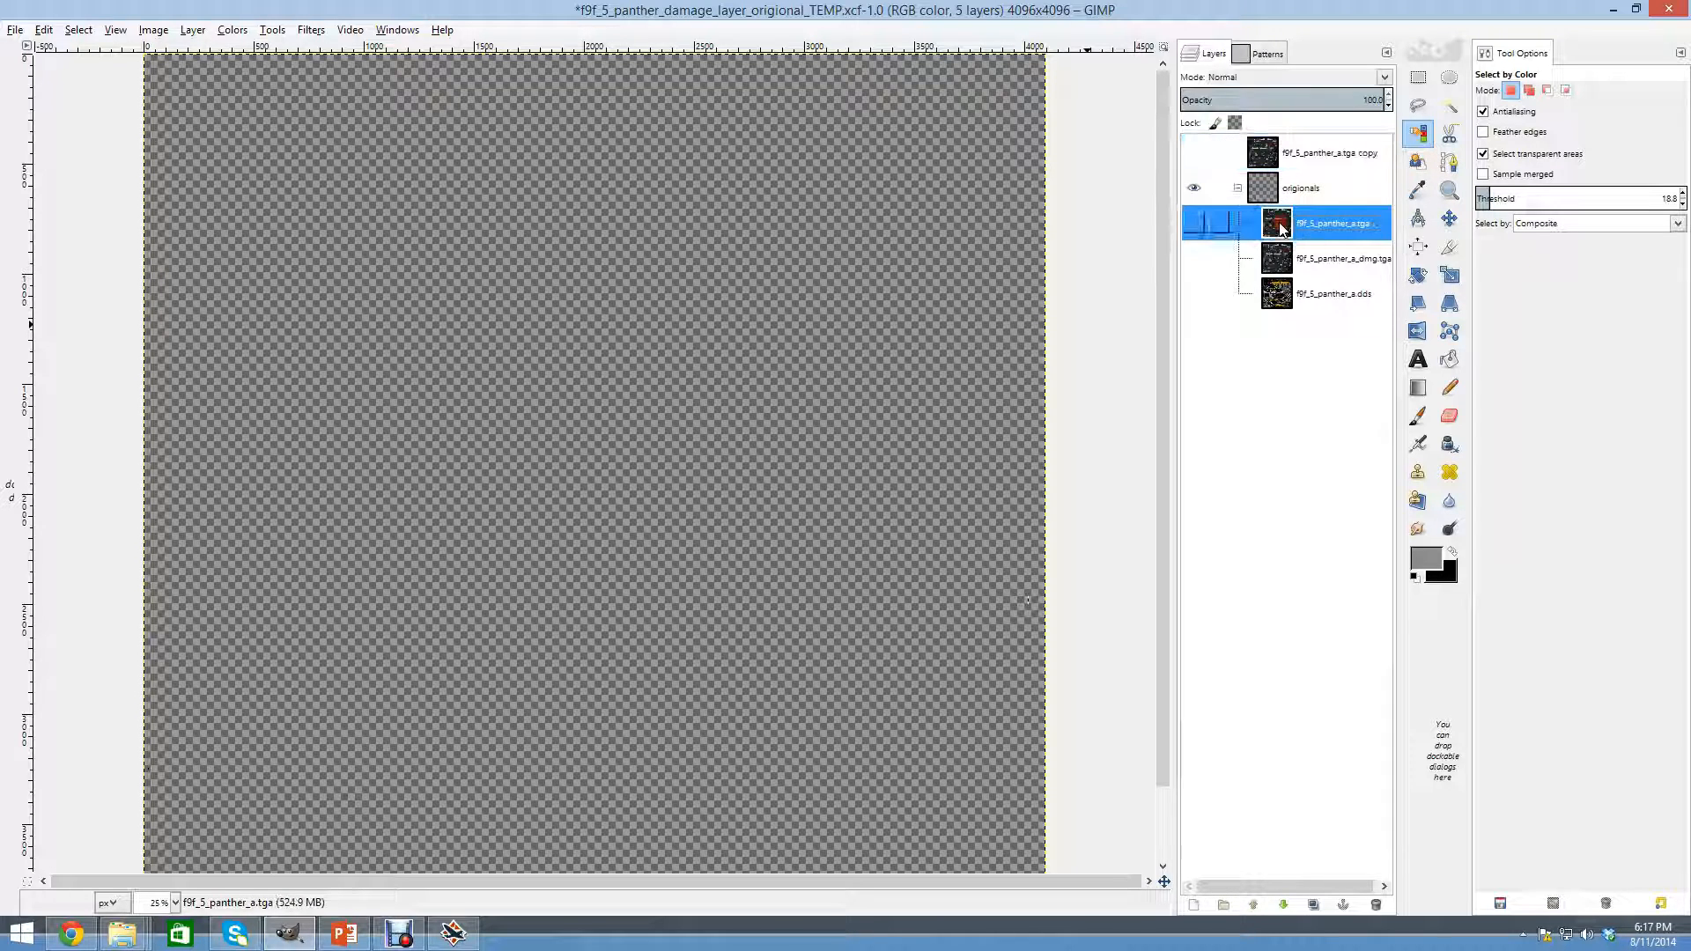
{"action": "left_click", "coordinate": [1326, 152]}
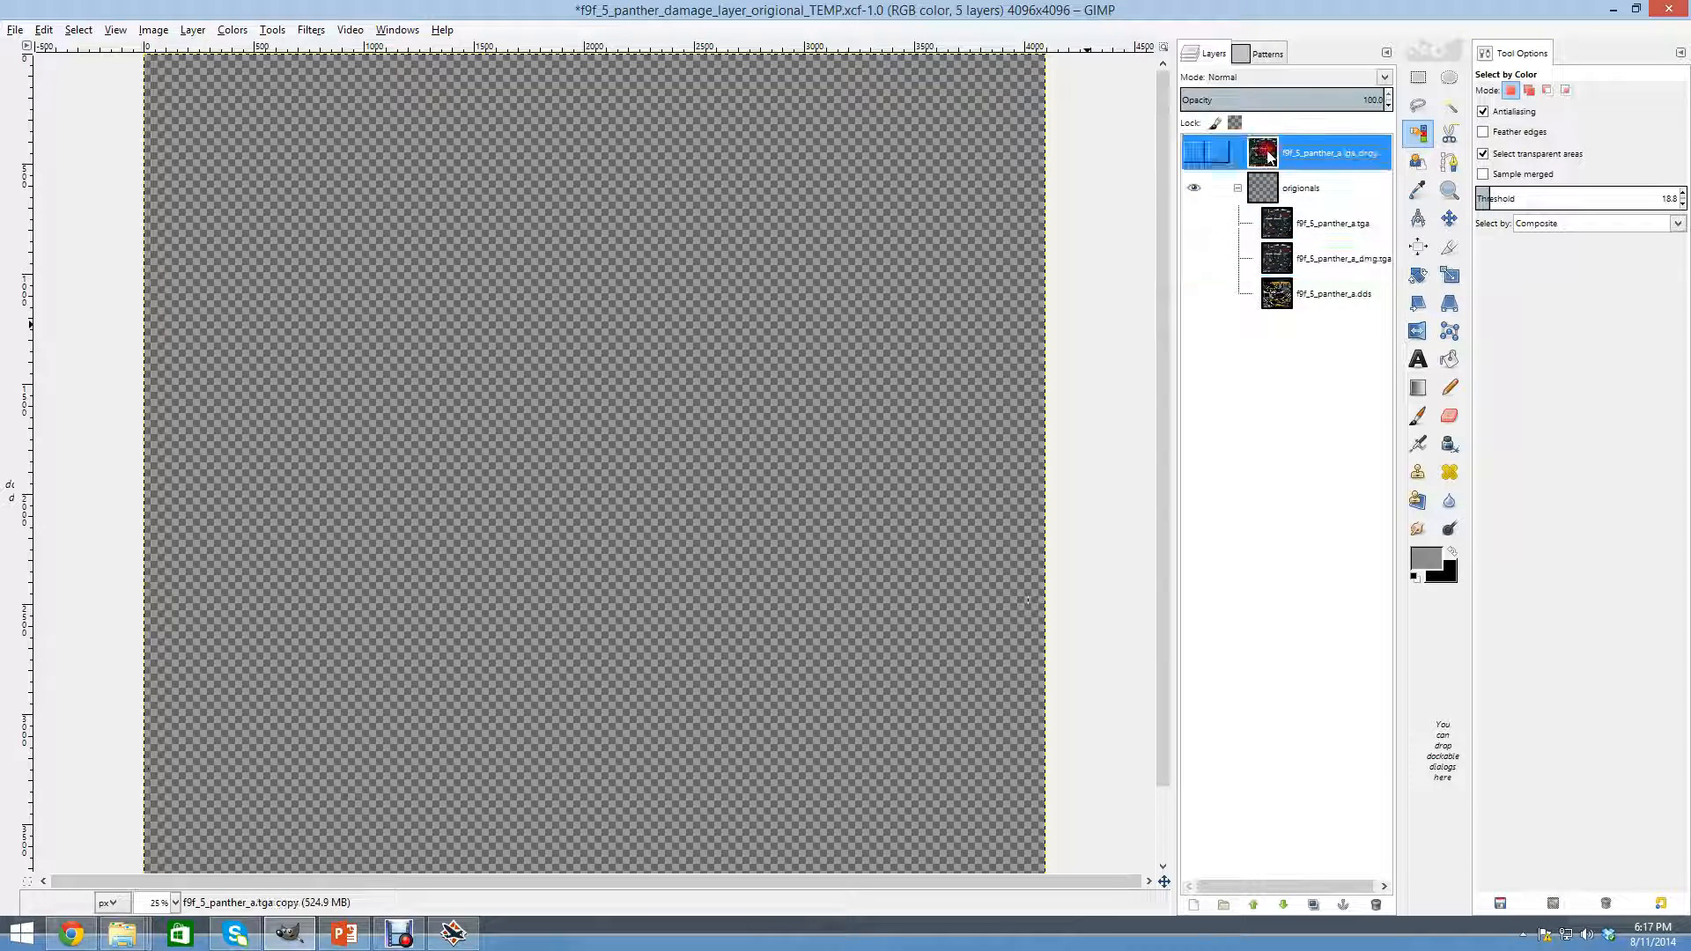
{"action": "left_click", "coordinate": [1193, 151]}
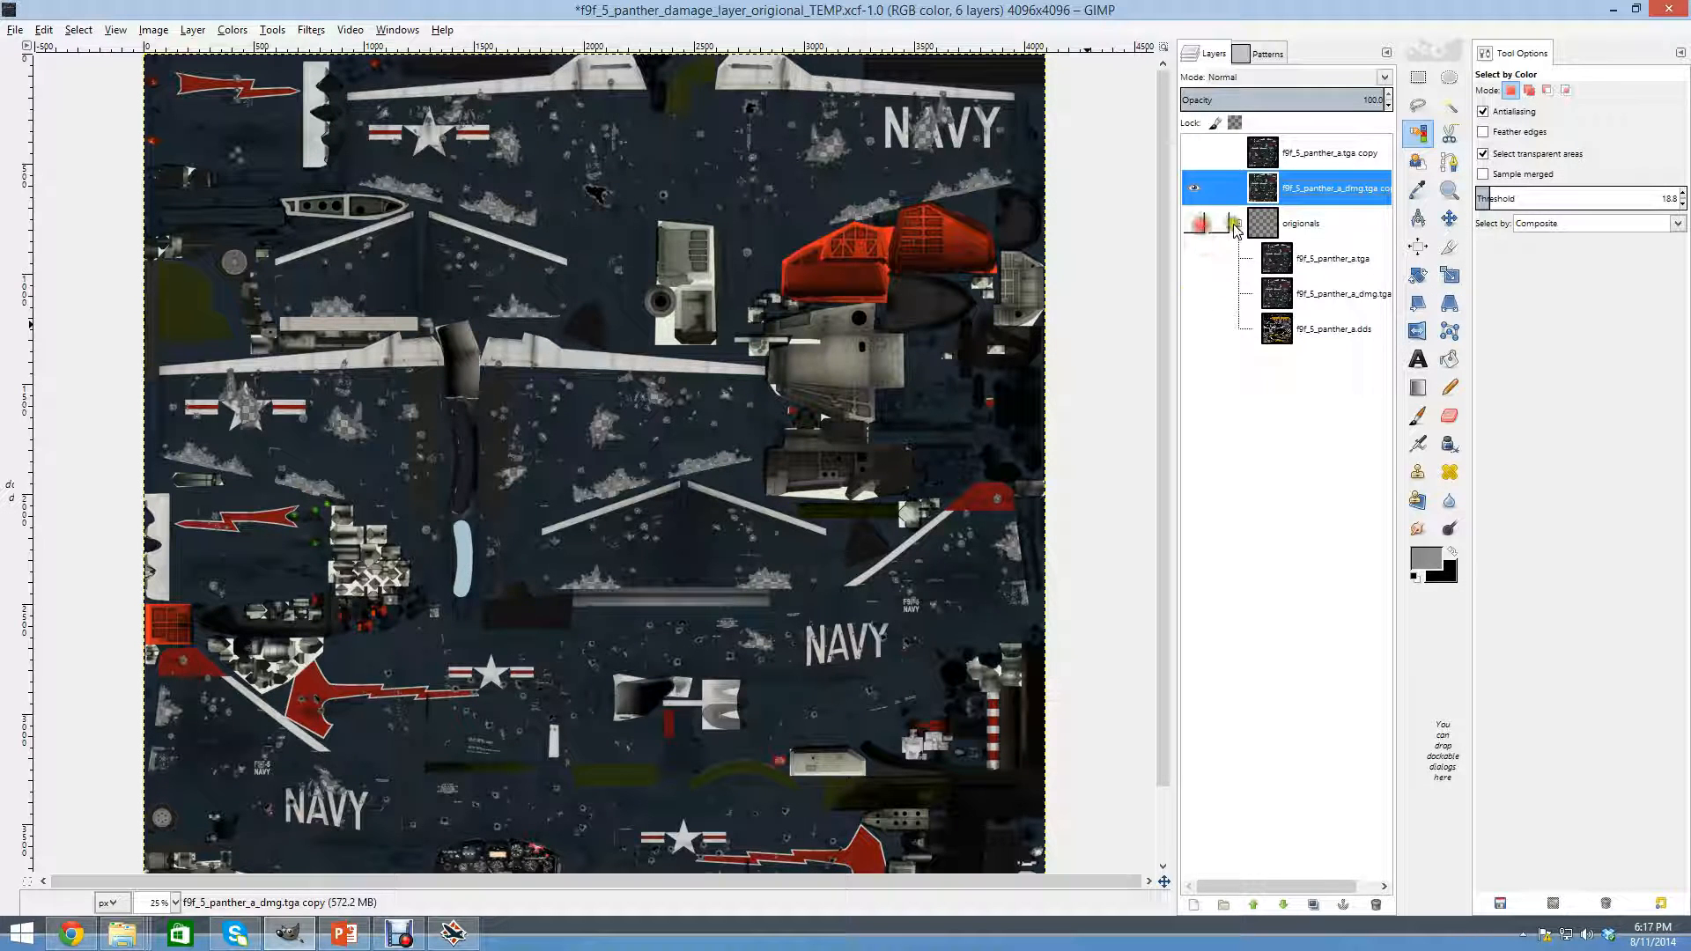
Collapse the originals group and set the a_dmg.tga copy to Difference mode over the Navy copy.
{"action": "left_click", "coordinate": [1194, 224]}
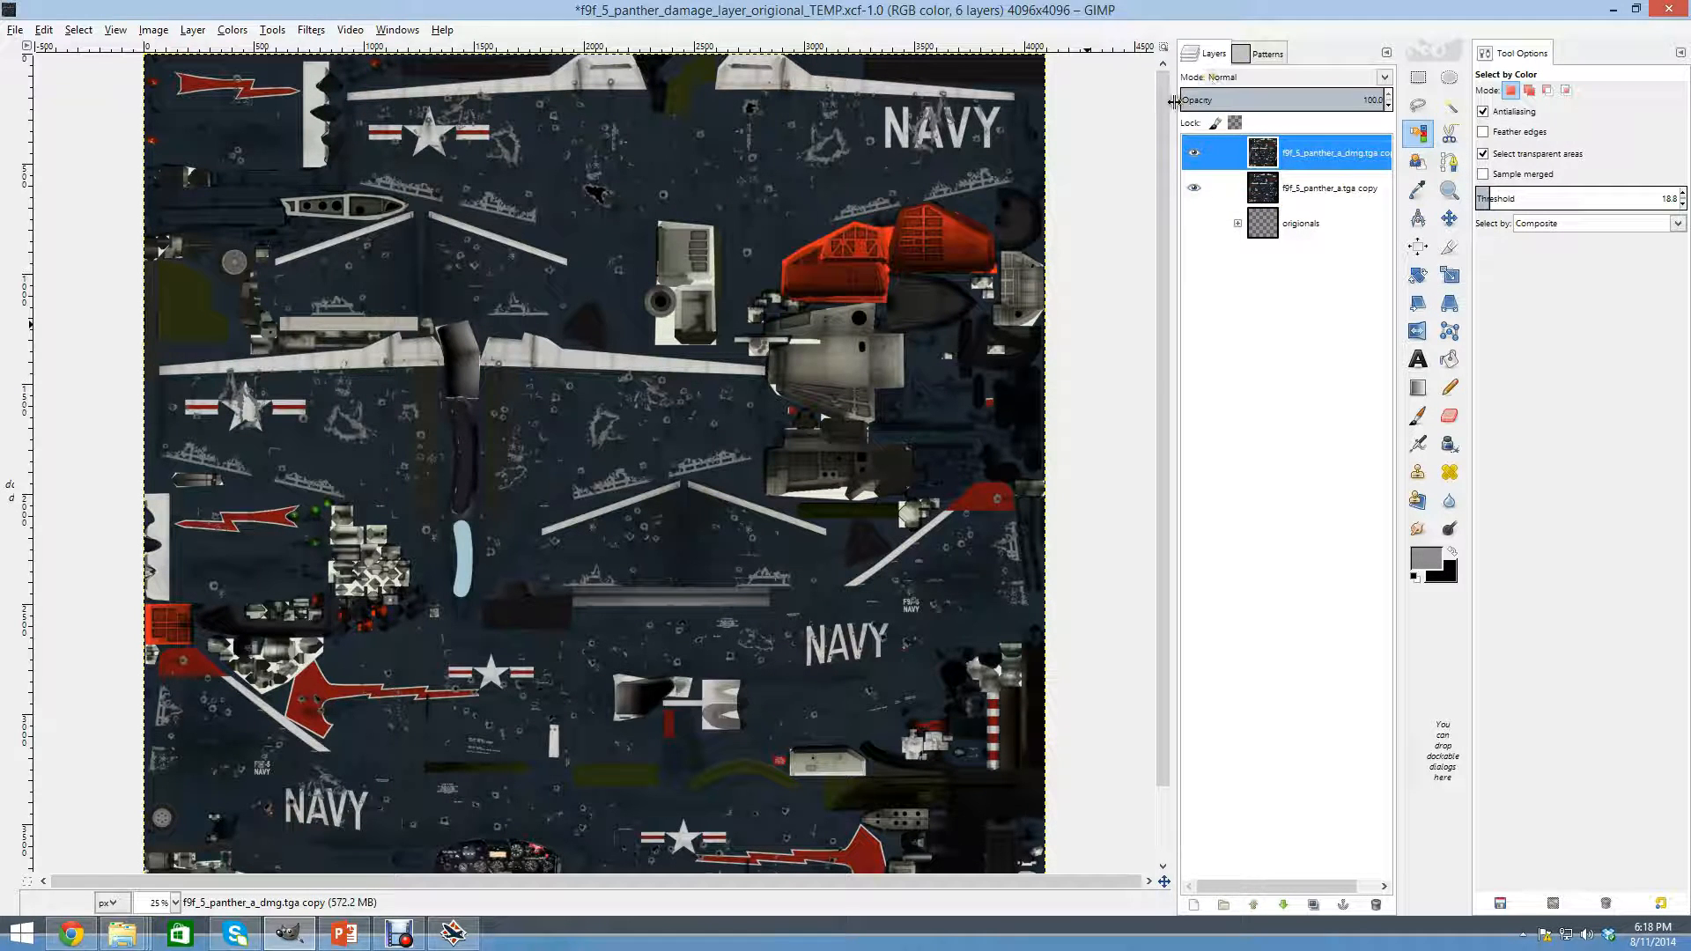
{"action": "left_click", "coordinate": [1194, 187]}
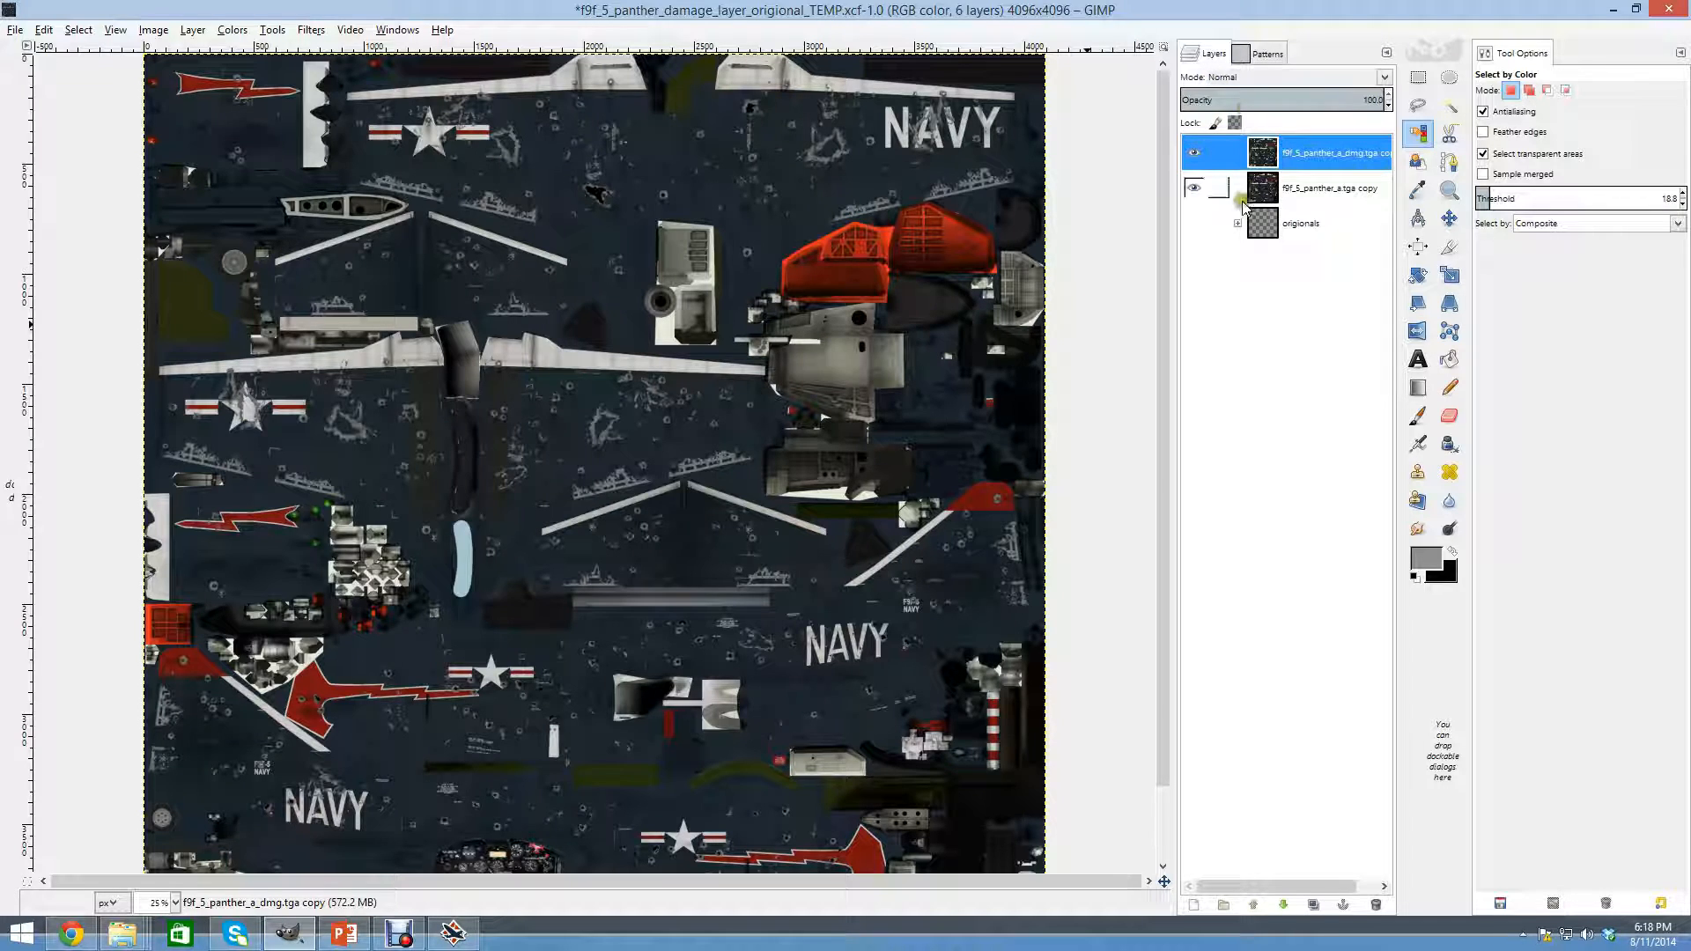
{"action": "left_click", "coordinate": [1326, 186]}
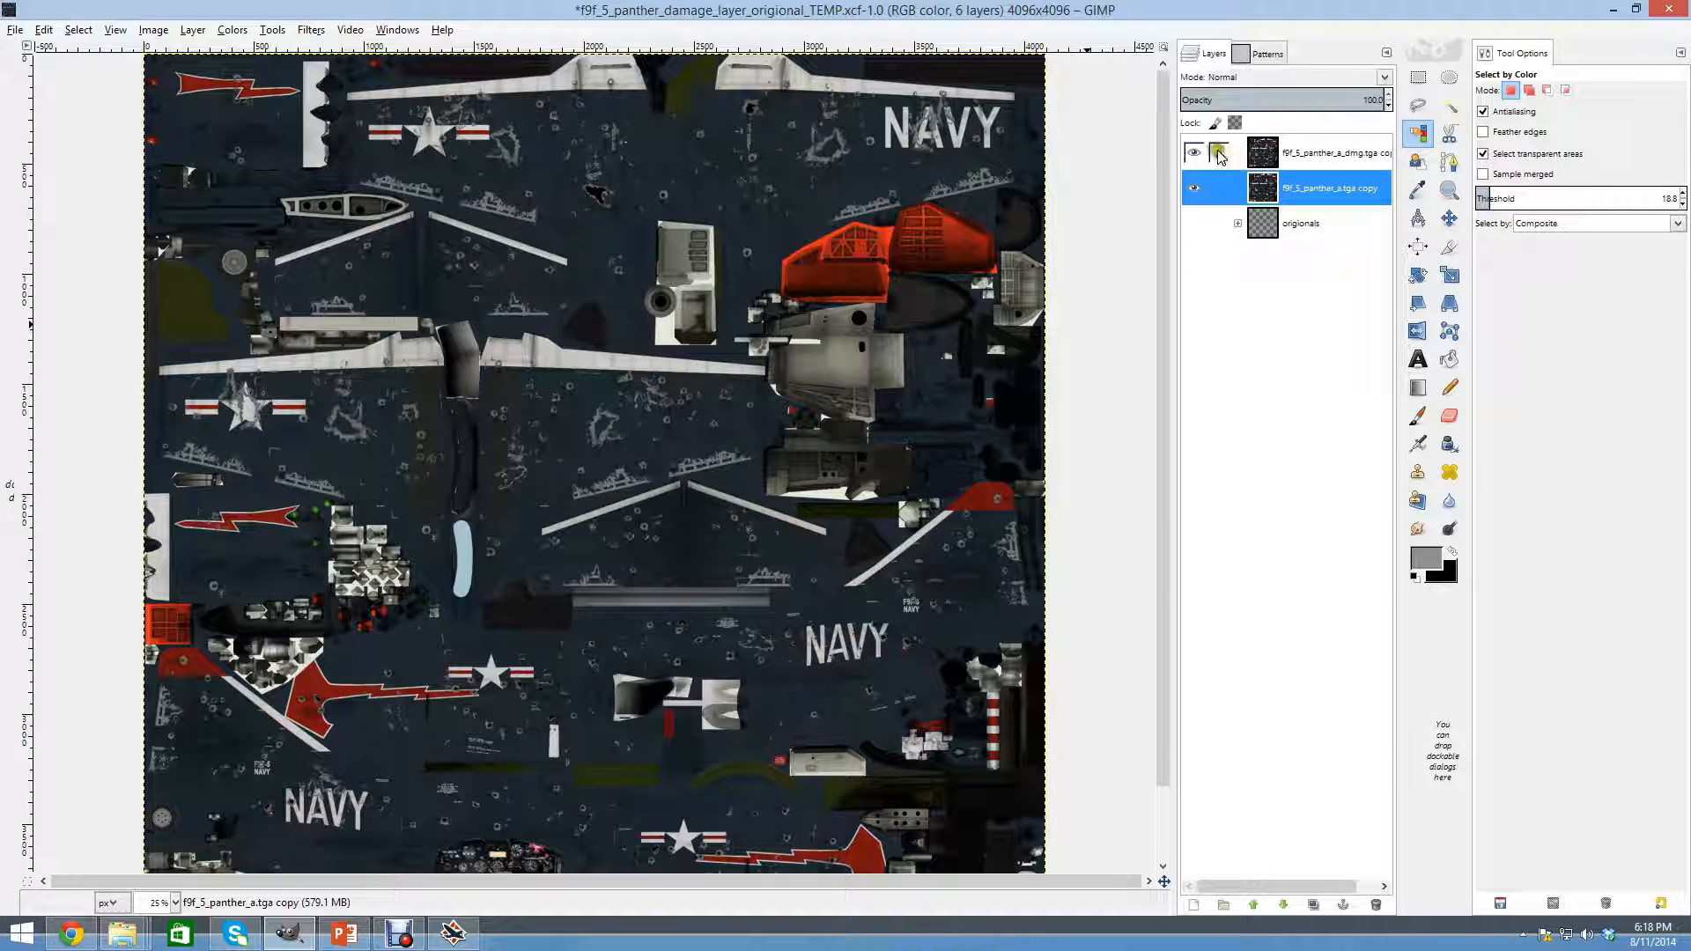
{"action": "left_click", "coordinate": [1326, 151]}
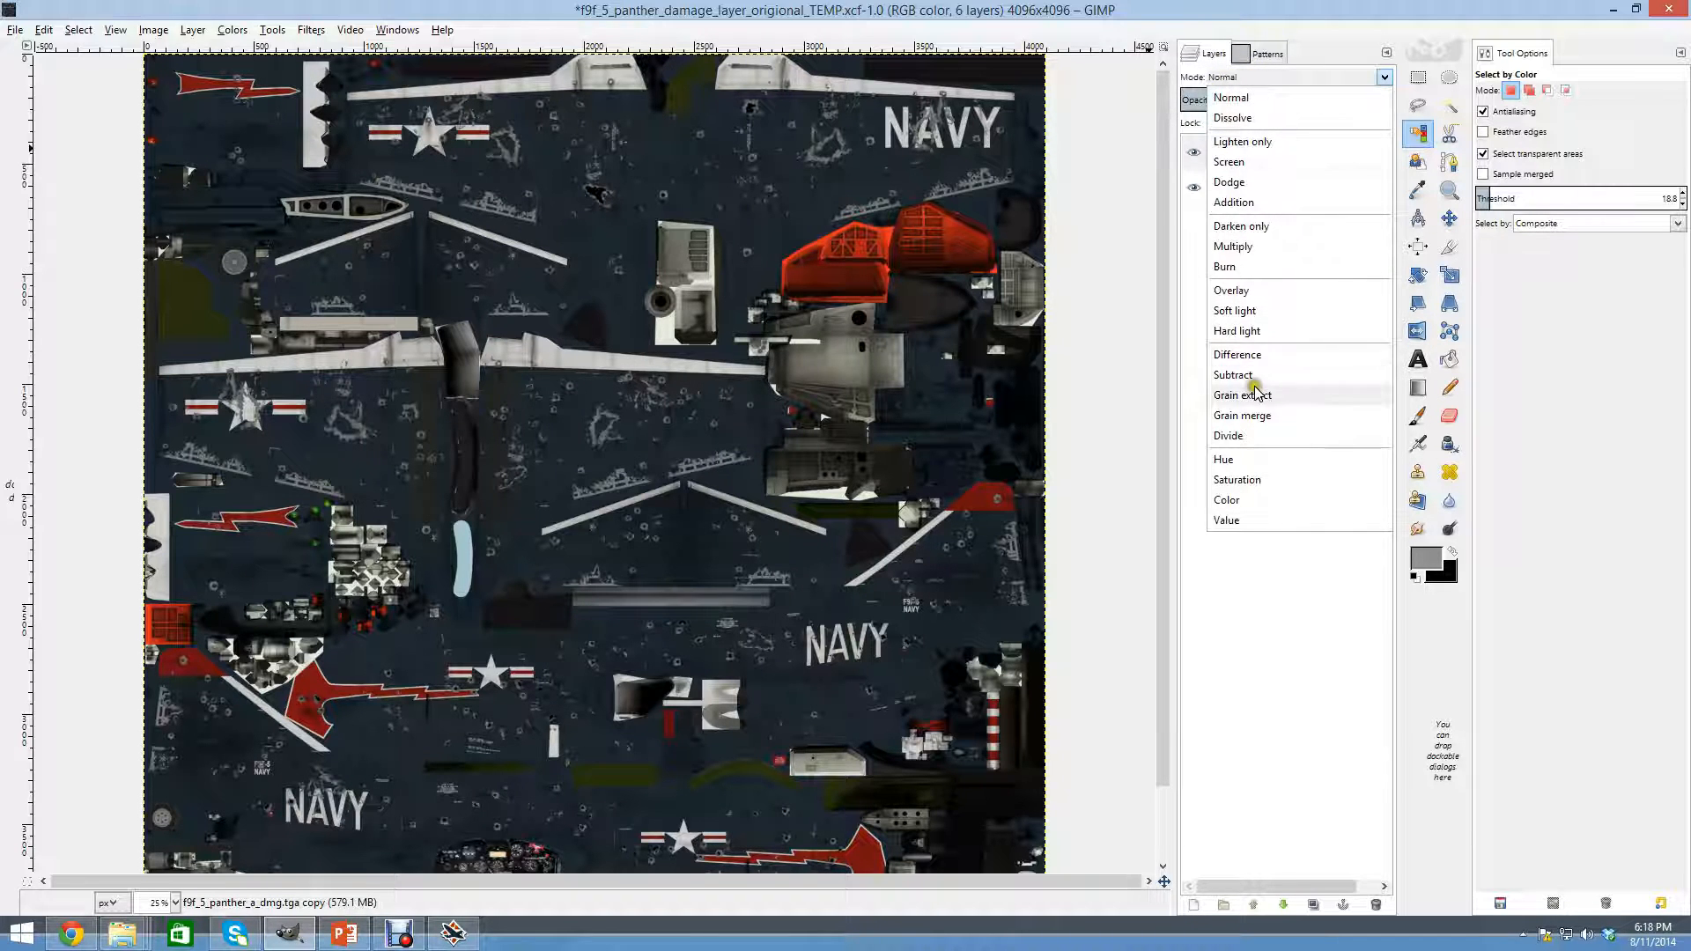
{"action": "left_click", "coordinate": [1236, 354]}
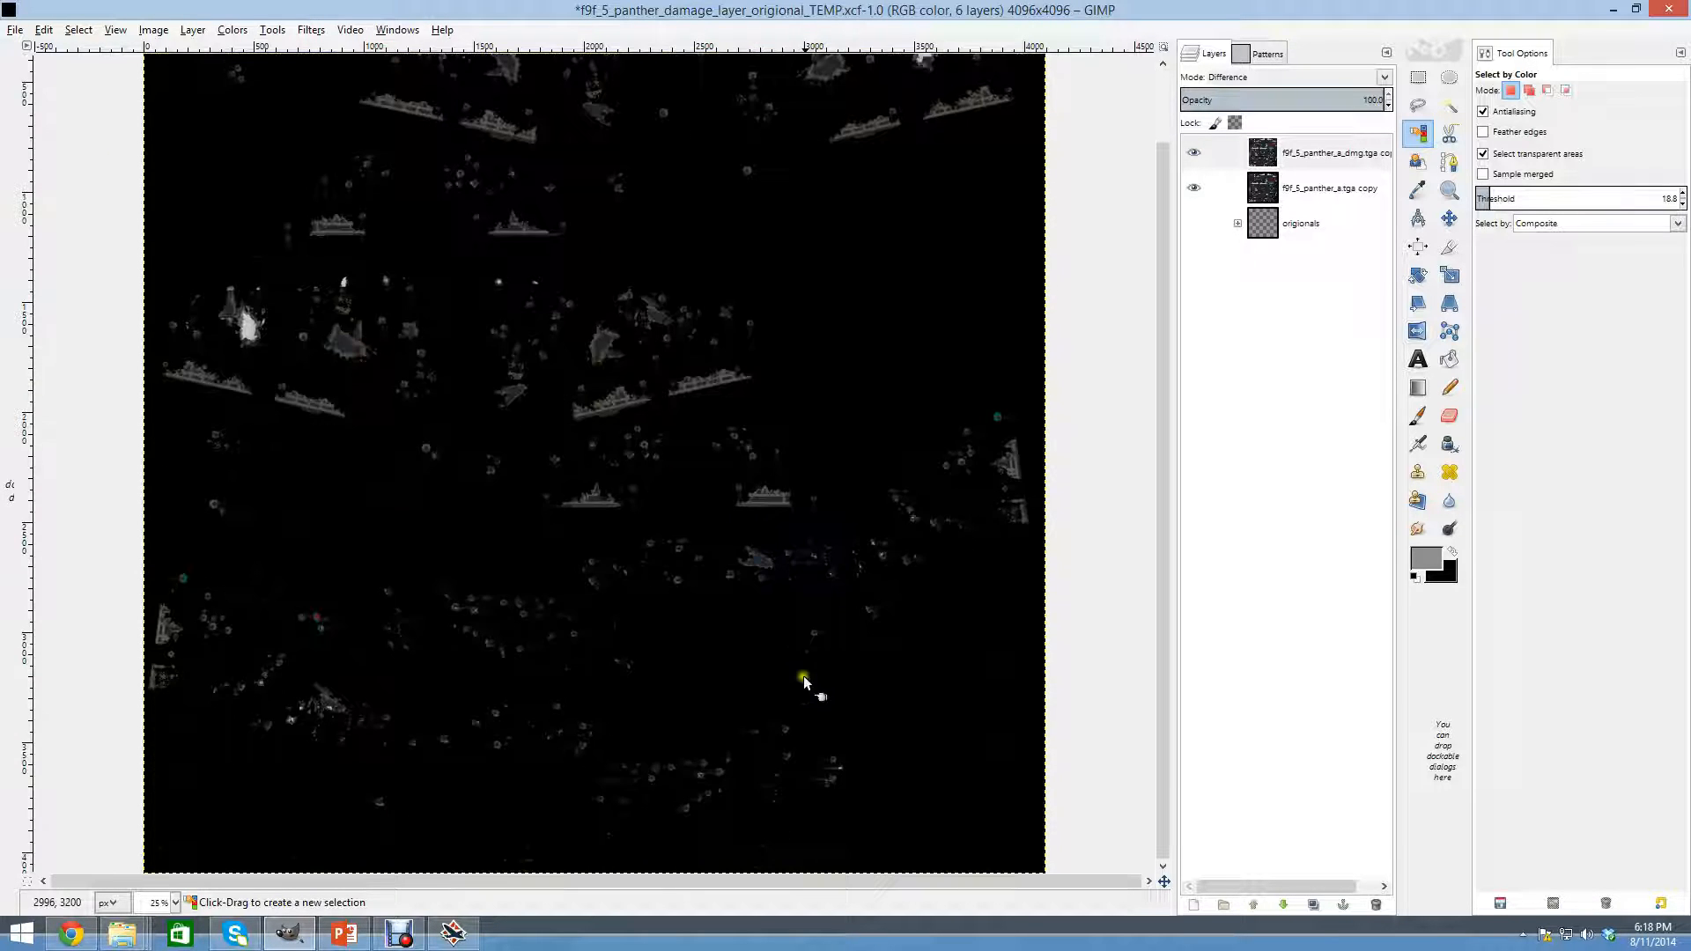
Create a Visible layer via New from Visible and hide the copy layers beneath it.
{"action": "right_click", "coordinate": [1316, 152]}
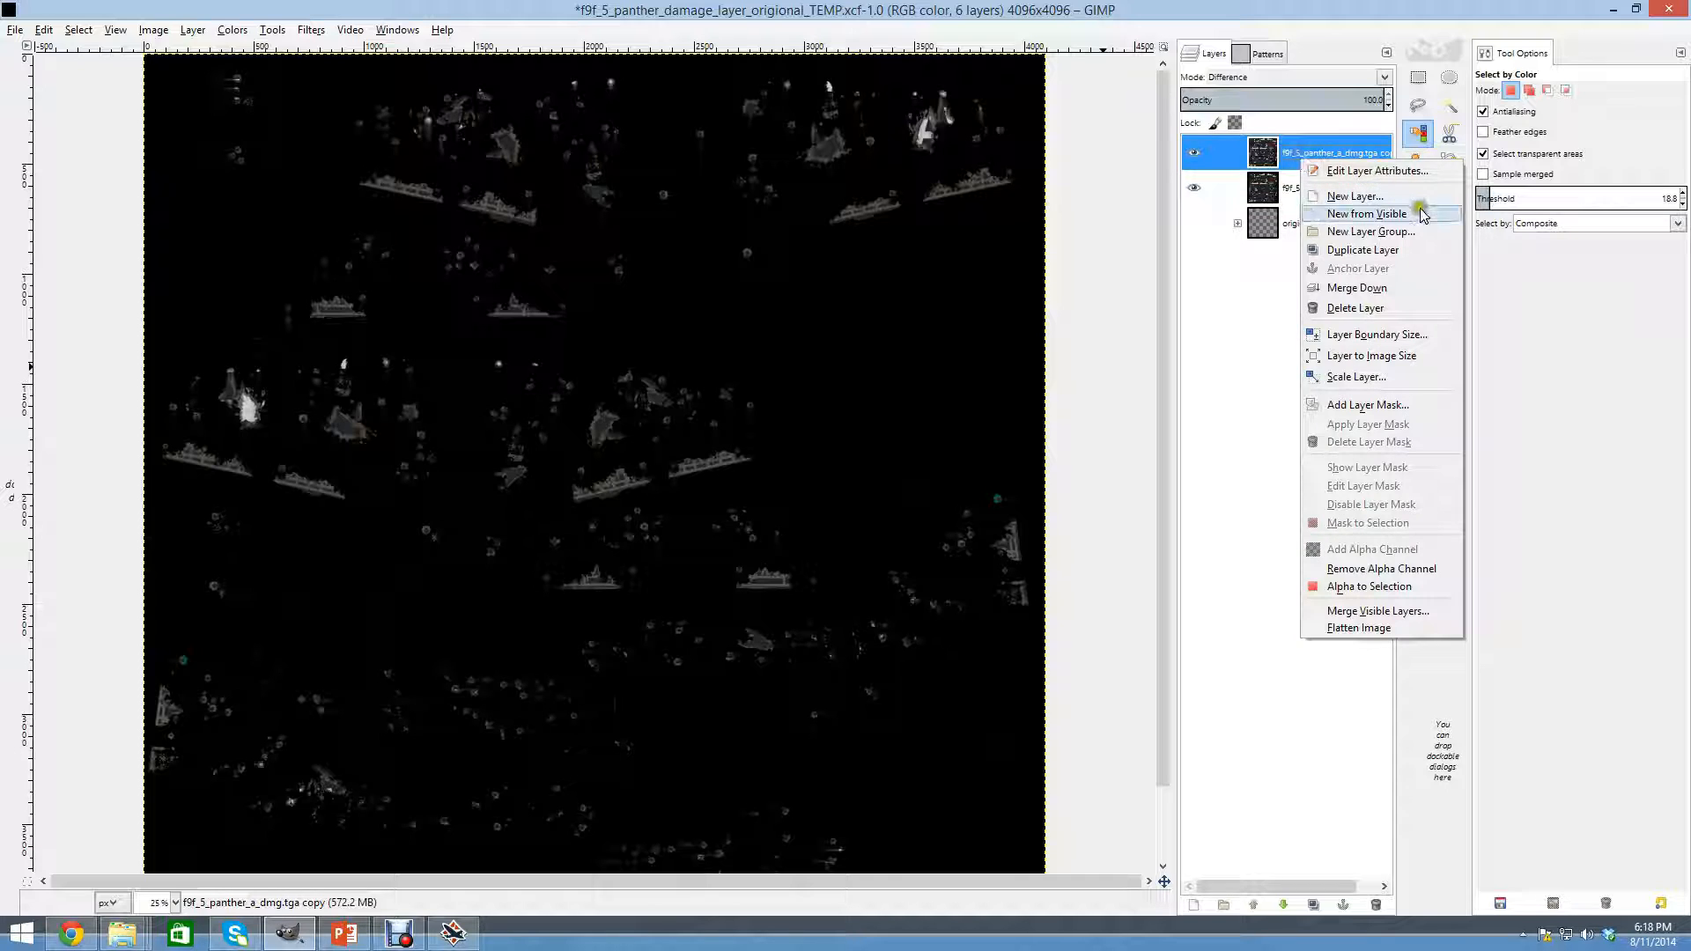
{"action": "mouse_move", "coordinate": [1391, 287]}
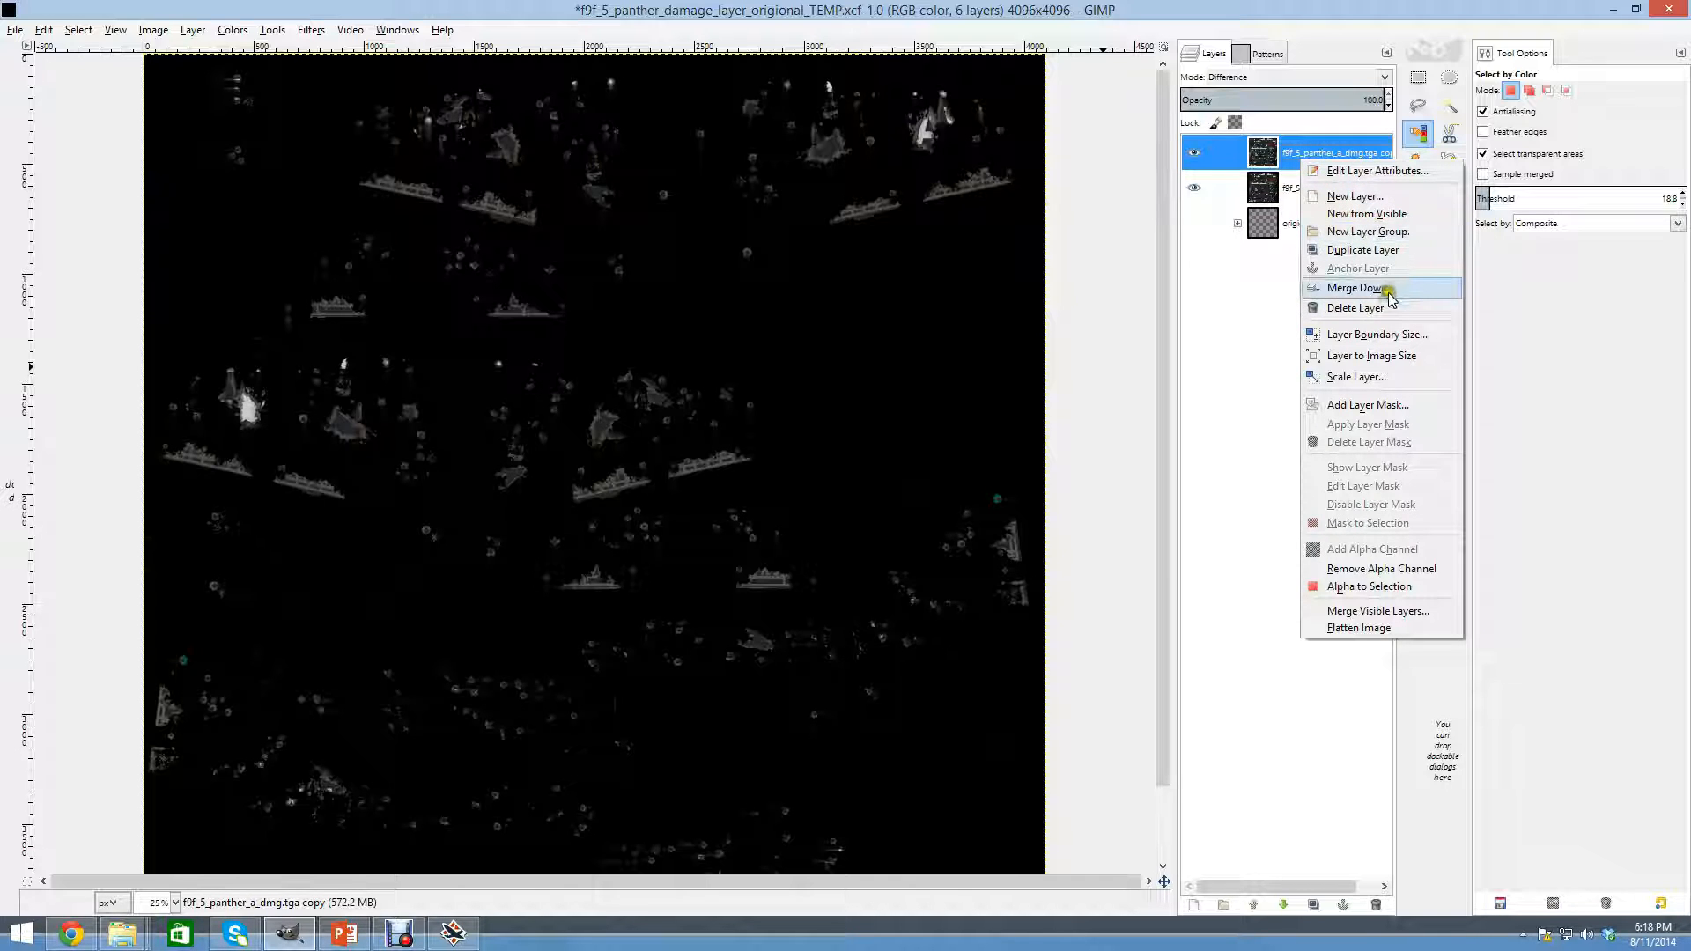
{"action": "mouse_move", "coordinate": [1367, 213]}
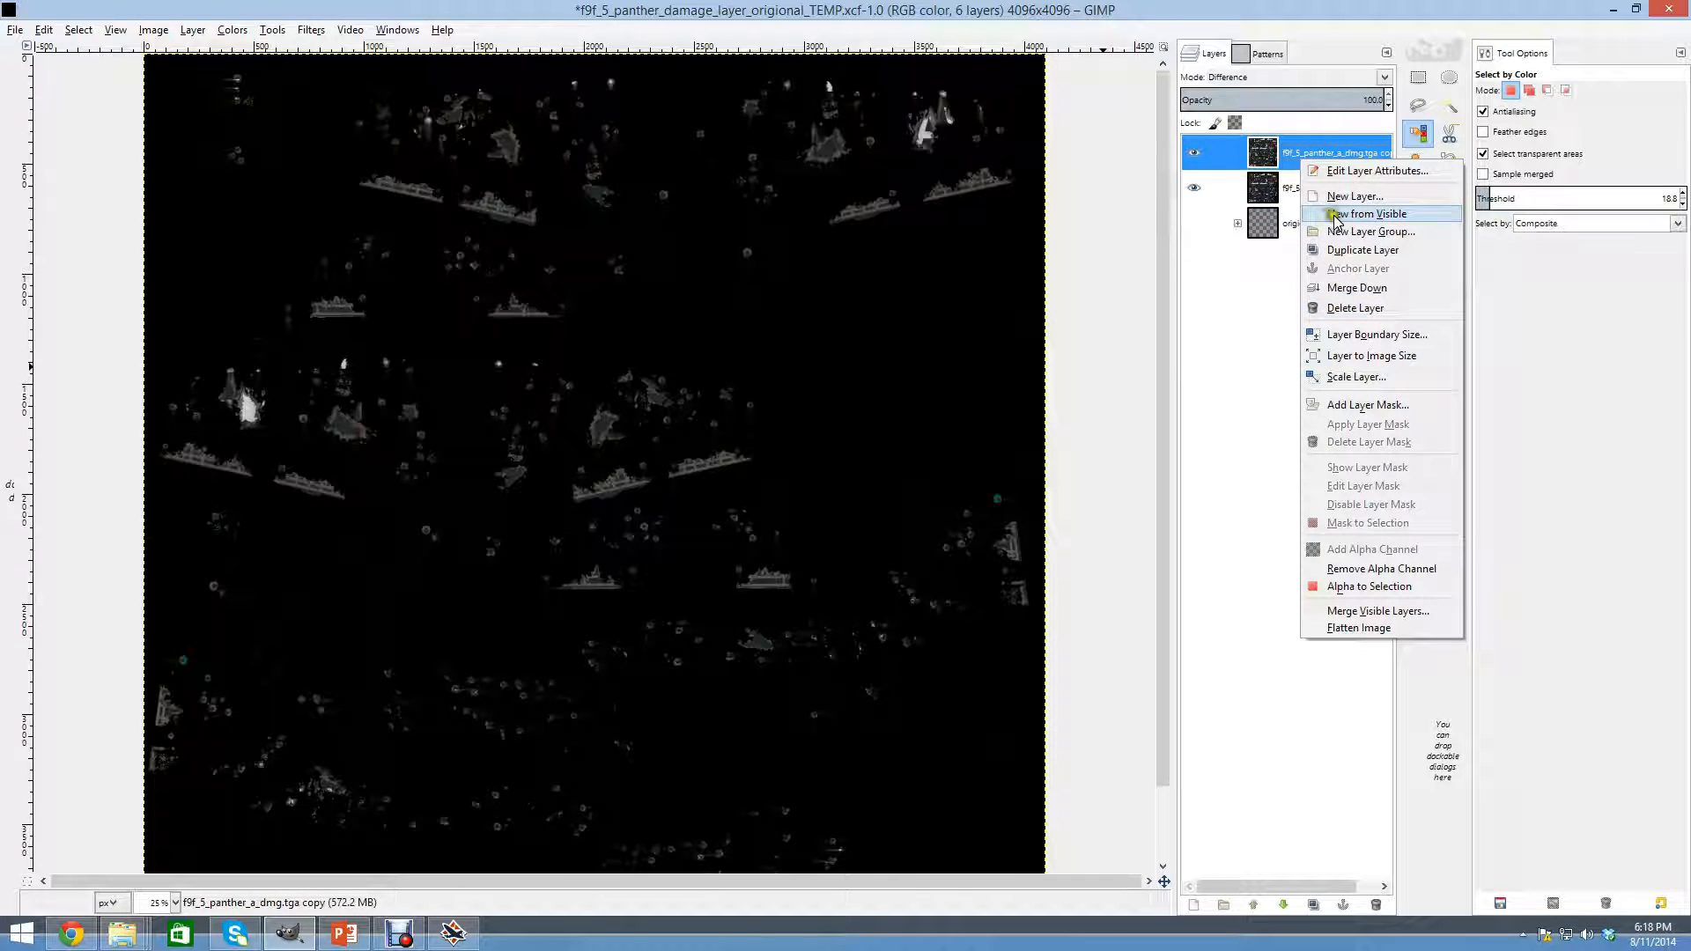
{"action": "left_click", "coordinate": [1367, 213]}
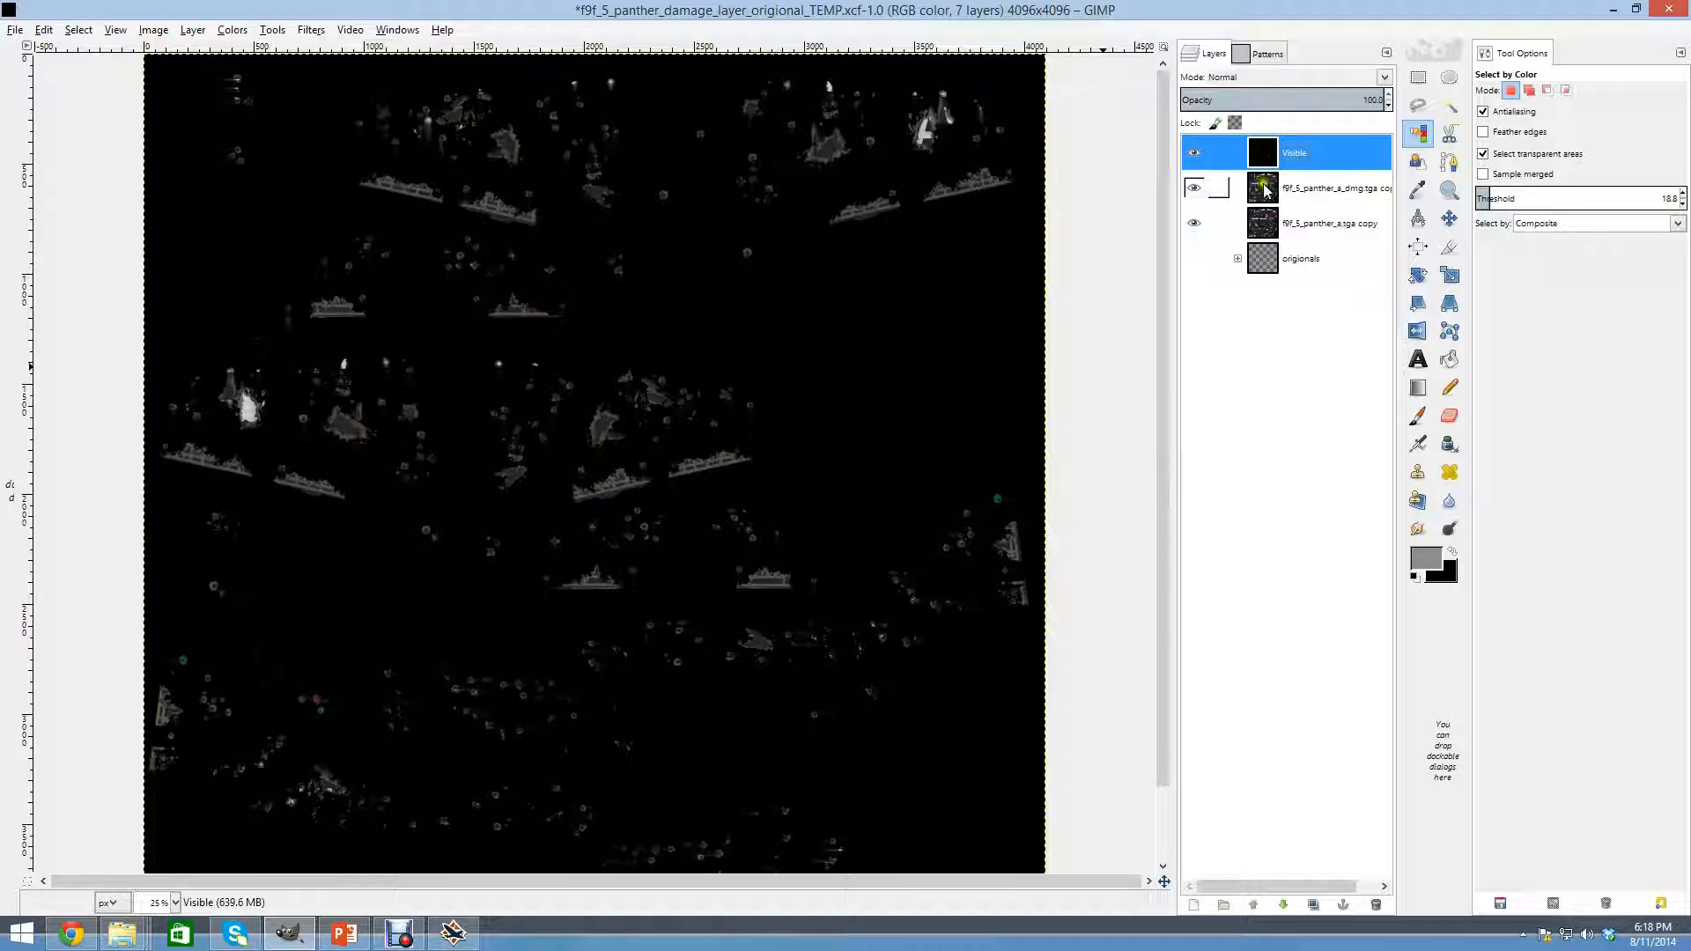
{"action": "left_click", "coordinate": [1195, 188]}
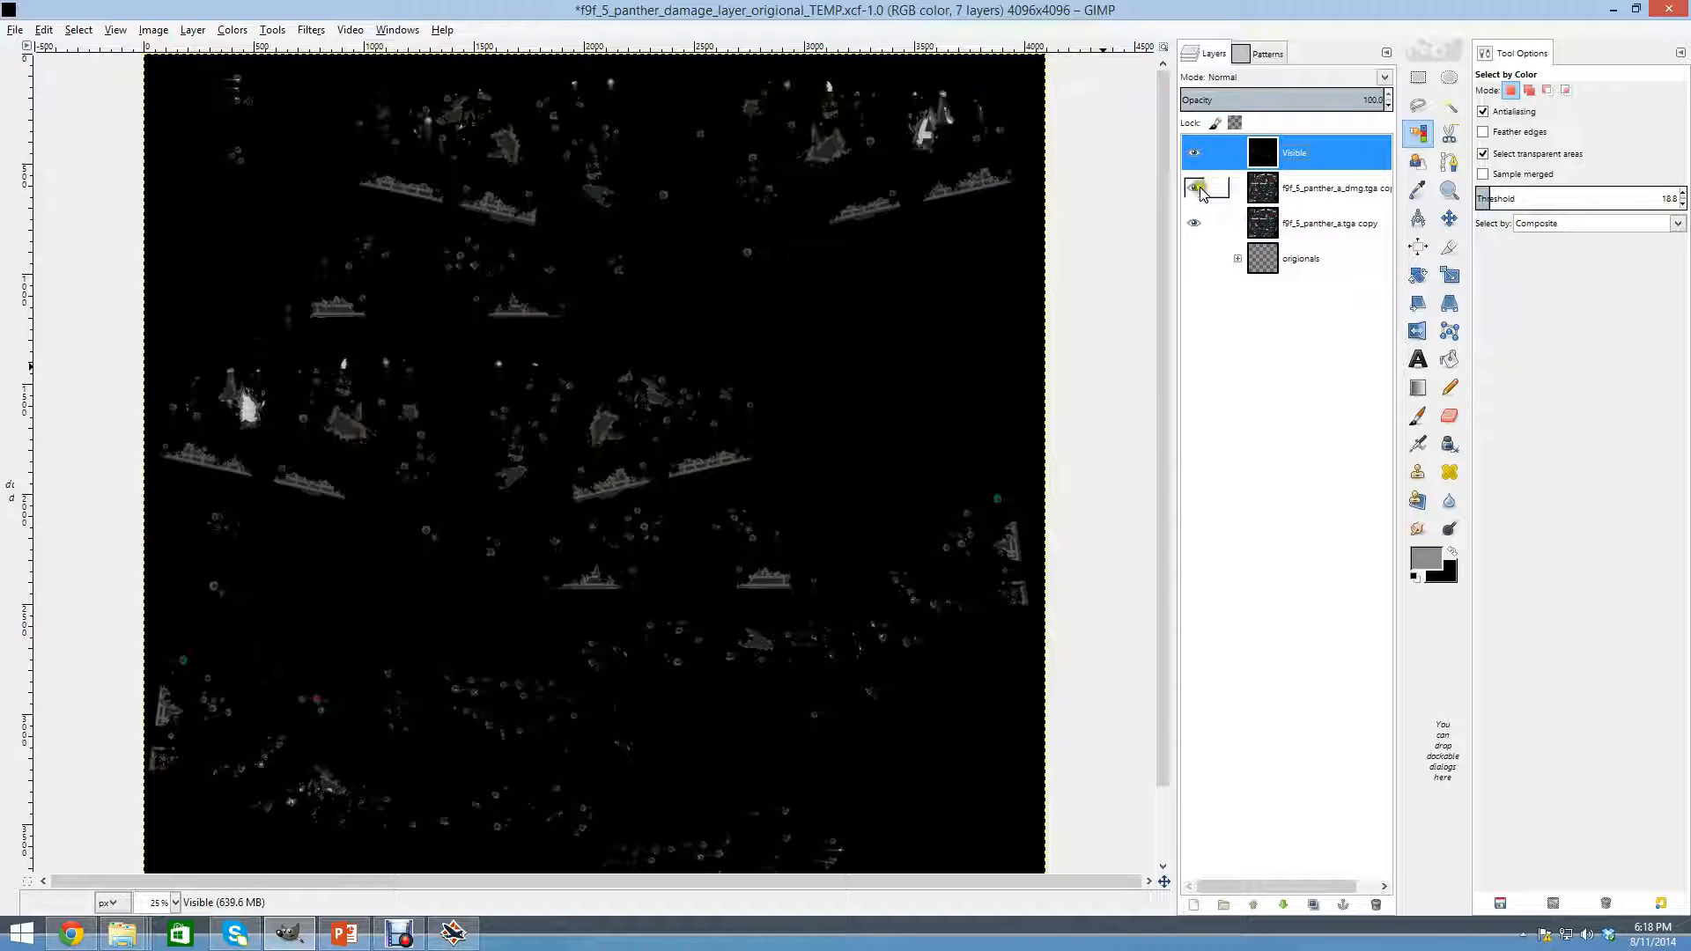
{"action": "left_click", "coordinate": [1194, 190]}
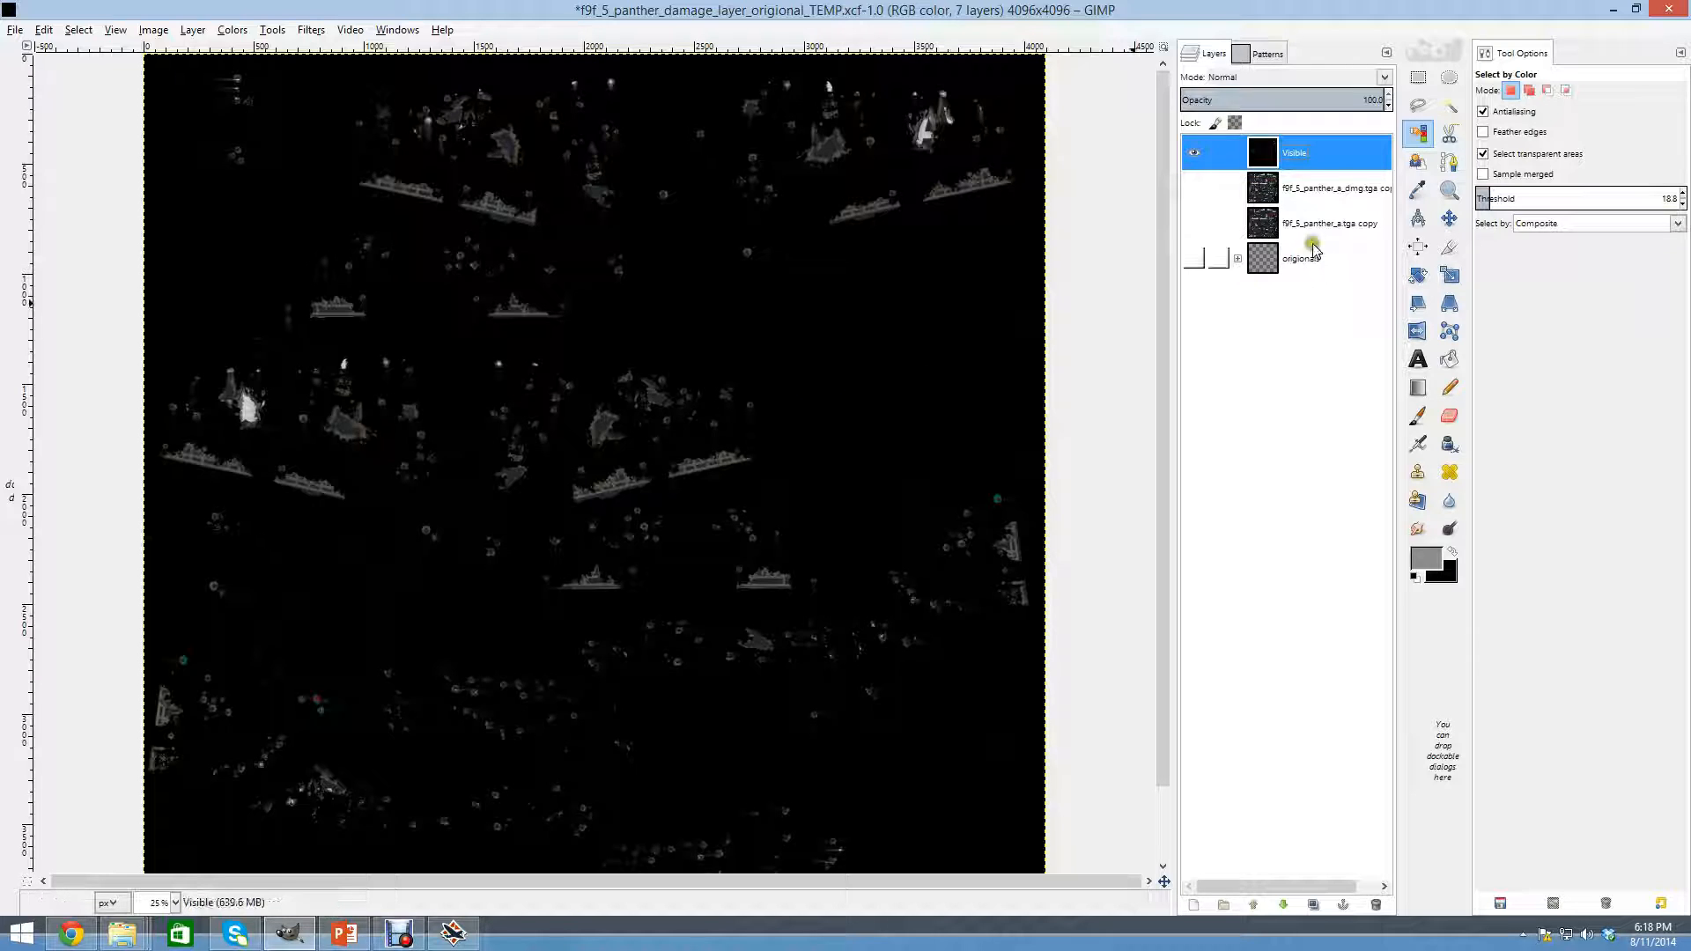
Check the damage copy underneath, then leave only the Visible layer shown.
{"action": "left_click", "coordinate": [1326, 187]}
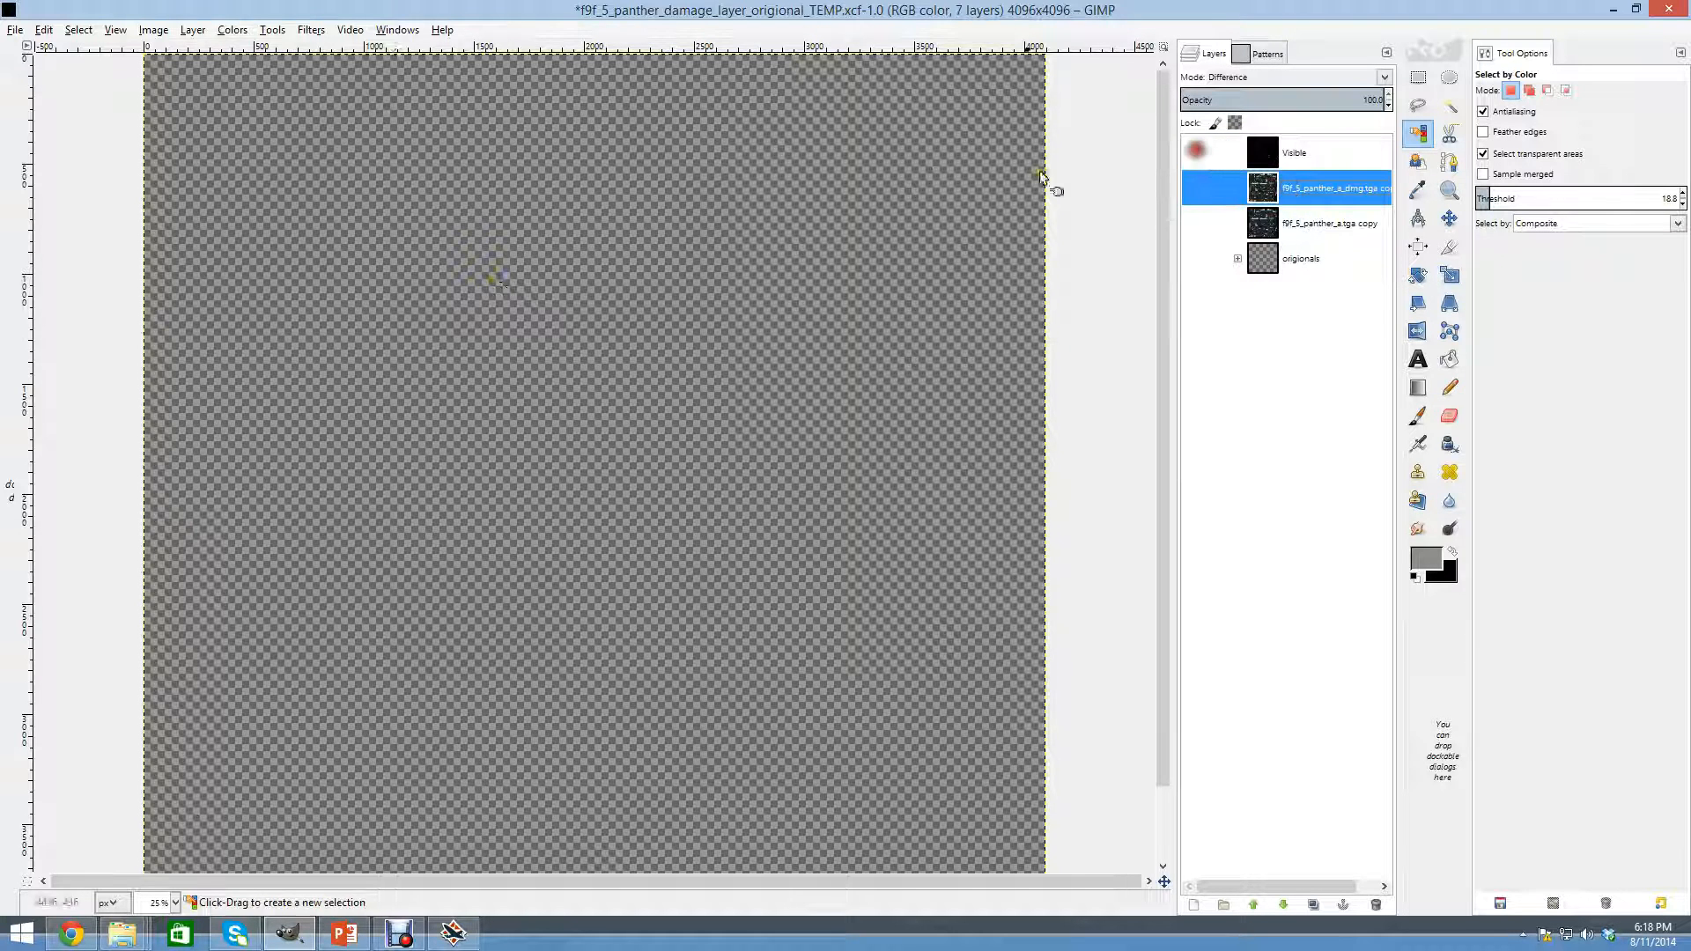
{"action": "left_click", "coordinate": [1194, 186]}
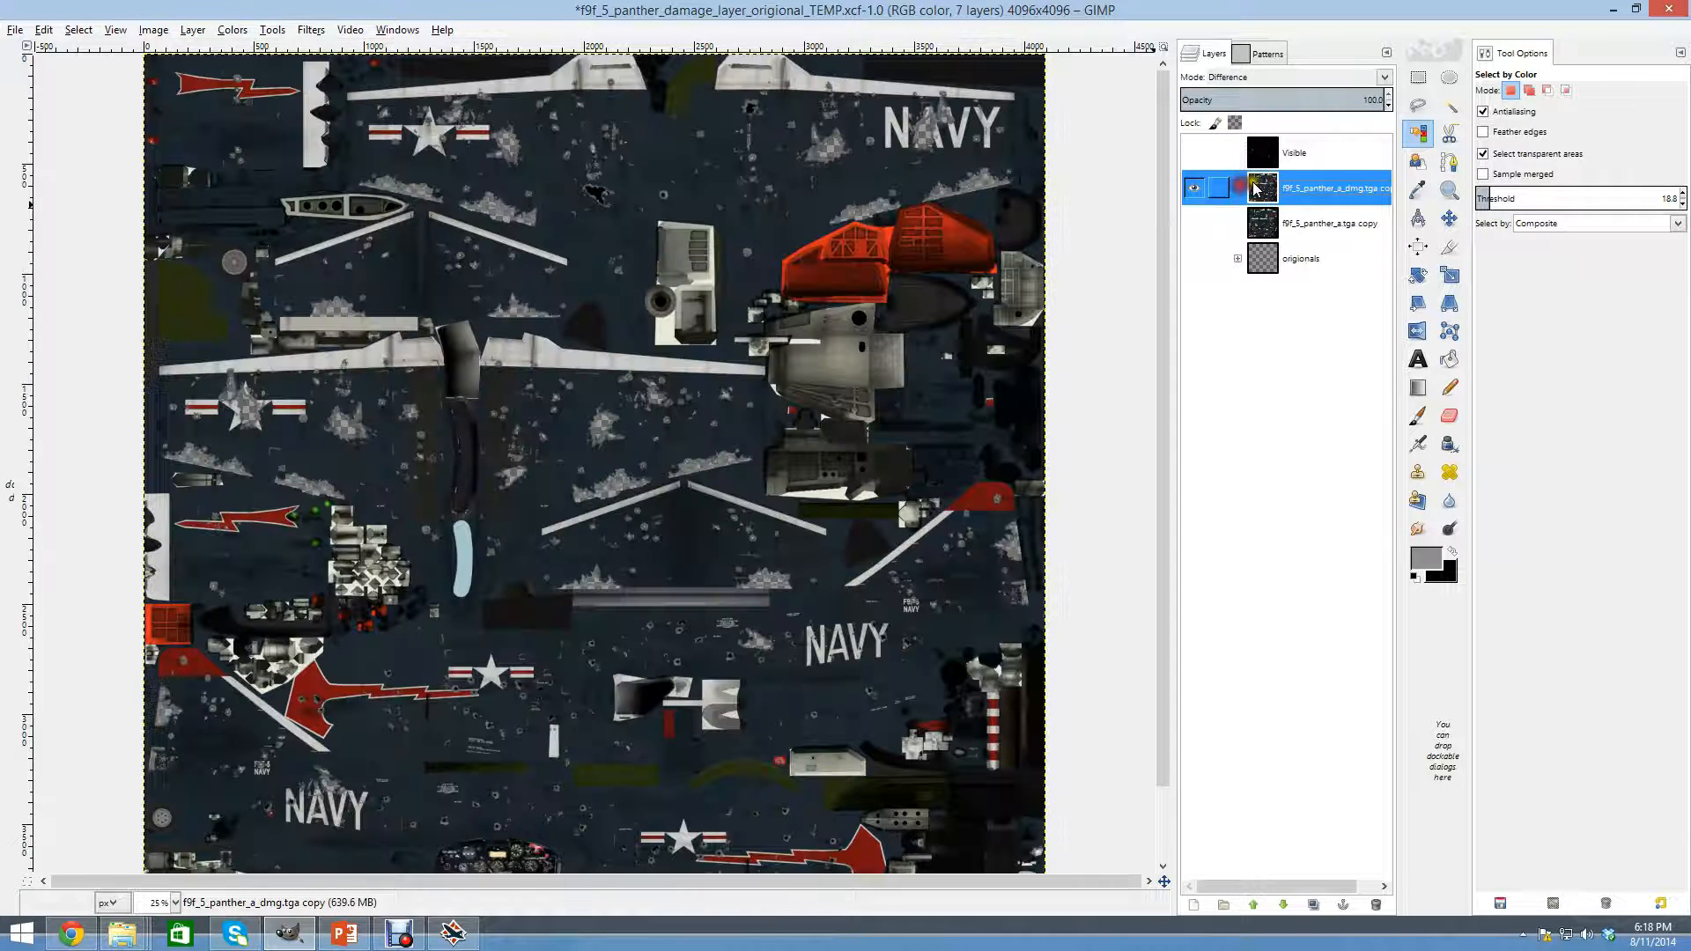
{"action": "left_click", "coordinate": [1284, 76]}
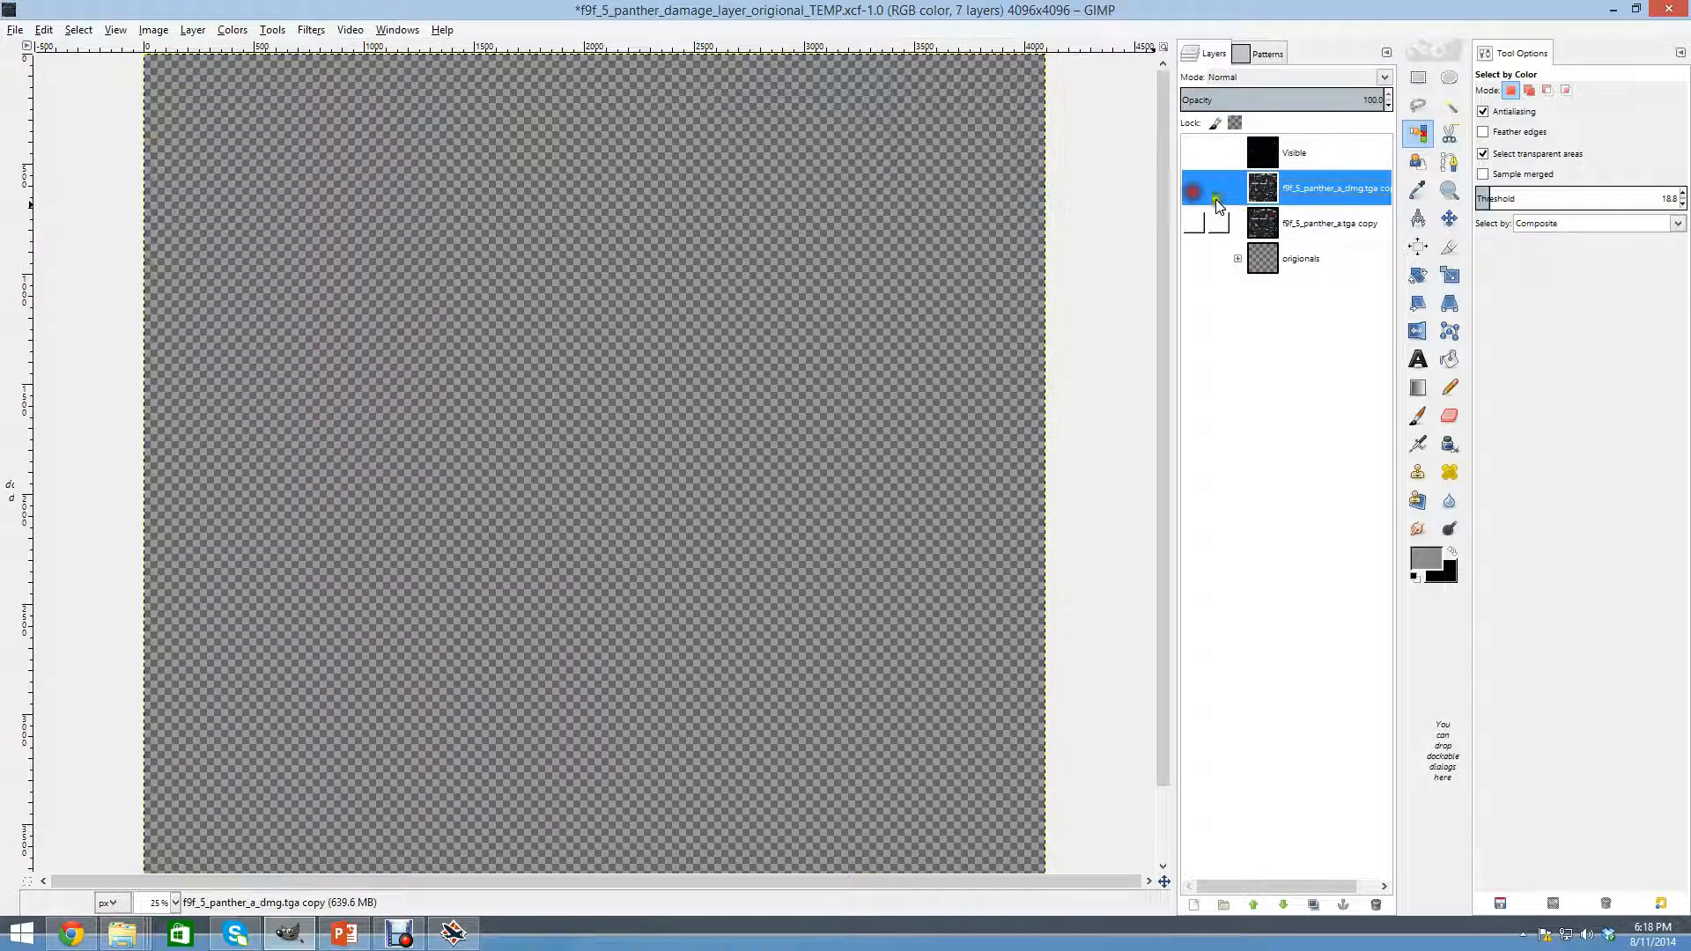
{"action": "left_click", "coordinate": [1194, 192]}
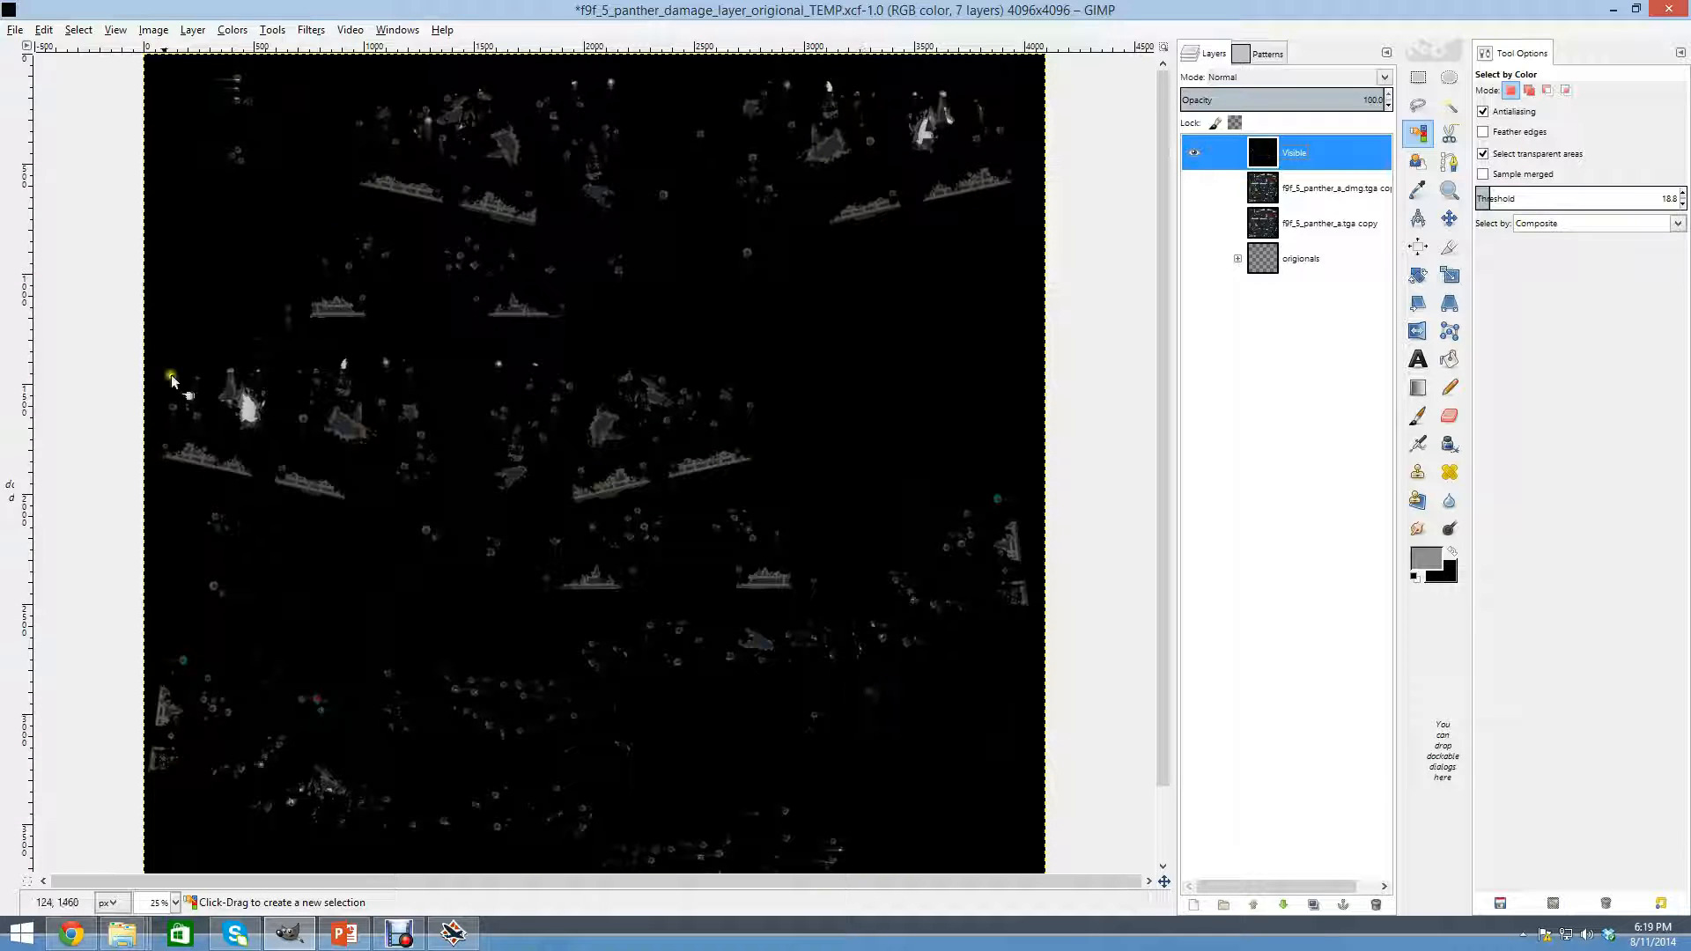
{"action": "mouse_move", "coordinate": [666, 397]}
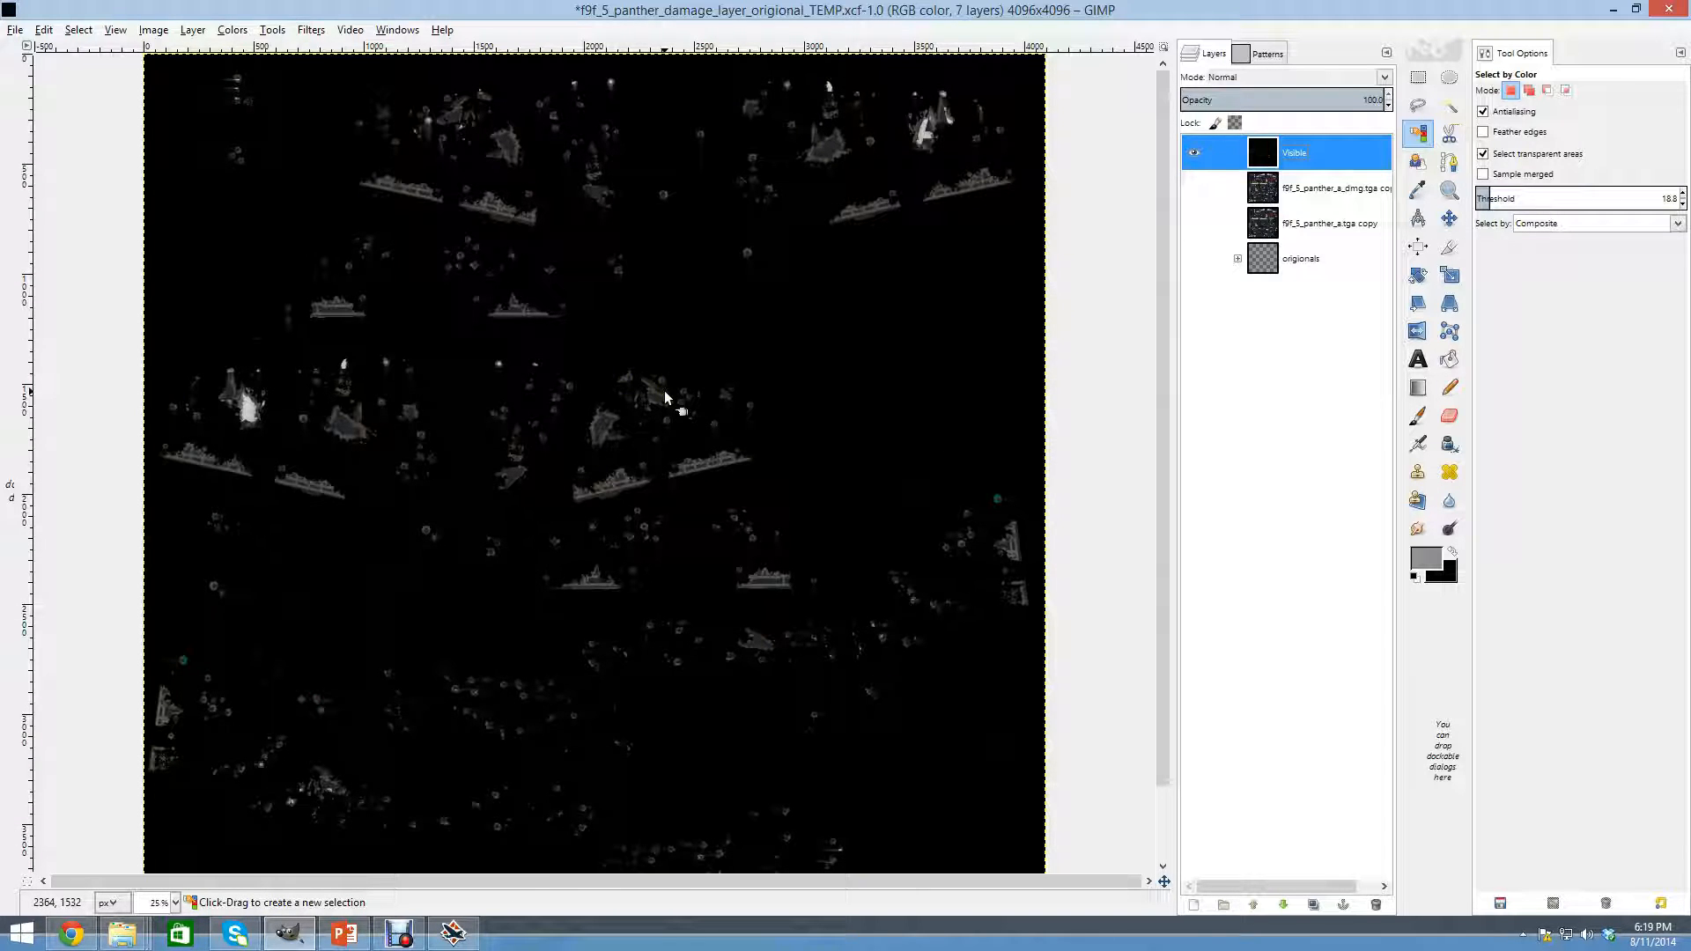
{"action": "mouse_move", "coordinate": [743, 488]}
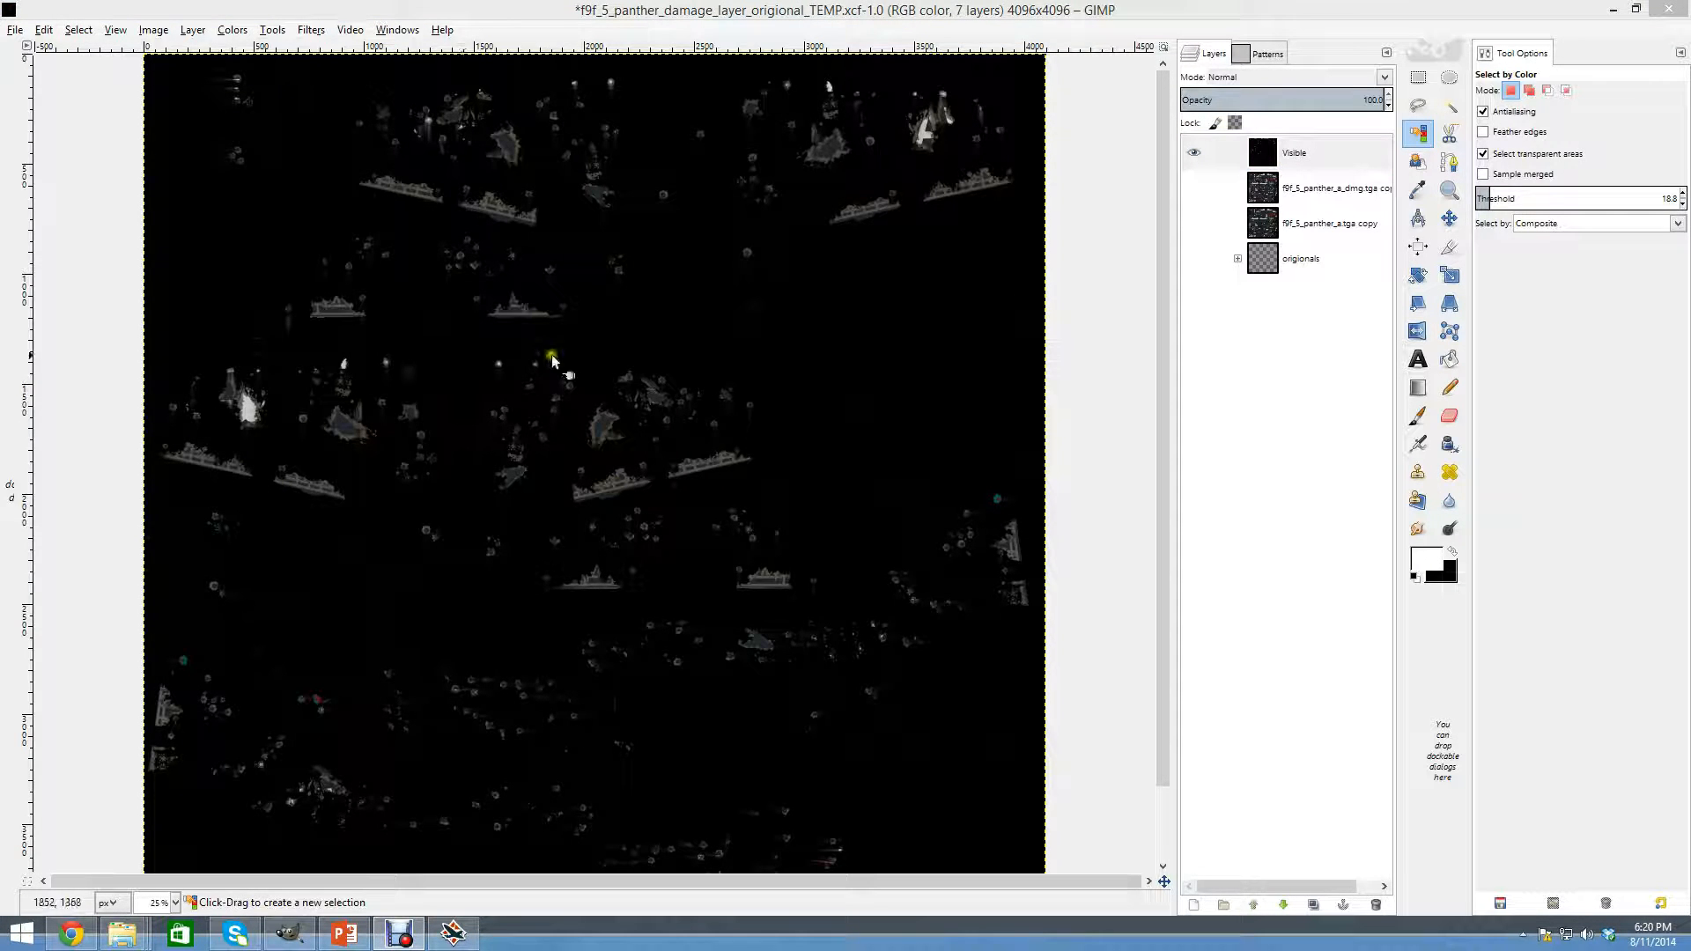
{"action": "mouse_move", "coordinate": [874, 421]}
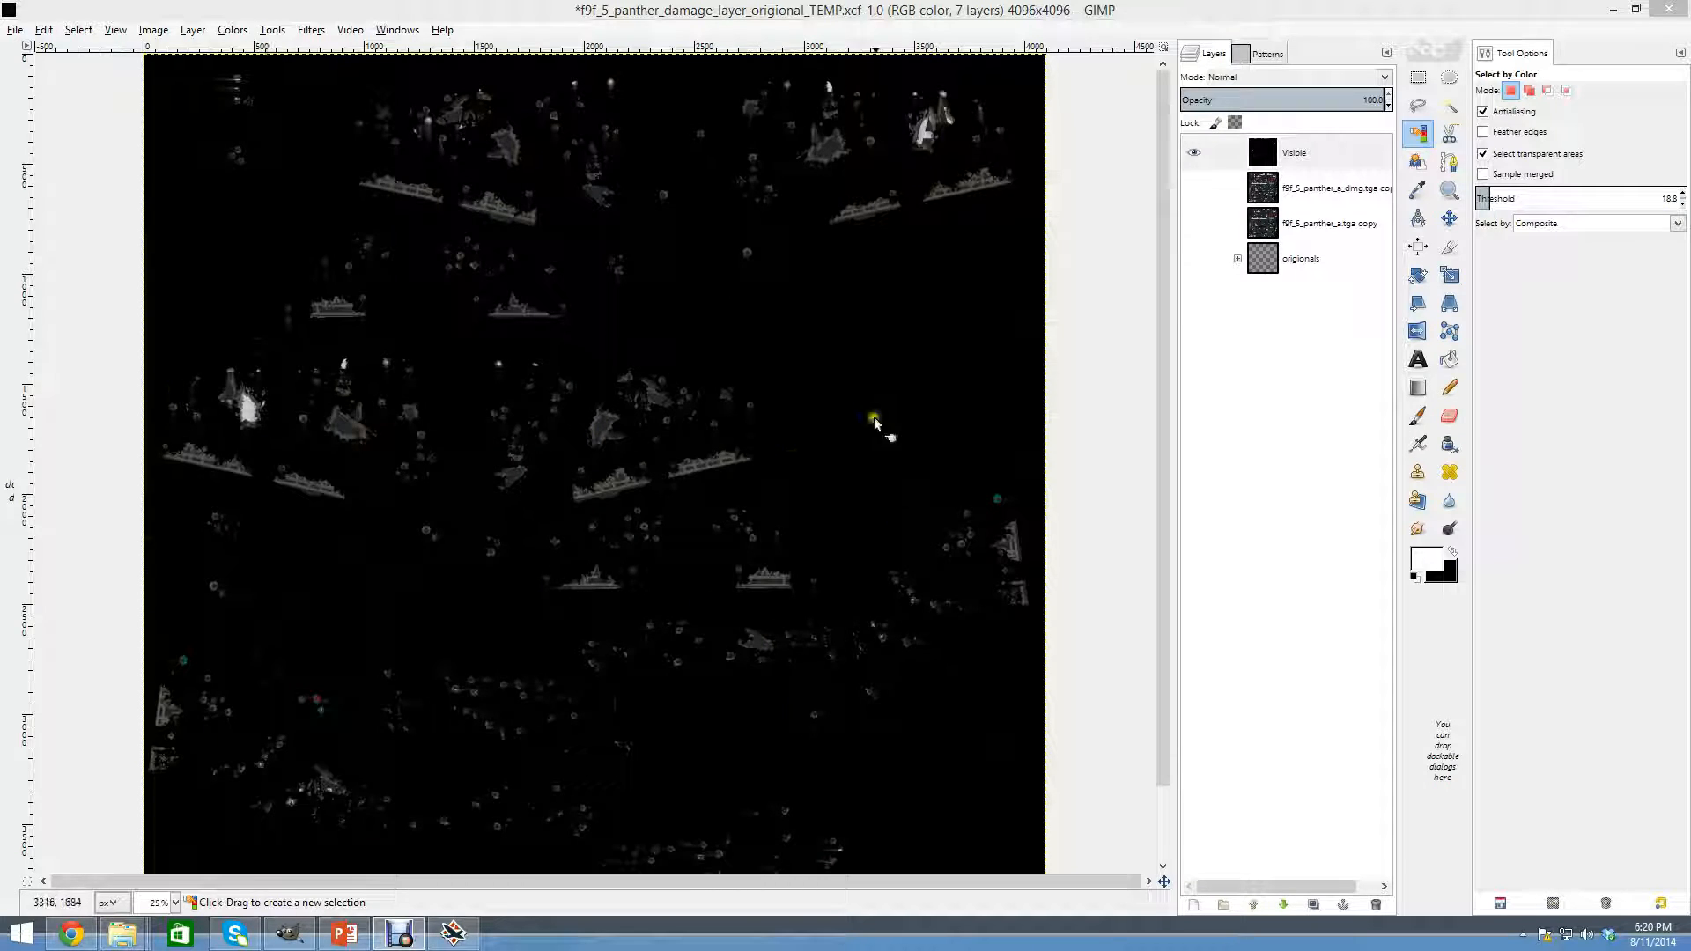
{"action": "mouse_move", "coordinate": [676, 498]}
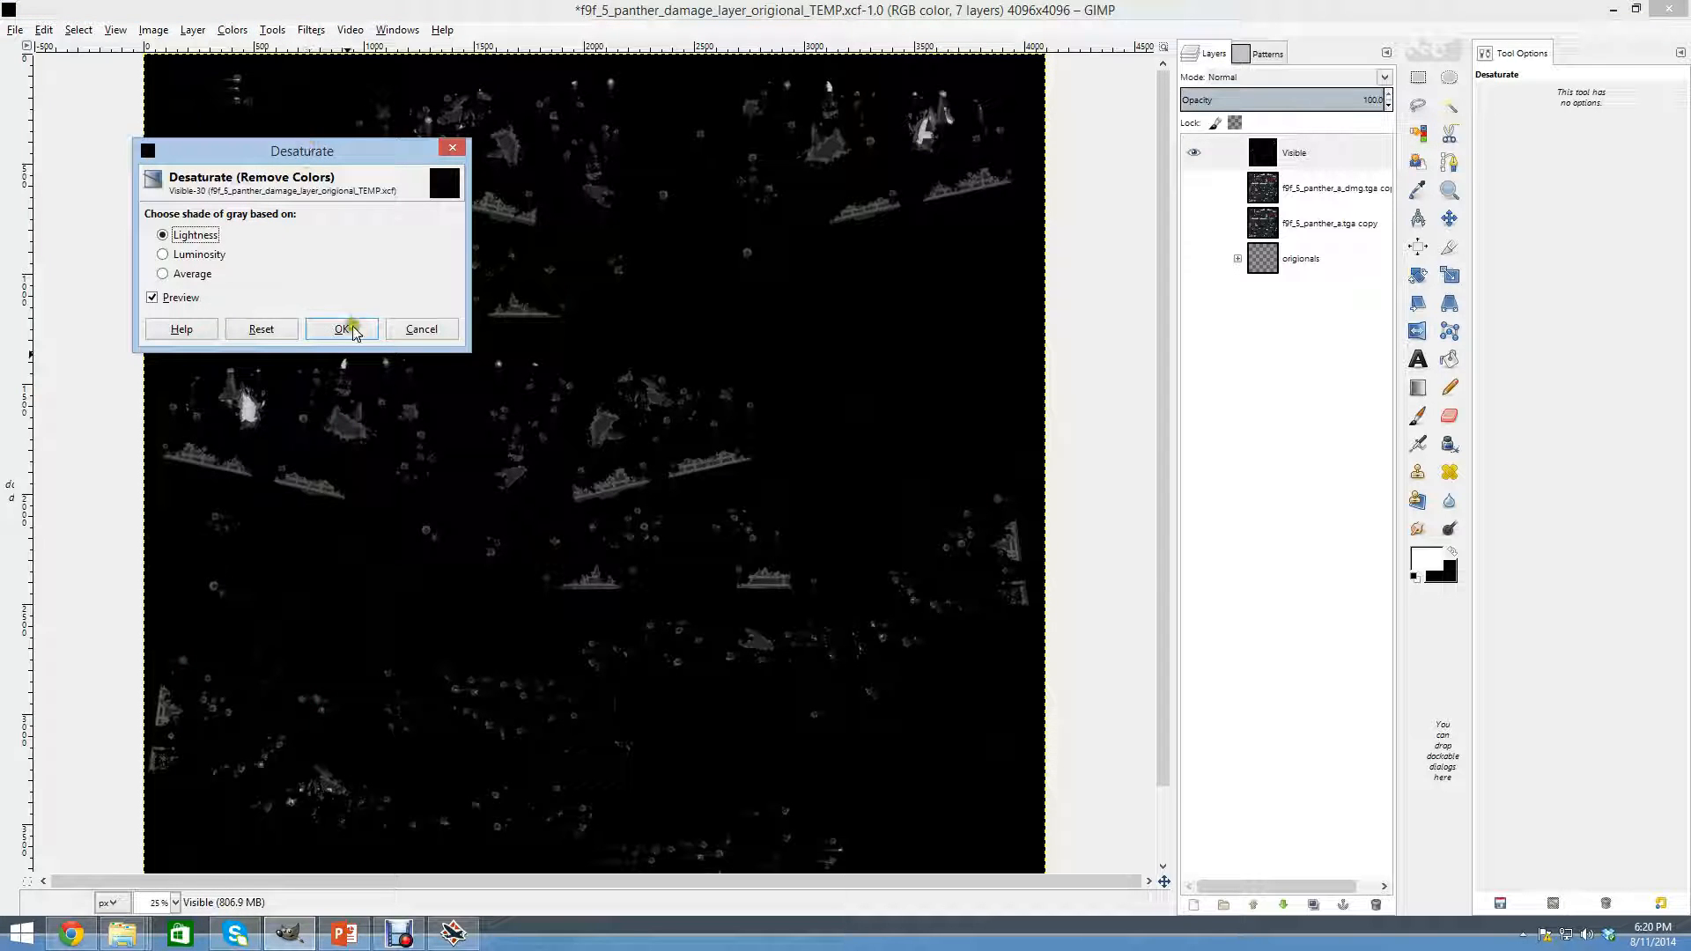
Desaturate the Visible layer by Lightness and restore the image window to full size.
{"action": "left_click", "coordinate": [340, 329]}
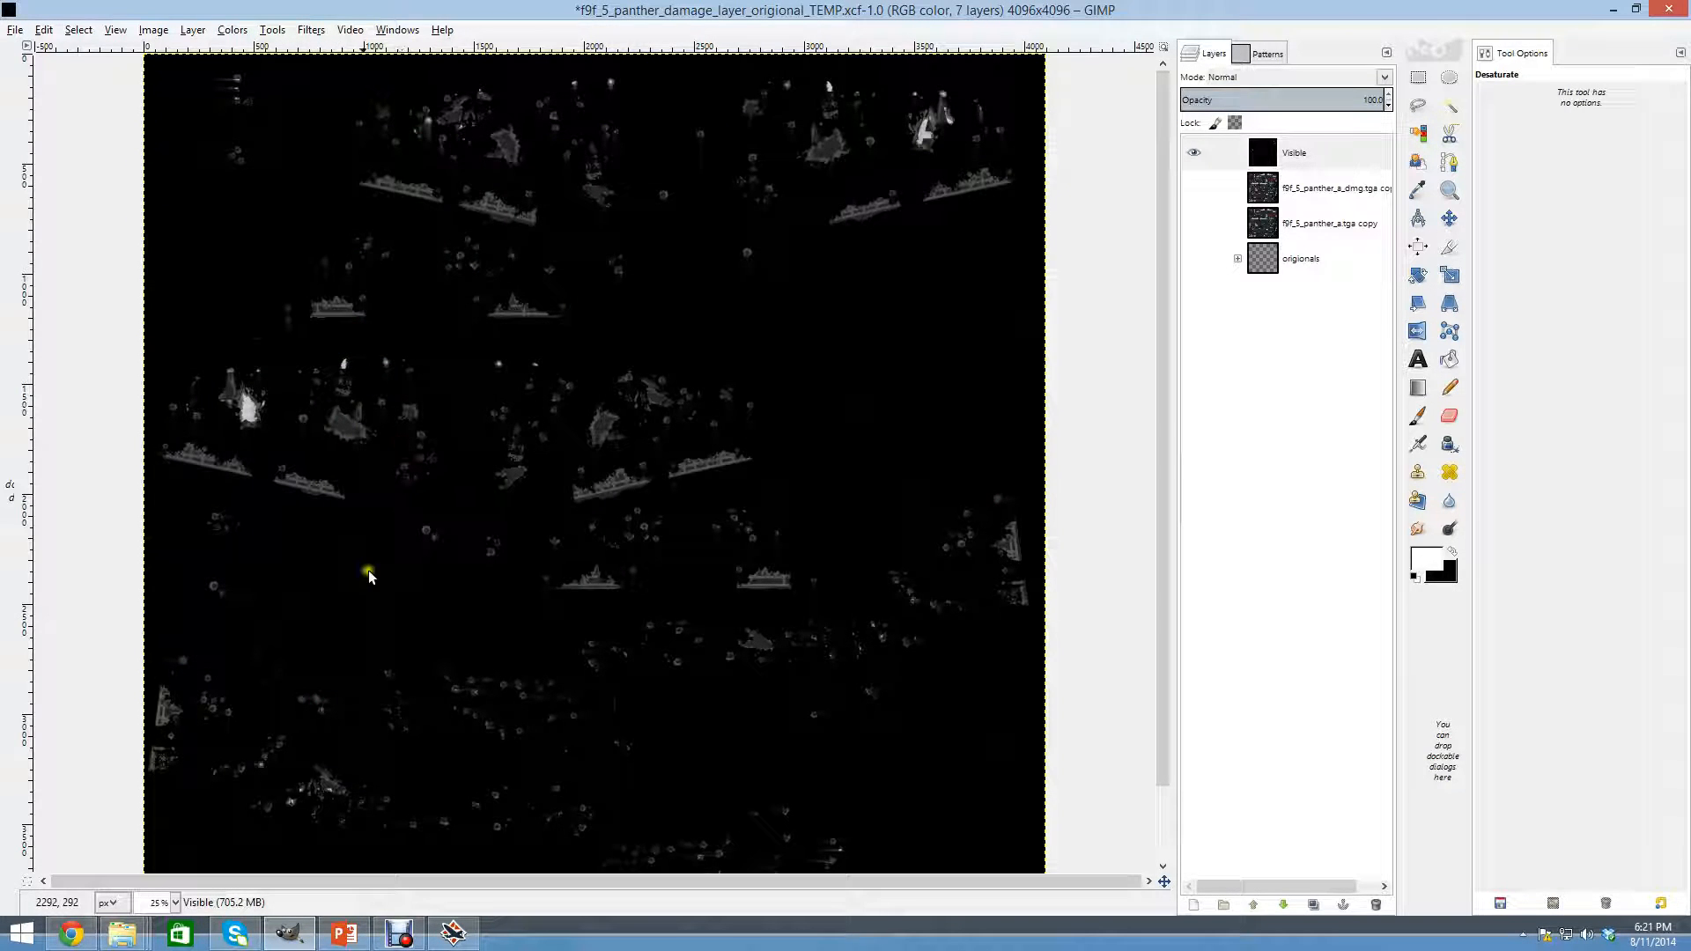
{"action": "mouse_move", "coordinate": [892, 458]}
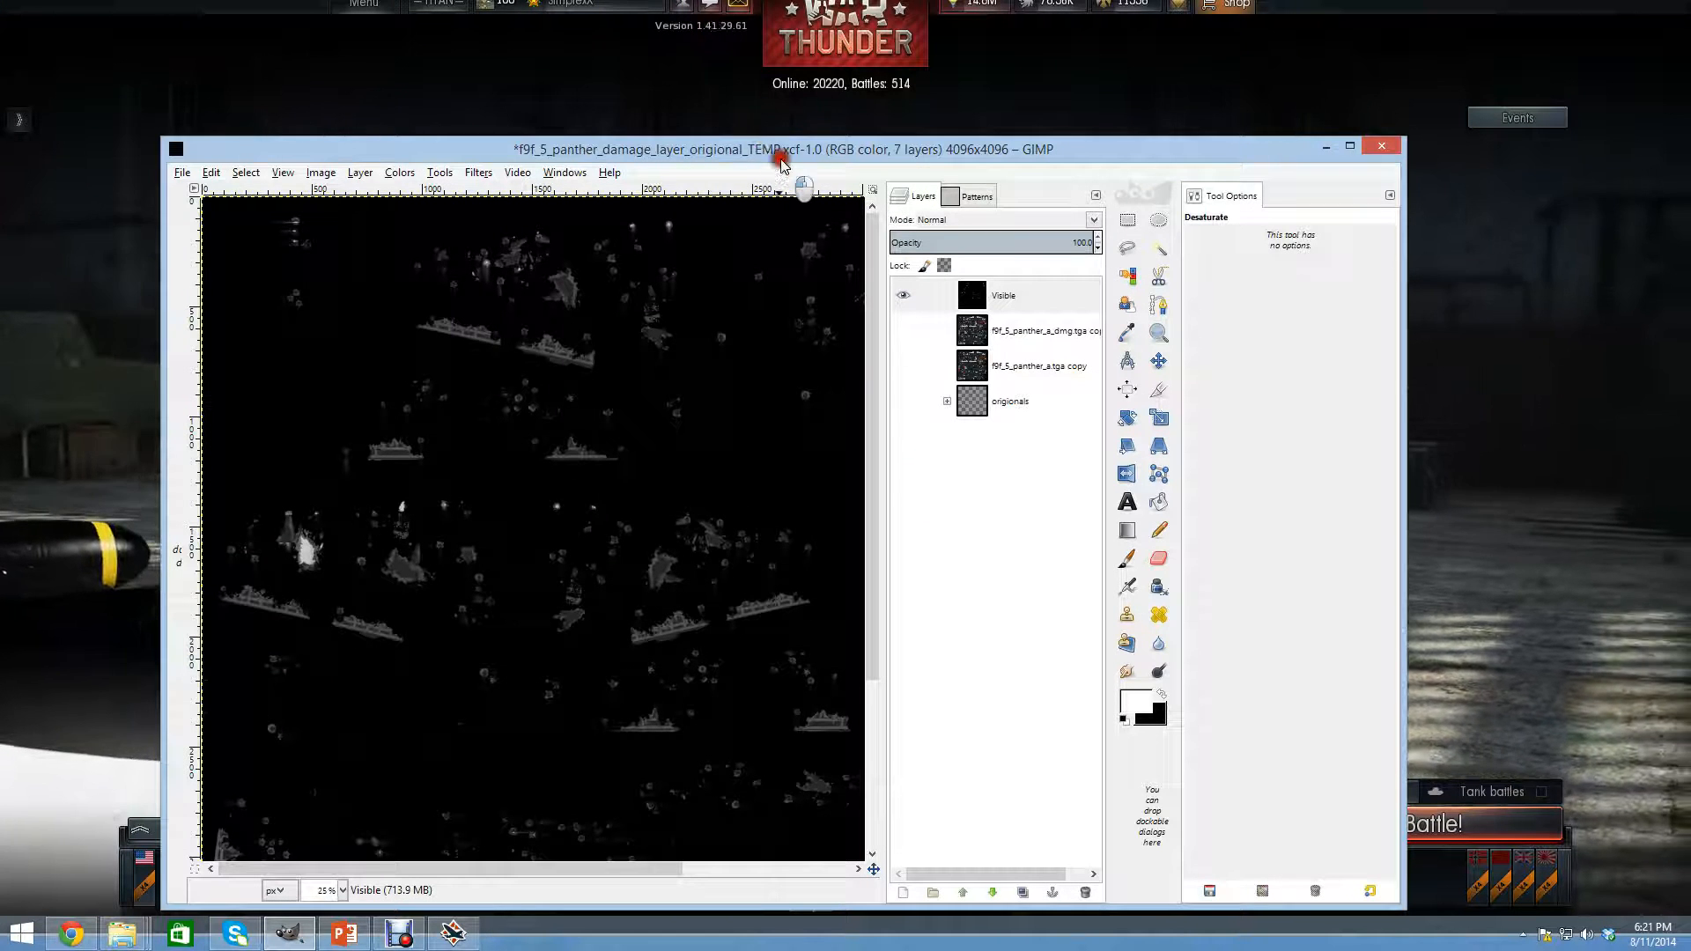
{"action": "left_click", "coordinate": [1348, 148]}
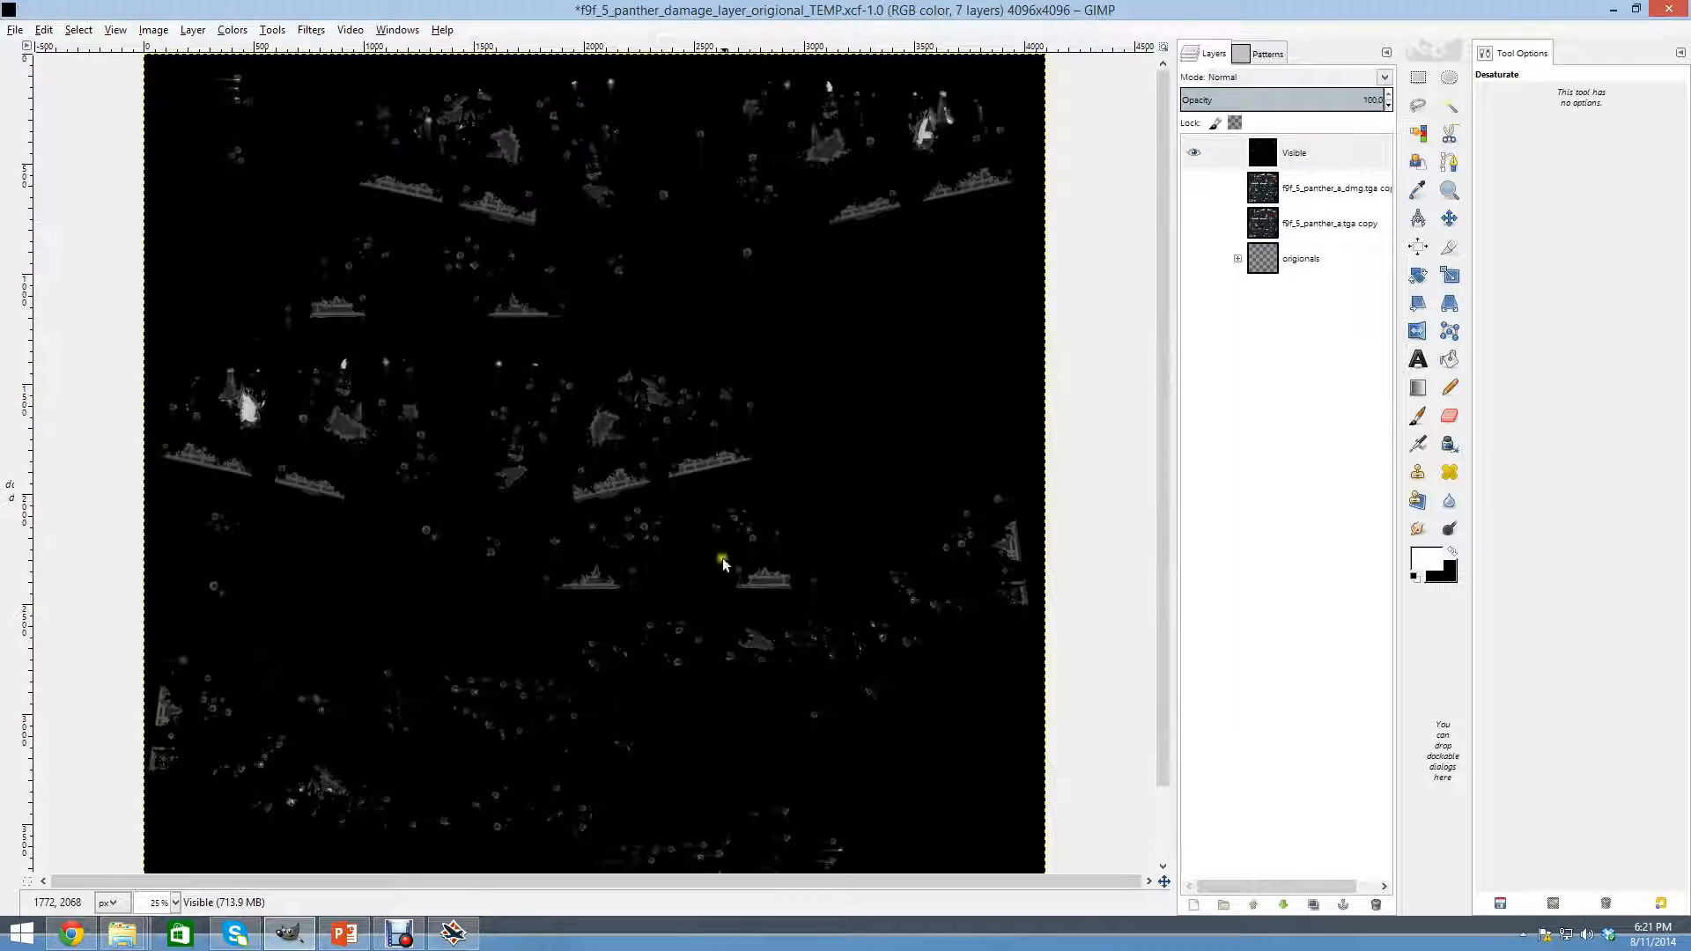
{"action": "left_click", "coordinate": [231, 30]}
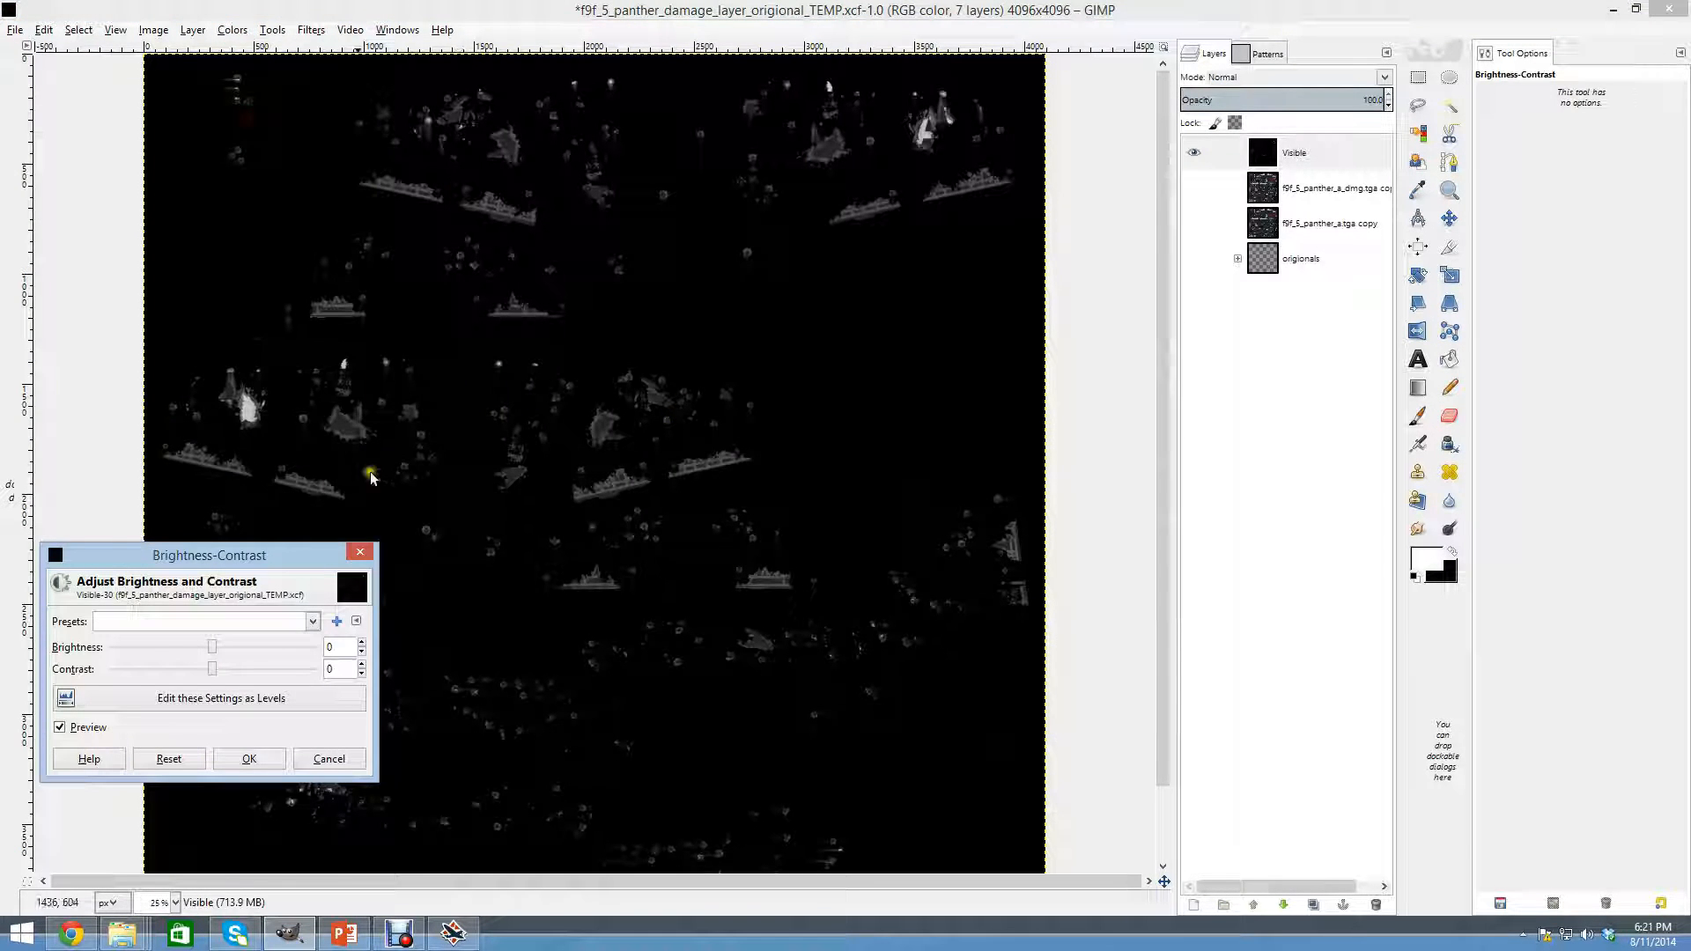
Move the Brightness-Contrast window aside, raise contrast to 87 and brightness to about 107.
{"action": "left_click_drag", "start_coordinate": [210, 554], "coordinate": [1217, 280]}
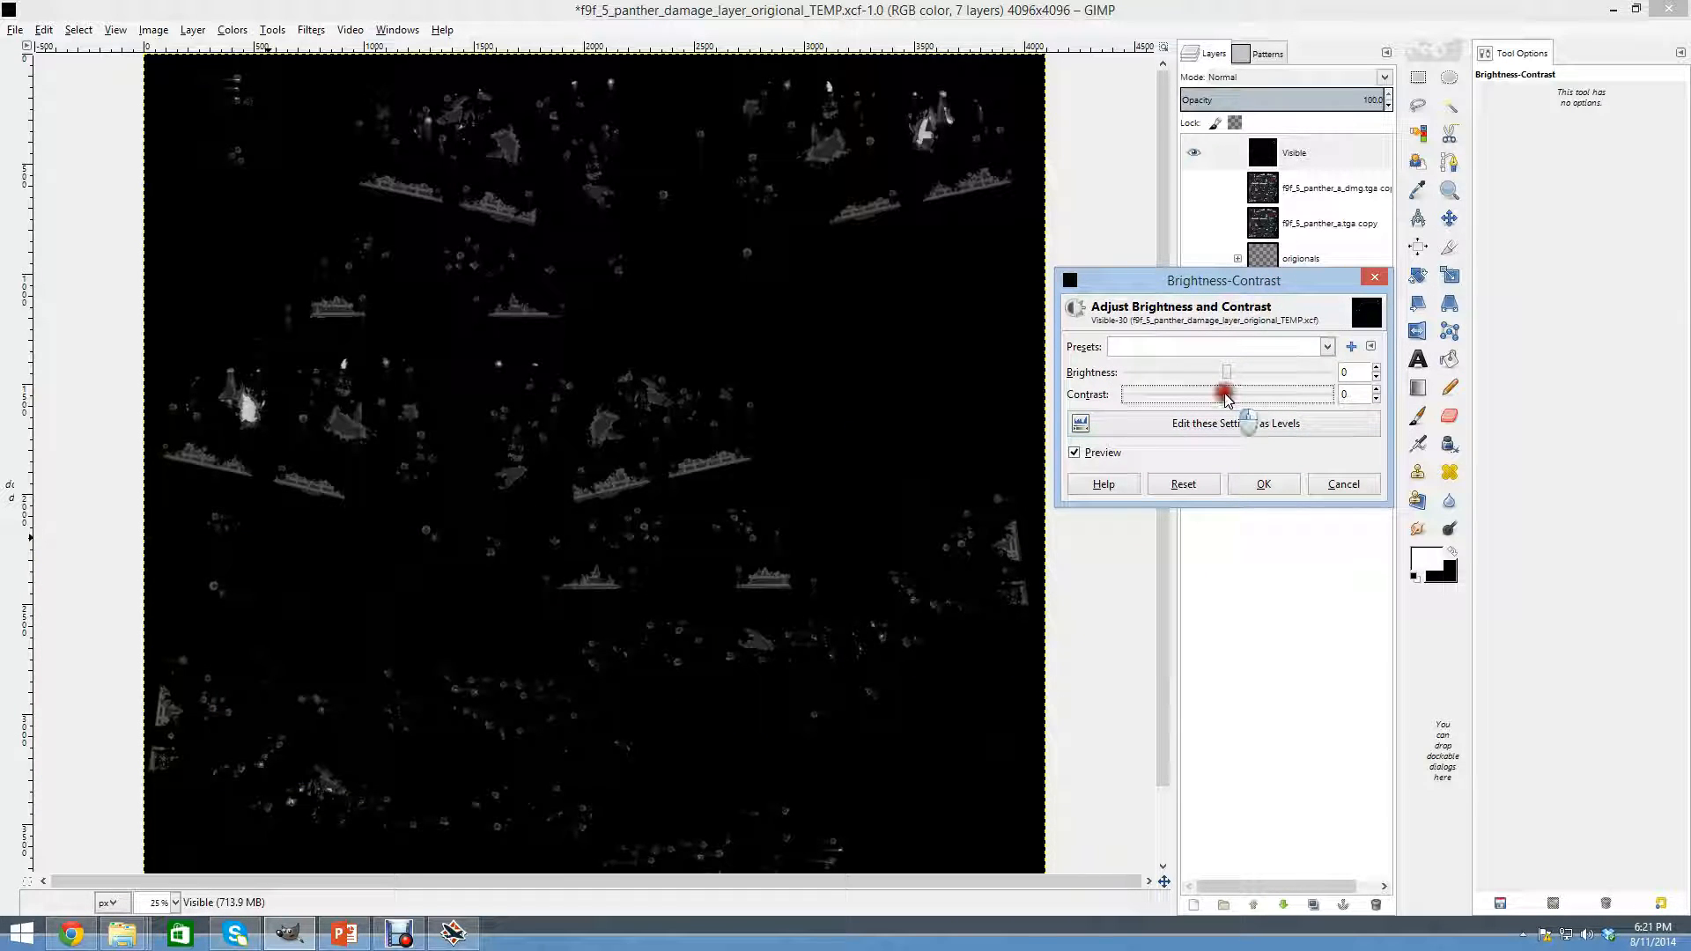
{"action": "left_click_drag", "start_coordinate": [1226, 392], "coordinate": [1270, 393]}
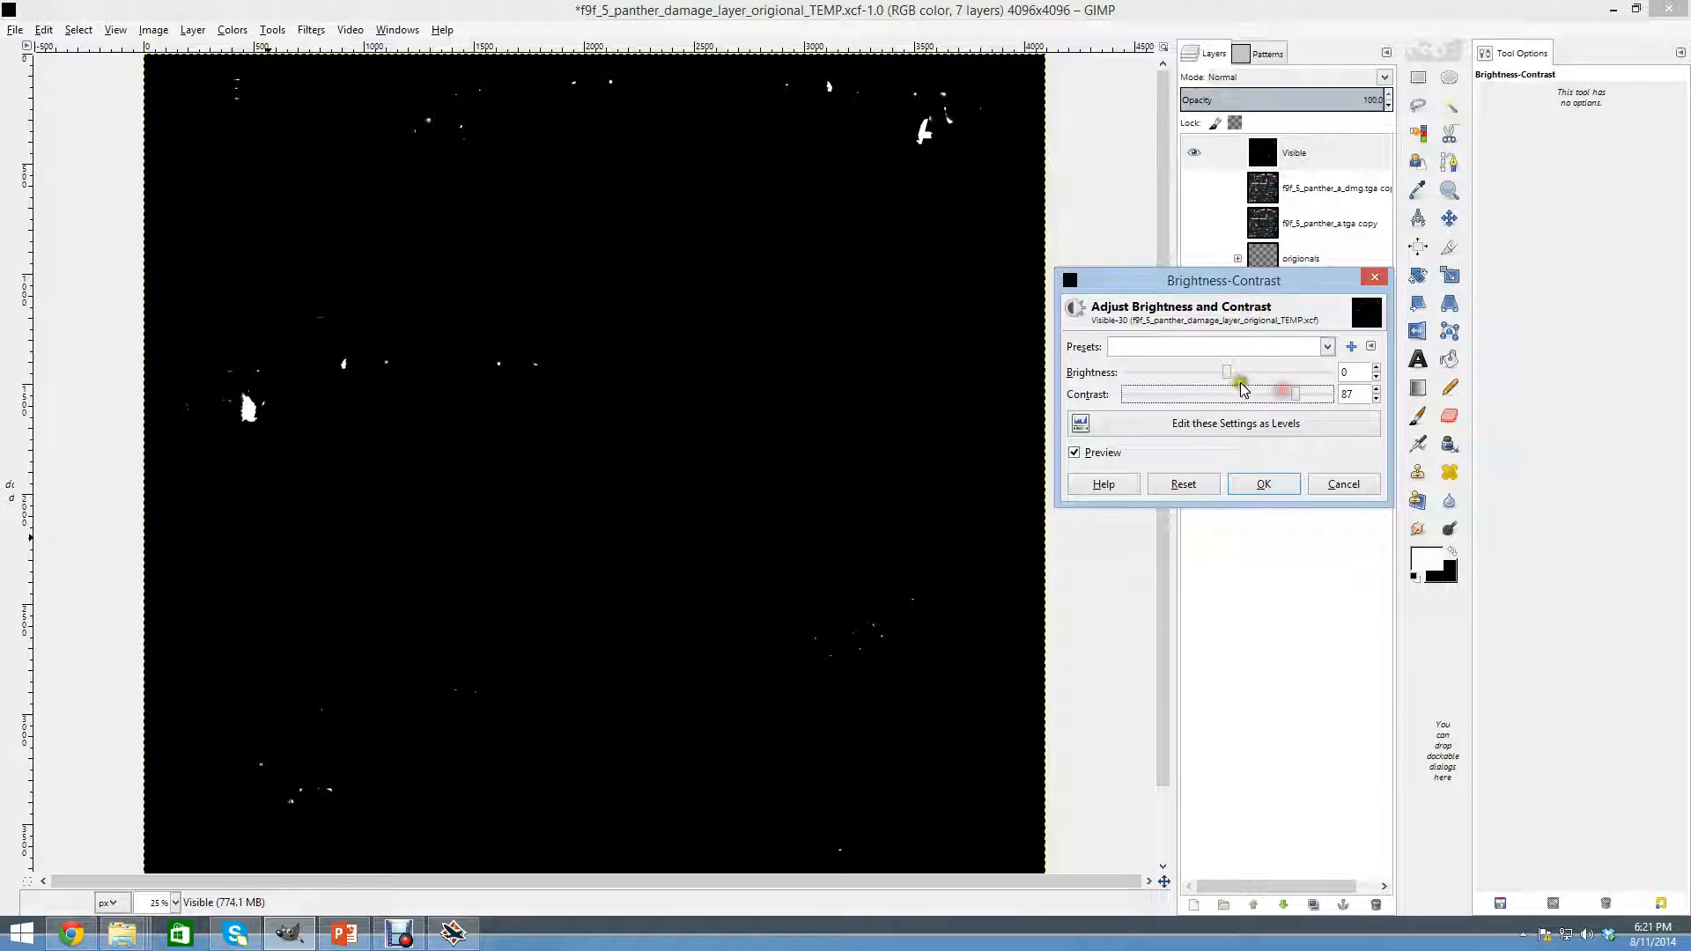
{"action": "left_click_drag", "start_coordinate": [1226, 372], "coordinate": [1256, 372]}
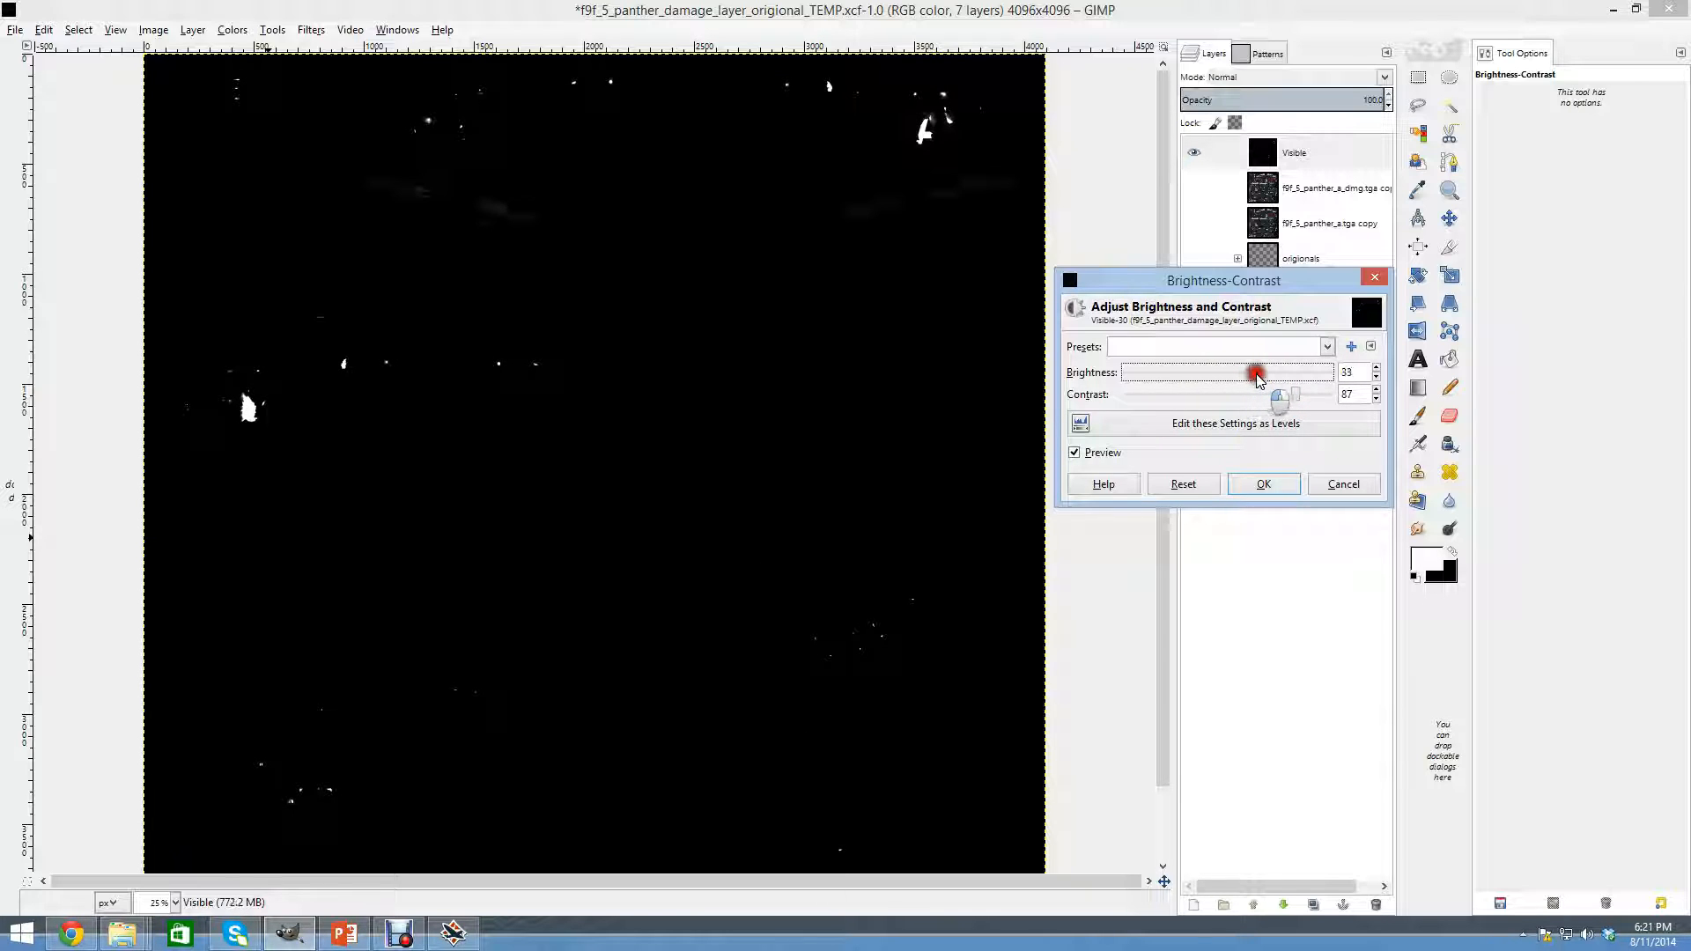
{"action": "left_click_drag", "start_coordinate": [1256, 371], "coordinate": [1291, 372]}
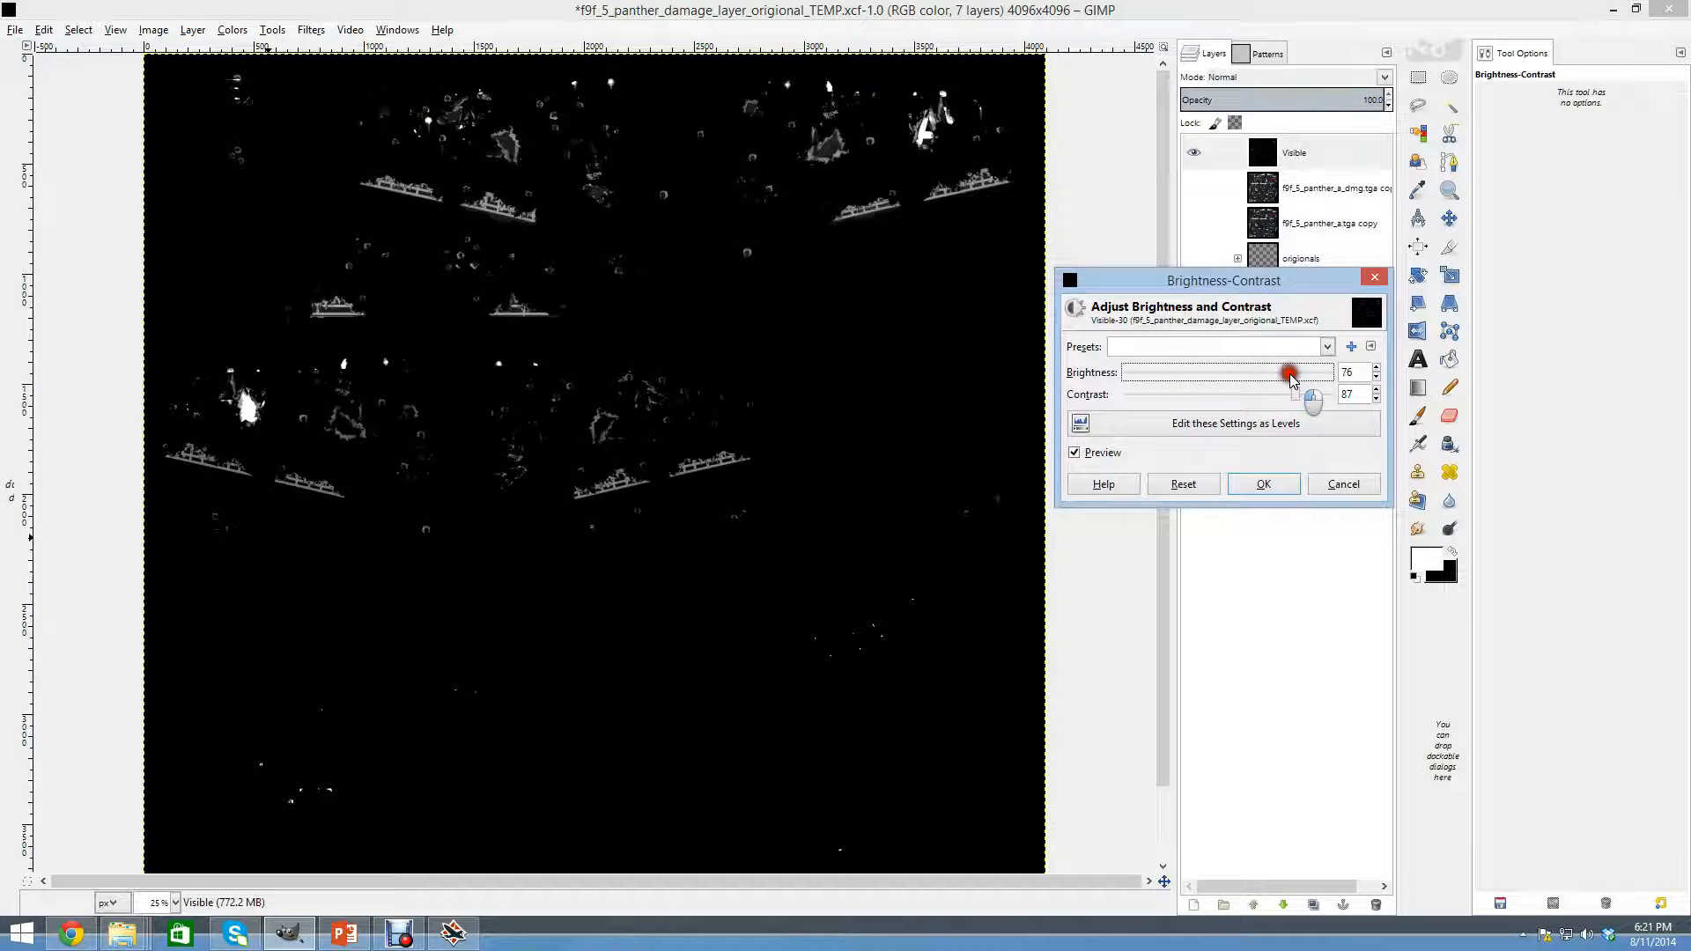
{"action": "left_click_drag", "start_coordinate": [1289, 371], "coordinate": [1331, 371]}
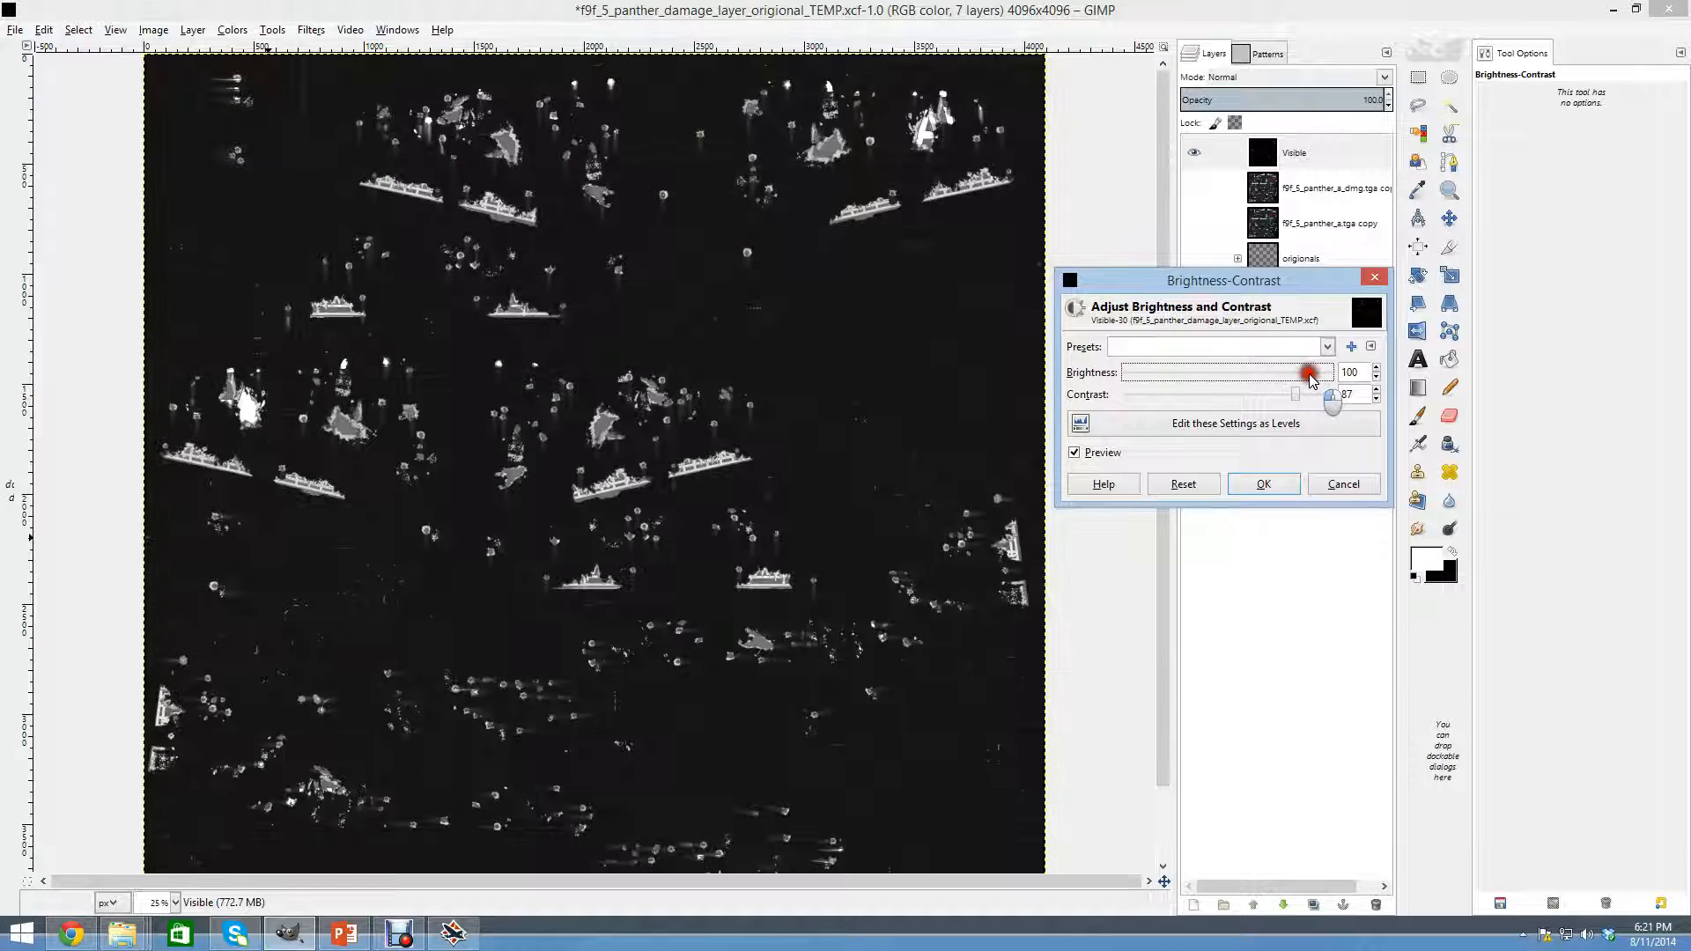
{"action": "left_click_drag", "start_coordinate": [1309, 372], "coordinate": [1314, 371]}
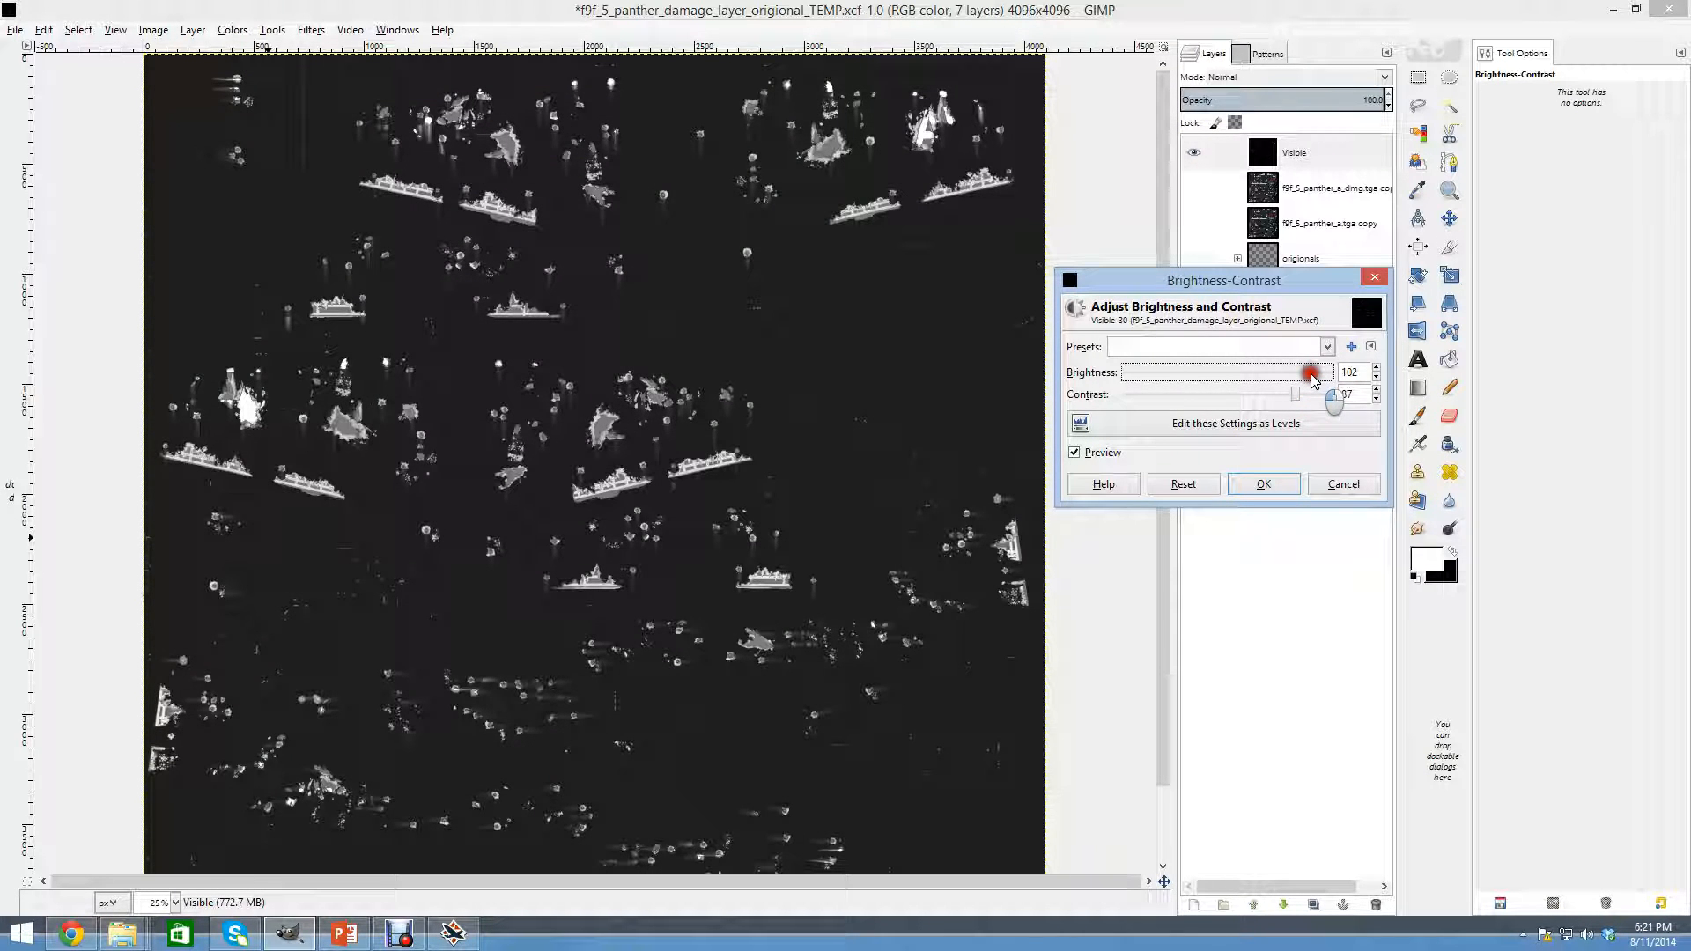
{"action": "left_click_drag", "start_coordinate": [1306, 372], "coordinate": [1310, 371]}
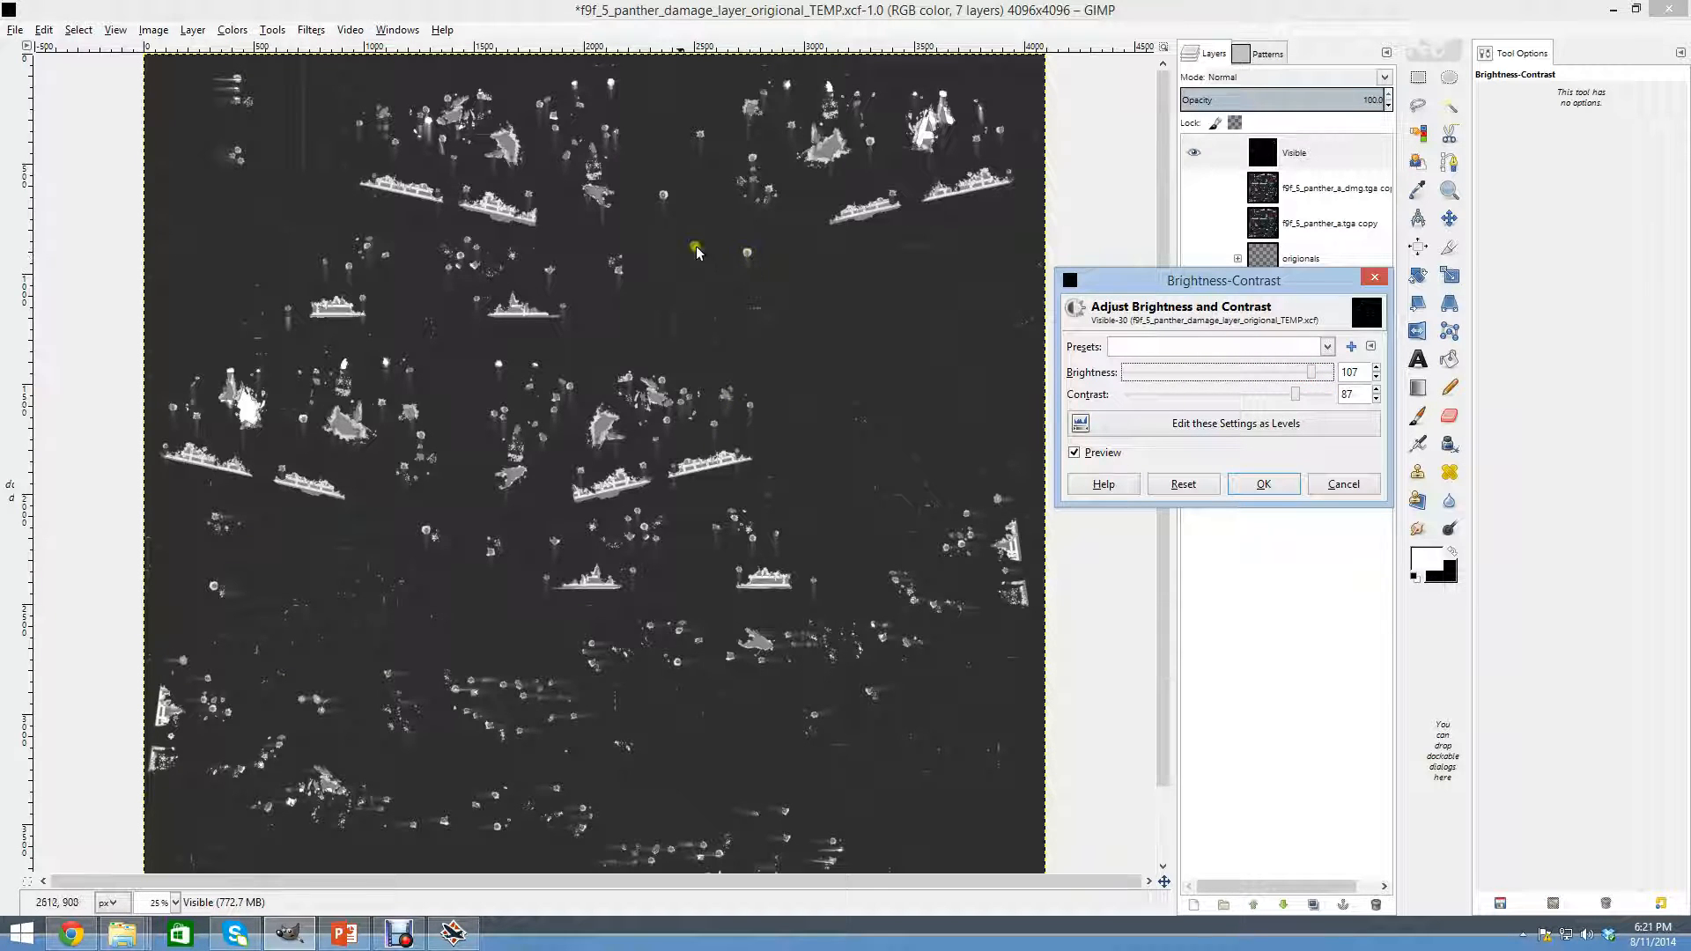
{"action": "mouse_move", "coordinate": [599, 326]}
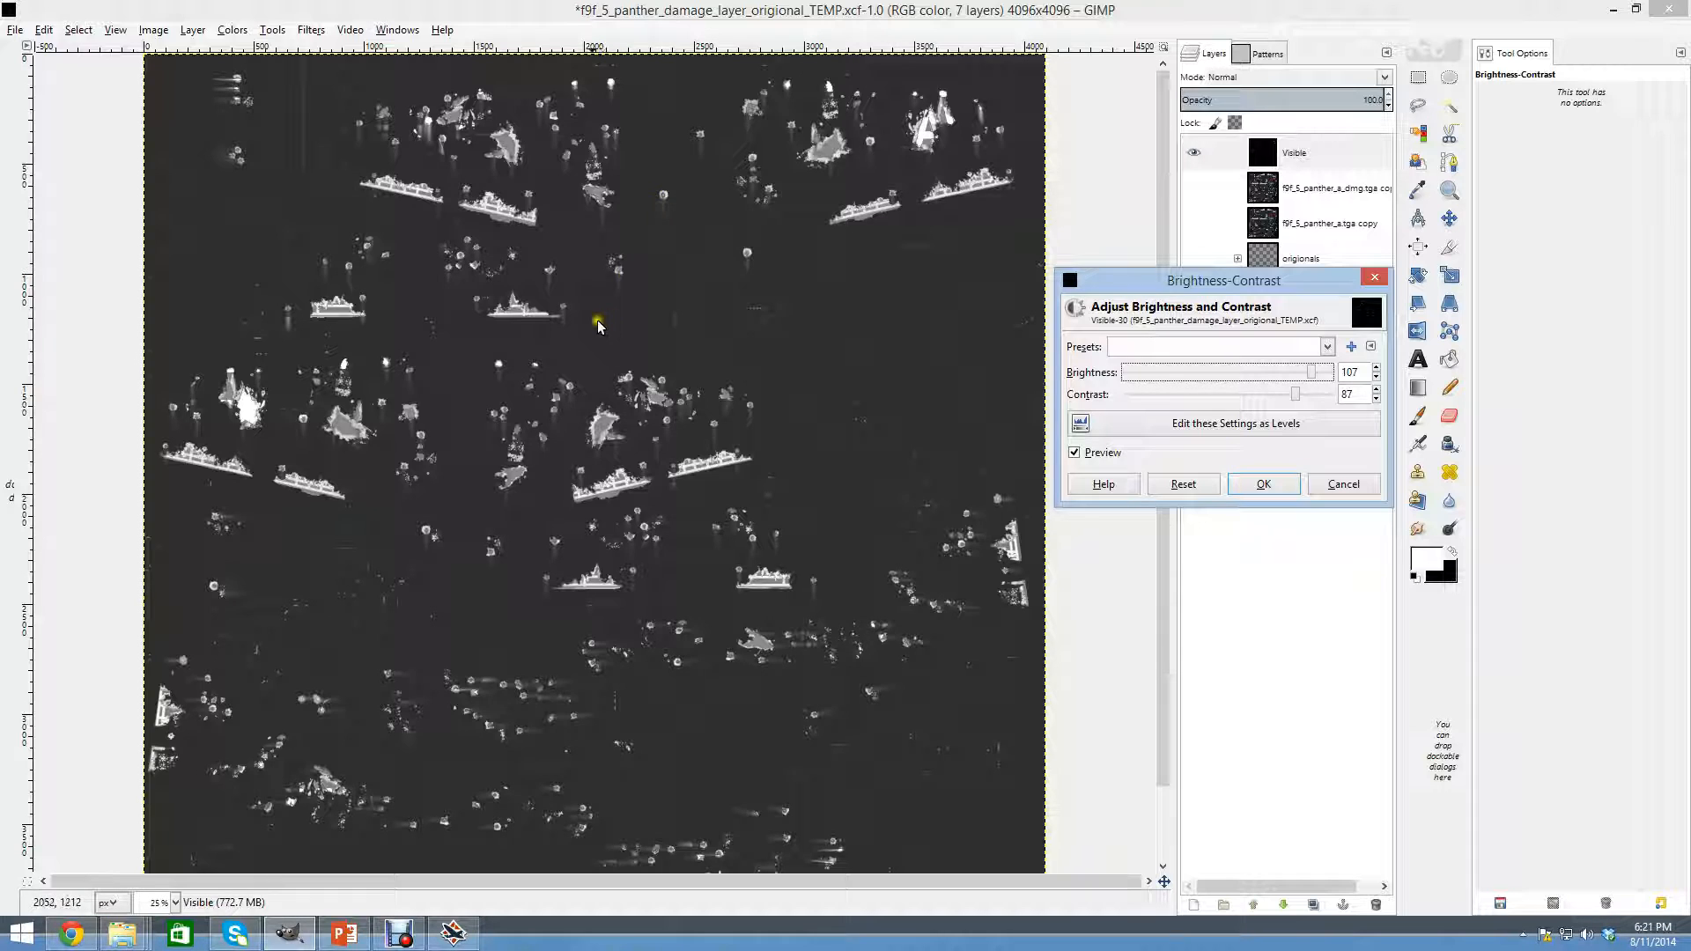
{"action": "mouse_move", "coordinate": [705, 796]}
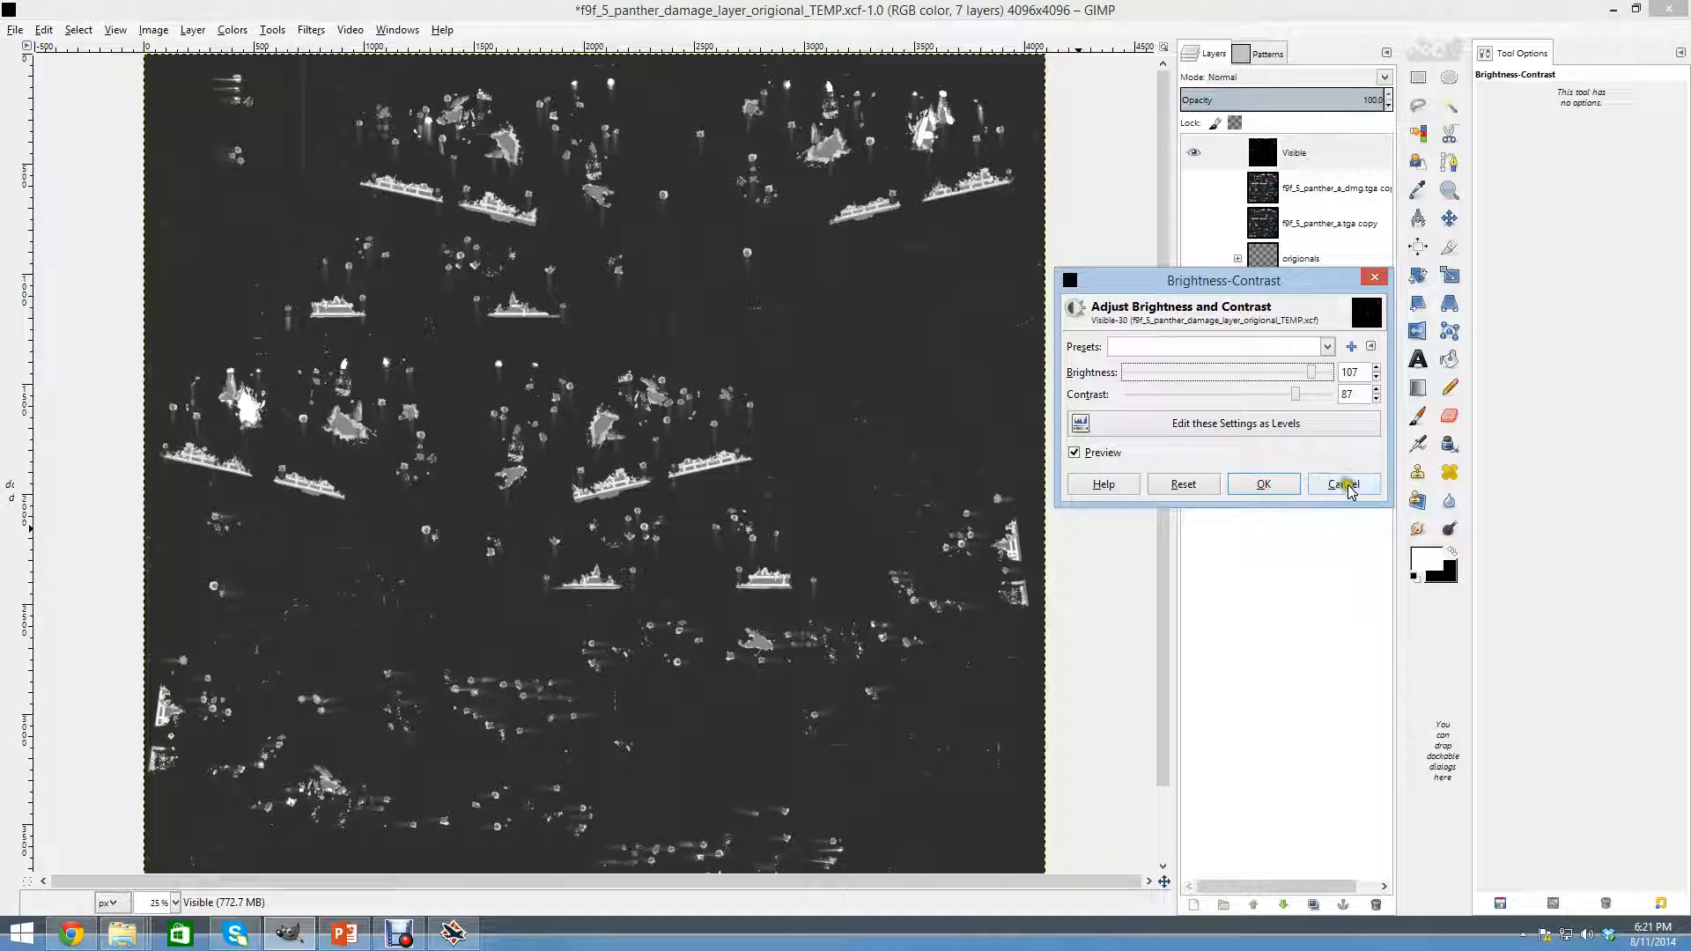
Fine-tune brightness and contrast to about 111 and 107 for crisp white marks on near-black.
{"action": "left_click_drag", "start_coordinate": [1294, 392], "coordinate": [1305, 393]}
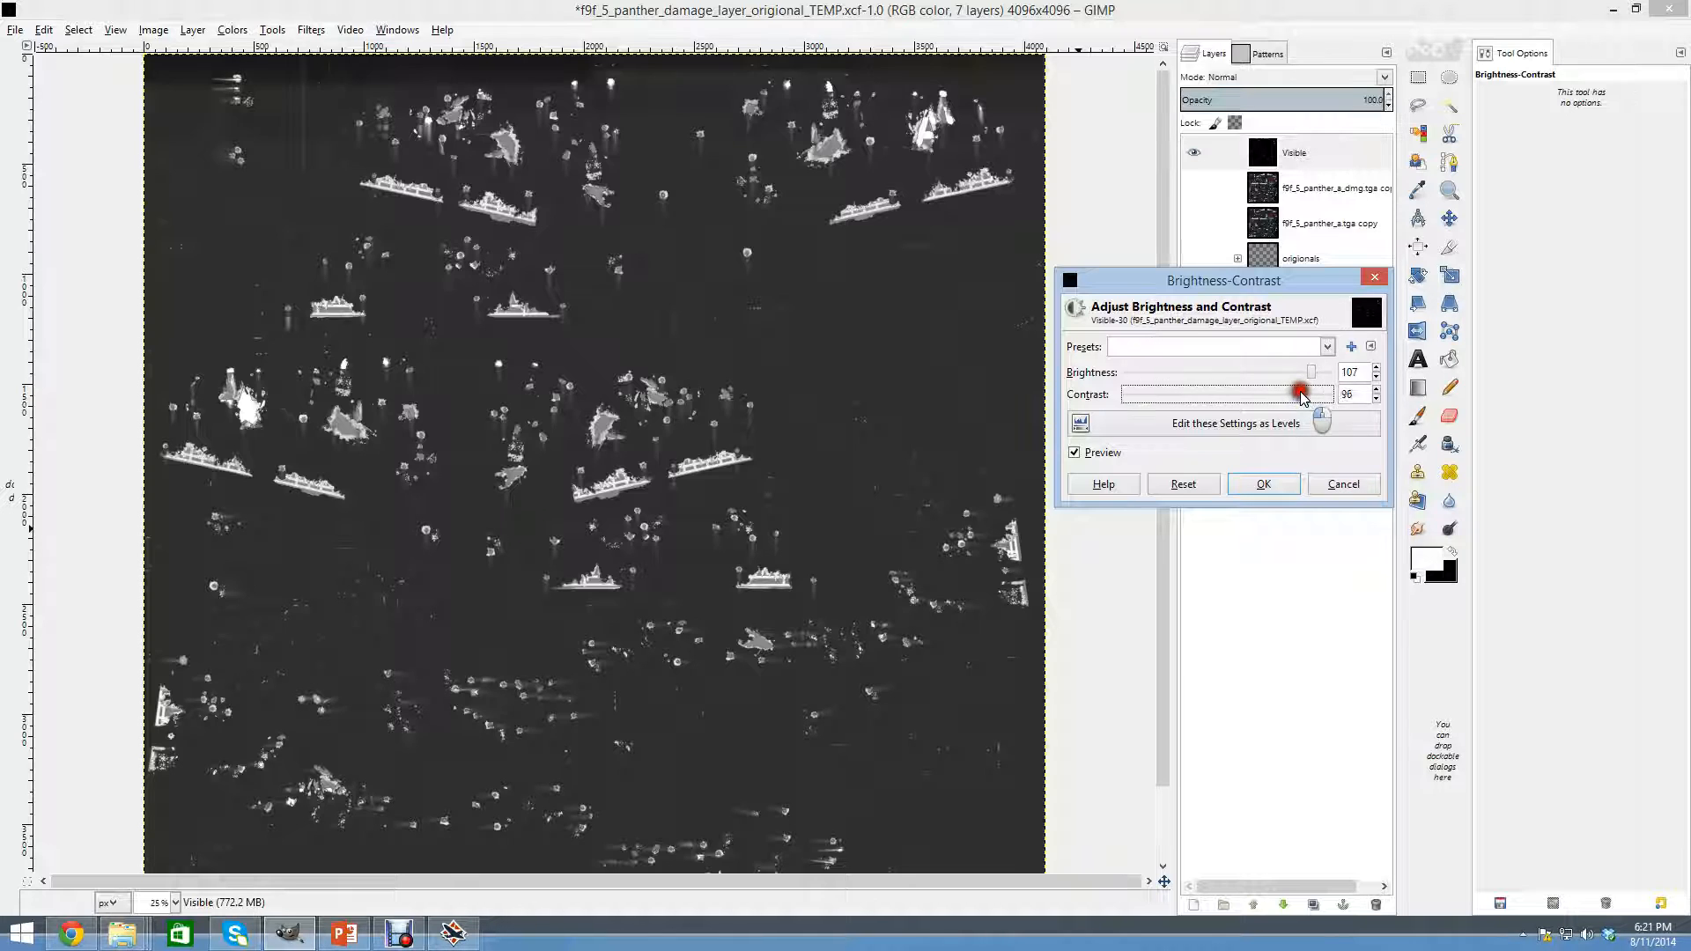
{"action": "left_click_drag", "start_coordinate": [1300, 393], "coordinate": [1313, 393]}
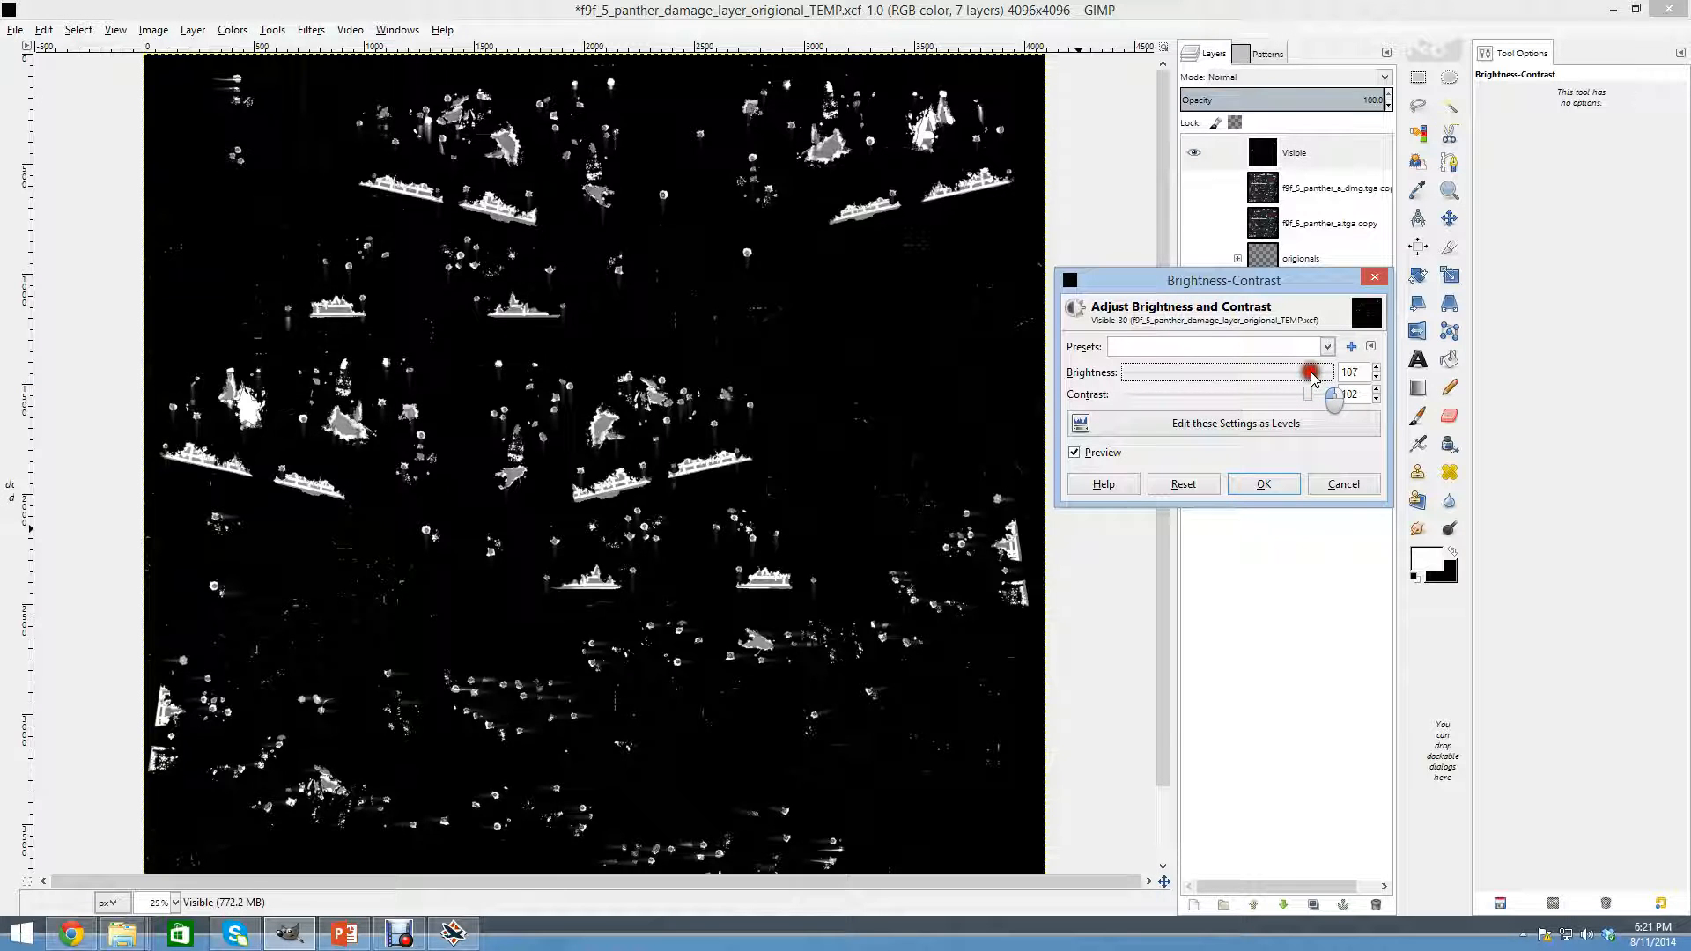
{"action": "left_click_drag", "start_coordinate": [1310, 372], "coordinate": [1321, 372]}
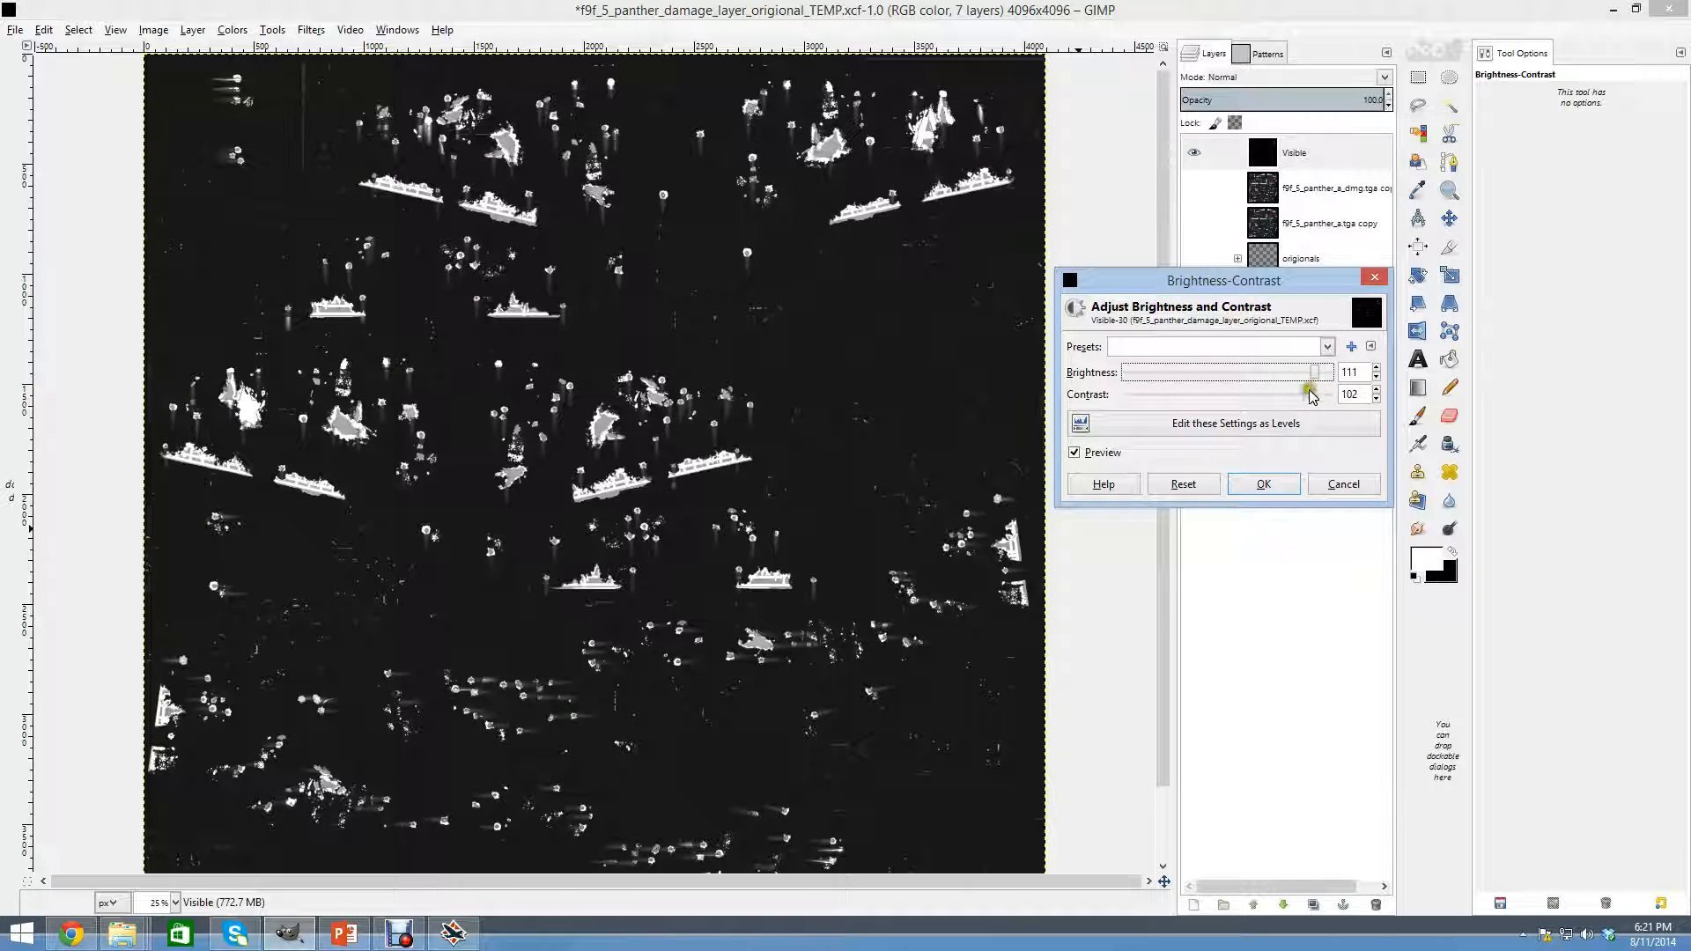
{"action": "left_click_drag", "start_coordinate": [1305, 389], "coordinate": [1314, 390]}
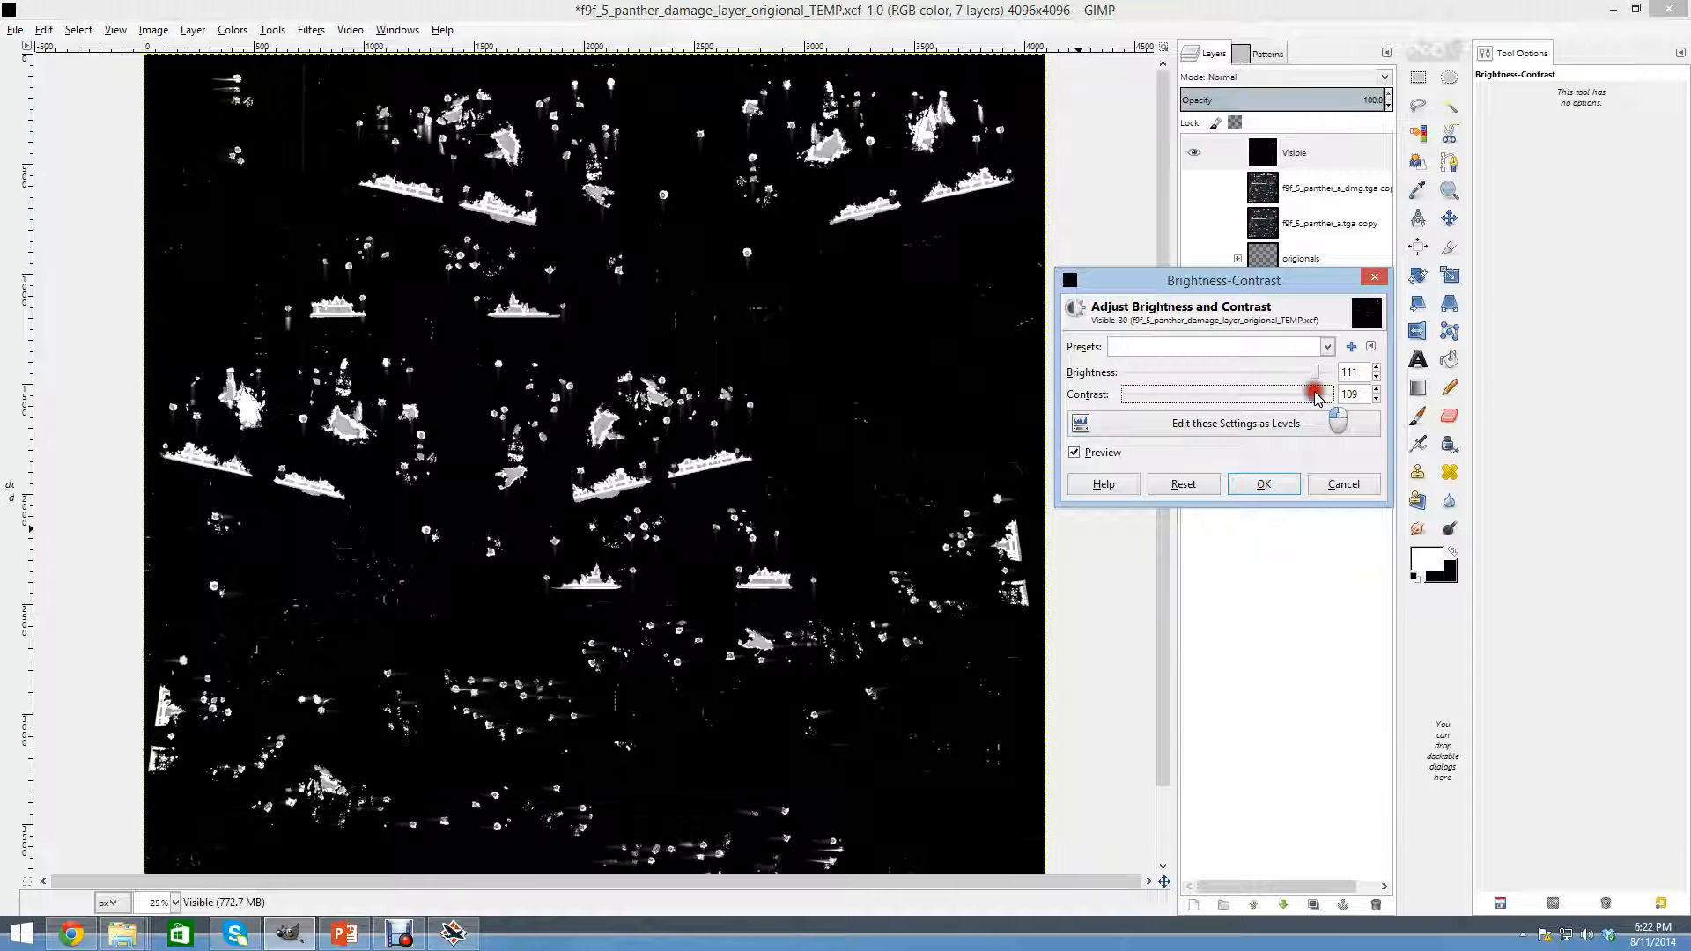
{"action": "left_click_drag", "start_coordinate": [1311, 393], "coordinate": [1315, 393]}
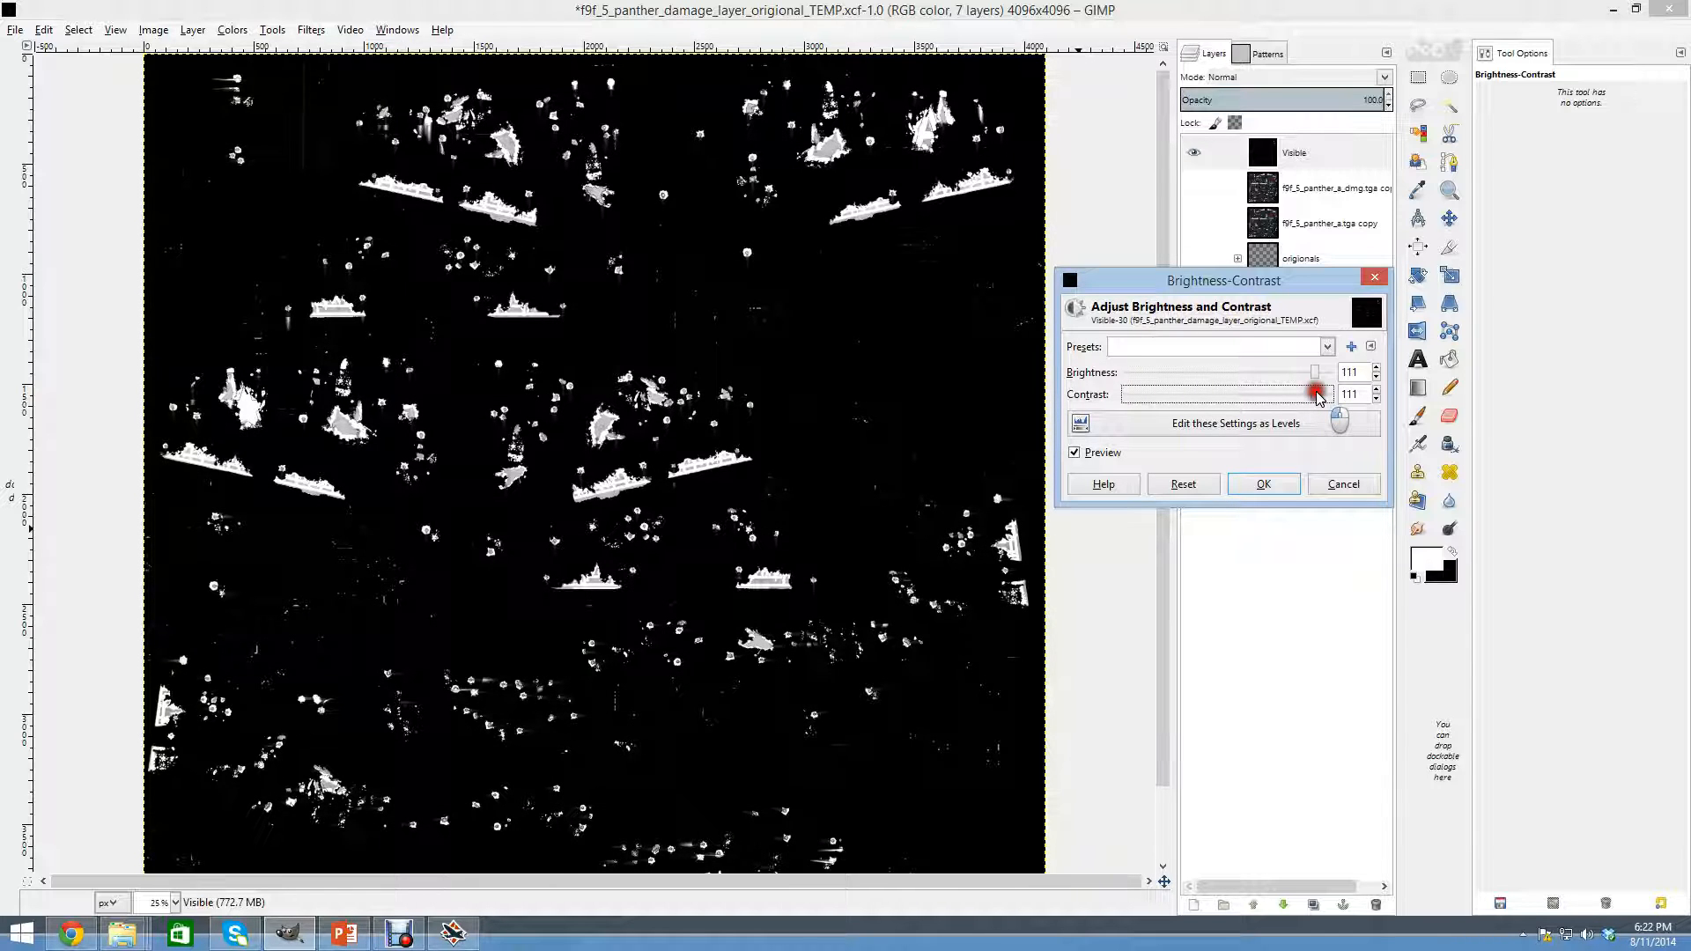
{"action": "left_click_drag", "start_coordinate": [1317, 392], "coordinate": [1314, 393]}
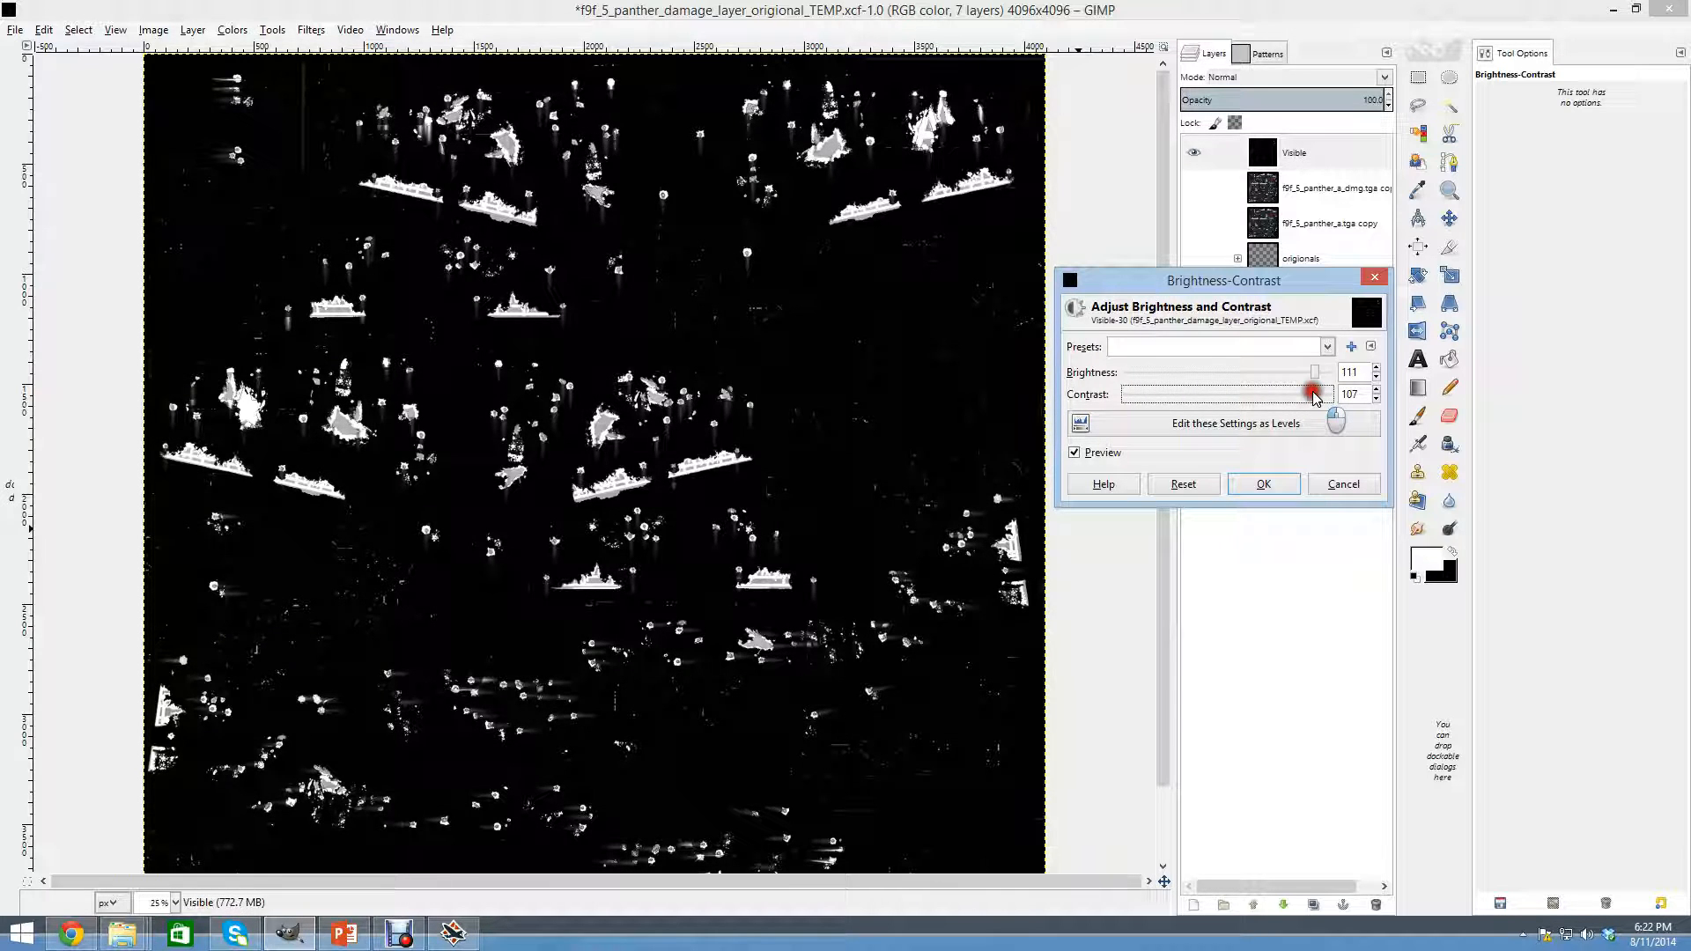
{"action": "mouse_move", "coordinate": [1216, 295]}
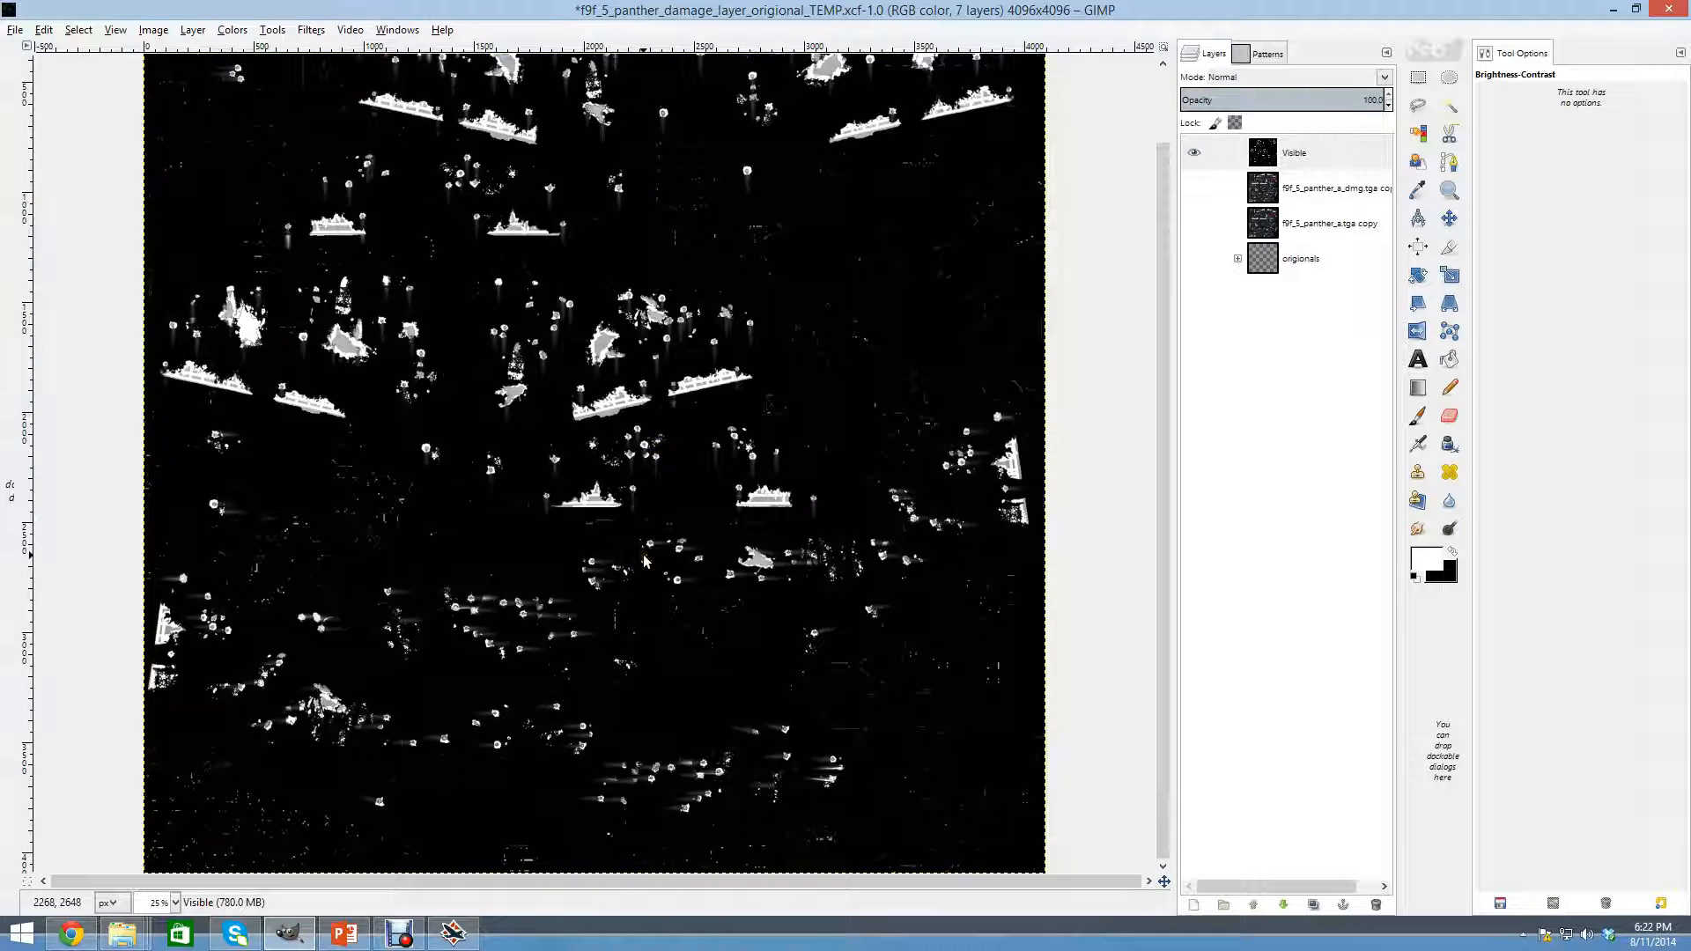
Select the black background by colour and invert the selection onto the white damage marks.
{"action": "left_click", "coordinate": [77, 30]}
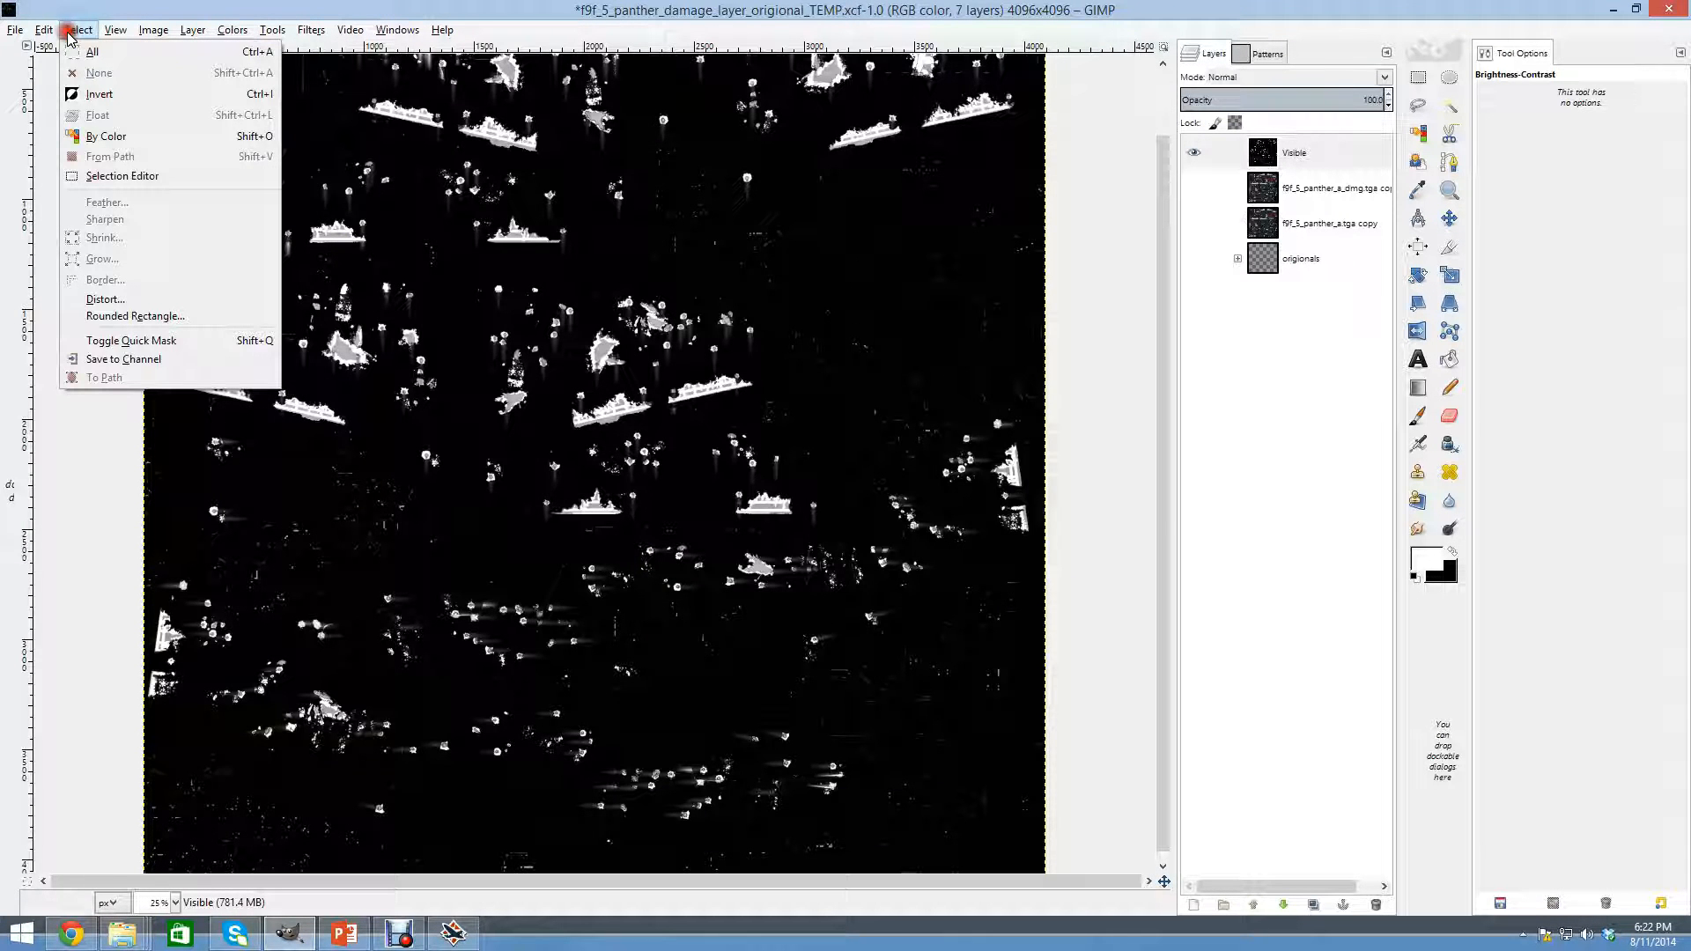
{"action": "left_click", "coordinate": [104, 135]}
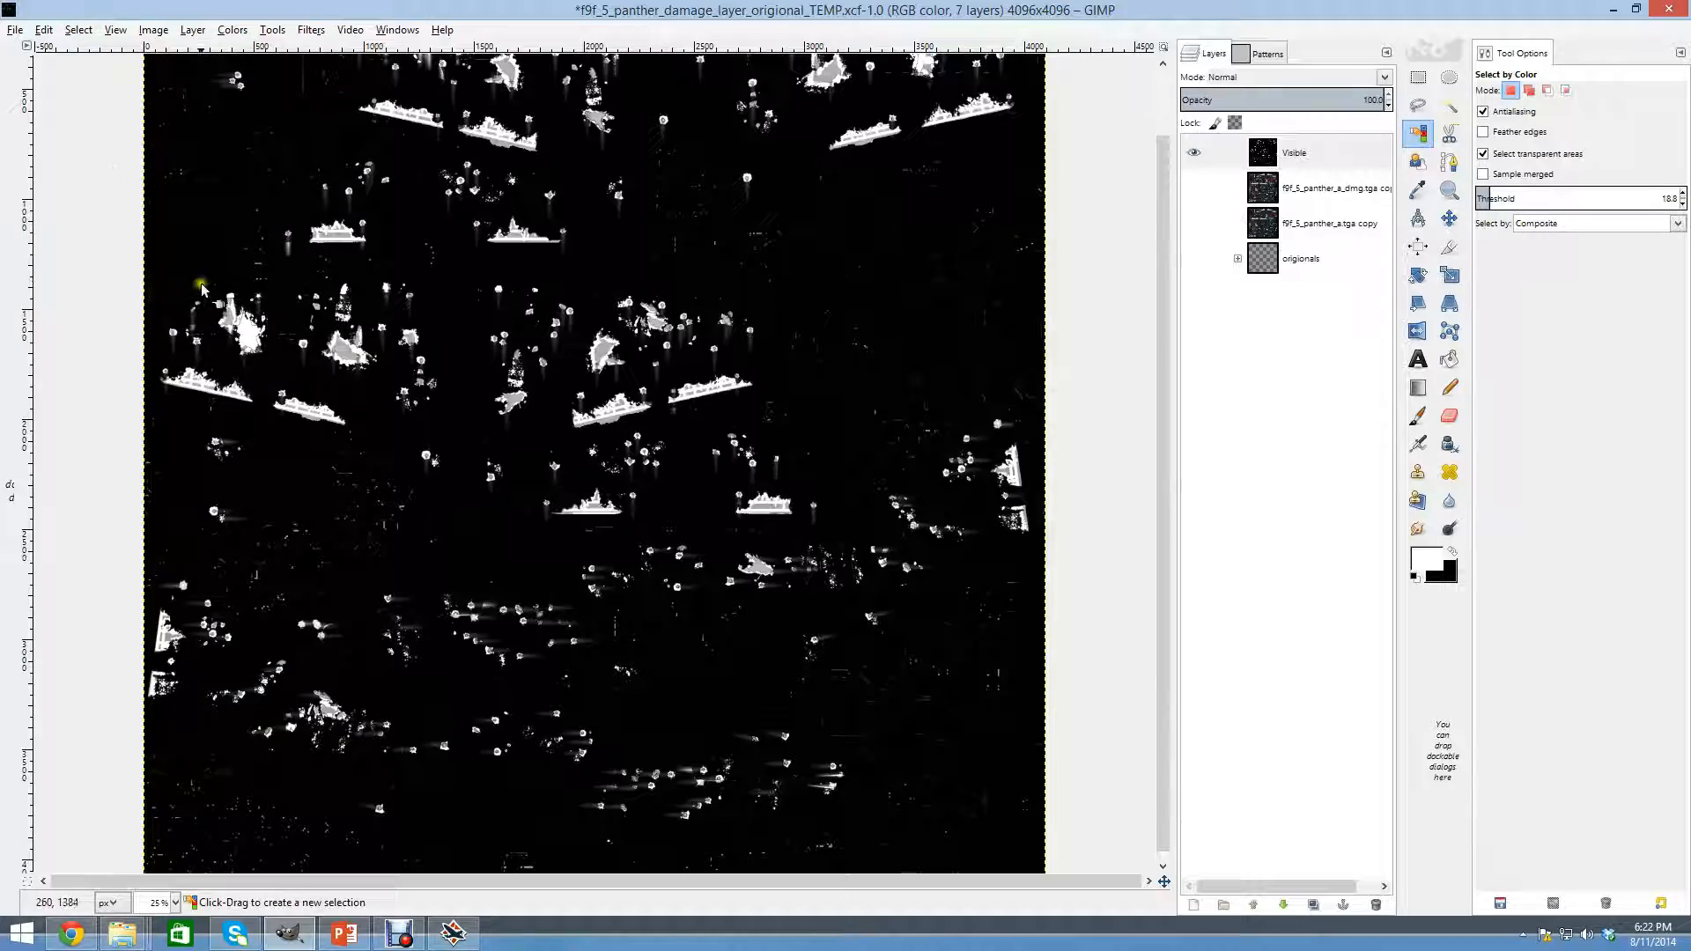
{"action": "left_click", "coordinate": [824, 555]}
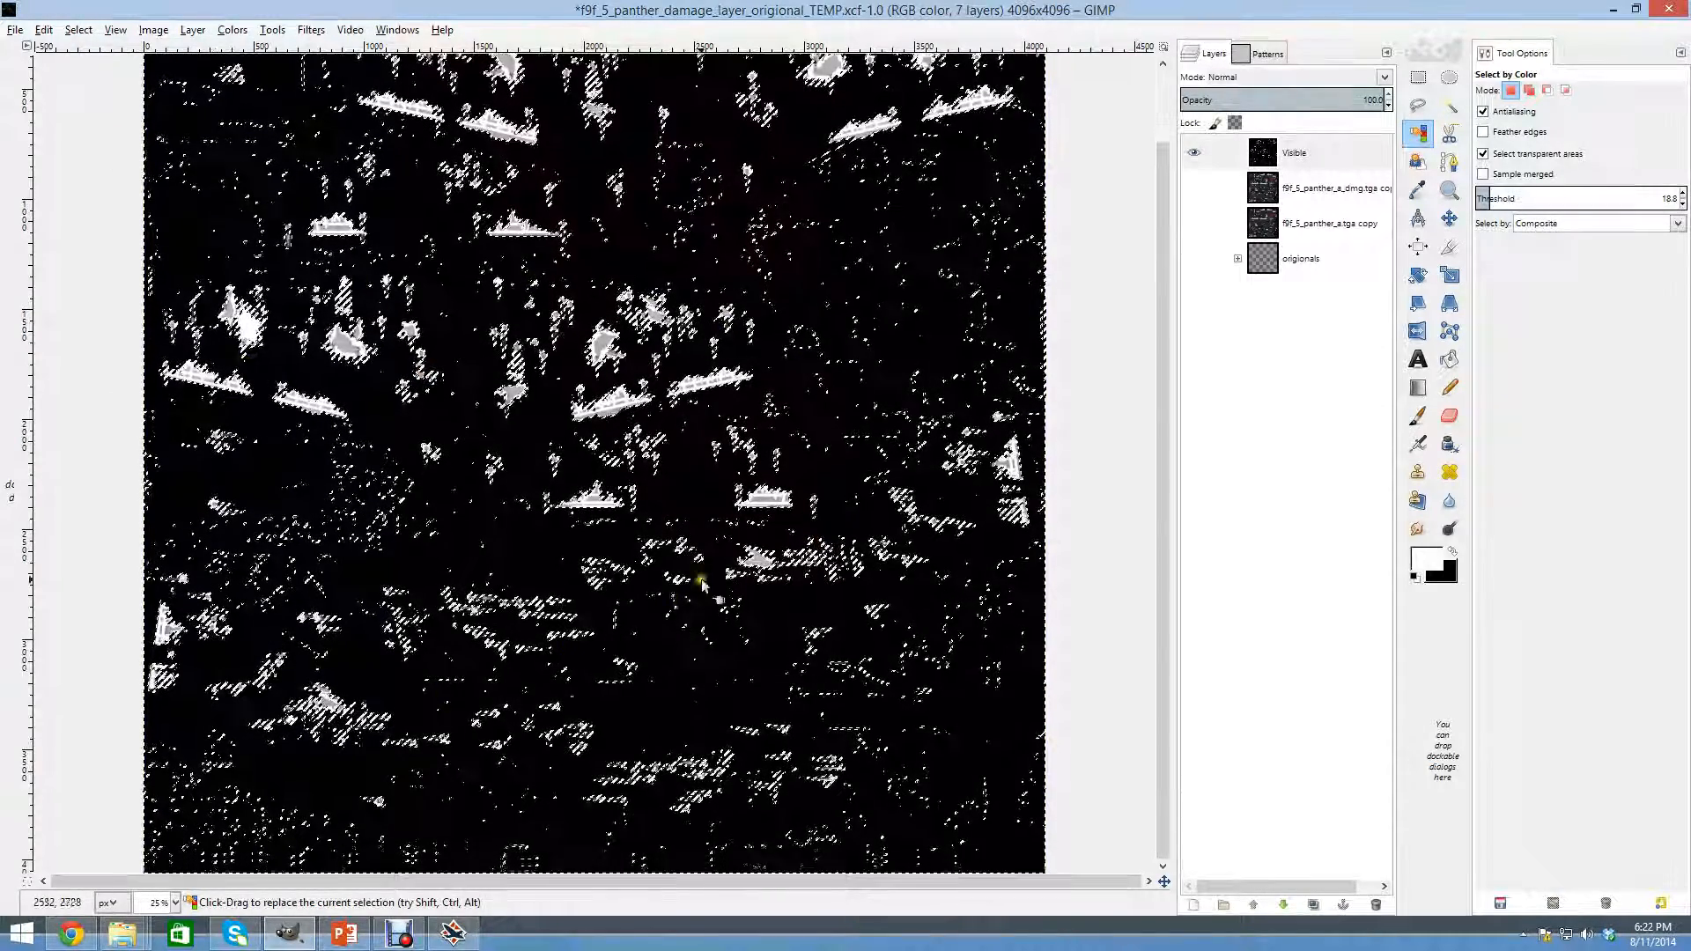
{"action": "left_click", "coordinate": [78, 30]}
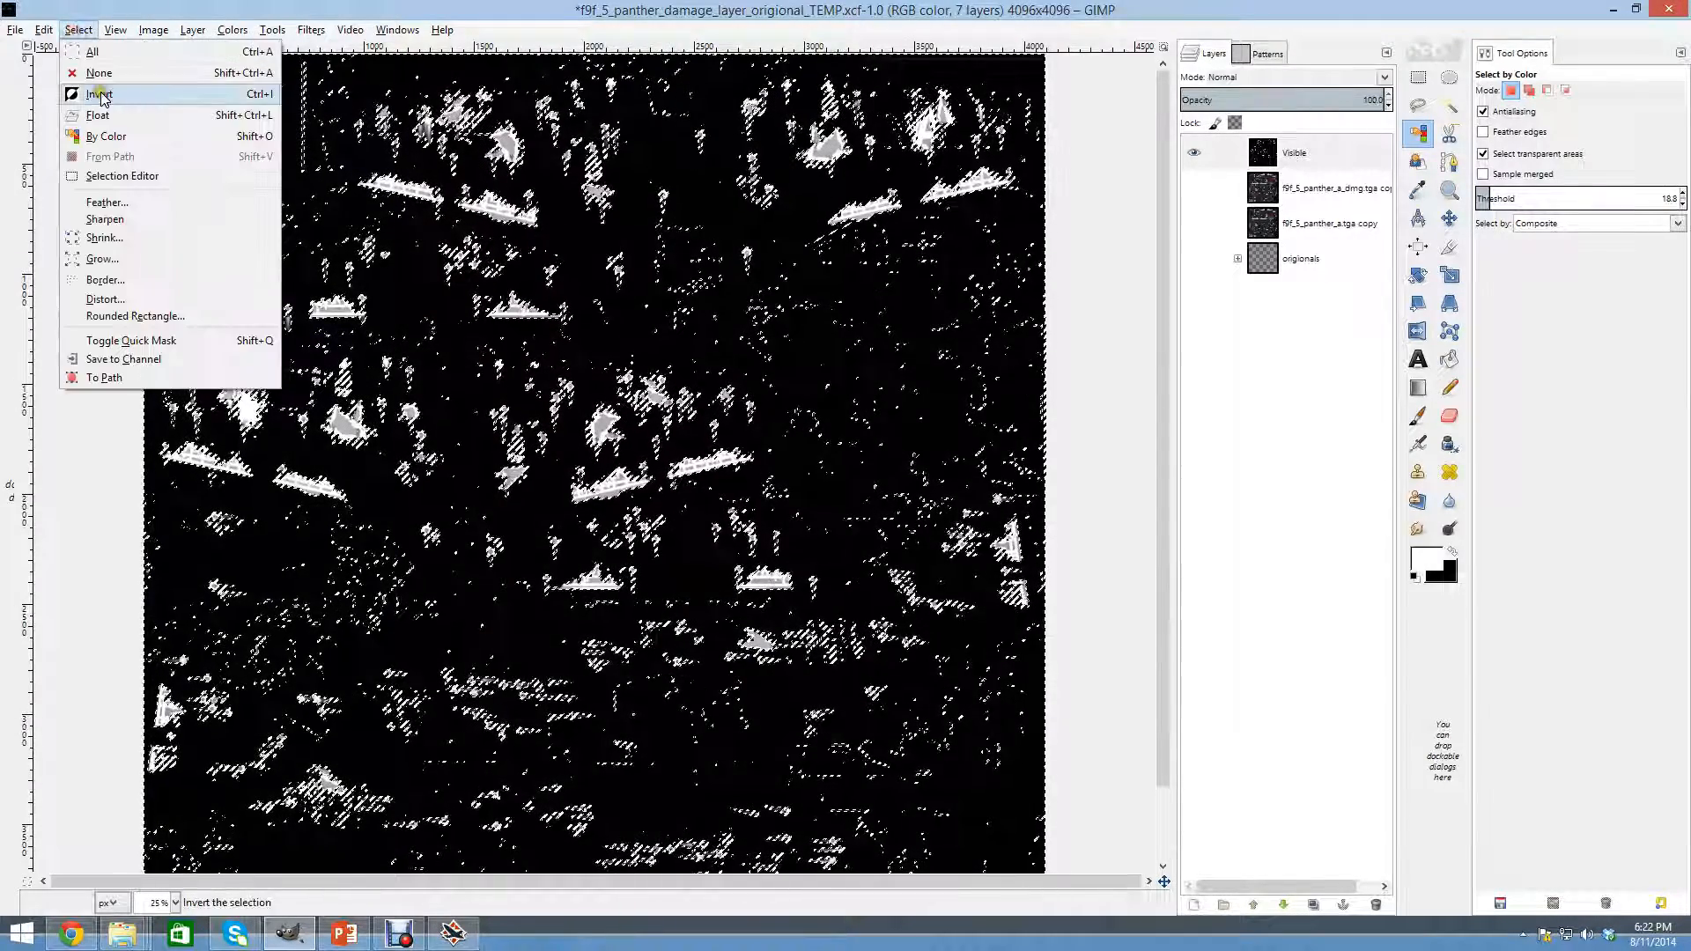
{"action": "left_click", "coordinate": [99, 94]}
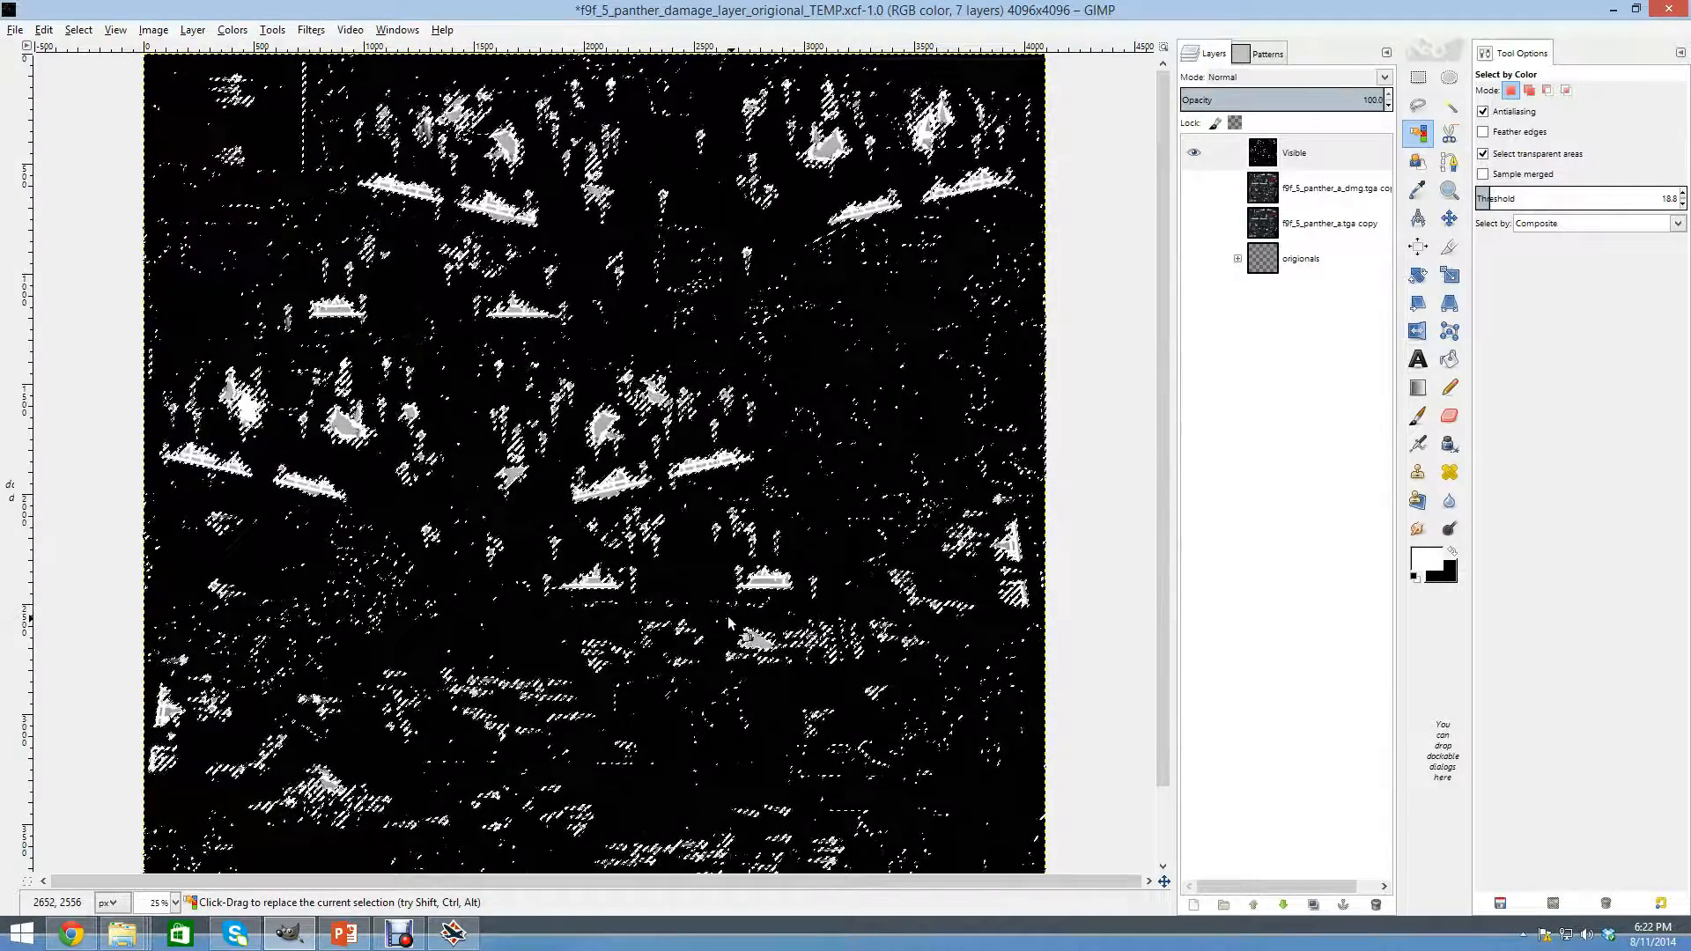
{"action": "left_click", "coordinate": [1425, 560]}
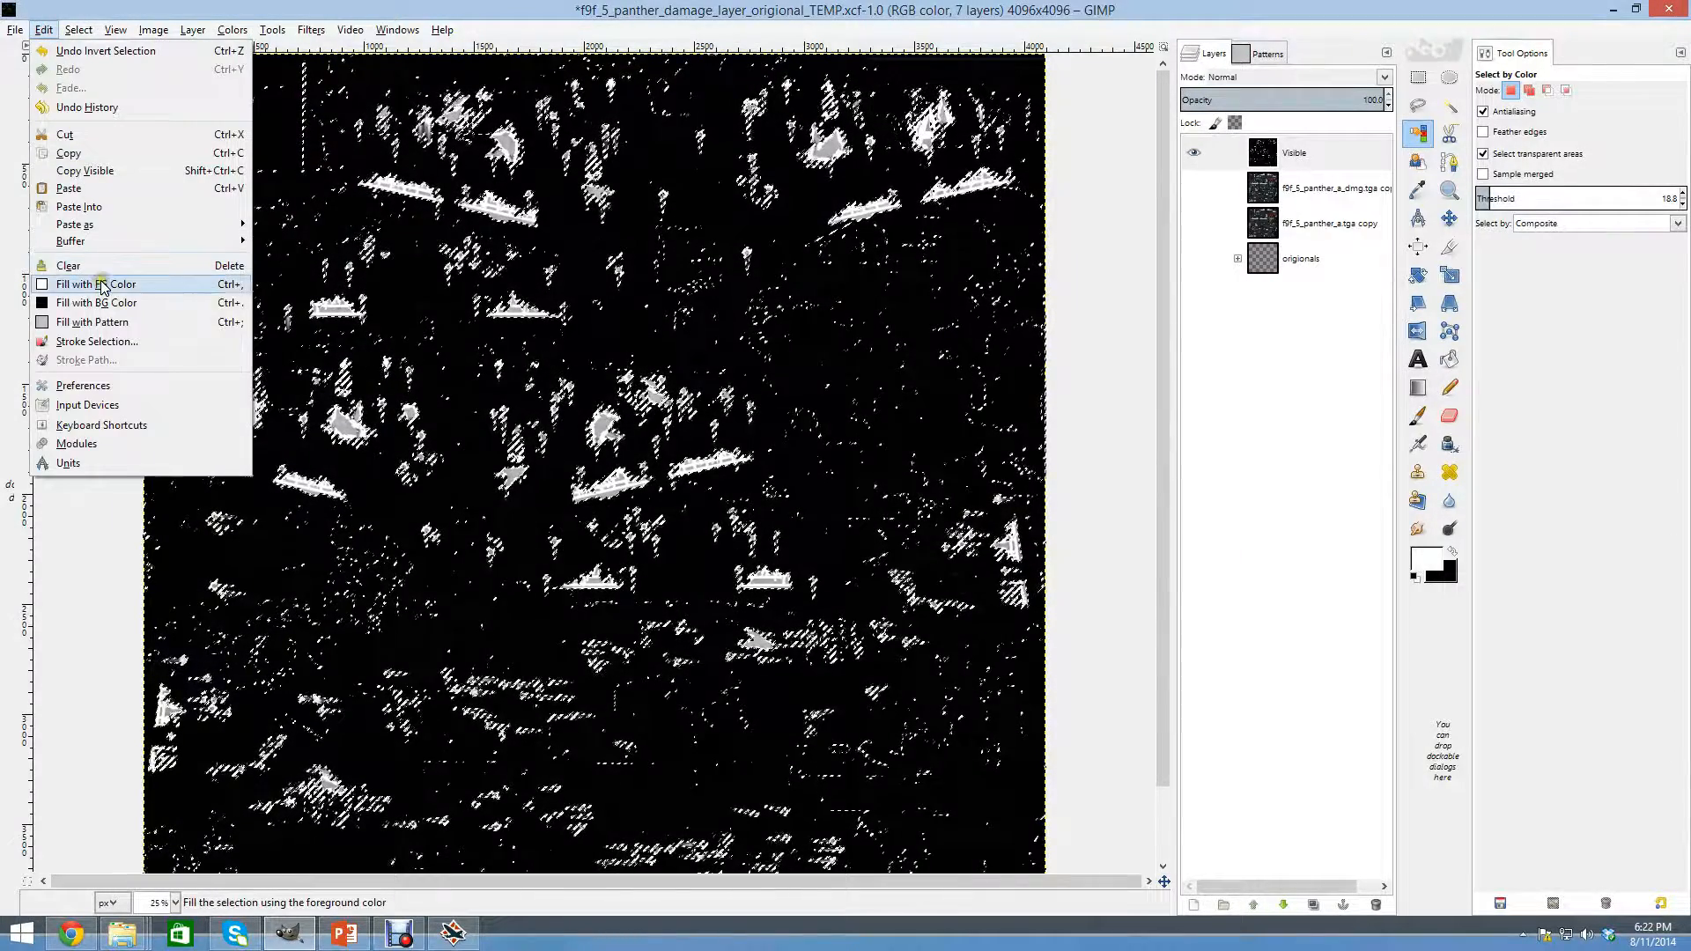
Fill the selected damage marks with the white foreground colour.
{"action": "left_click", "coordinate": [95, 283]}
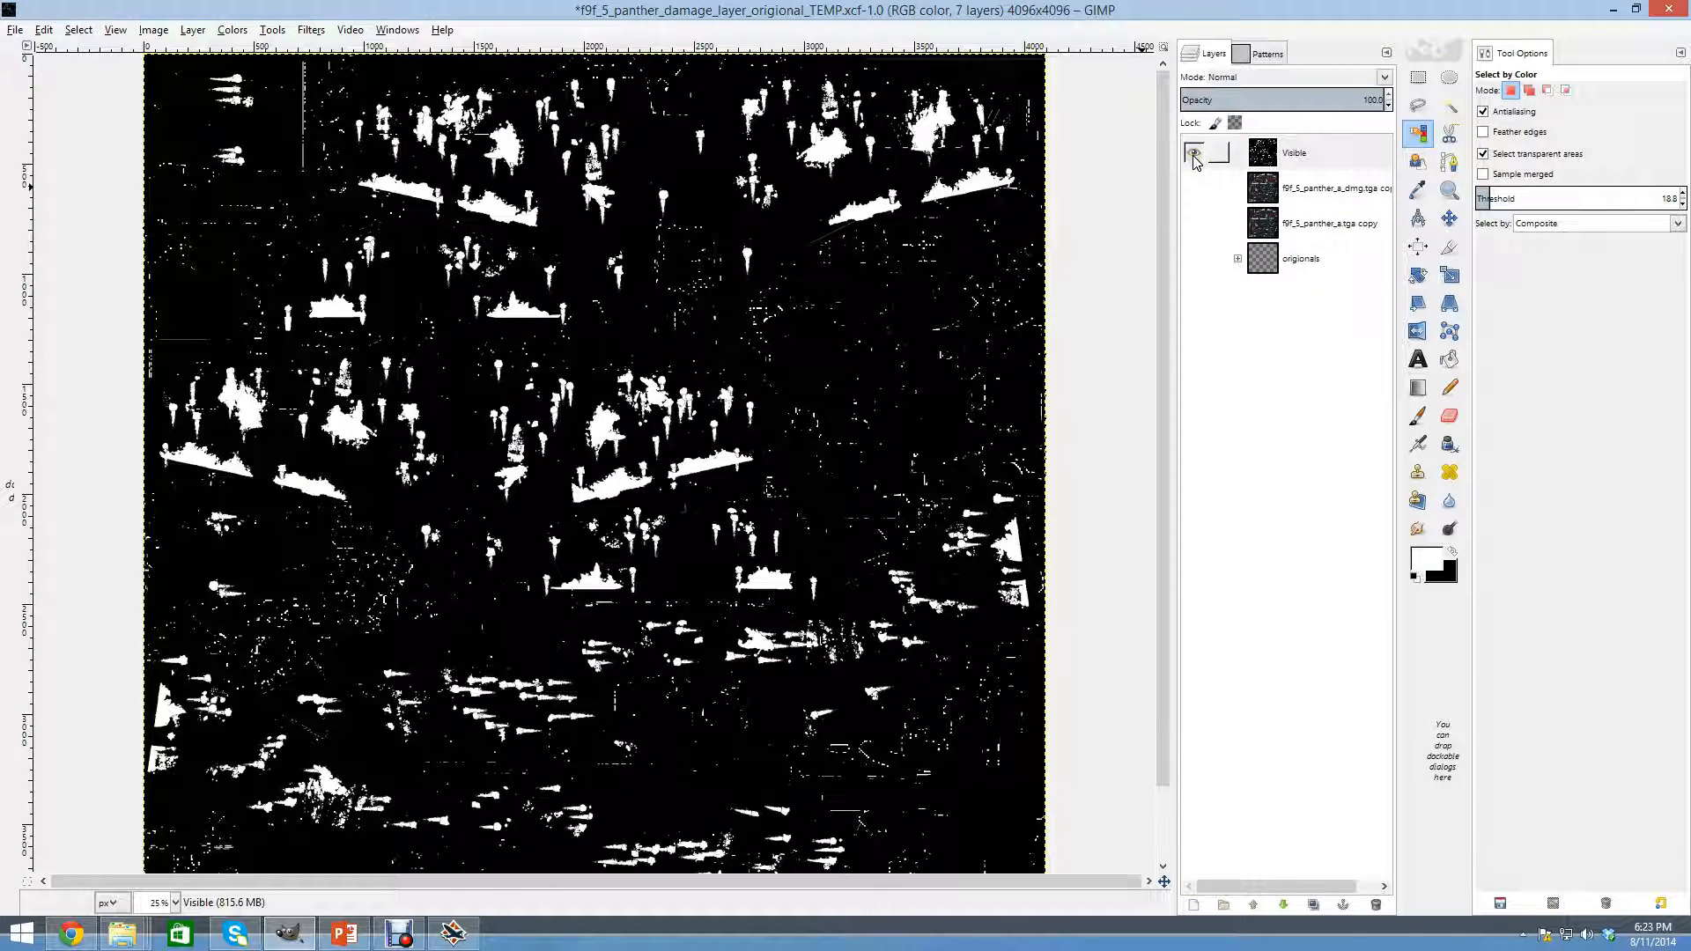
Hide the black-and-white map layer and show the f9f_5_panther_a_dmg.tga copy layer instead.
{"action": "left_click", "coordinate": [1291, 151]}
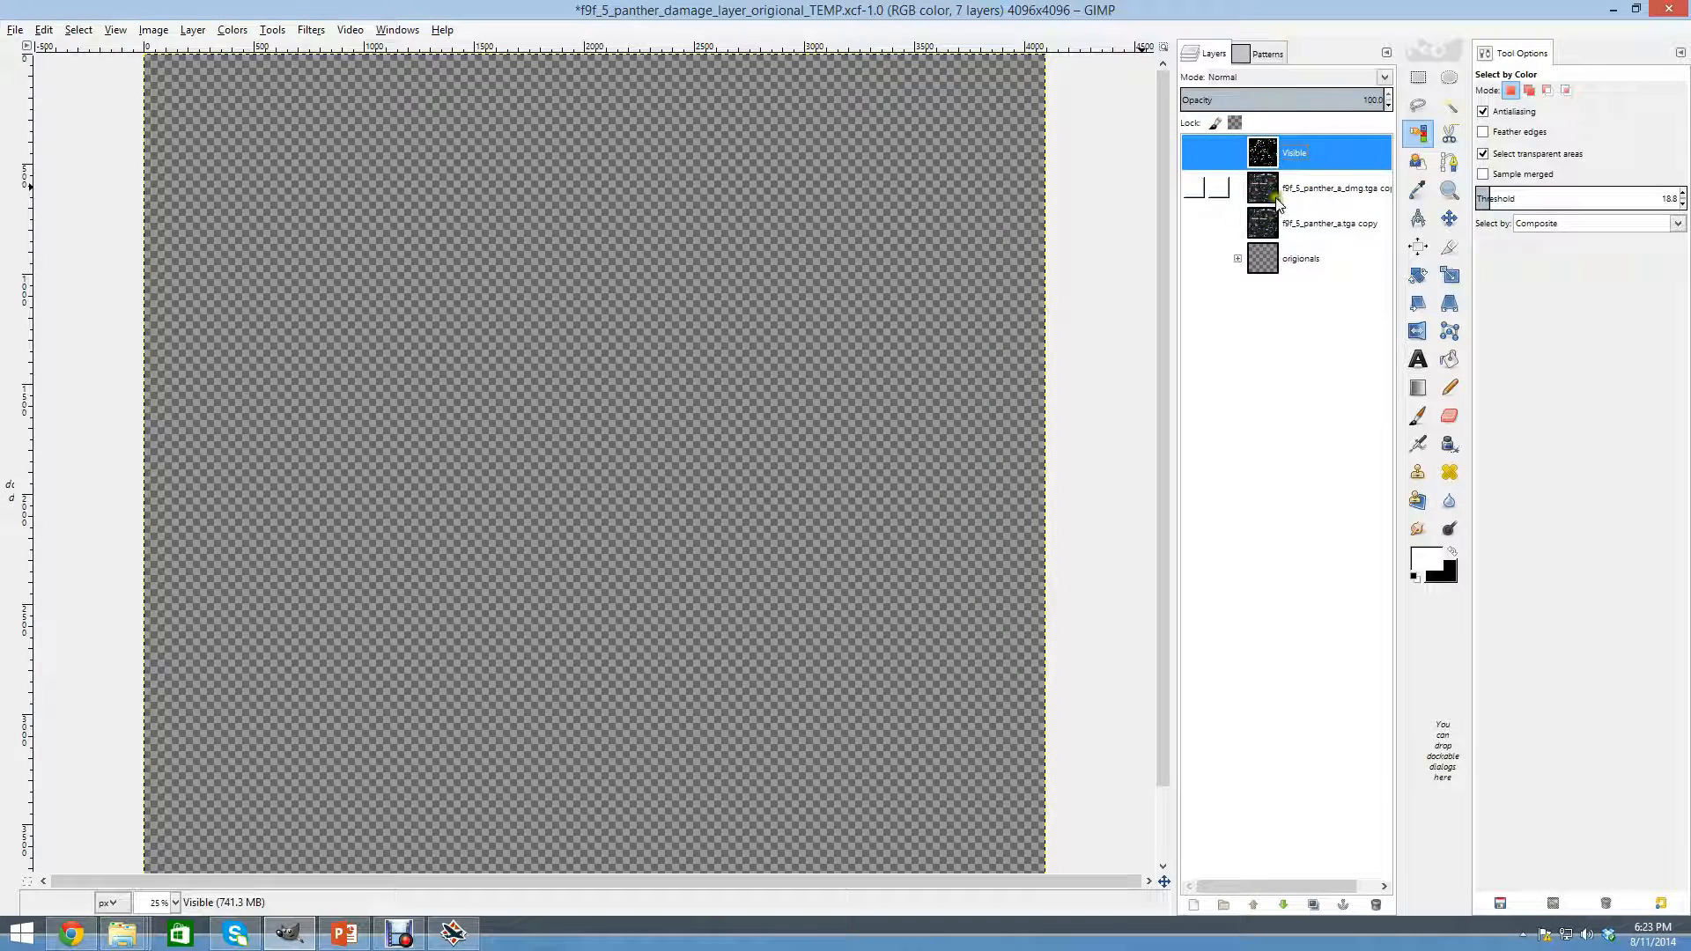
{"action": "left_click", "coordinate": [1331, 188]}
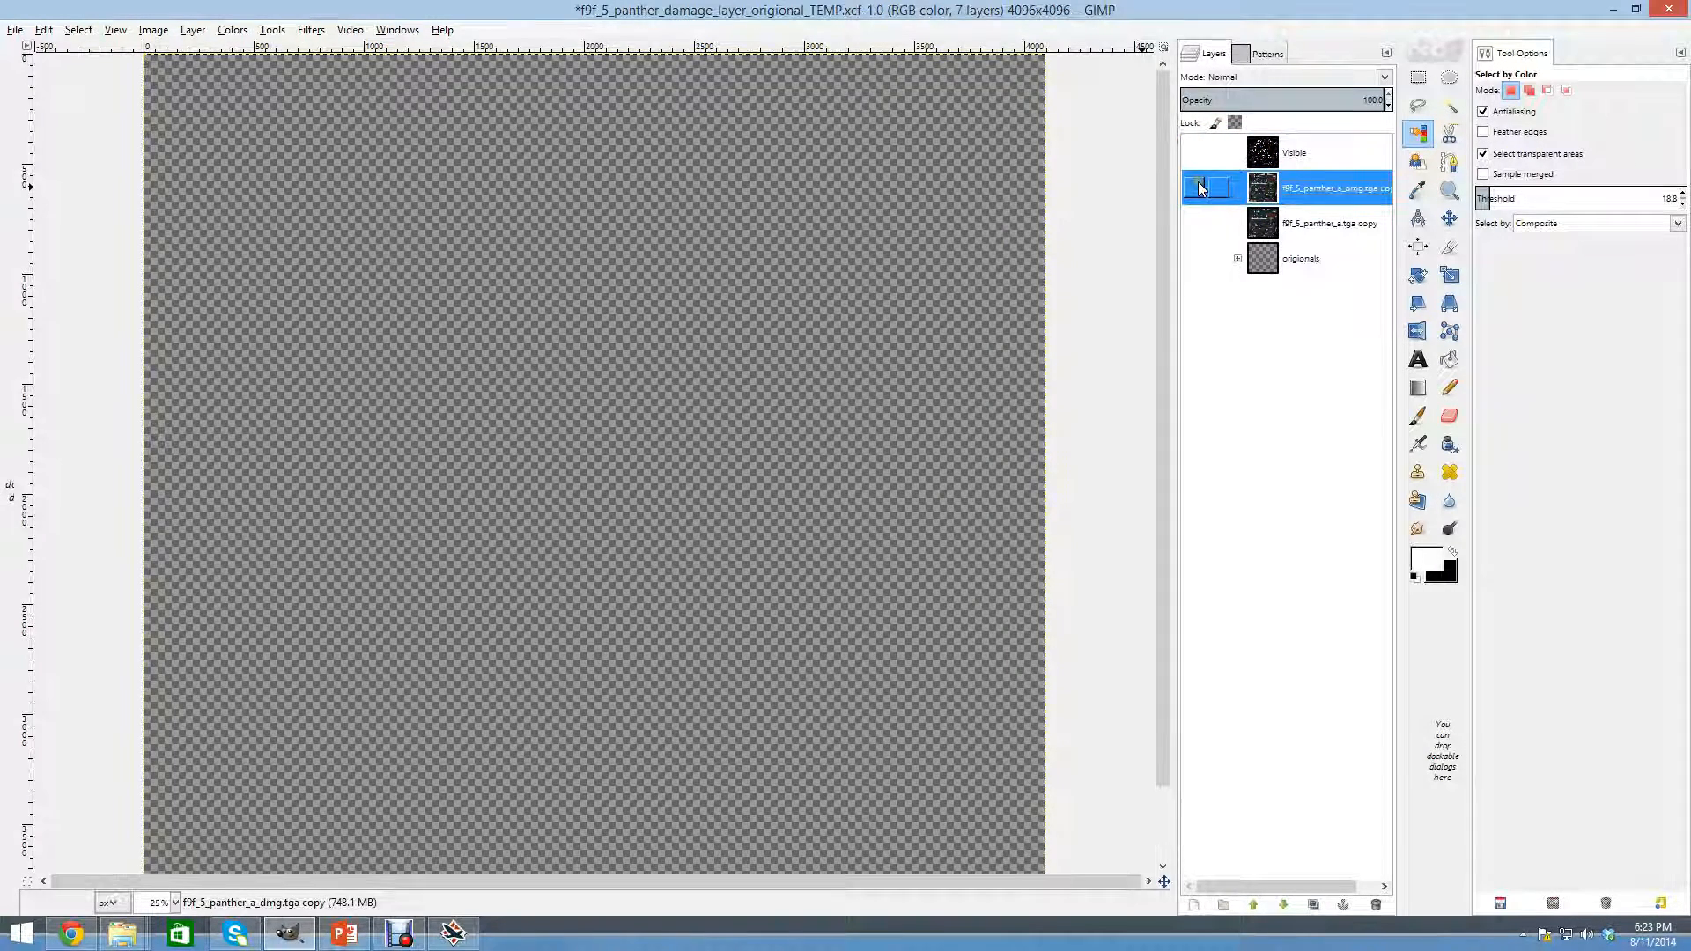
{"action": "left_click", "coordinate": [1194, 186]}
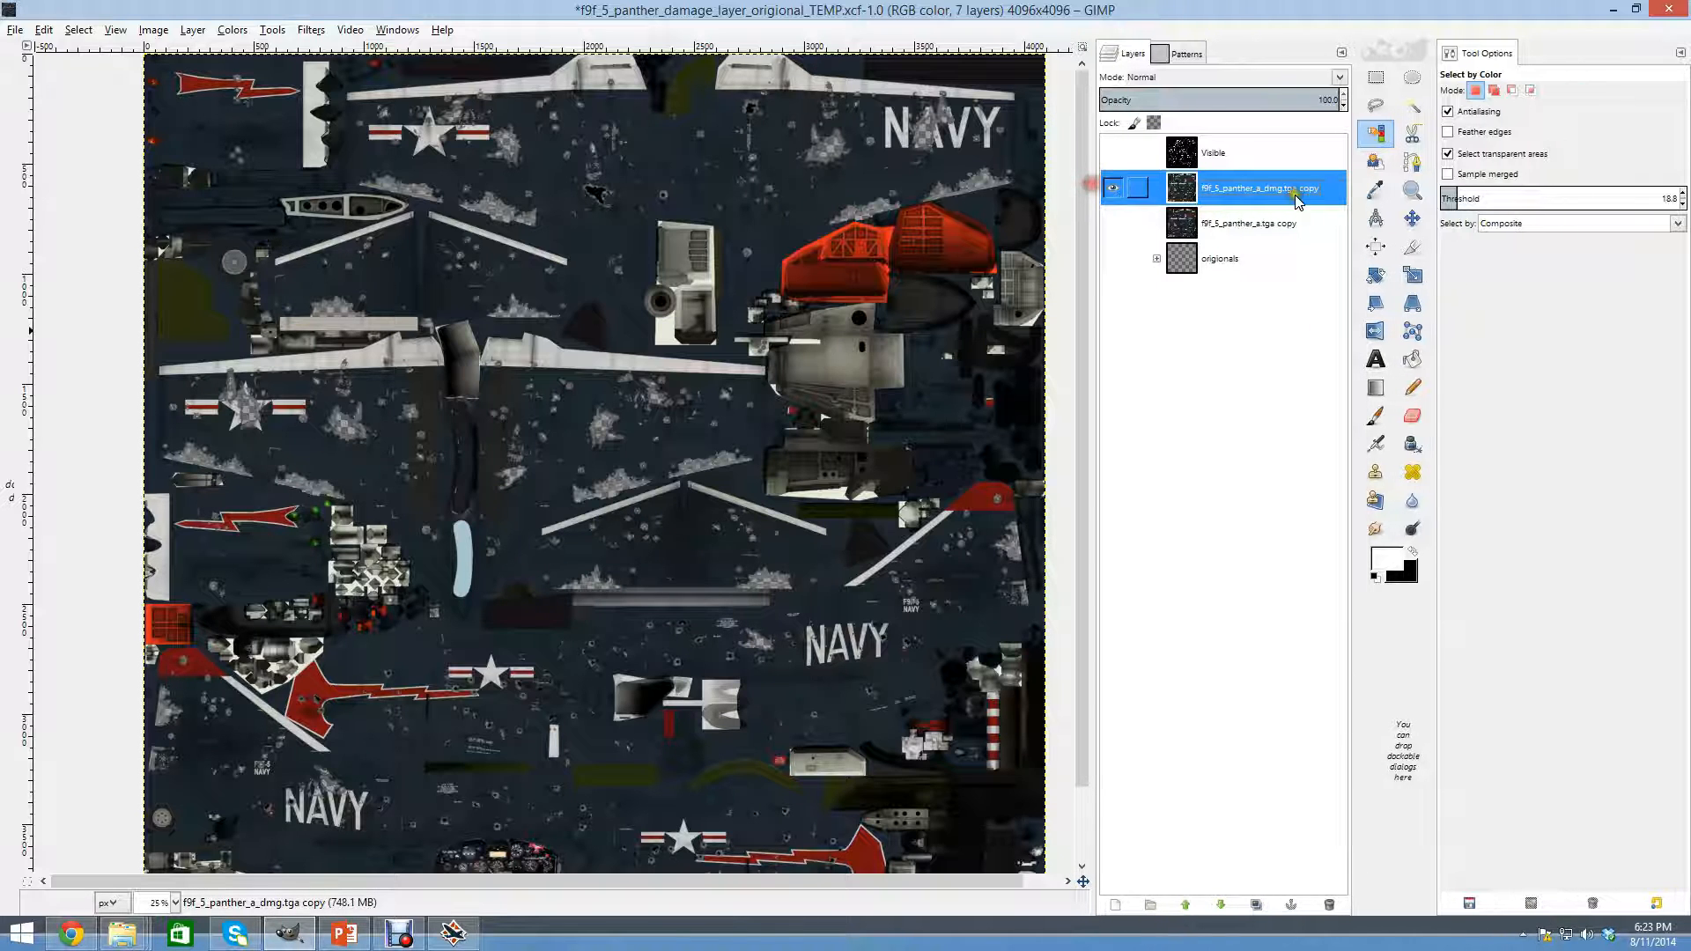
Add a White (full opacity) layer mask to the dmg copy layer and make the mask active.
{"action": "right_click", "coordinate": [1261, 189]}
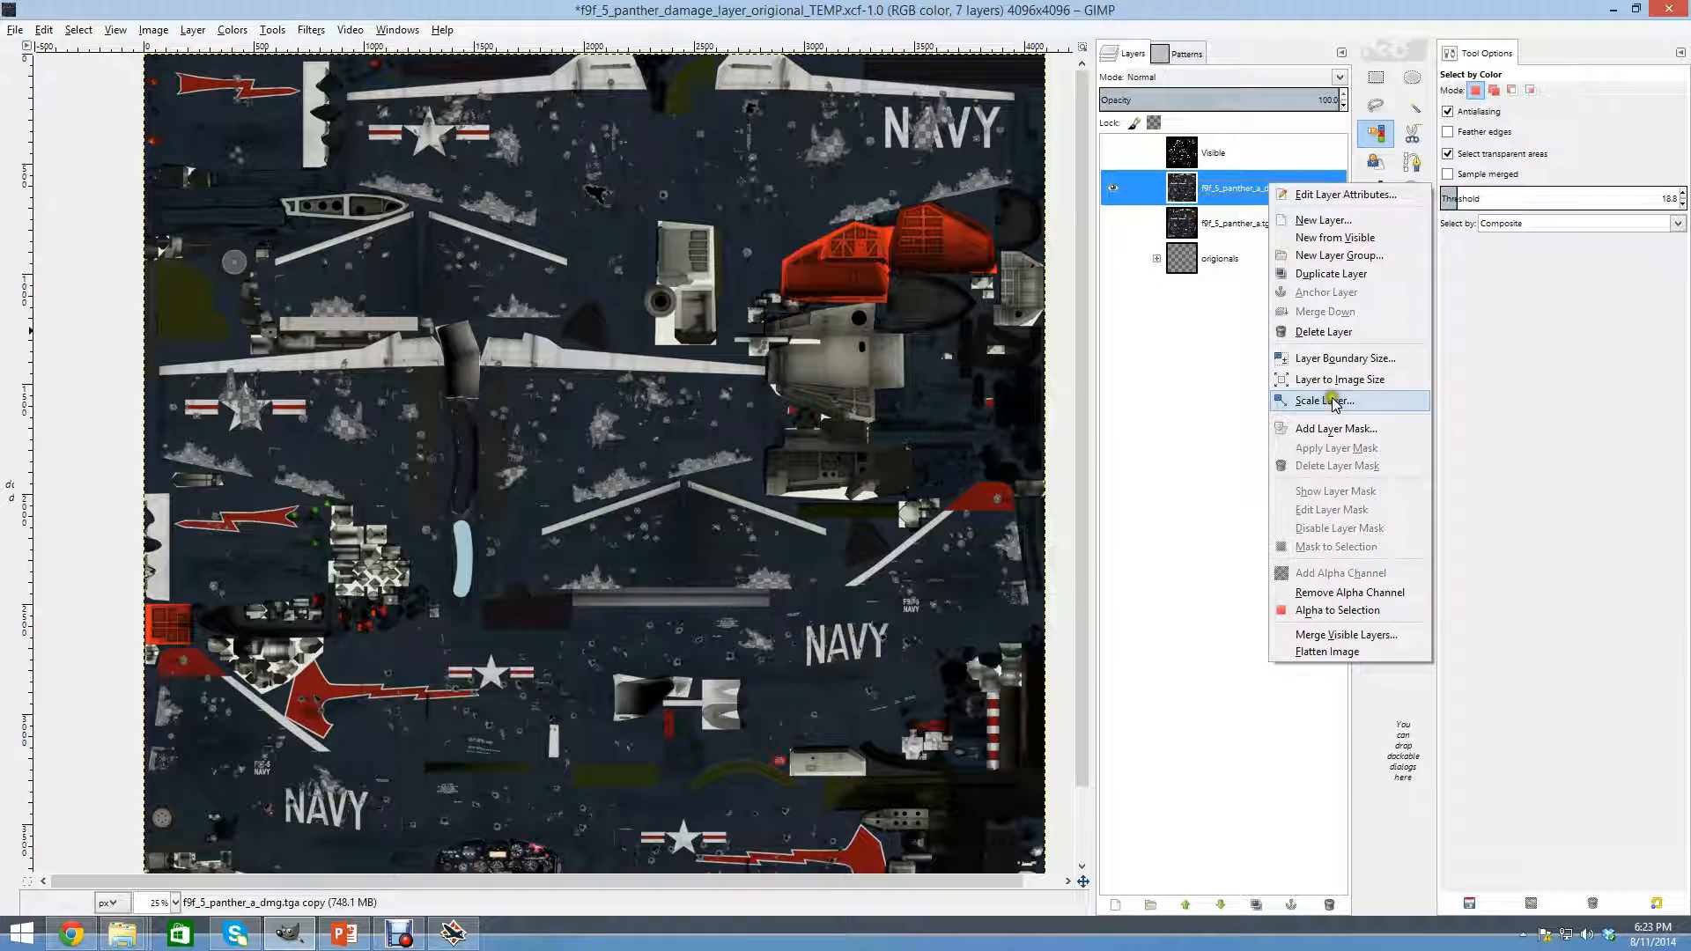
{"action": "left_click", "coordinate": [1335, 428]}
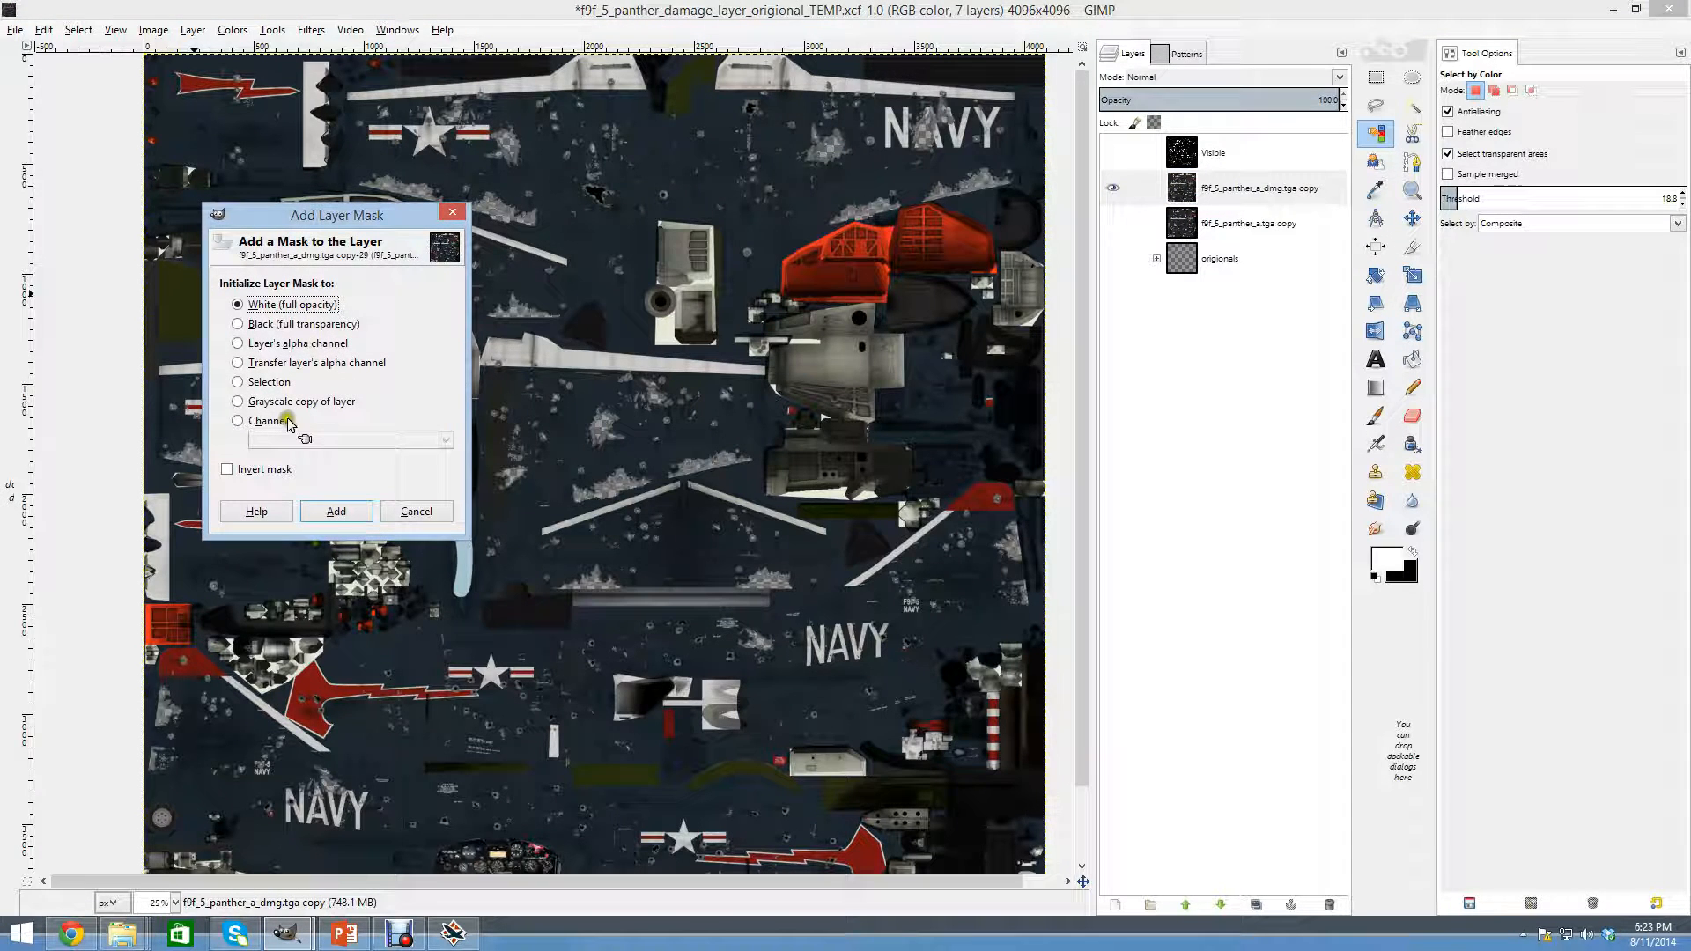
{"action": "left_click", "coordinate": [335, 510]}
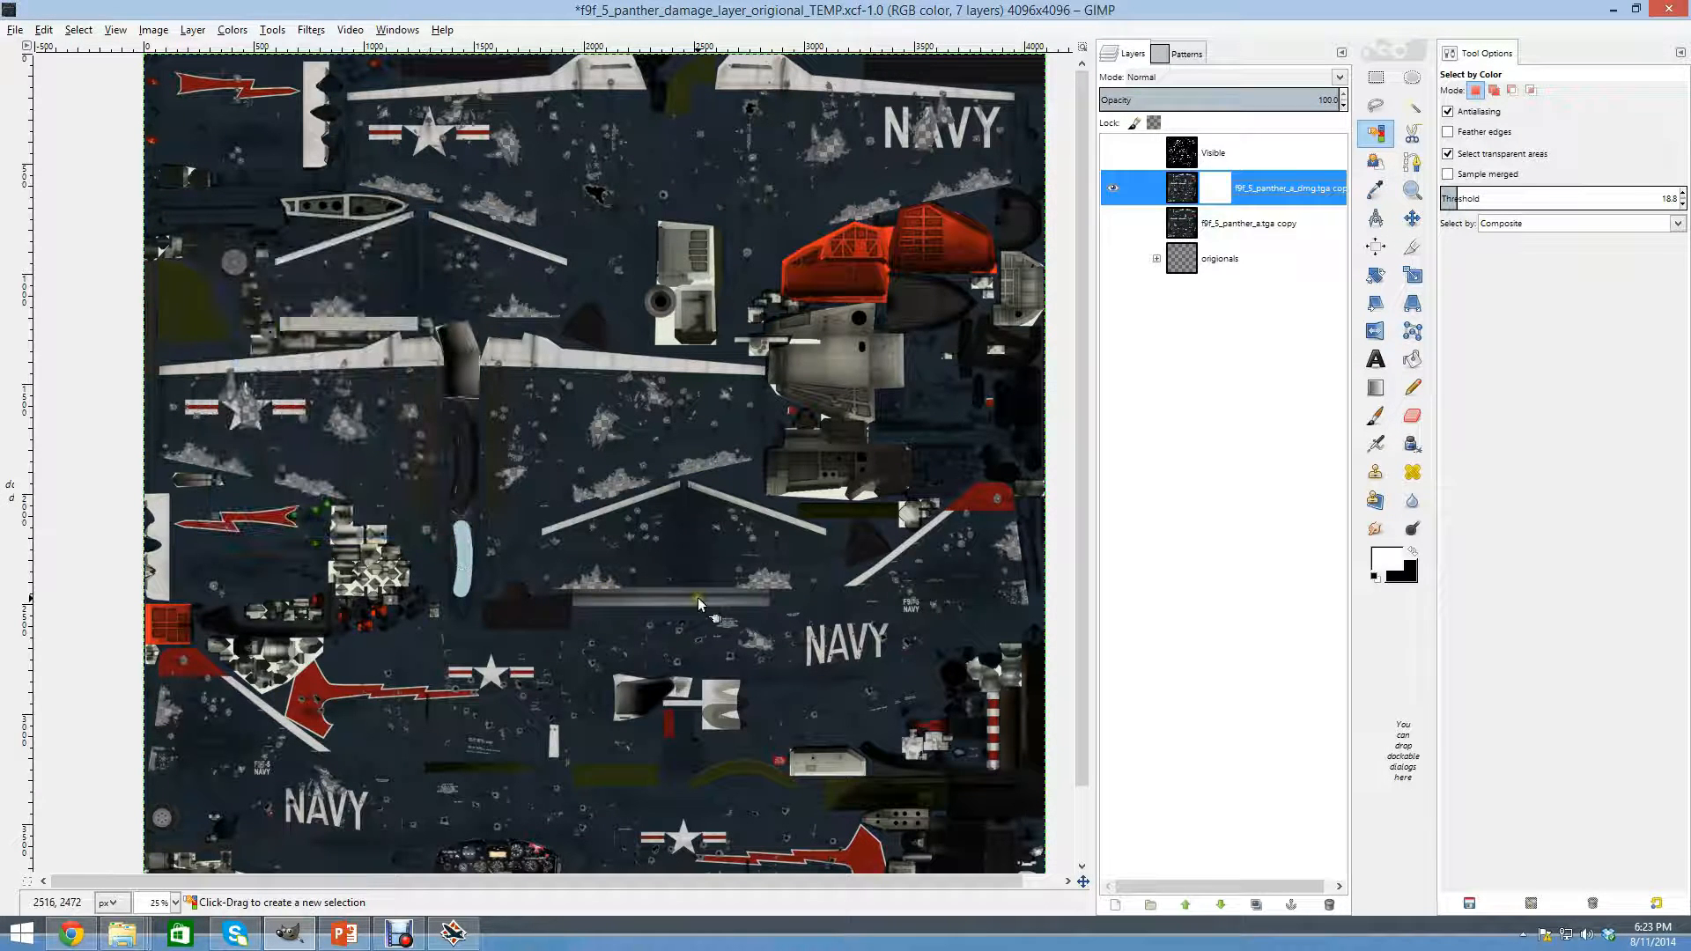
{"action": "left_click", "coordinate": [1214, 187]}
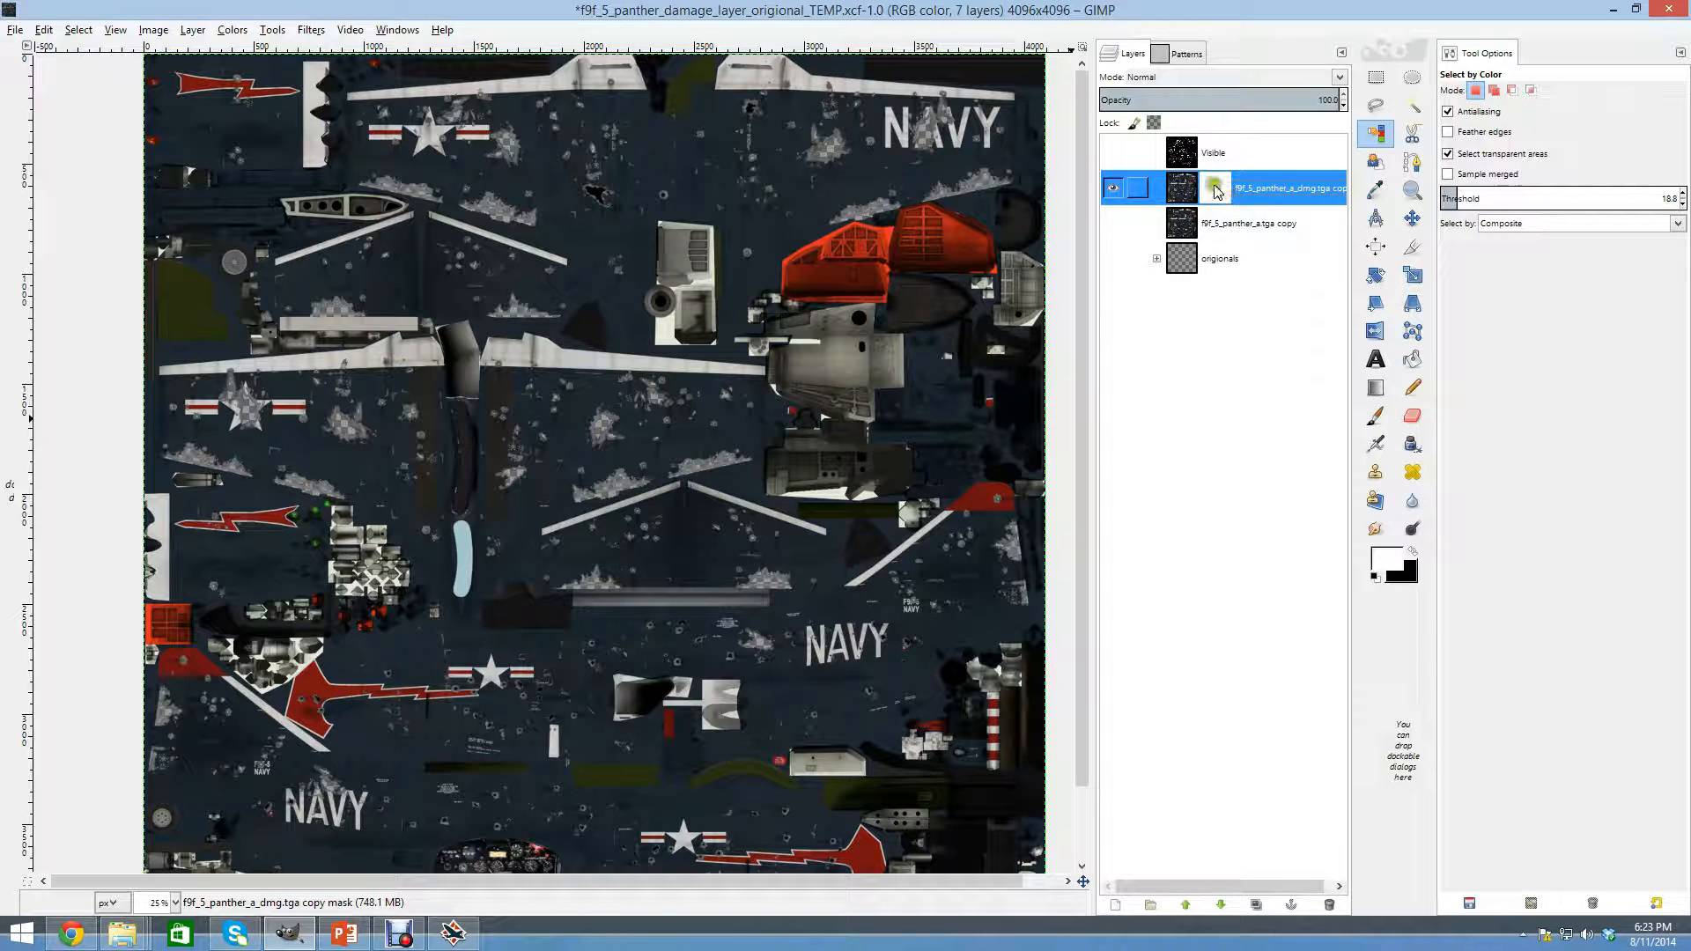
Copy the whole Visible damage map and paste it as a floating selection onto the dmg copy layer's mask.
{"action": "left_click", "coordinate": [1212, 152]}
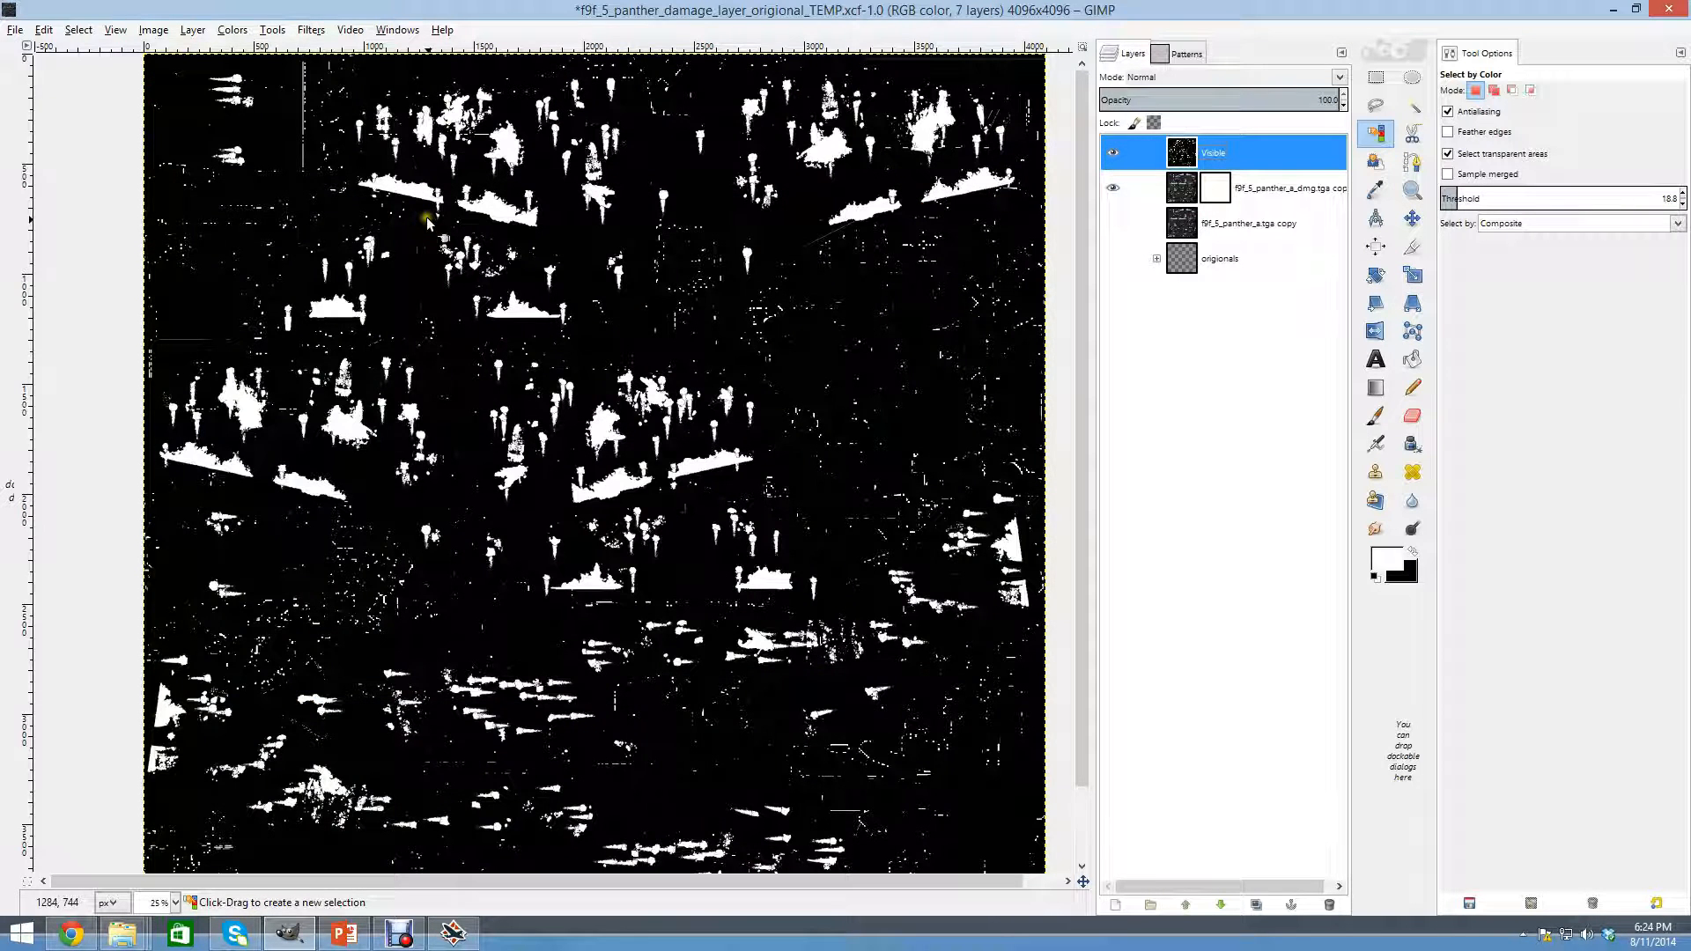
{"action": "left_click", "coordinate": [78, 30]}
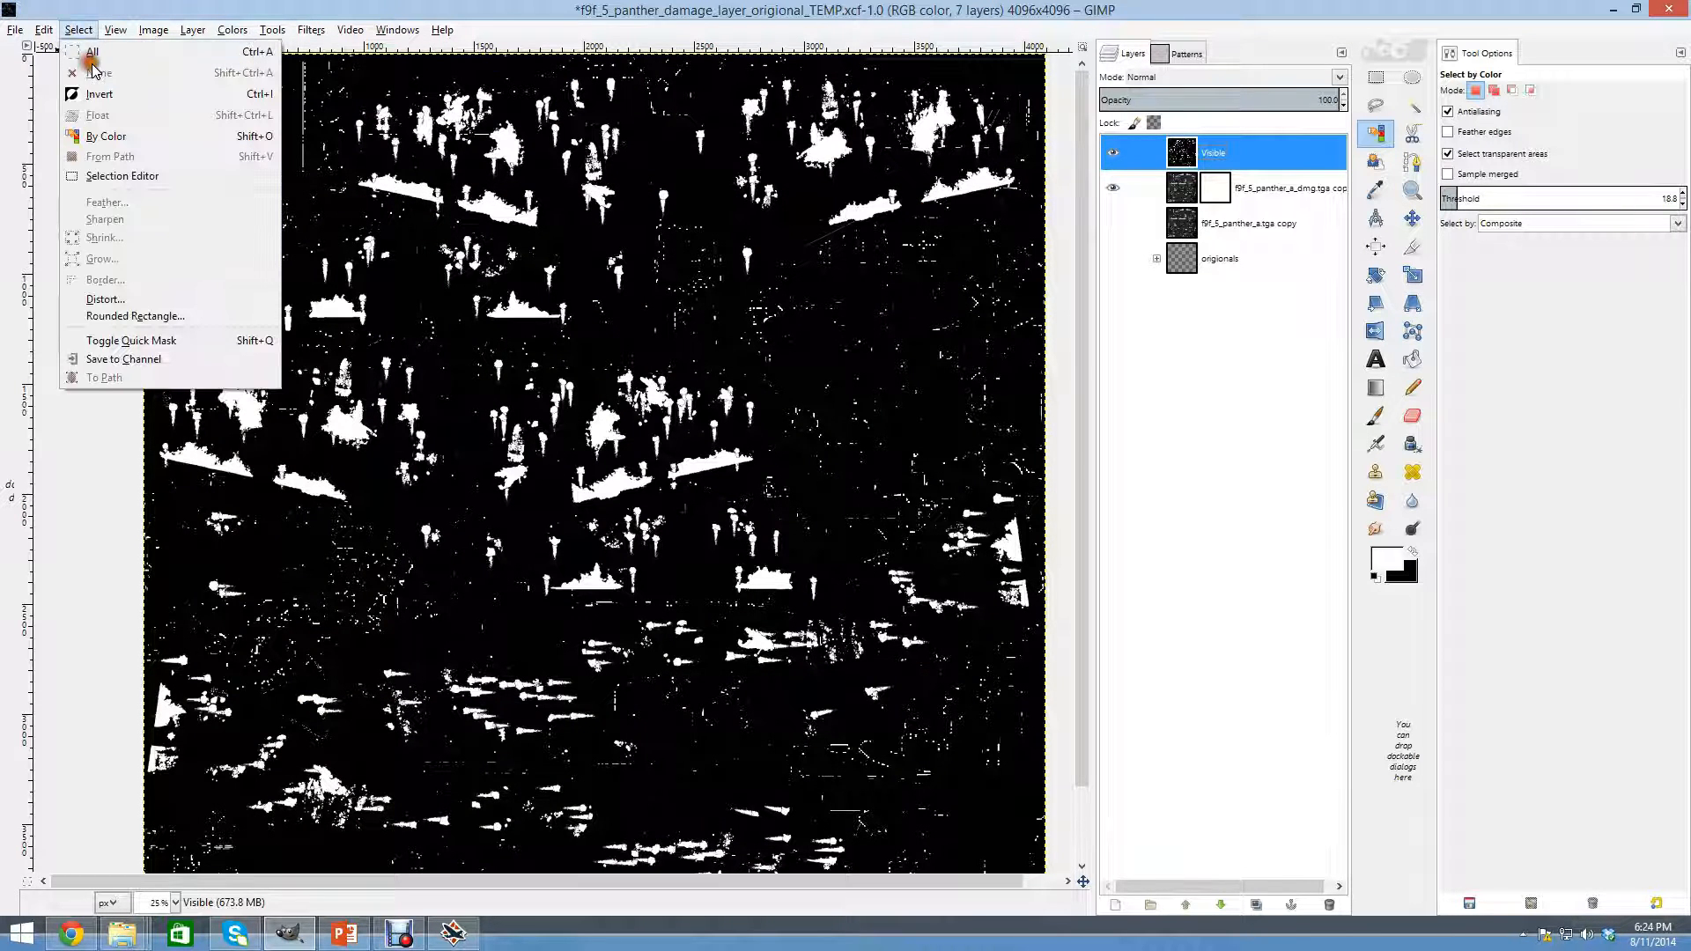
{"action": "mouse_move", "coordinate": [97, 116]}
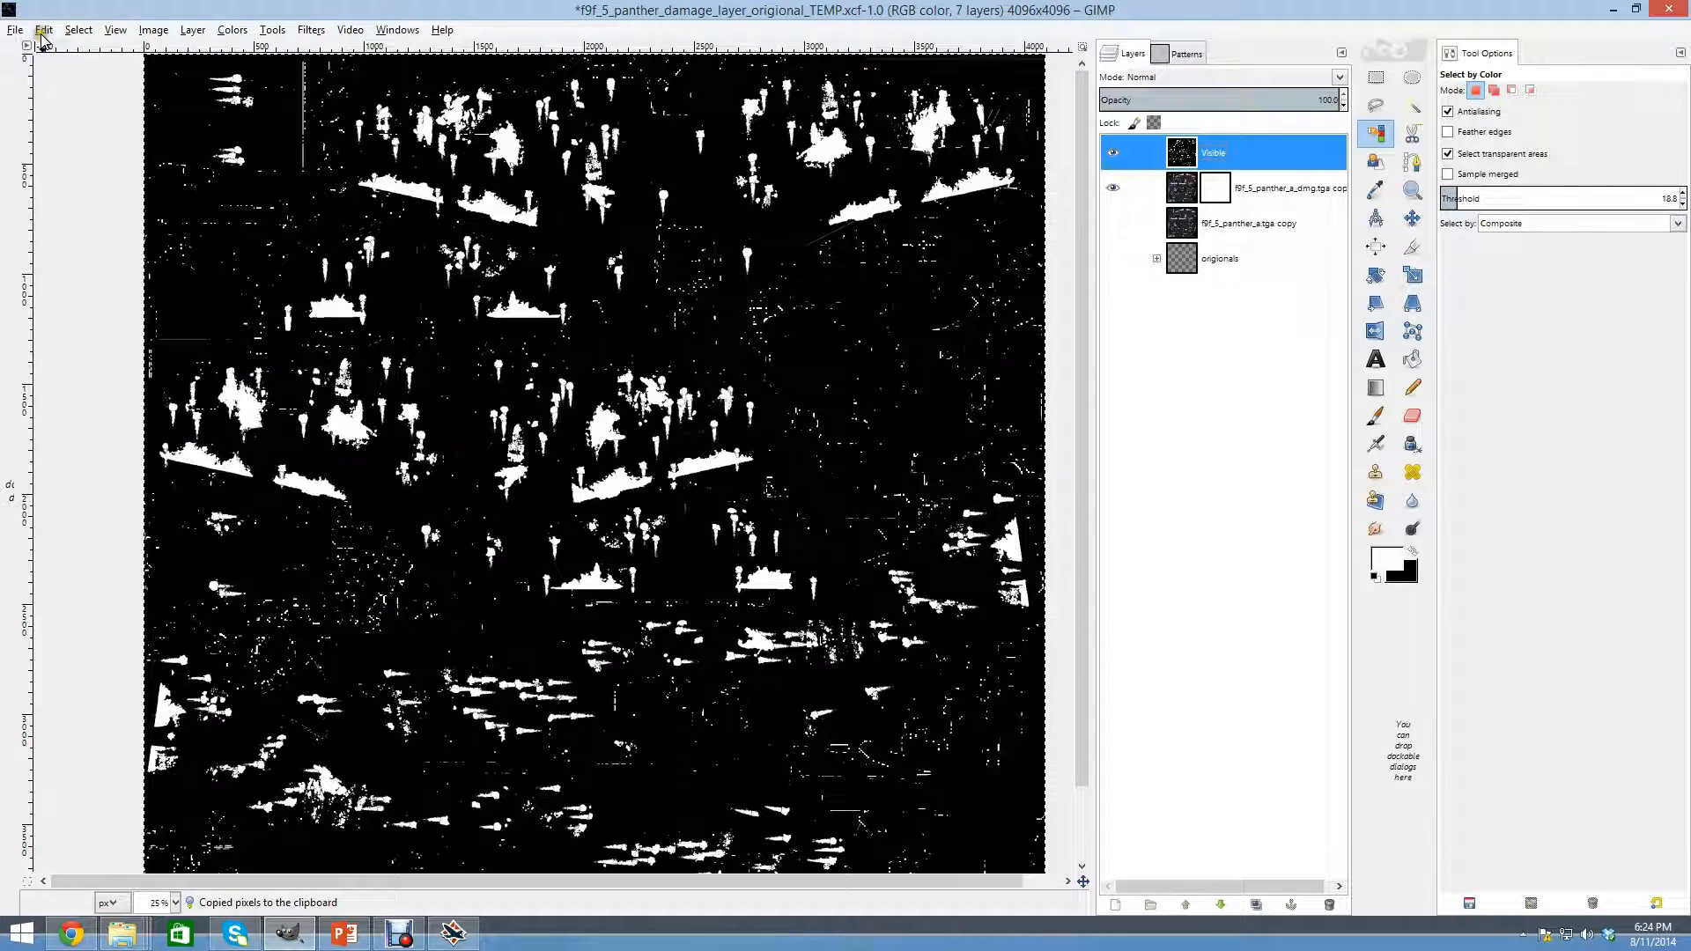
{"action": "left_click", "coordinate": [1251, 189]}
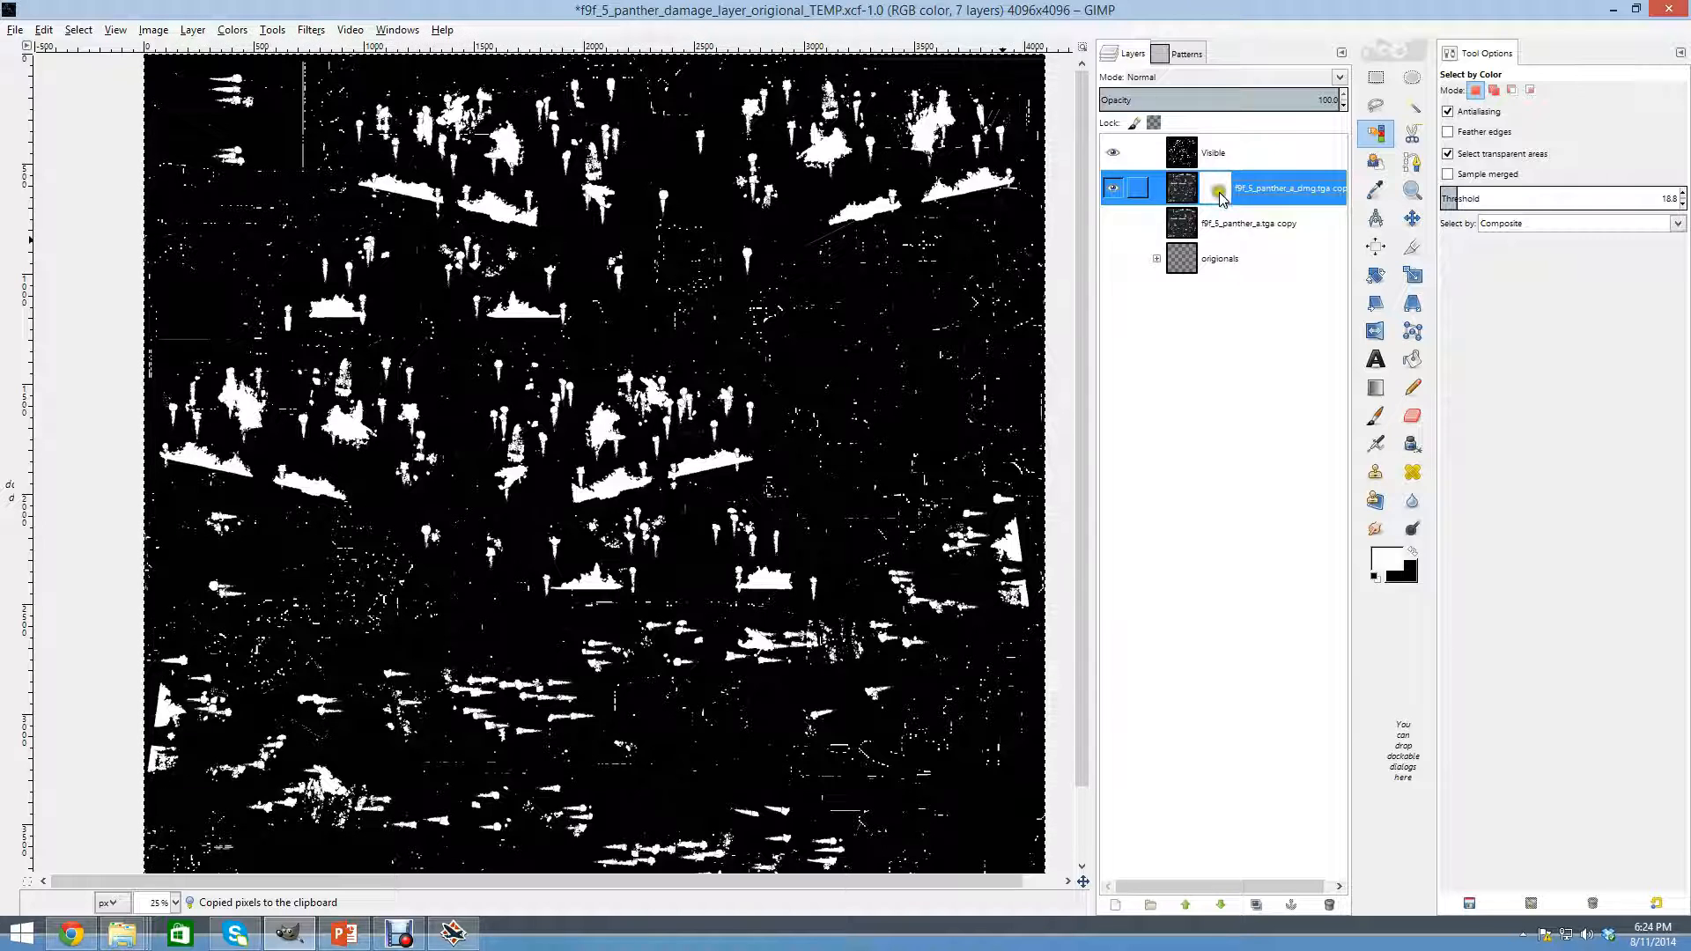
{"action": "key", "text": "ctrl+v"}
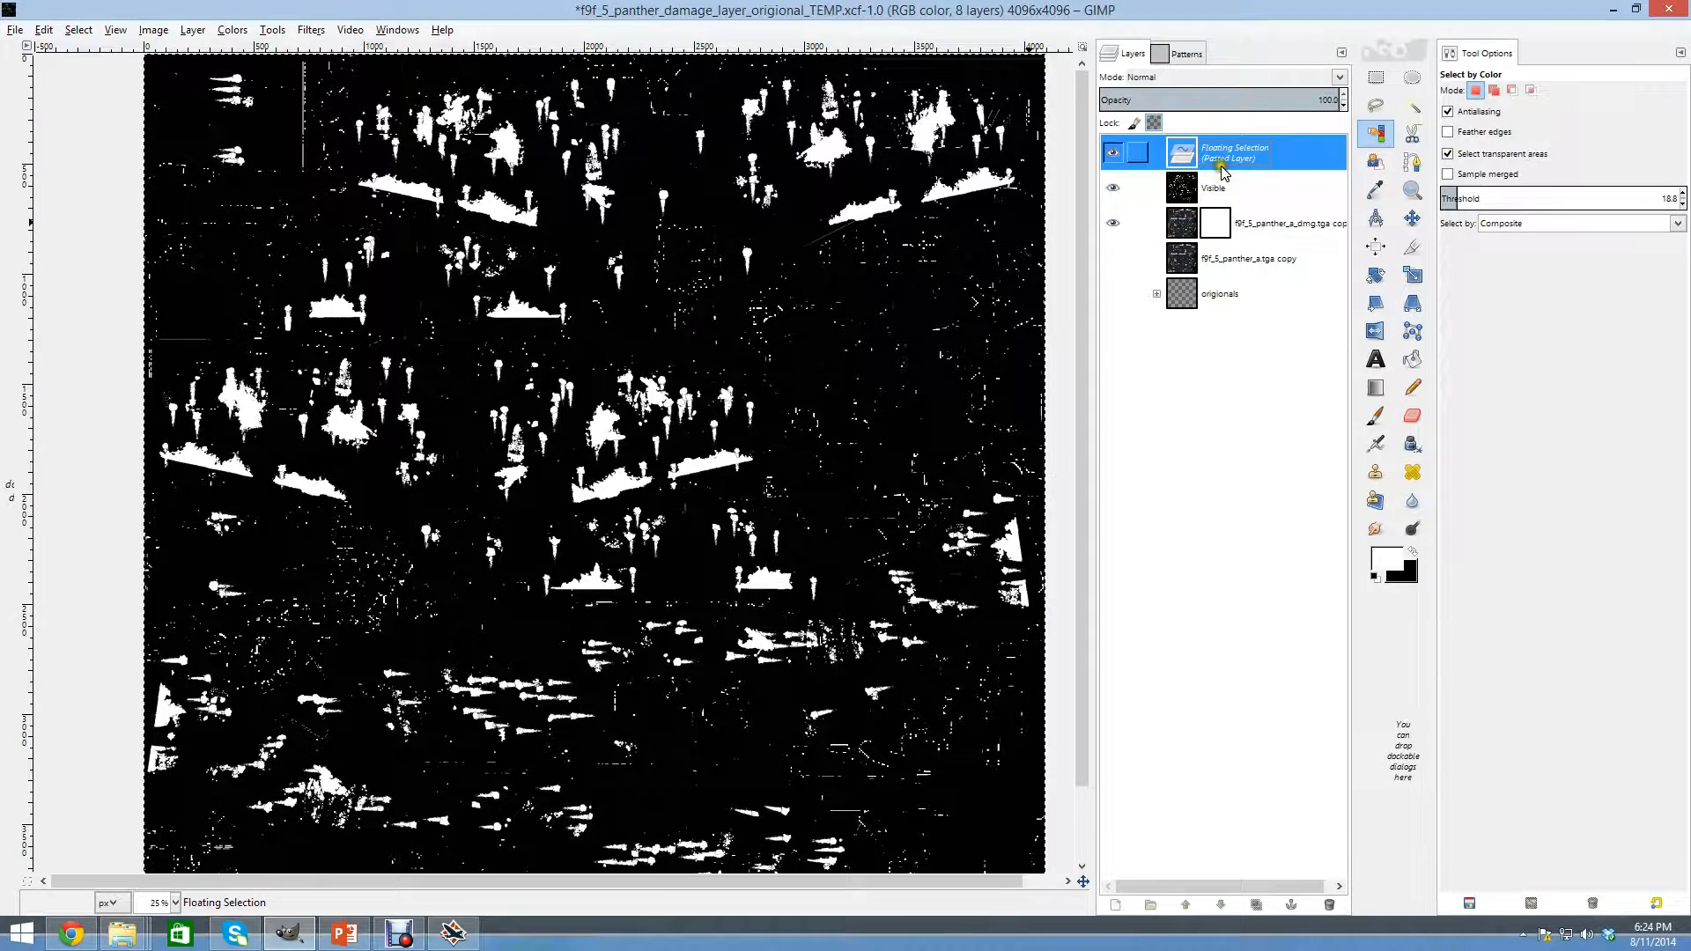
Anchor the floating damage map into the mask, leaving only bullet holes, smoke and chips visible.
{"action": "right_click", "coordinate": [1235, 151]}
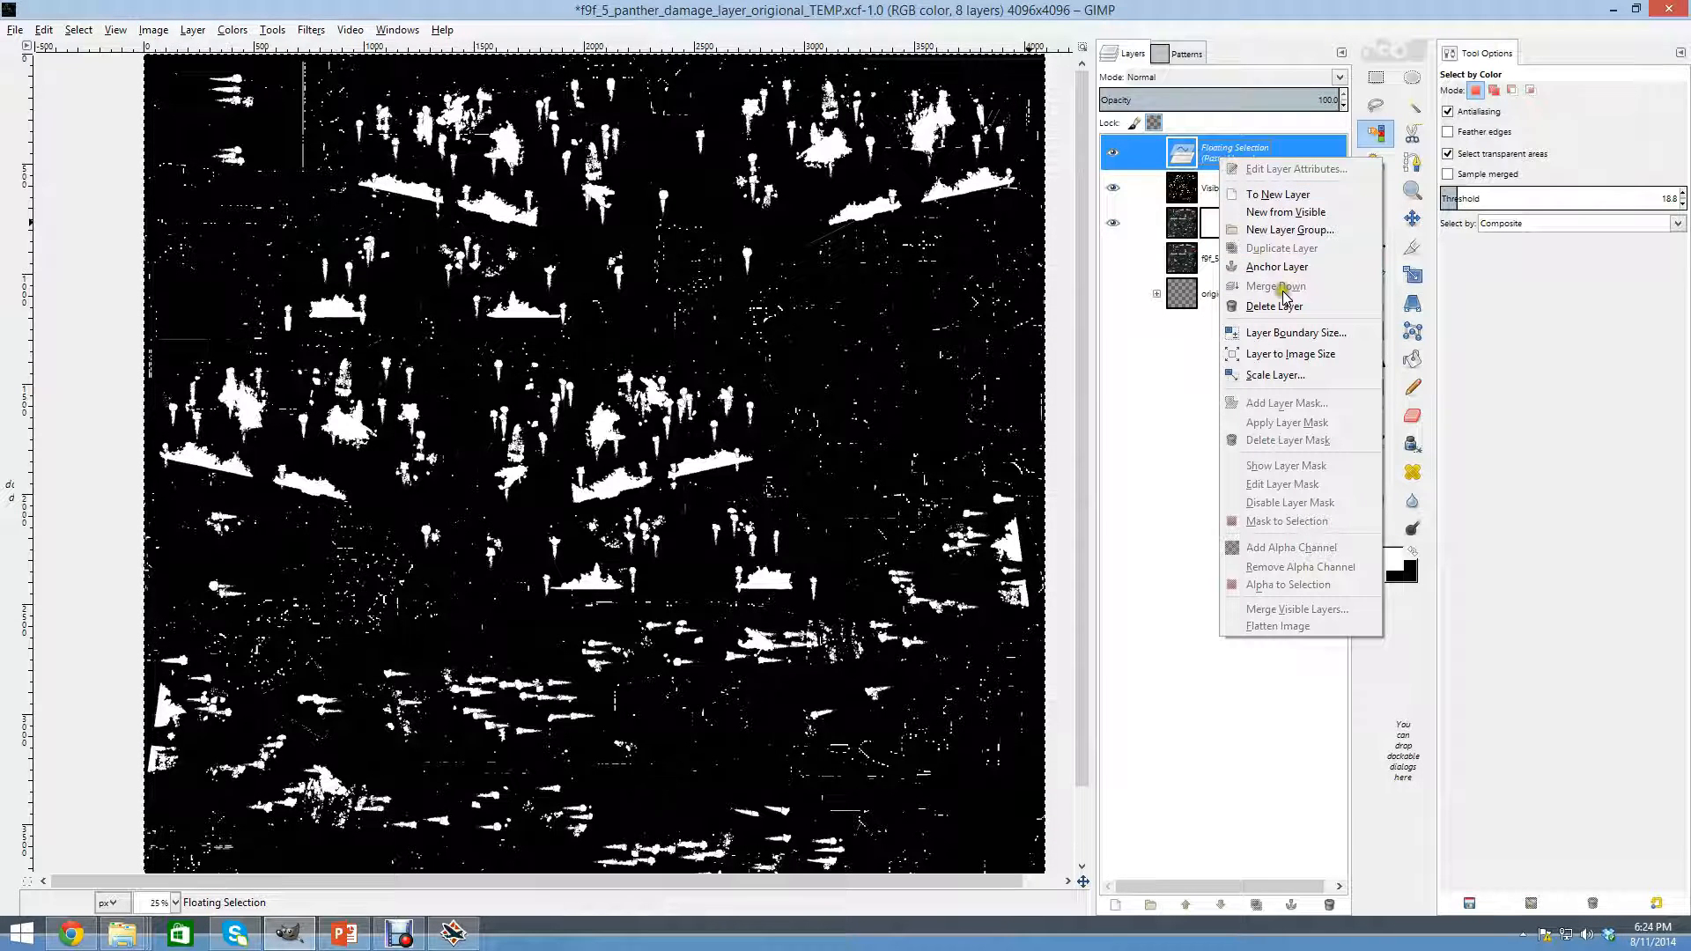
{"action": "left_click", "coordinate": [1277, 266]}
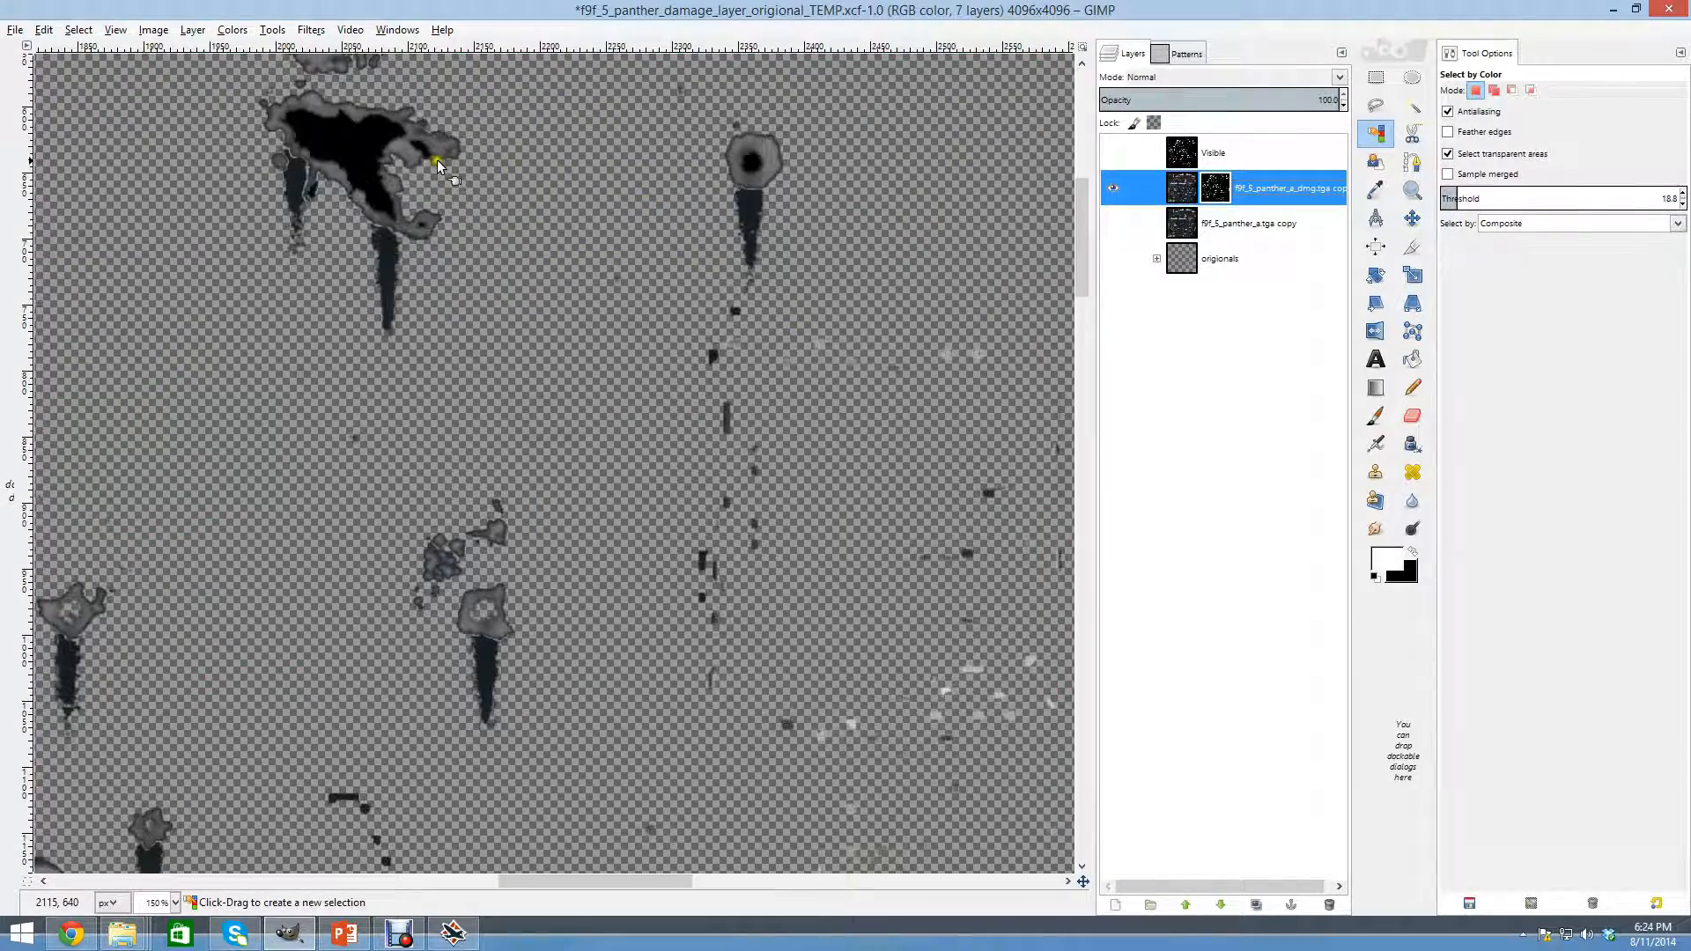
{"action": "mouse_move", "coordinate": [793, 174]}
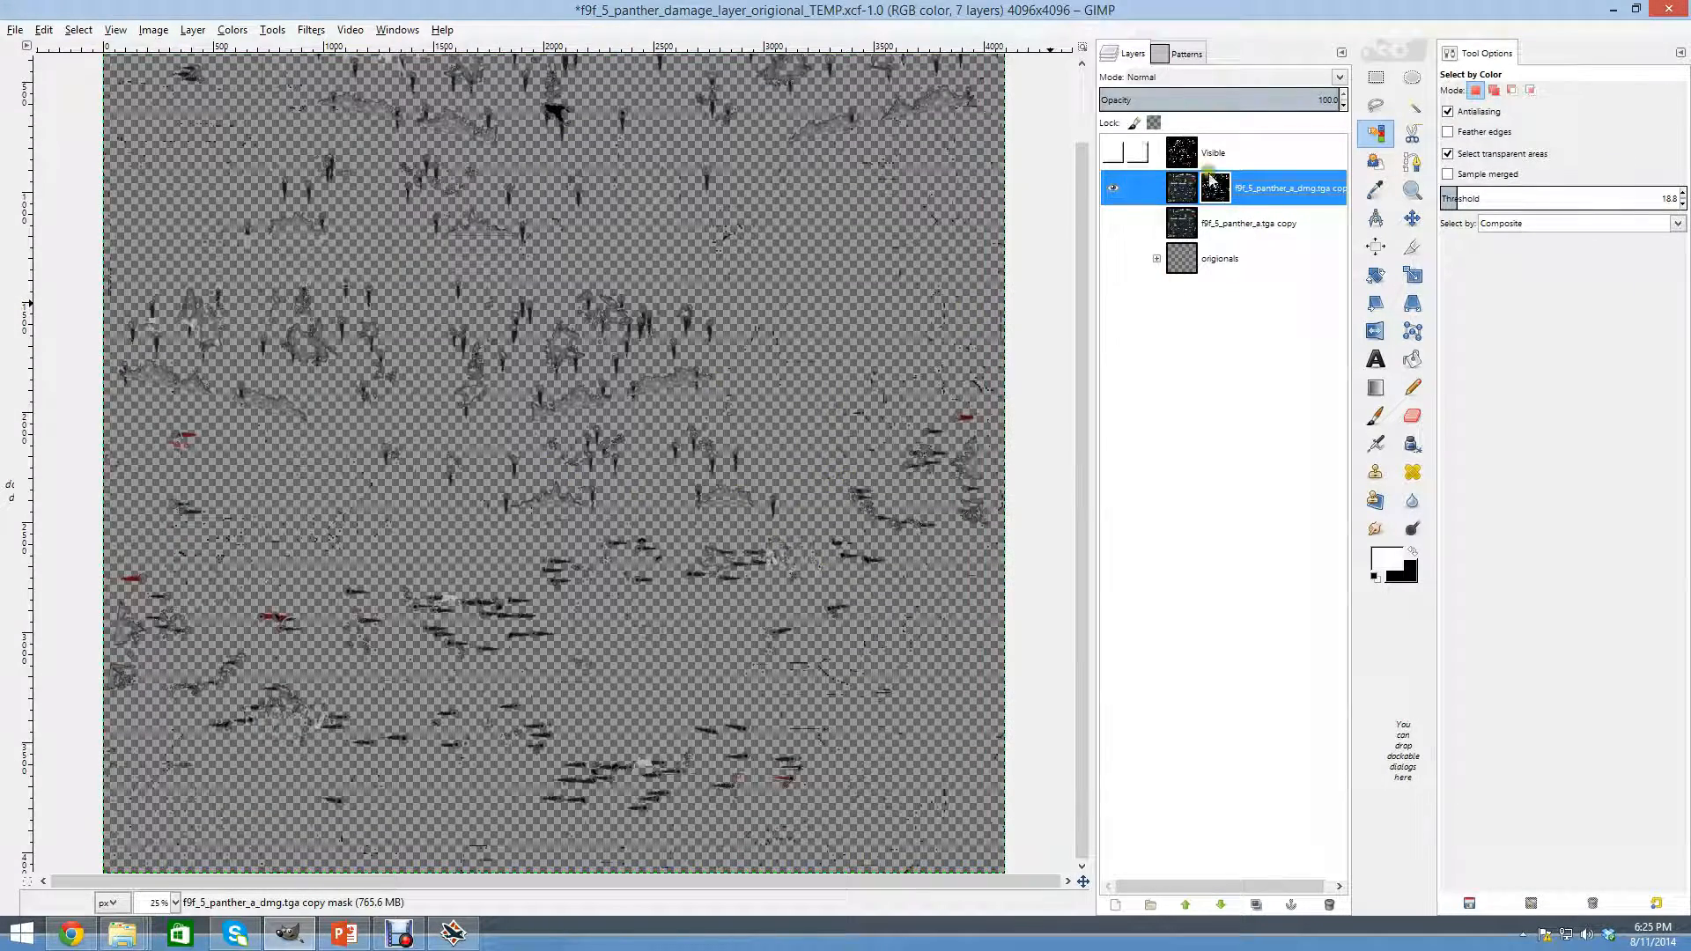
Move the Visible map and the f9f_5_panther_a.tga copy layer into the originals group.
{"action": "left_click", "coordinate": [1180, 151]}
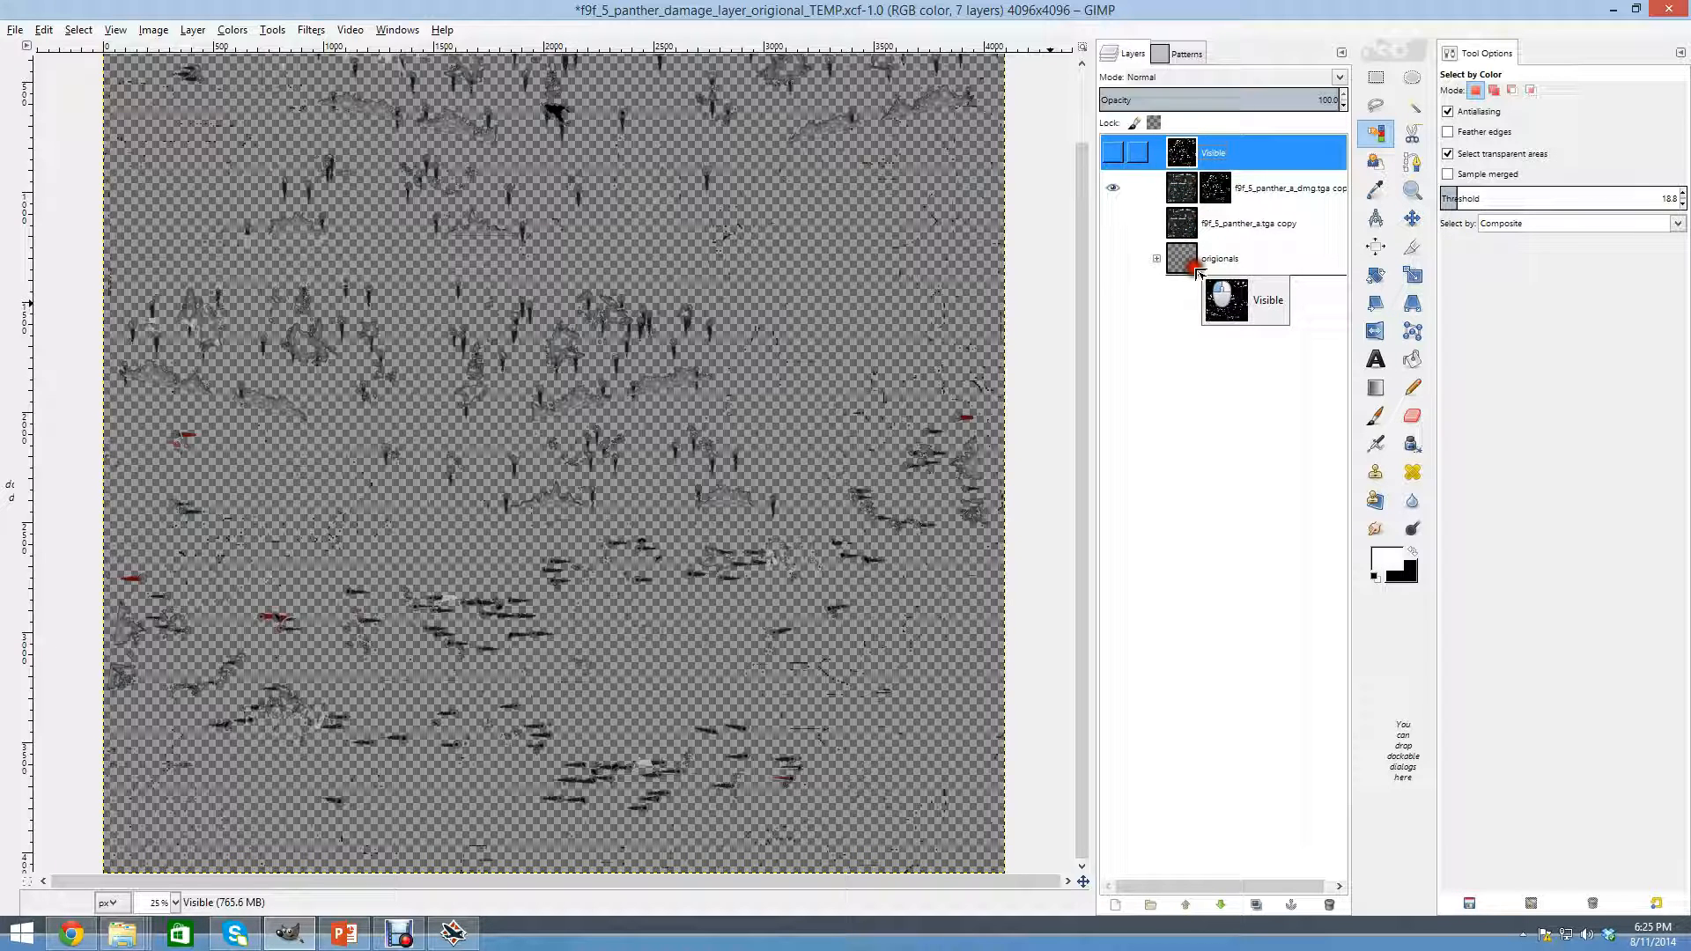
{"action": "left_click", "coordinate": [1155, 257]}
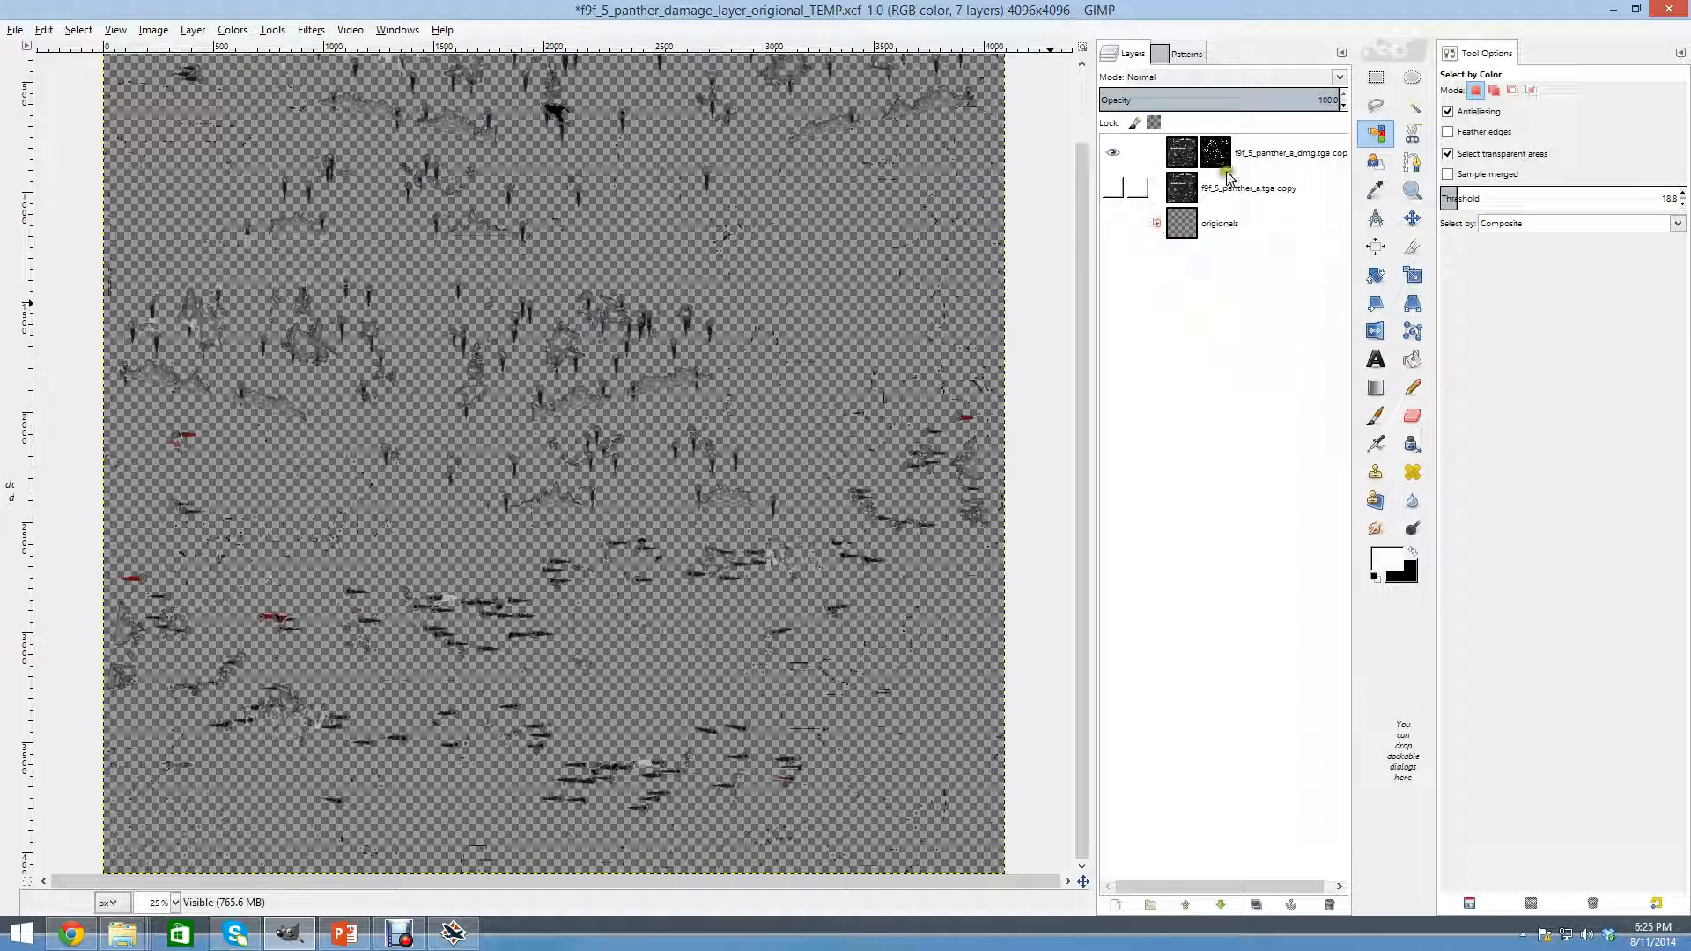
{"action": "left_click", "coordinate": [1251, 187]}
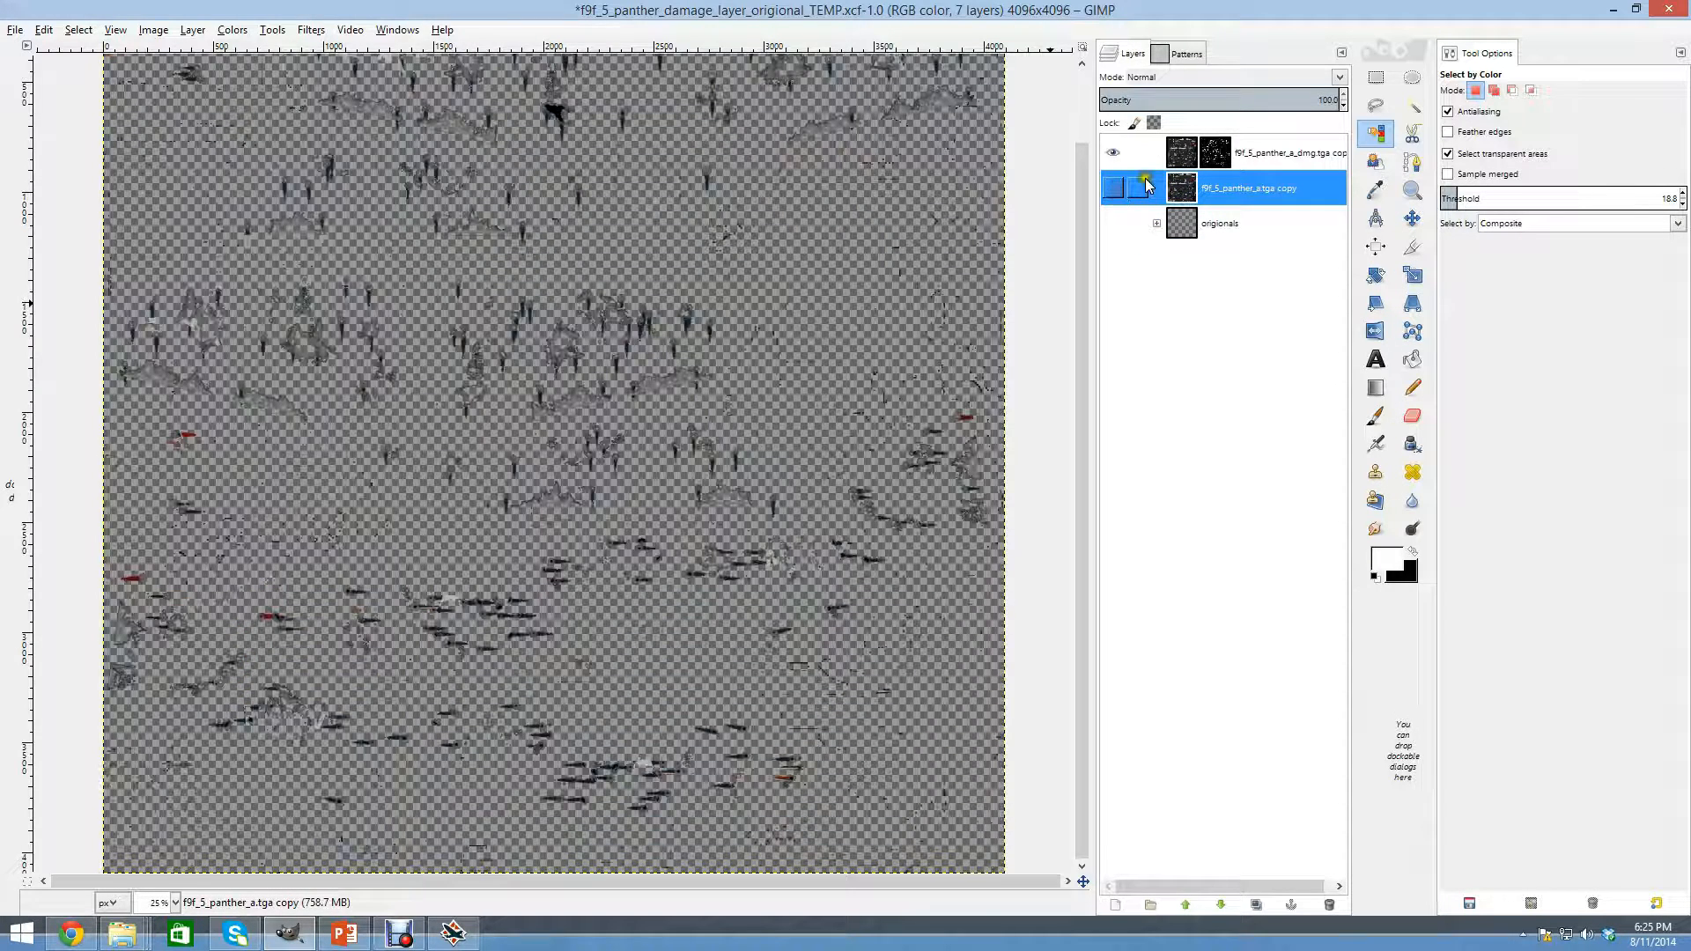
{"action": "left_click", "coordinate": [1113, 190]}
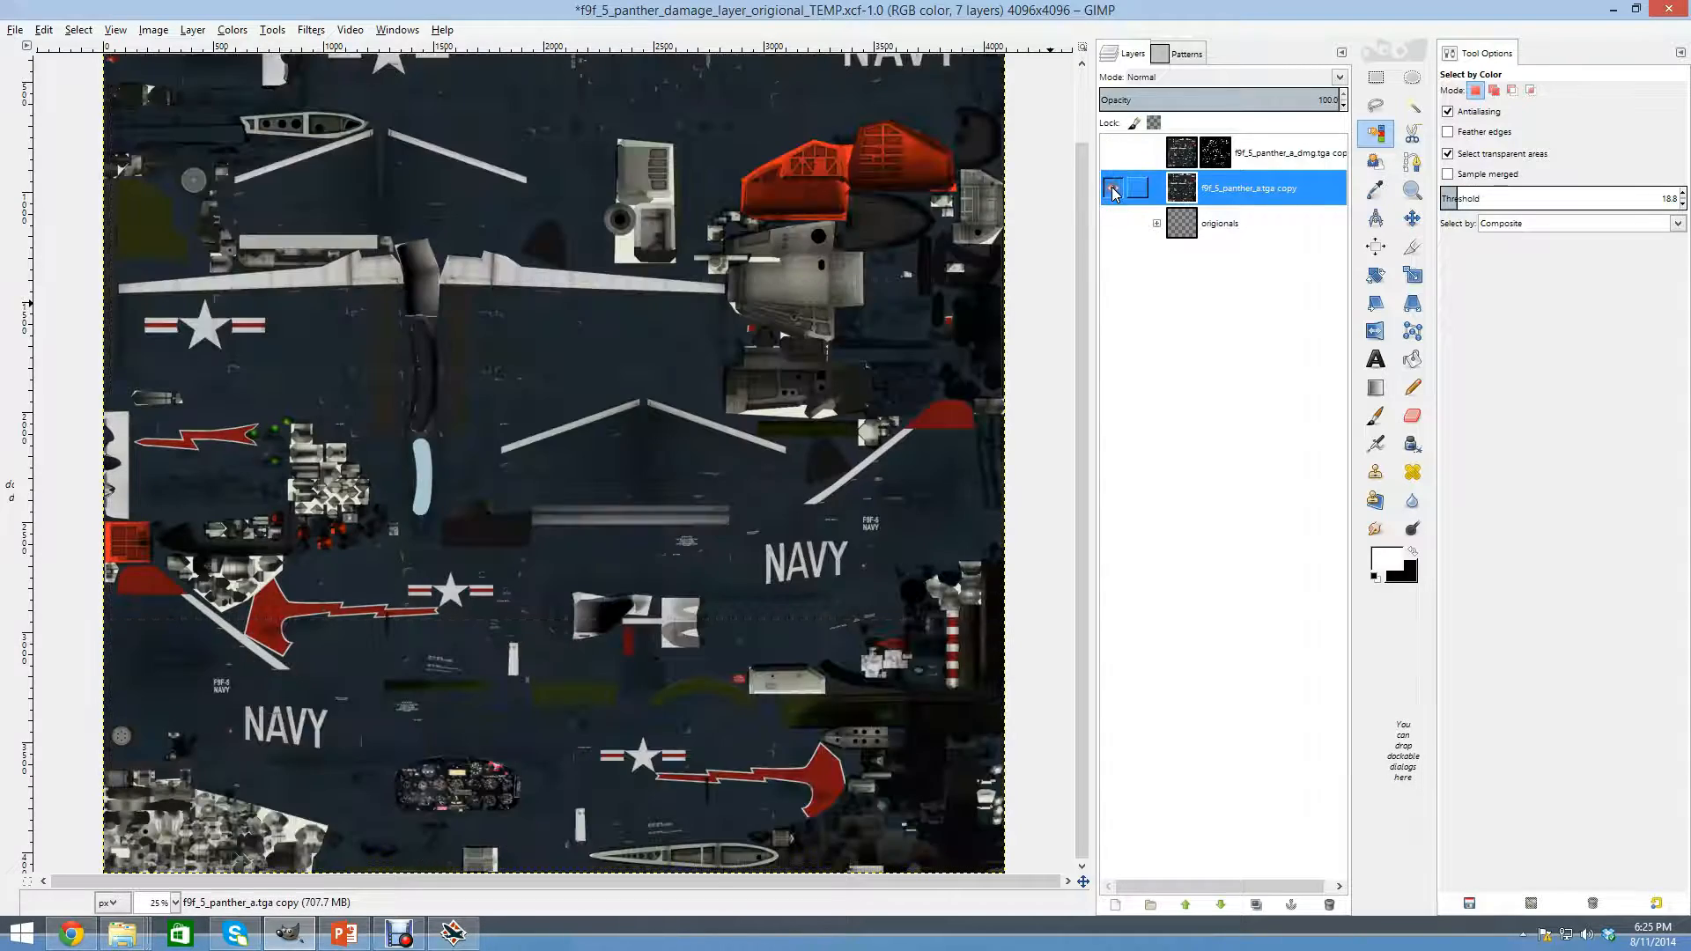
{"action": "left_click", "coordinate": [1113, 192]}
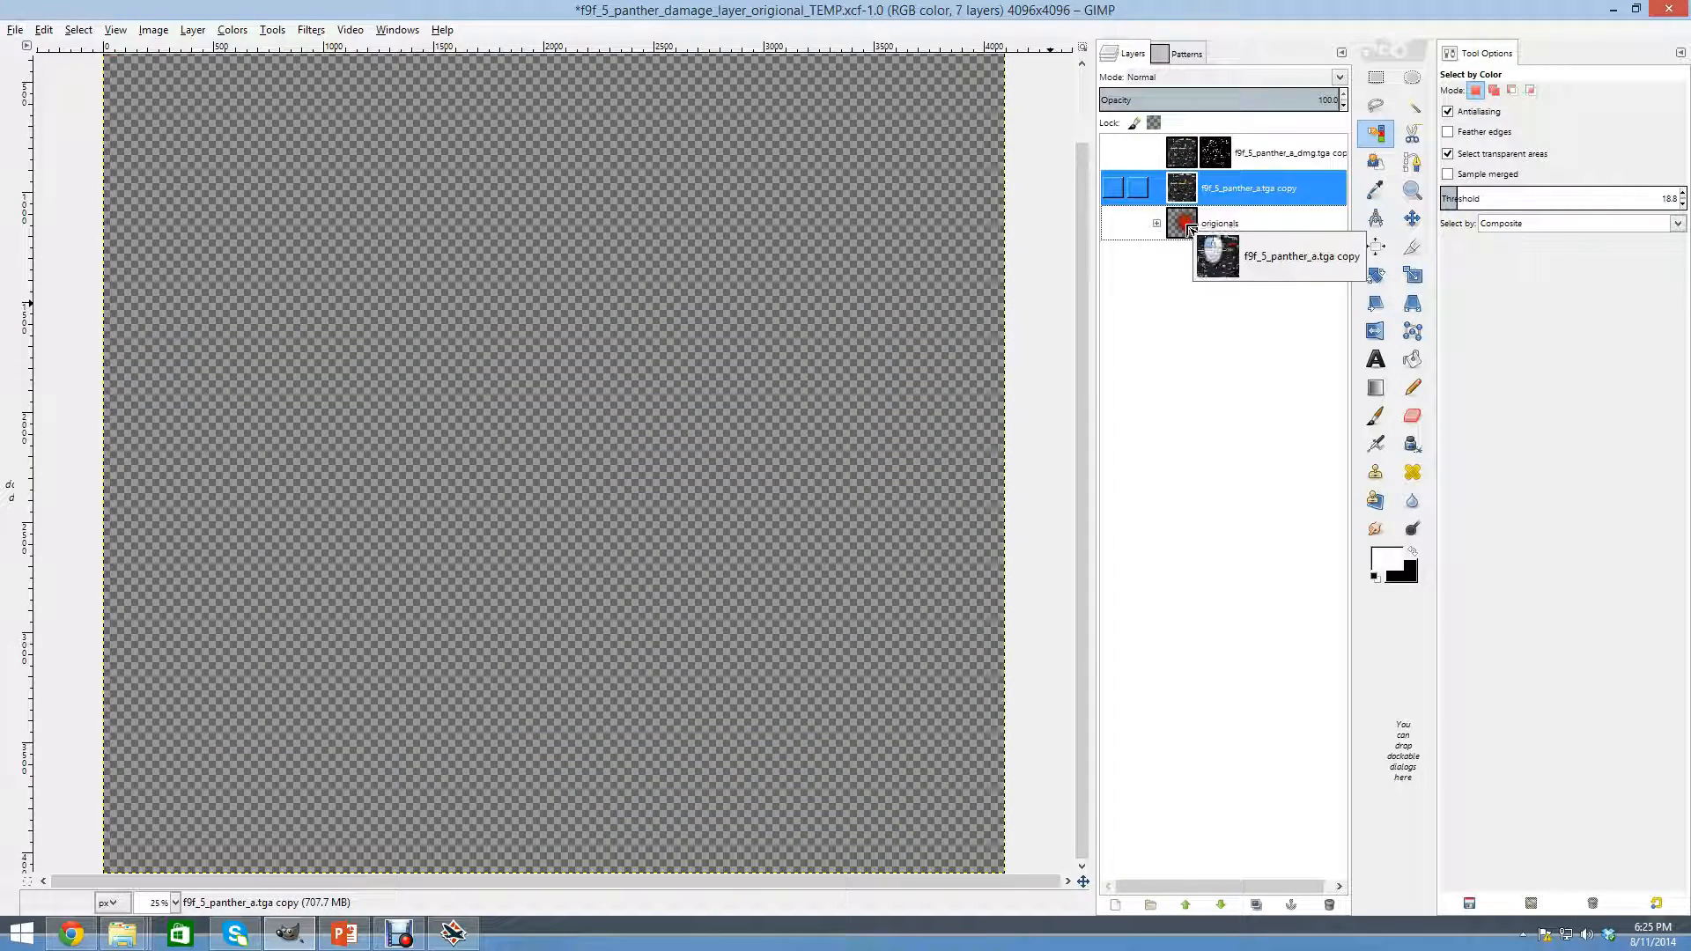
{"action": "left_click", "coordinate": [1155, 224]}
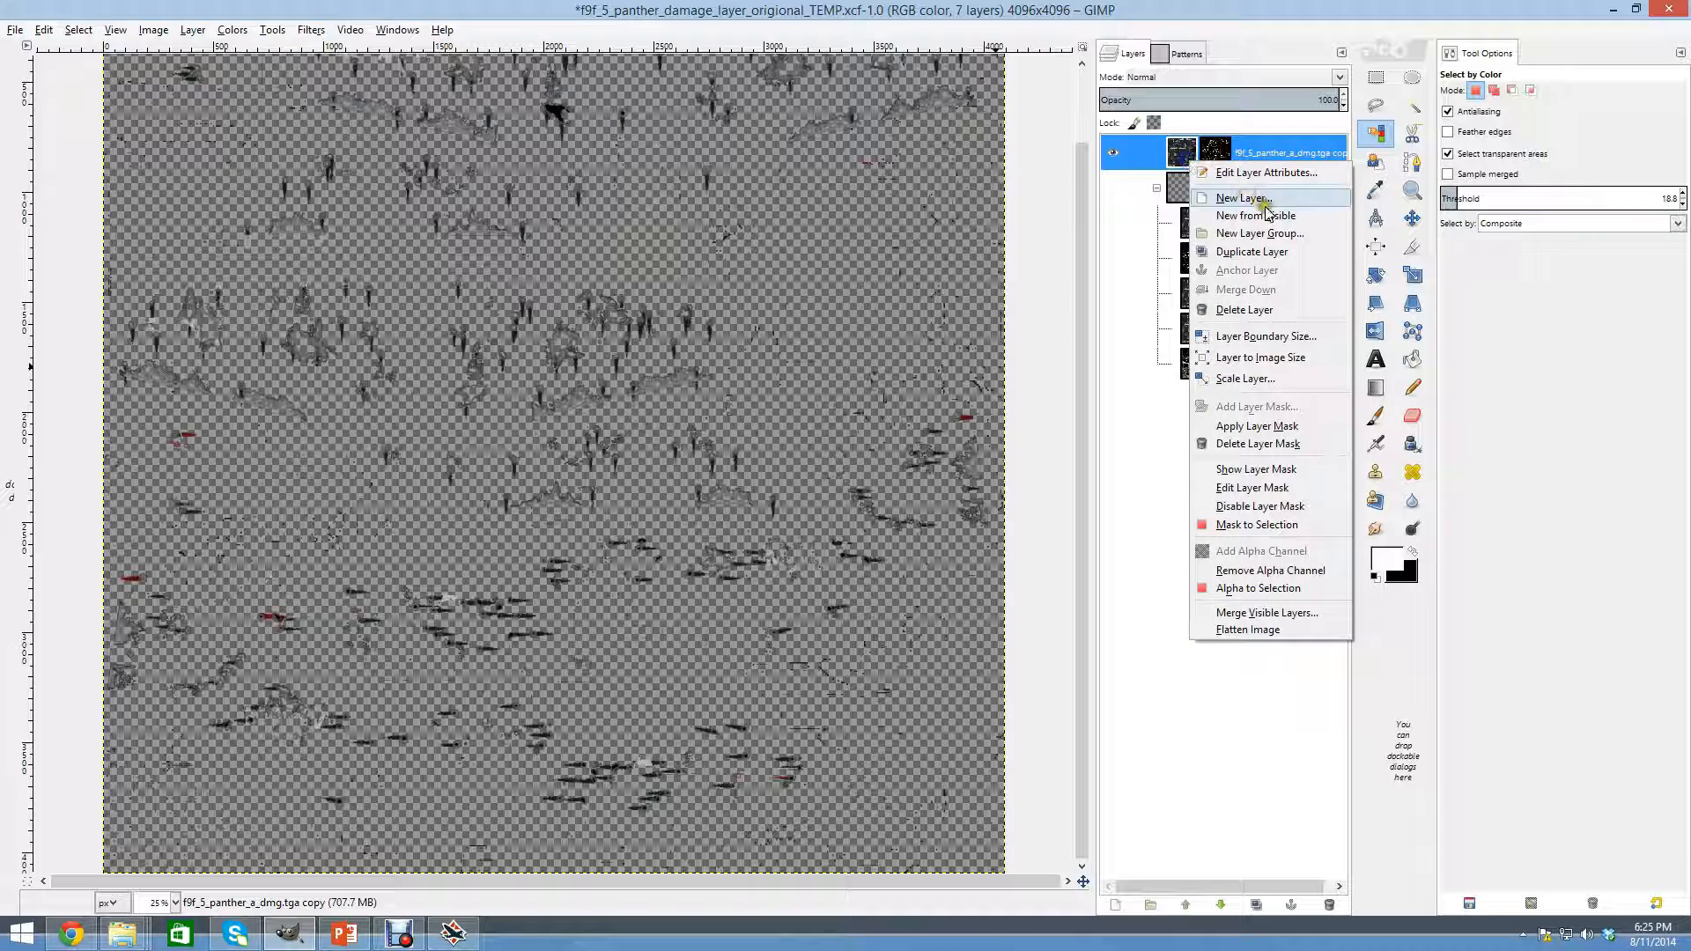
Create a new transparent layer named damage layer above the originals group.
{"action": "left_click", "coordinate": [1256, 215]}
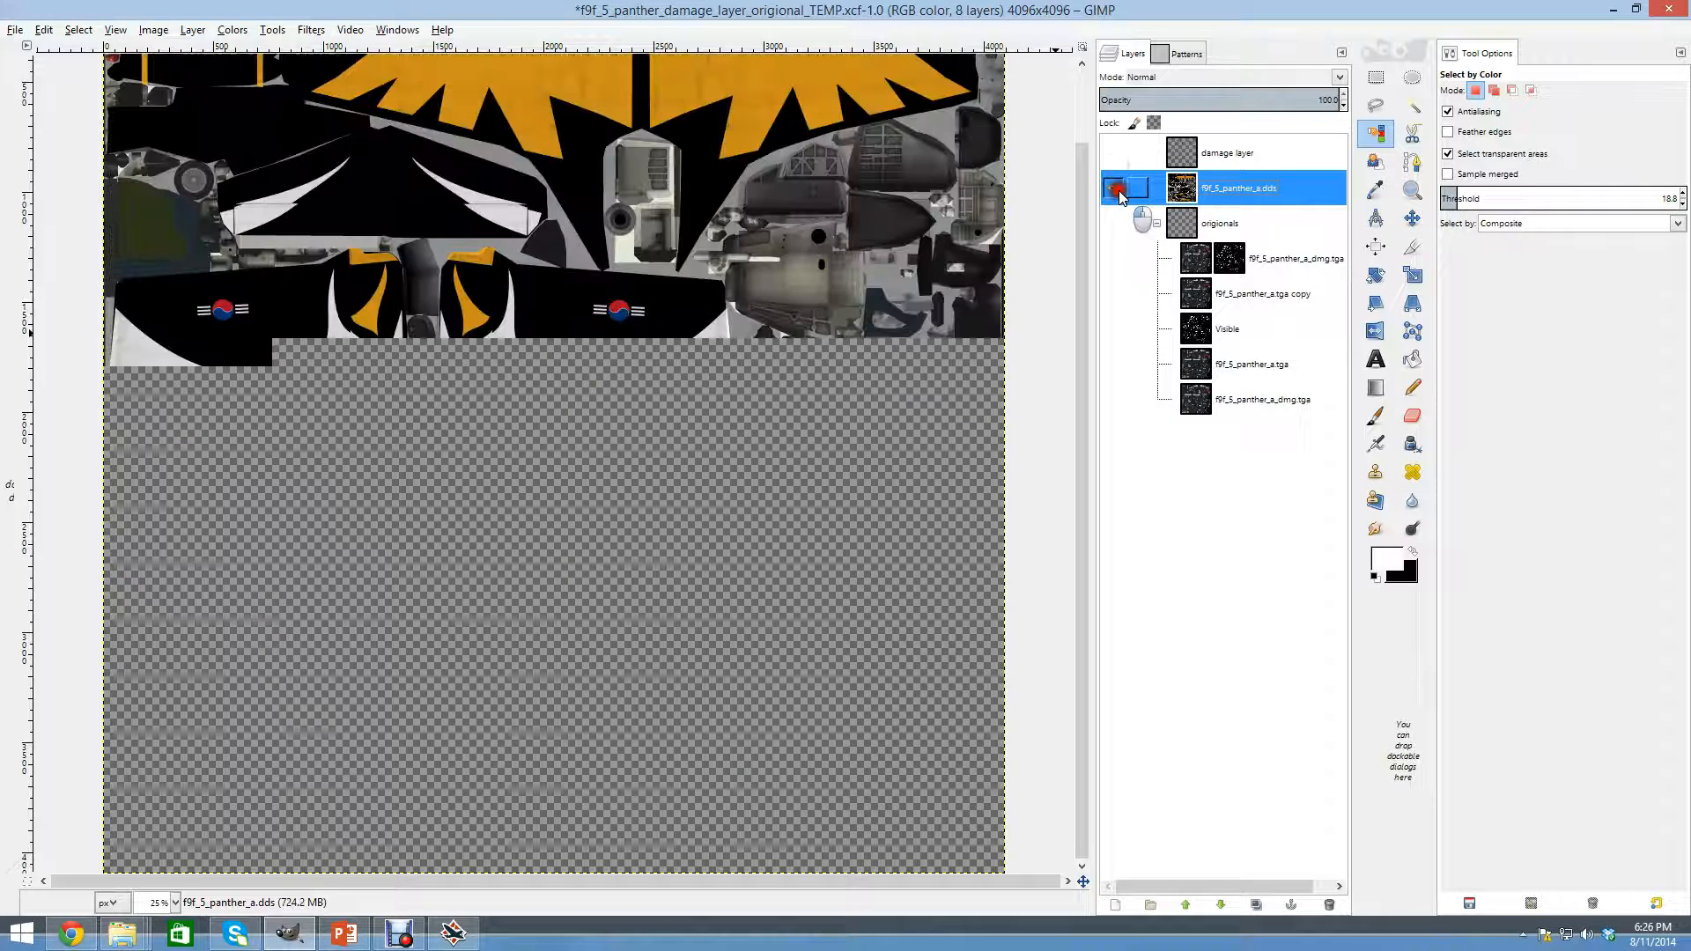
Duplicate the f9f_5_panther_a.dds layer into the originals group and show the damaged Navy texture.
{"action": "left_click", "coordinate": [1114, 186]}
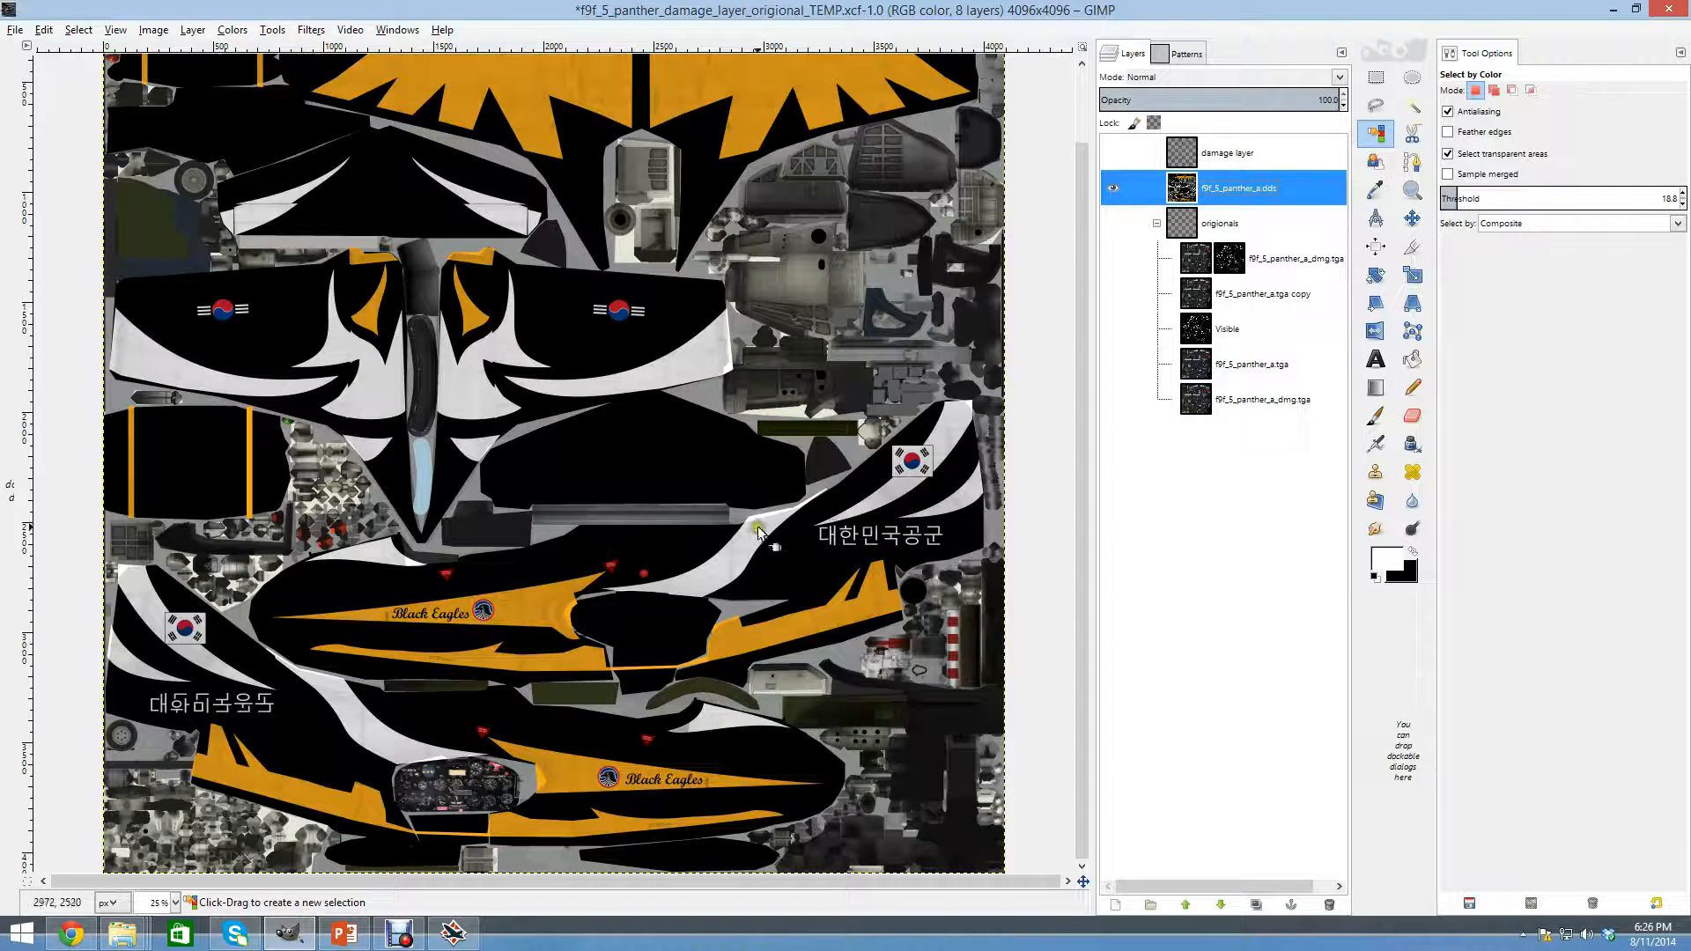
{"action": "left_click", "coordinate": [1261, 400]}
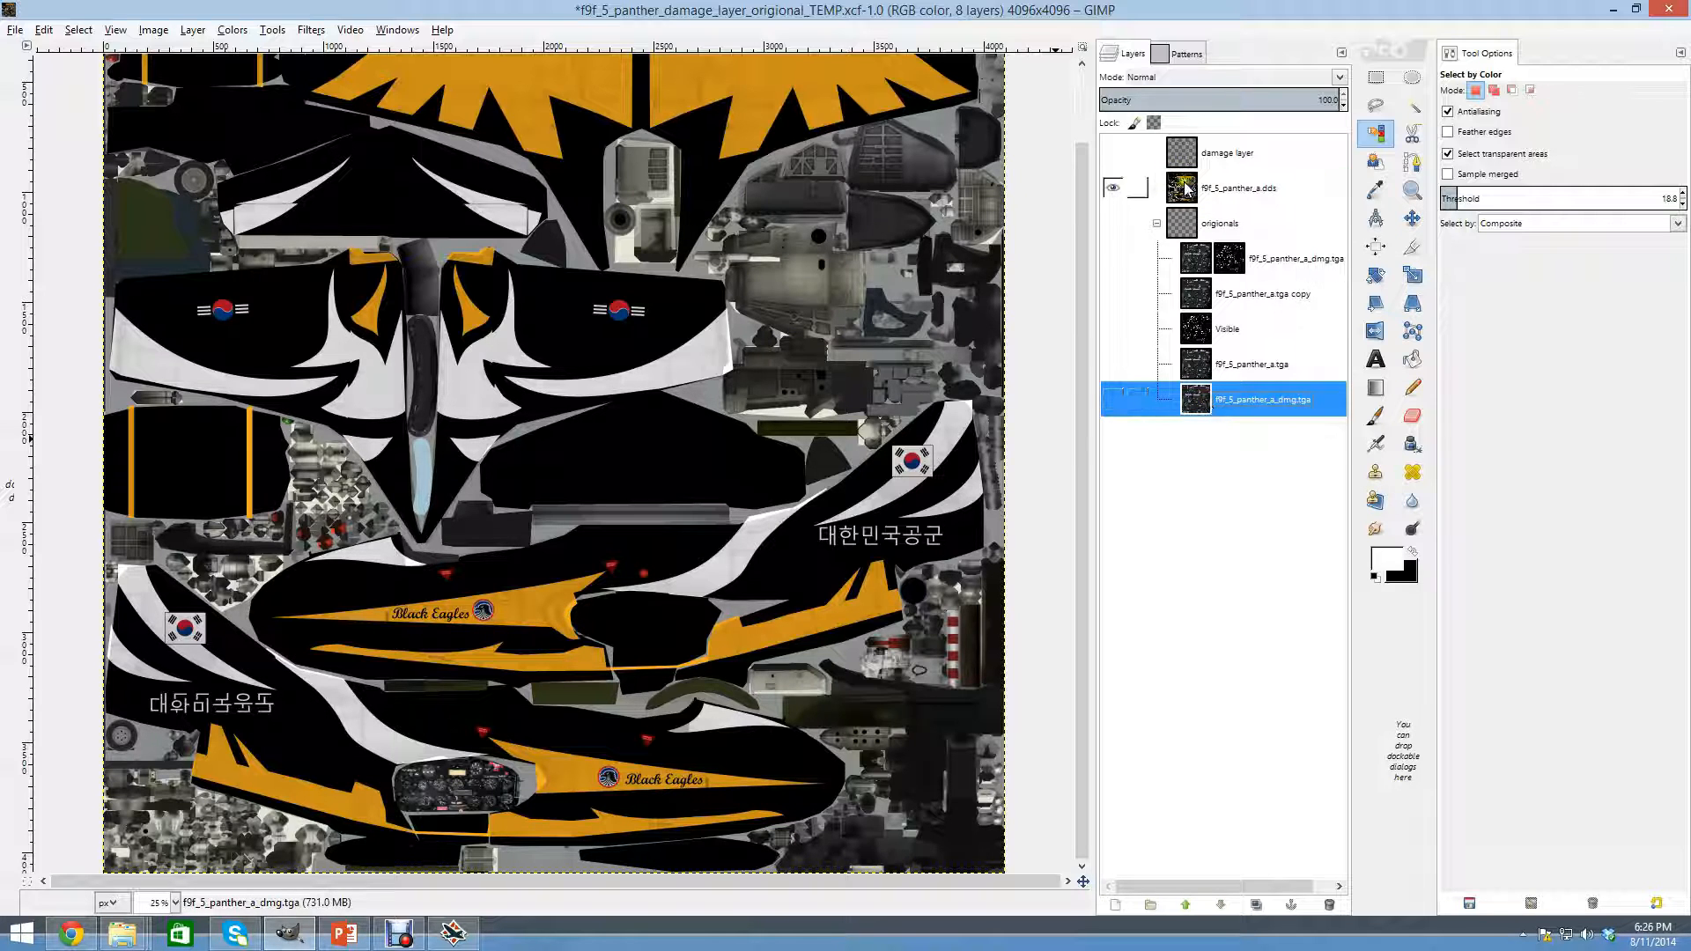
{"action": "right_click", "coordinate": [1239, 189]}
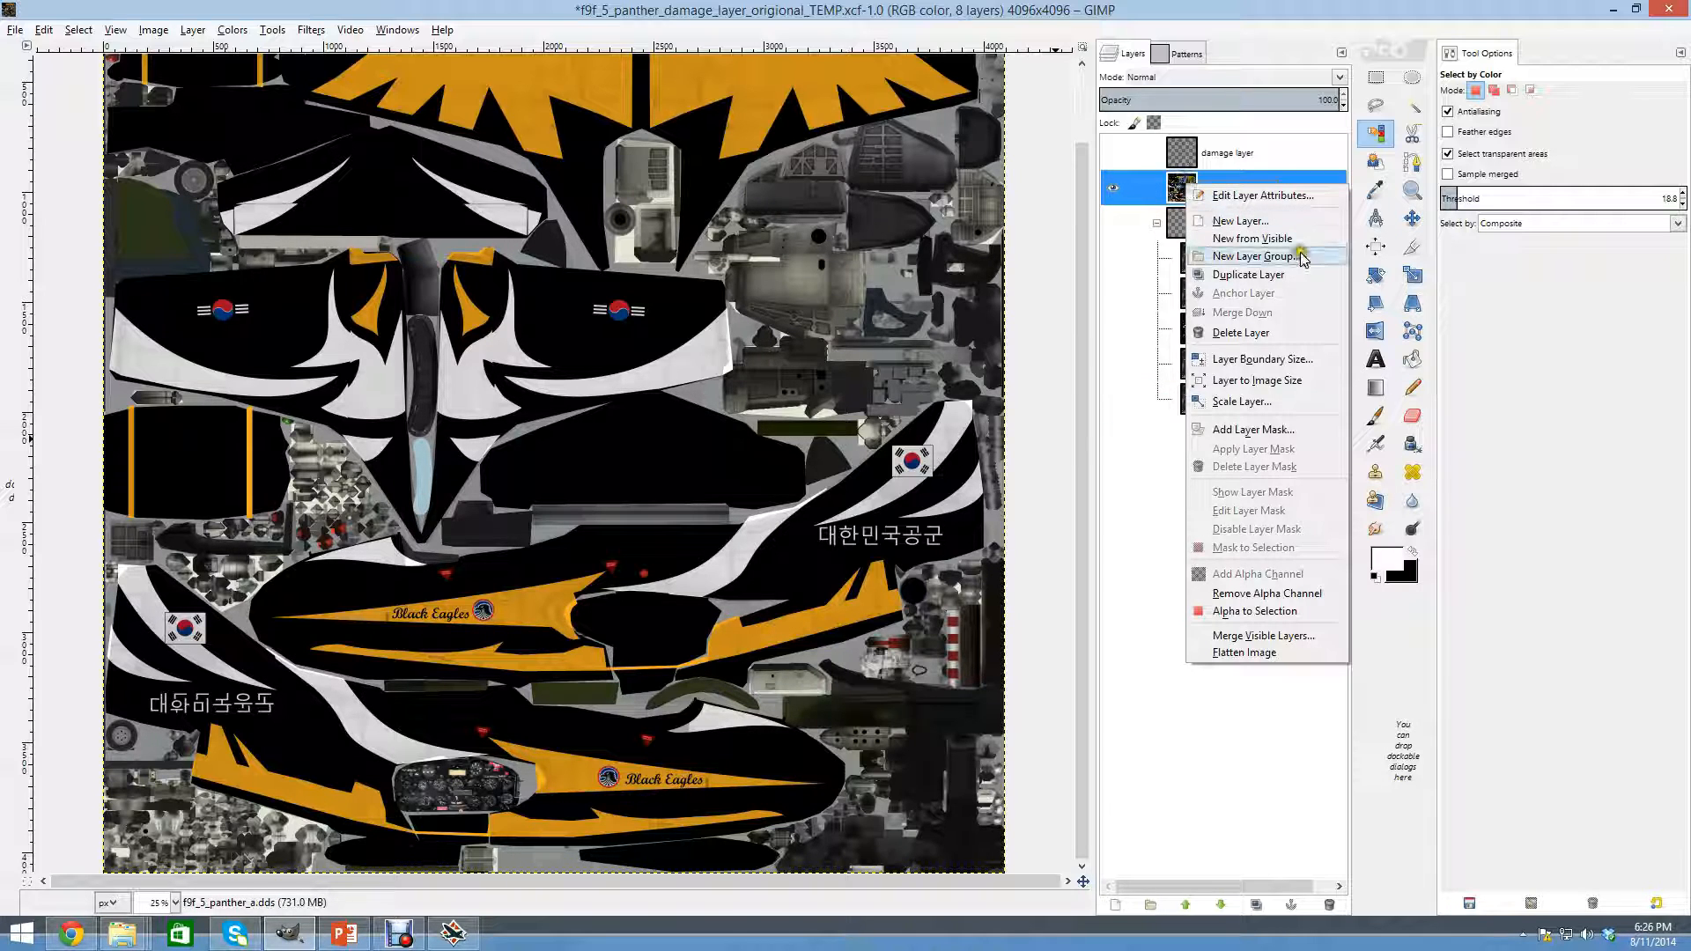
{"action": "left_click", "coordinate": [1247, 274]}
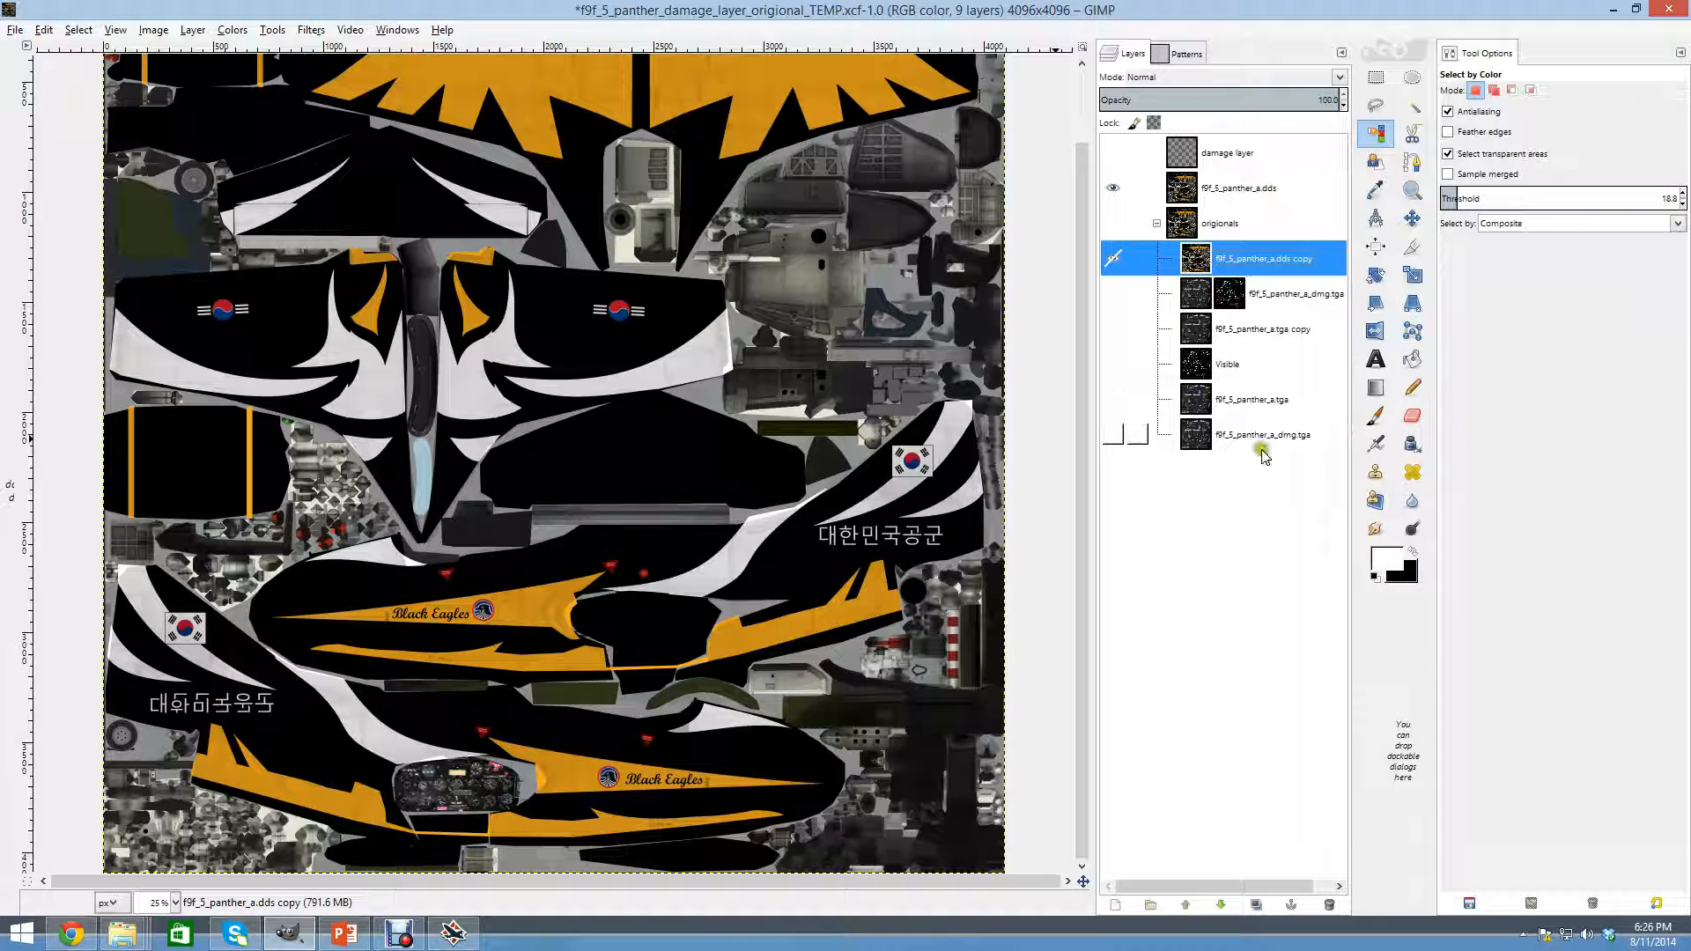
{"action": "left_click", "coordinate": [1261, 434]}
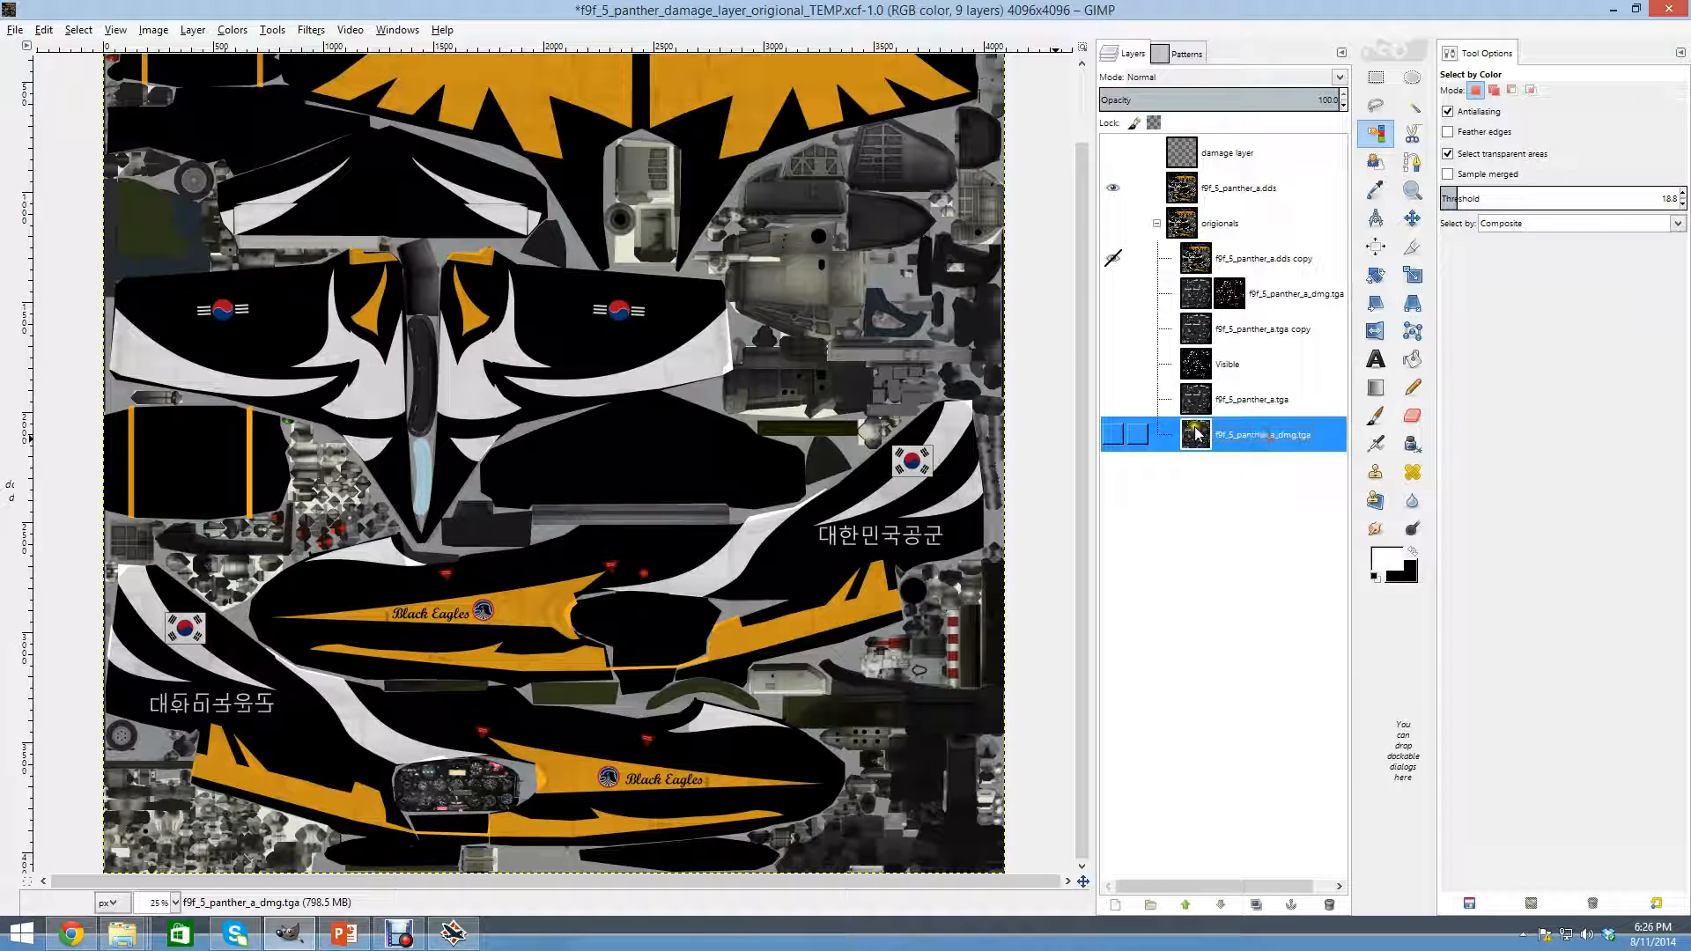
{"action": "right_click", "coordinate": [1259, 435]}
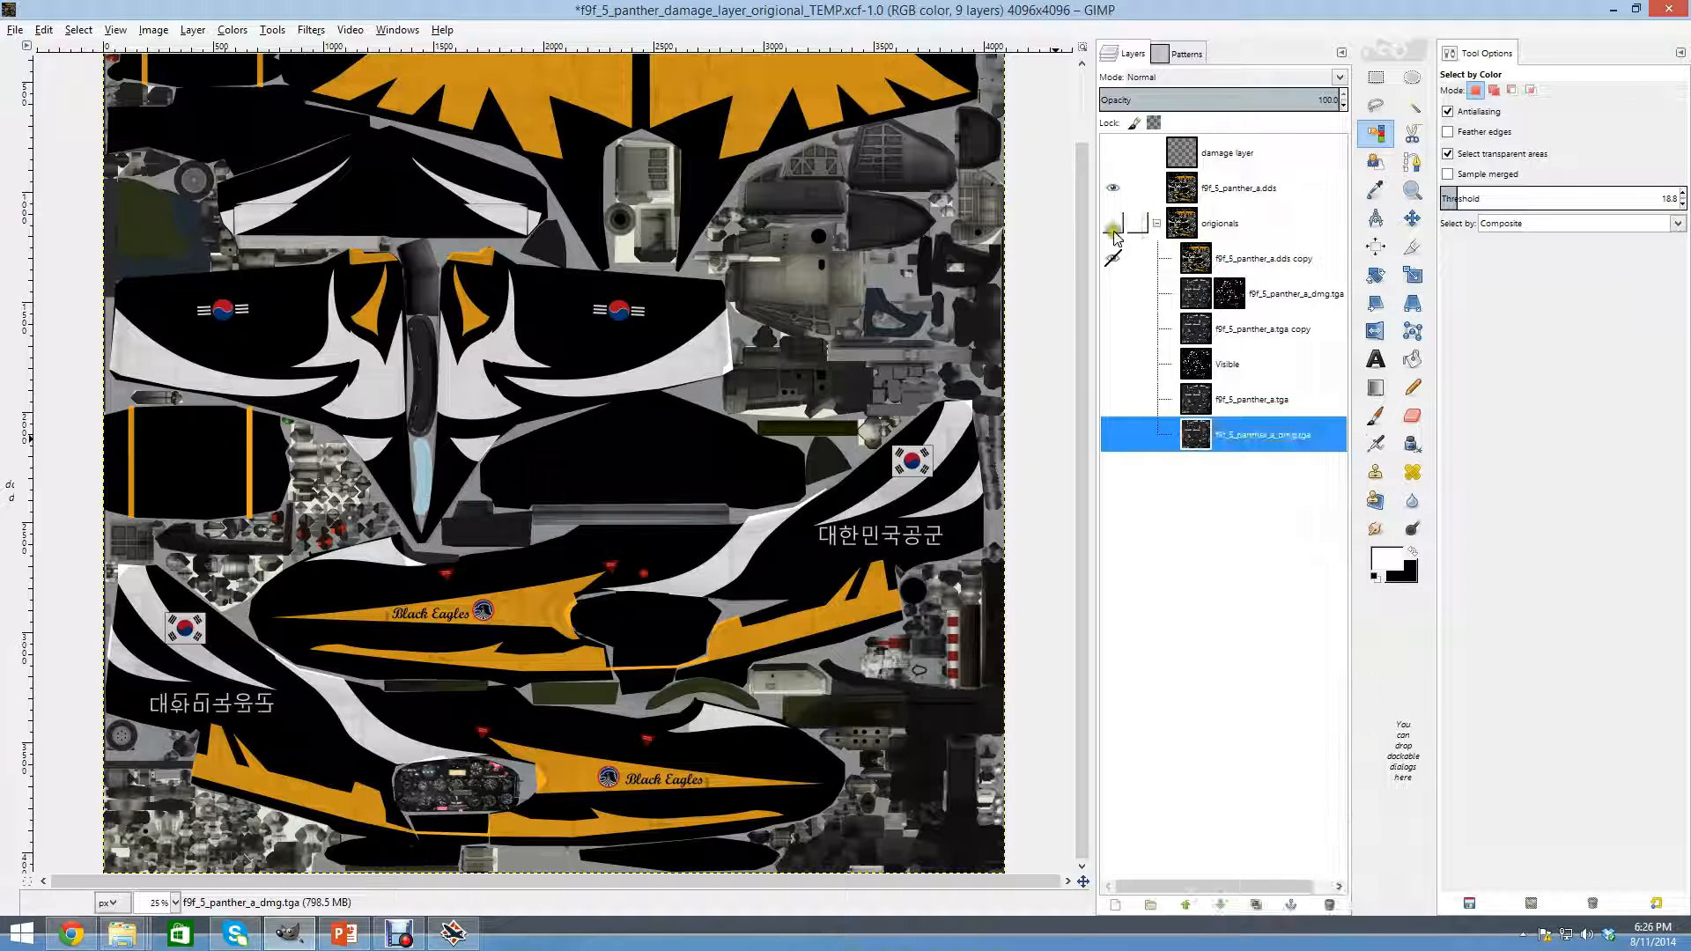
{"action": "left_click", "coordinate": [1111, 223]}
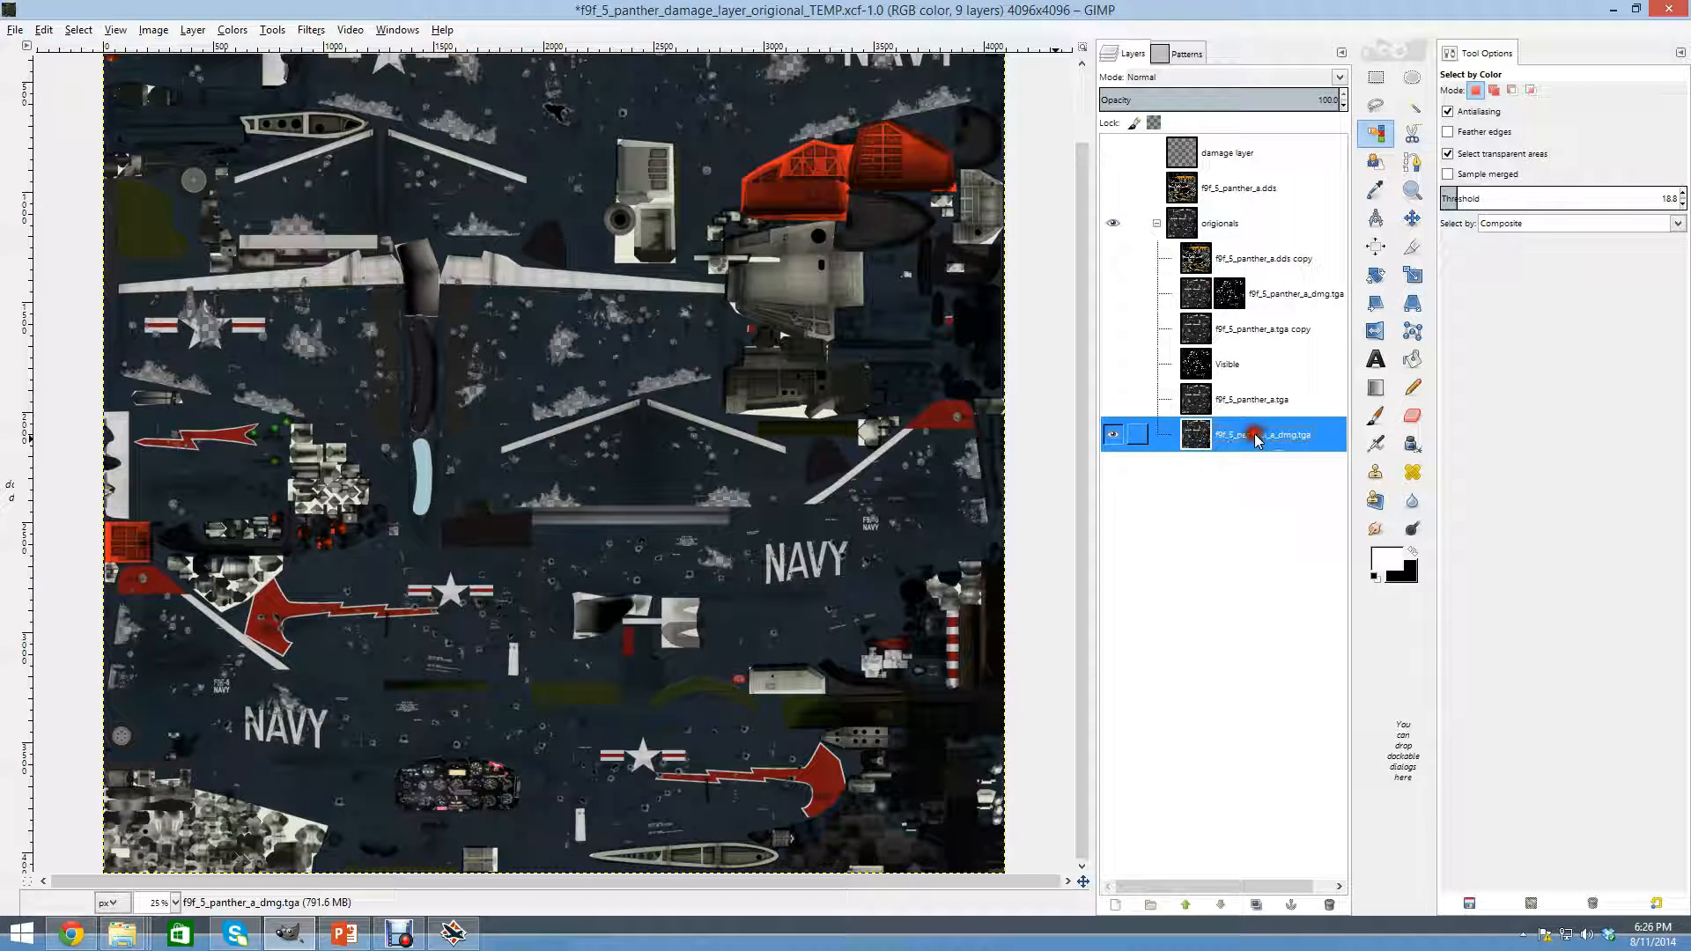
Transfer the chipped-paint marks onto the Black Eagles dds texture and clear the selection with Select > None.
{"action": "left_click", "coordinate": [77, 30]}
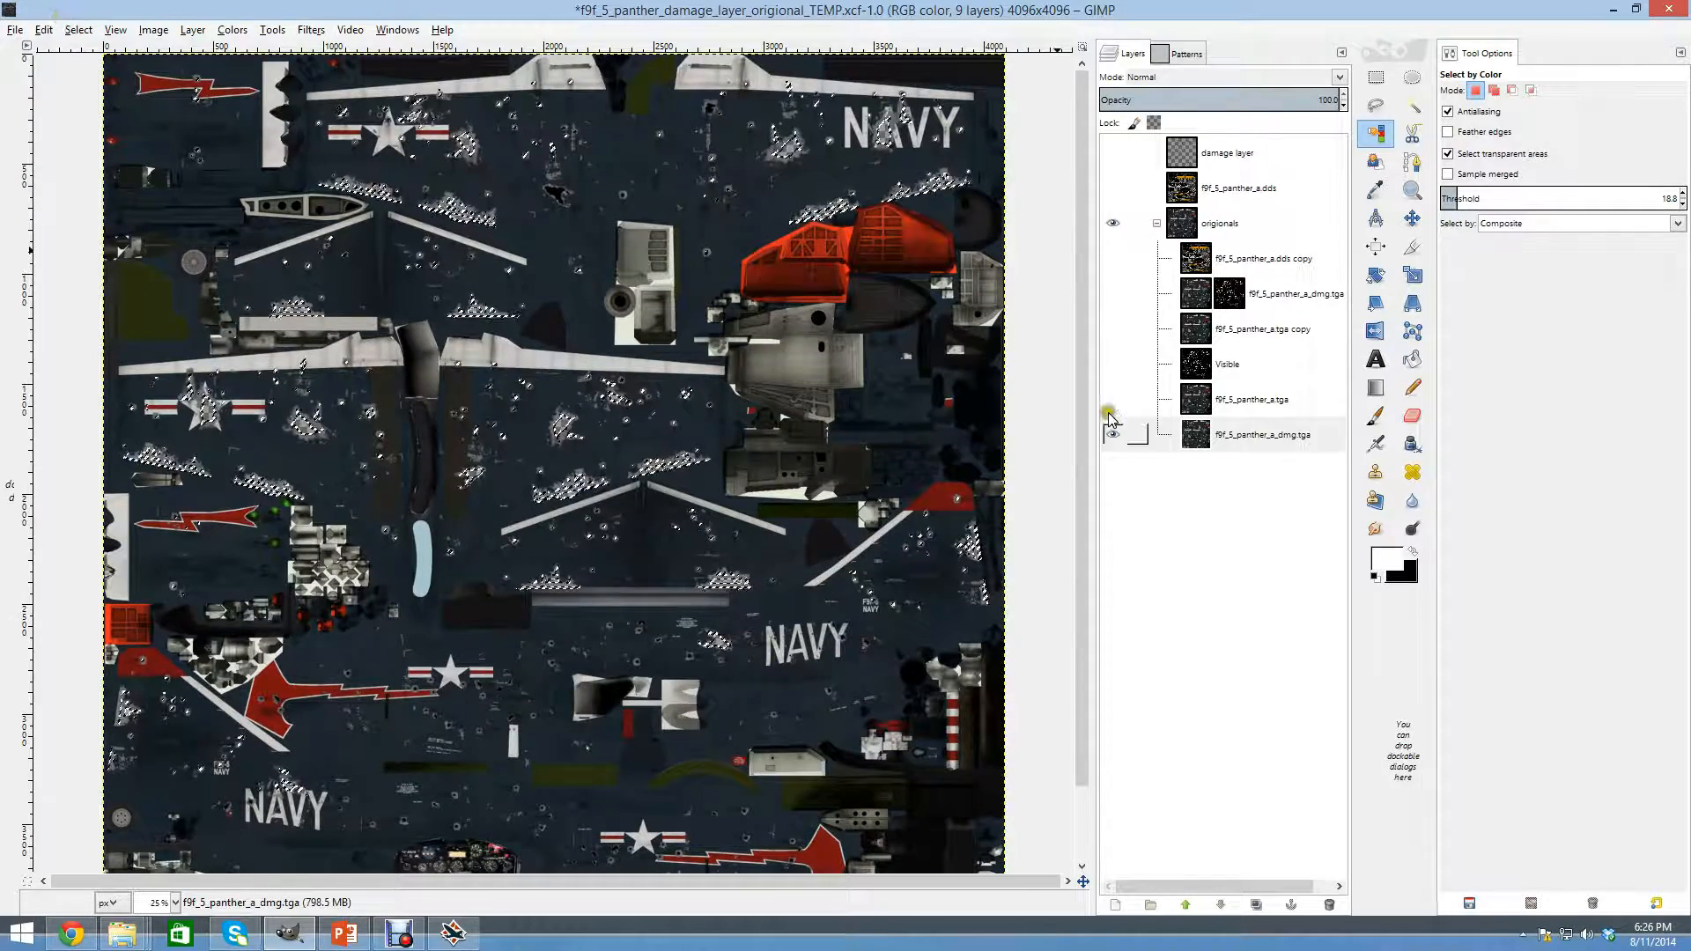
{"action": "left_click", "coordinate": [1261, 433]}
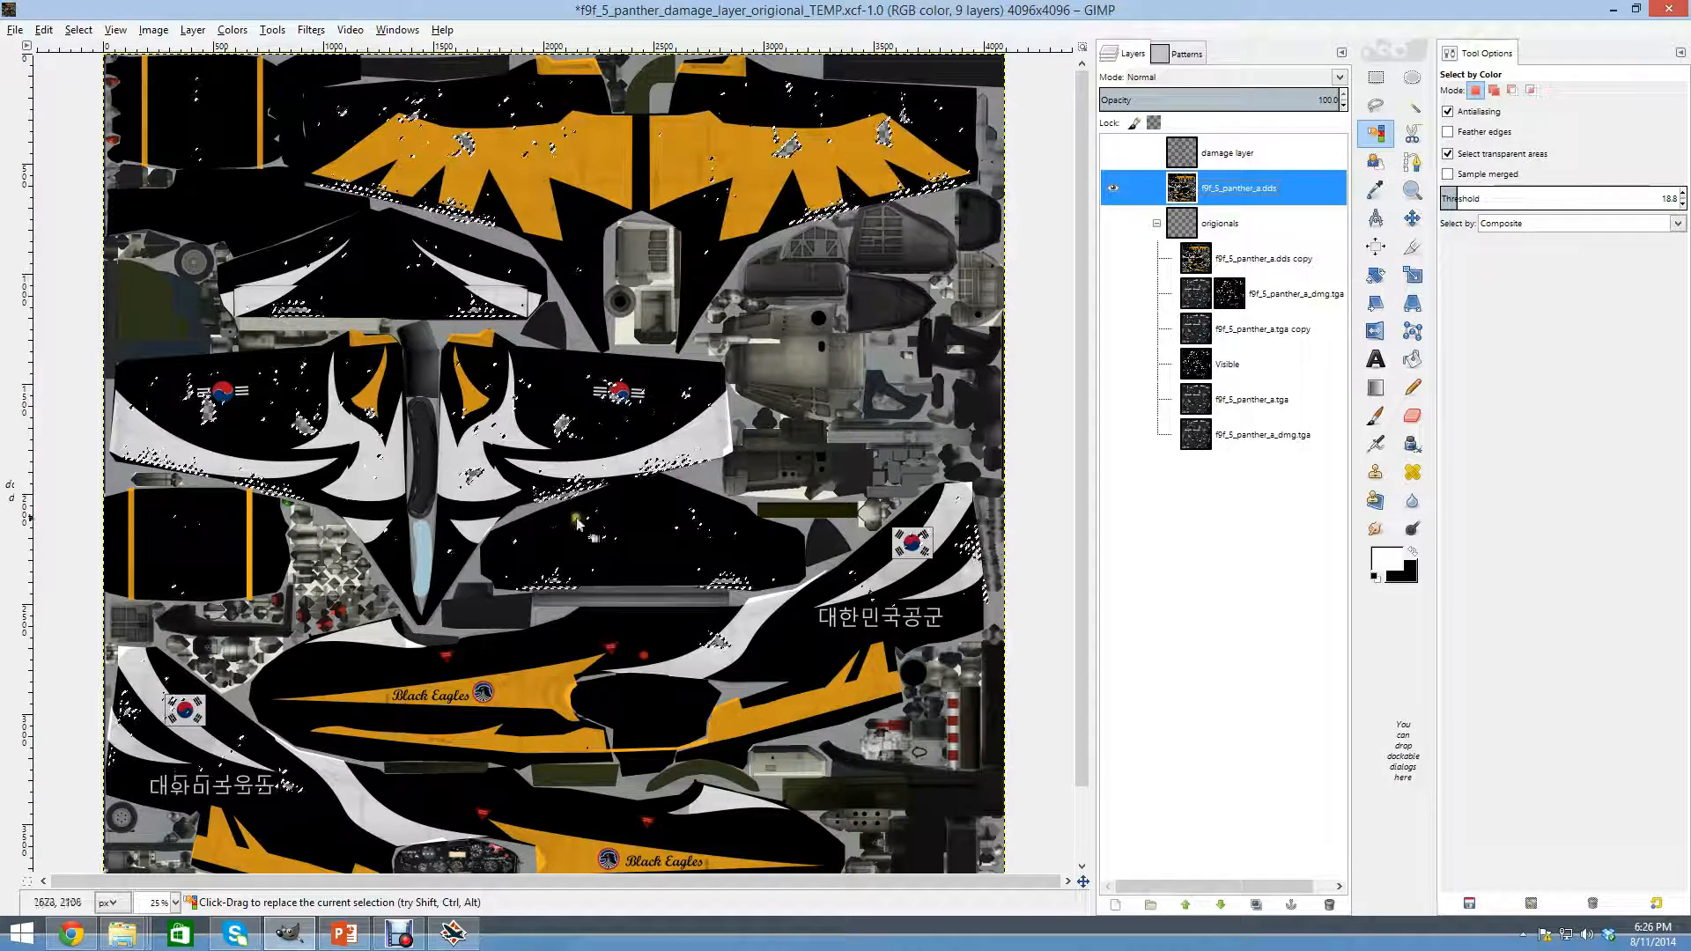
{"action": "left_click", "coordinate": [77, 30]}
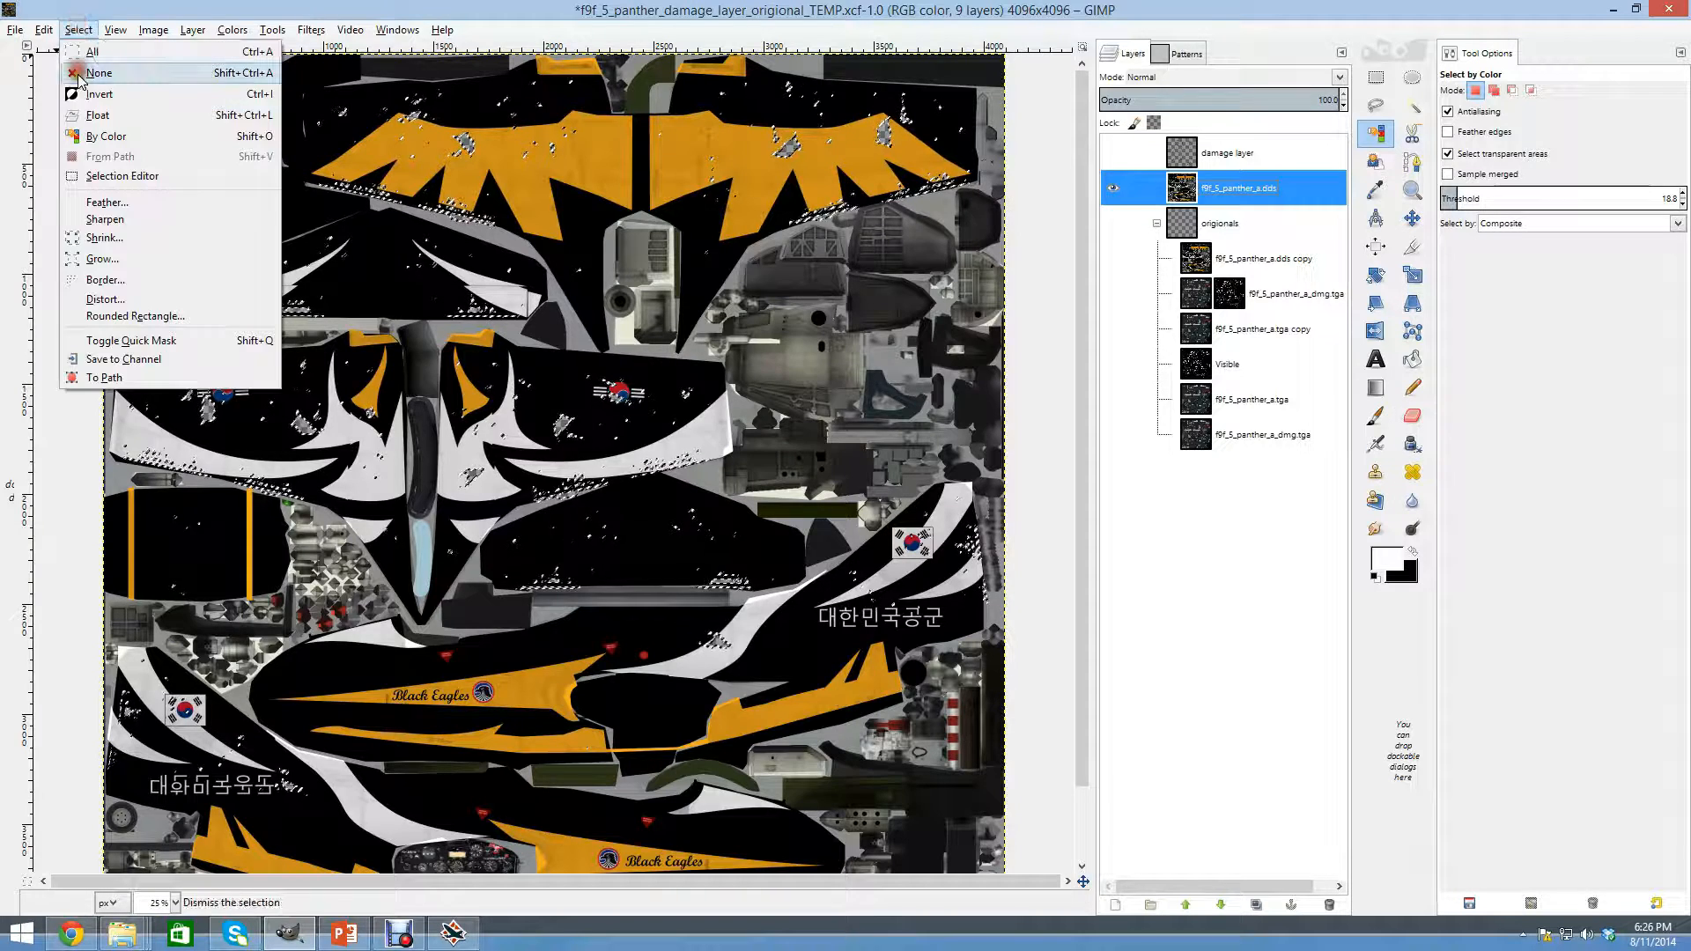
{"action": "left_click", "coordinate": [99, 73]}
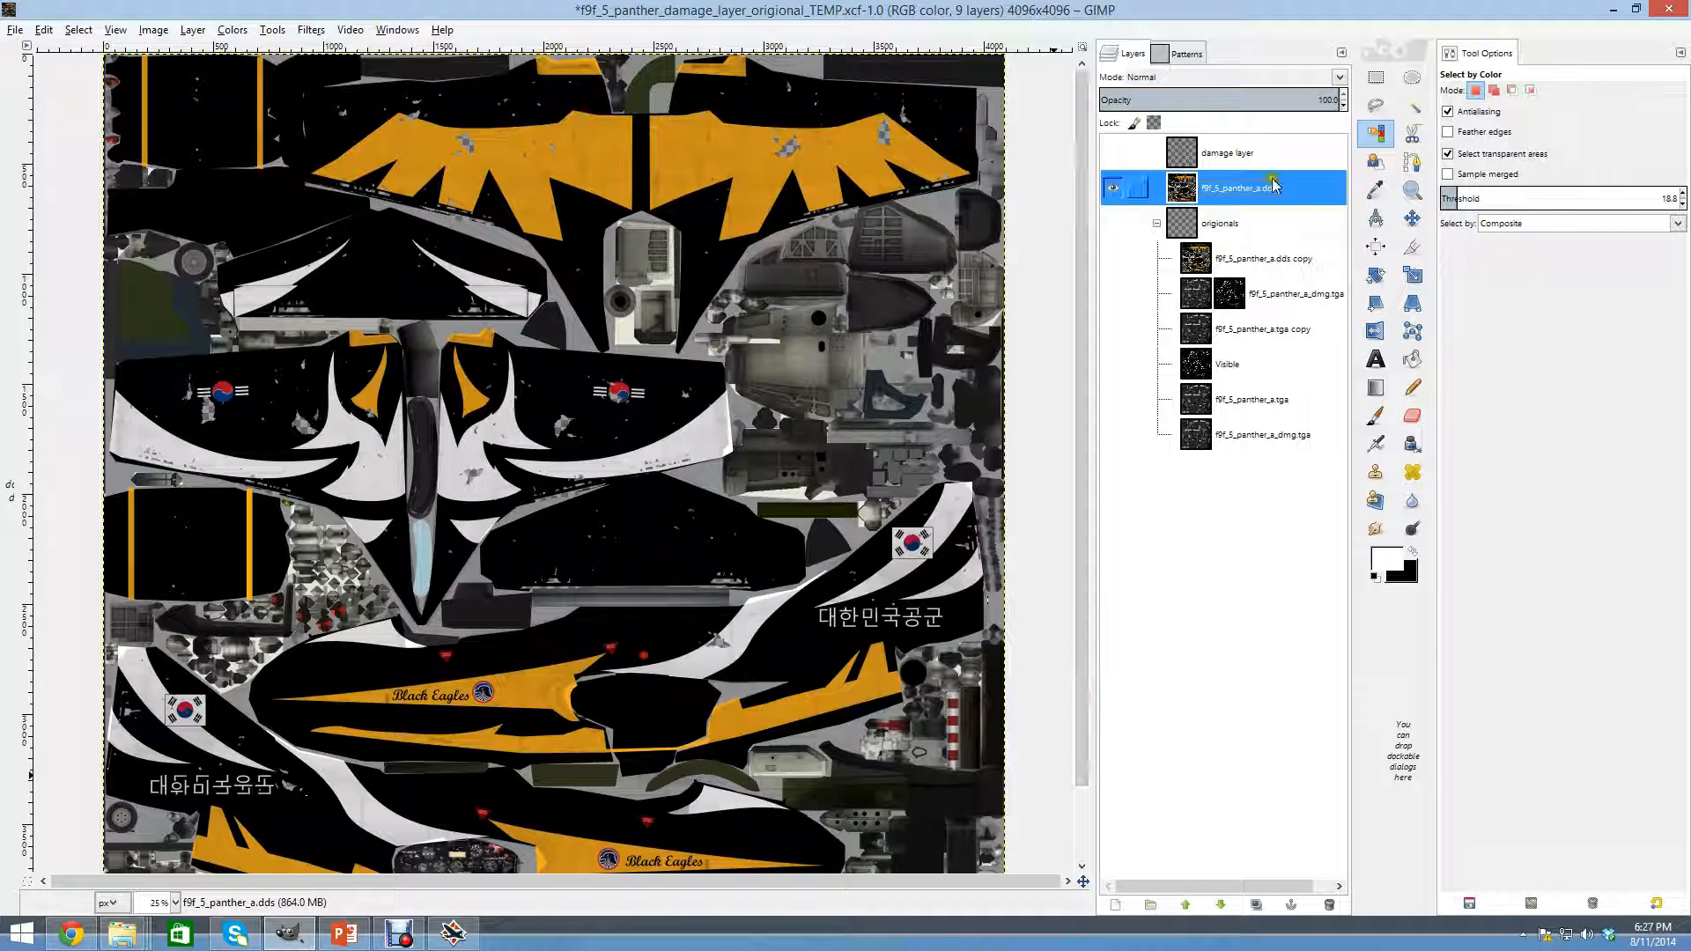
Show the damage layer over the Black Eagles texture and zoom in to inspect the bullet holes and chips.
{"action": "left_click", "coordinate": [1113, 152]}
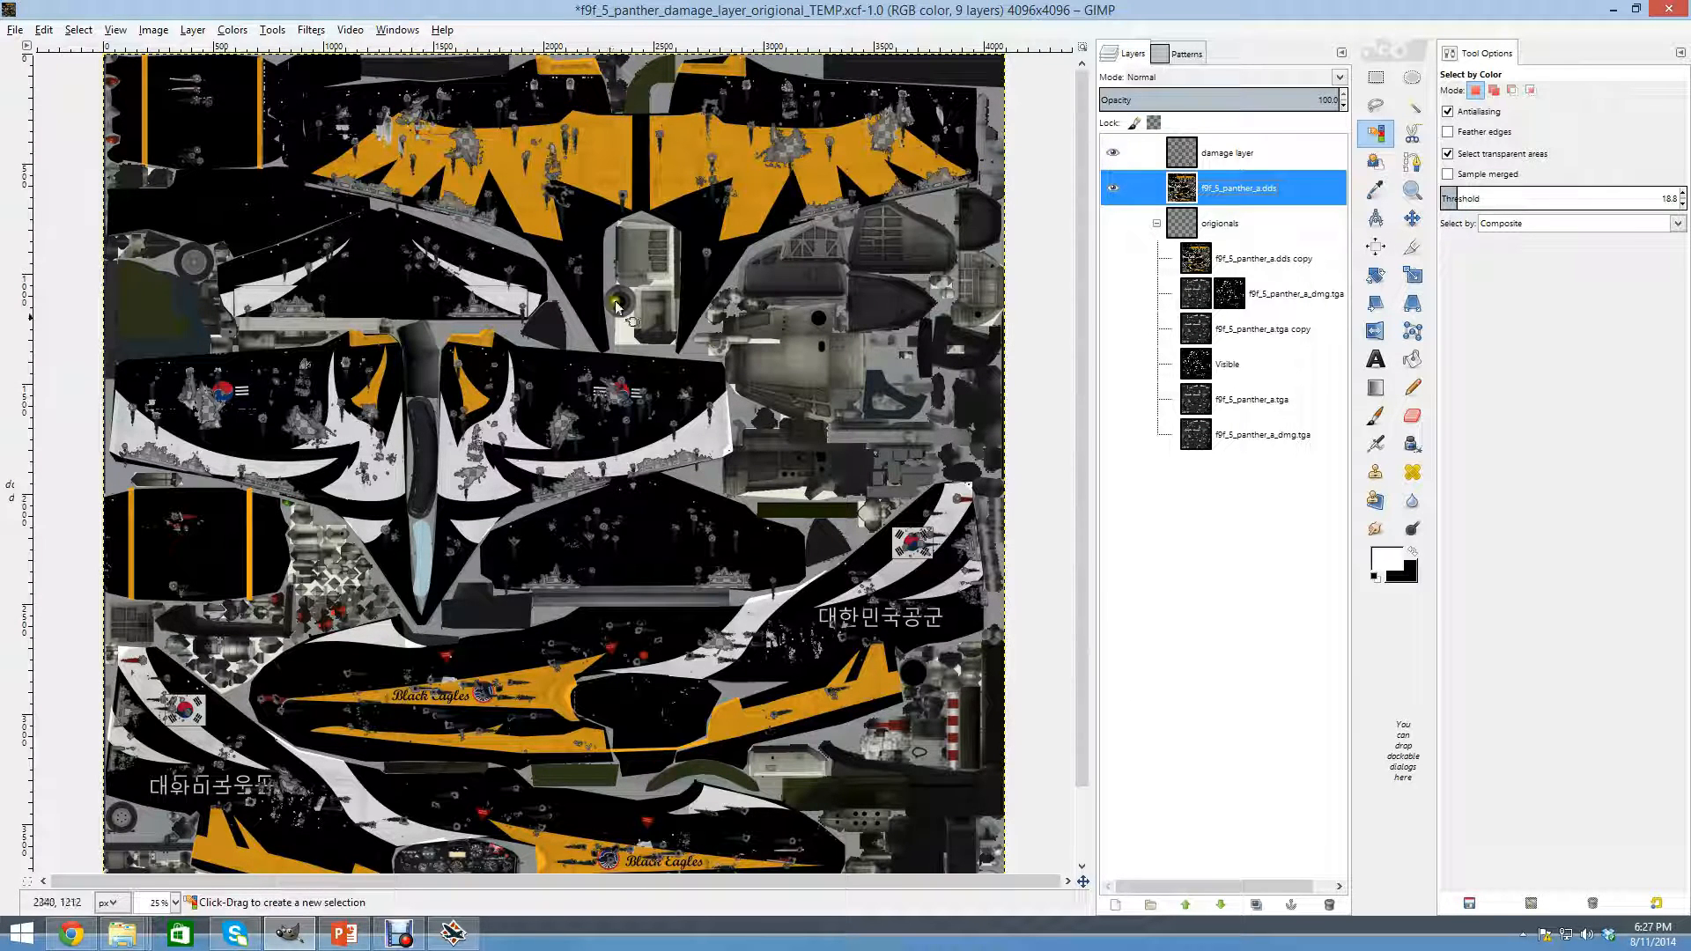
{"action": "scroll", "scroll_direction": "down", "scroll_amount": 3}
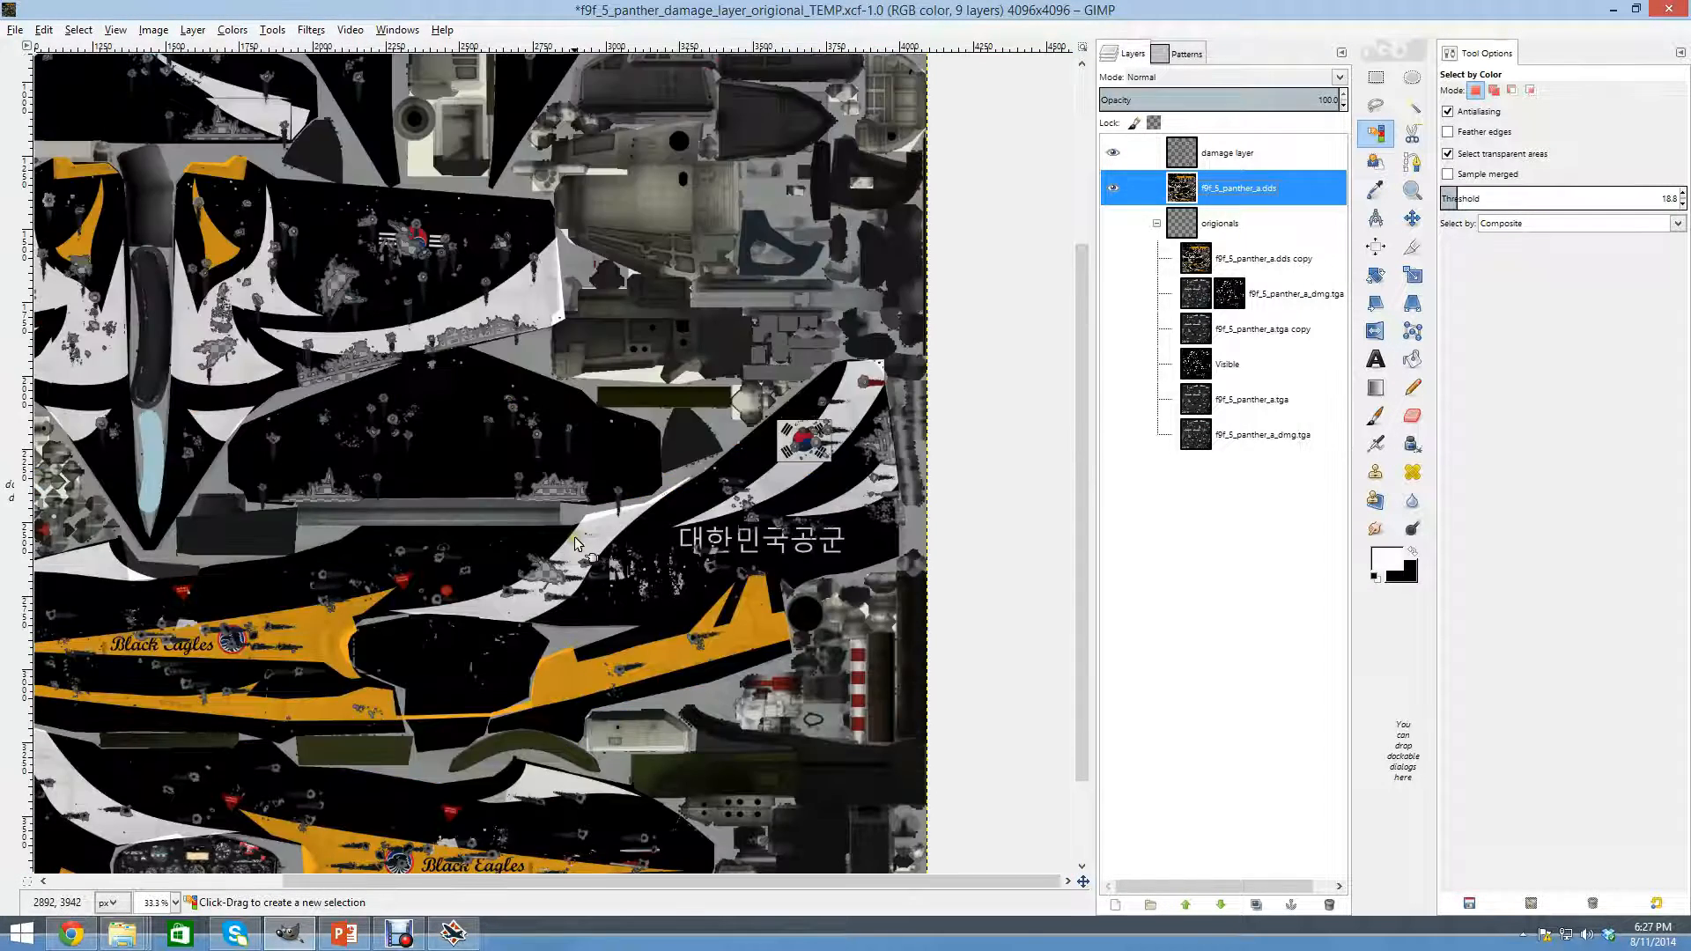
{"action": "scroll", "scroll_direction": "down", "scroll_amount": 3}
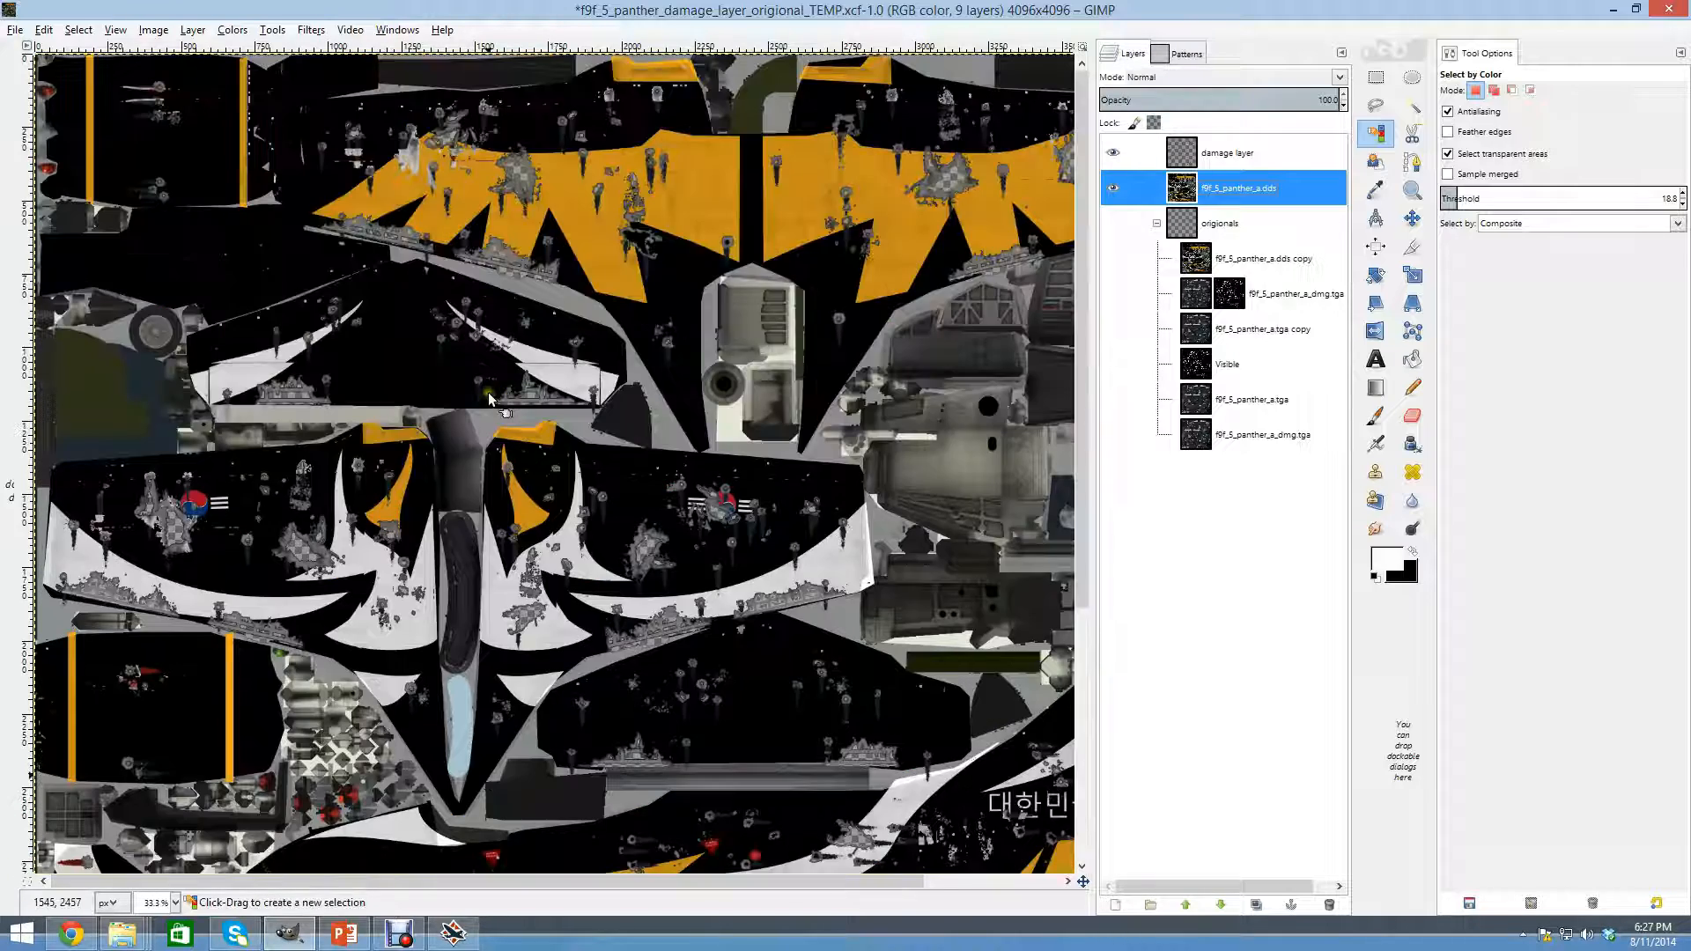
{"action": "scroll", "scroll_direction": "down", "scroll_amount": 3}
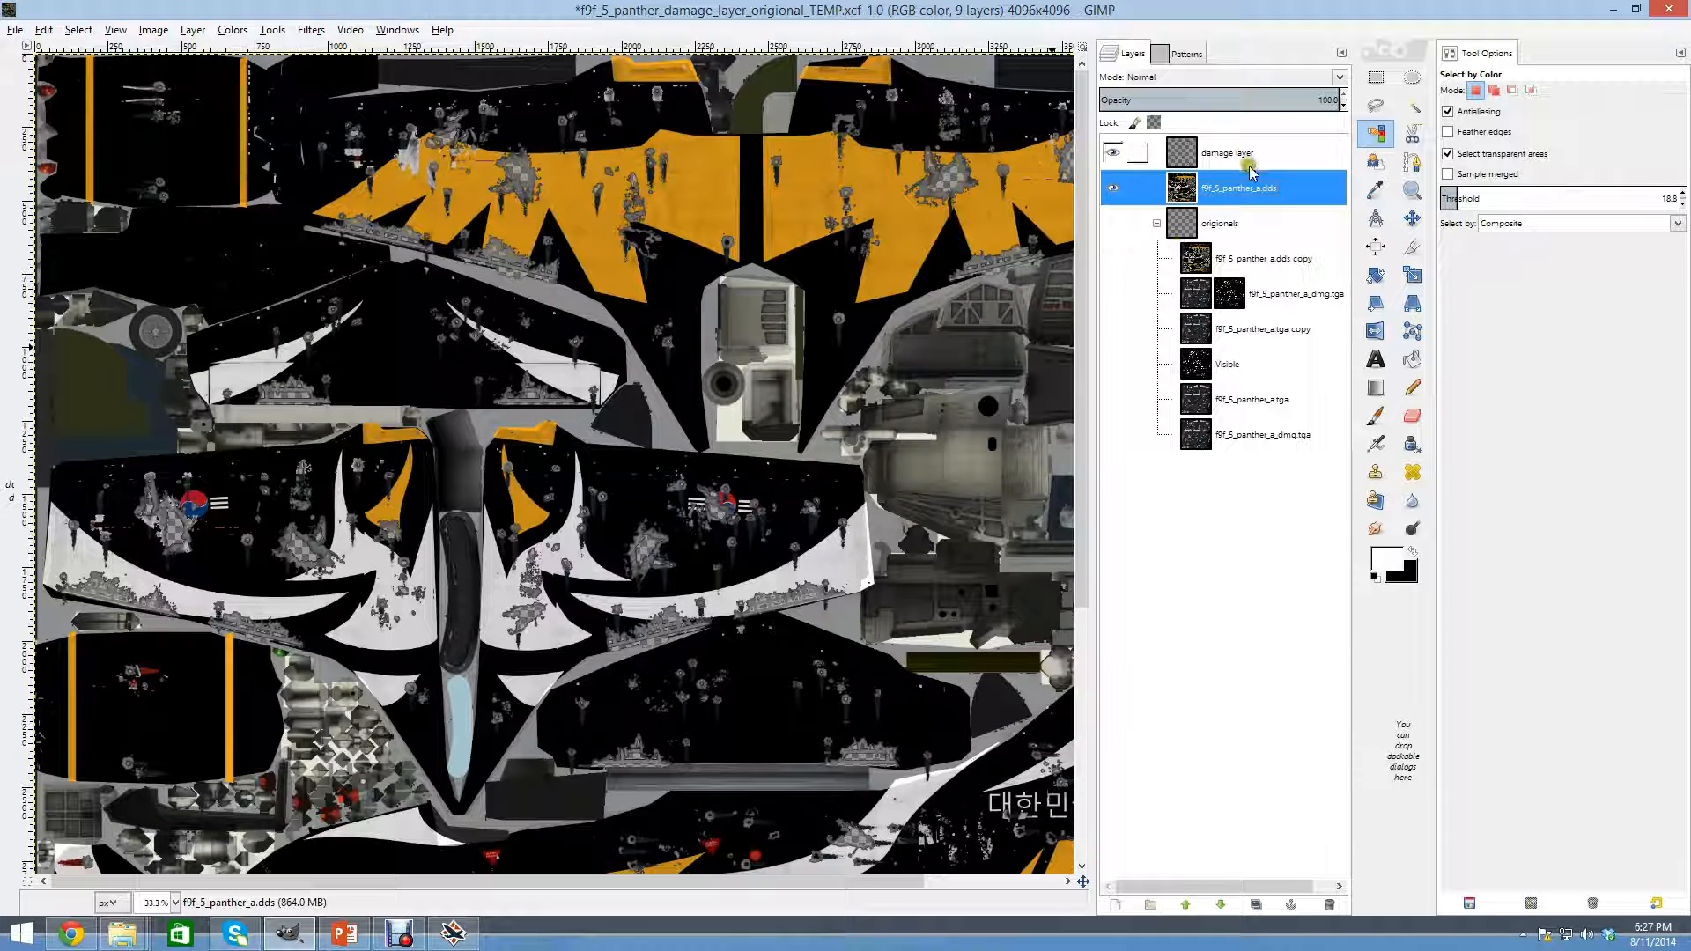
Merge the visible layers into a new Visible #1 layer and hide the layers below to compare.
{"action": "right_click", "coordinate": [1226, 152]}
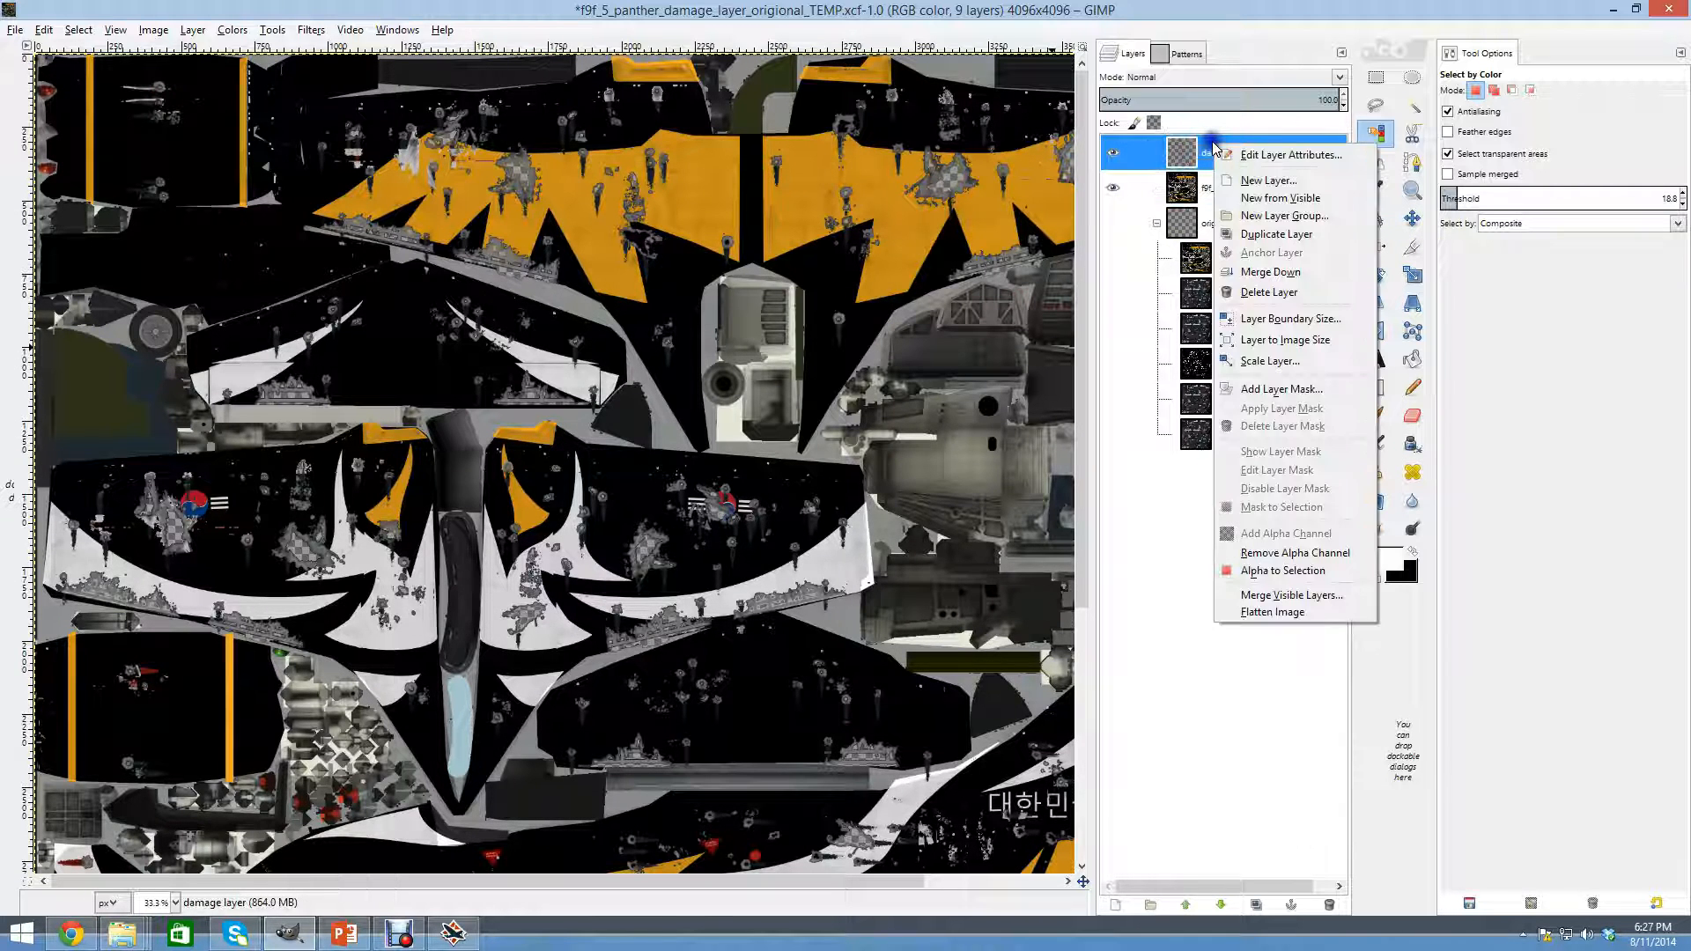
{"action": "mouse_move", "coordinate": [1278, 198]}
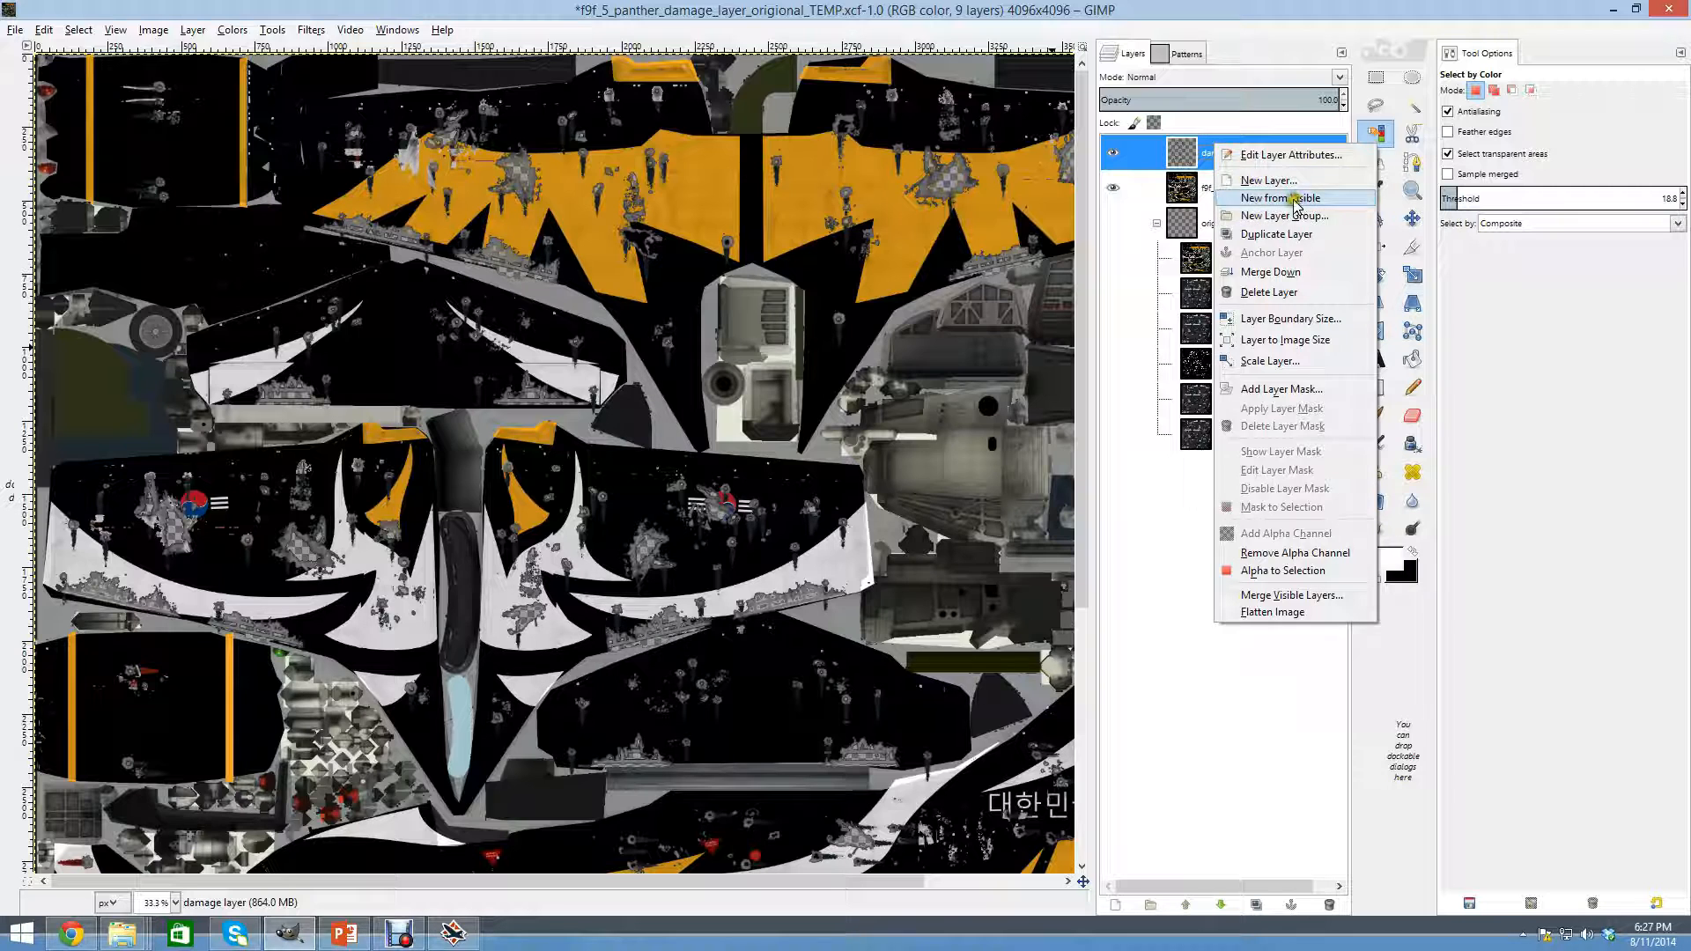
{"action": "left_click", "coordinate": [1282, 198]}
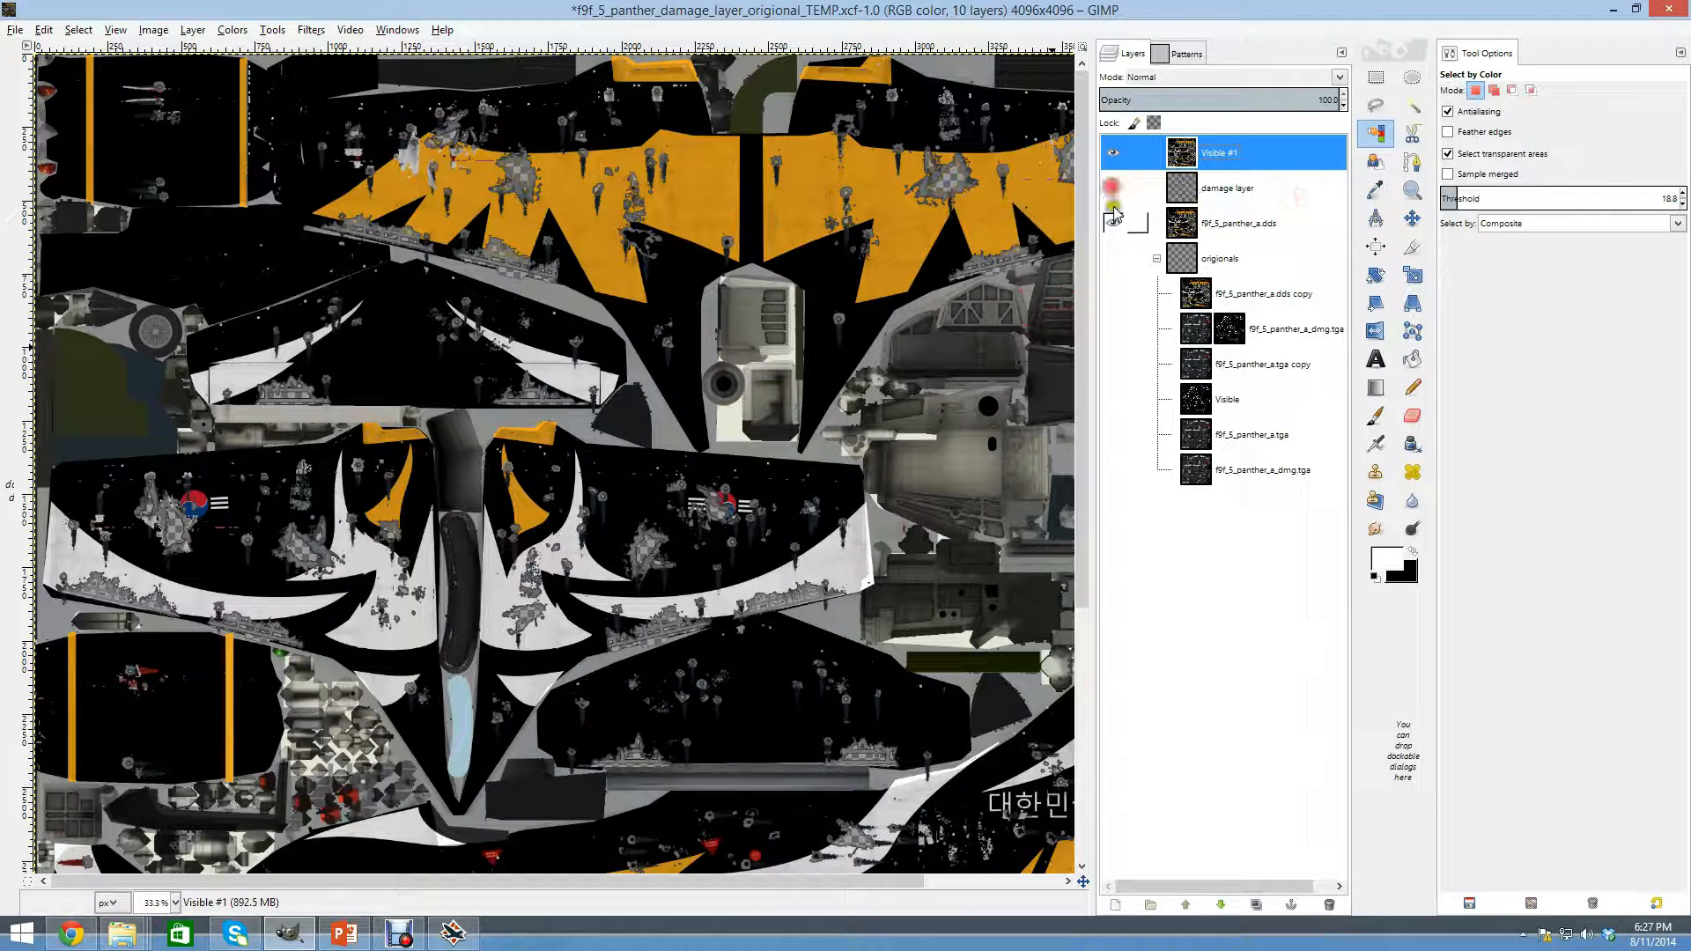
{"action": "left_click", "coordinate": [1226, 187]}
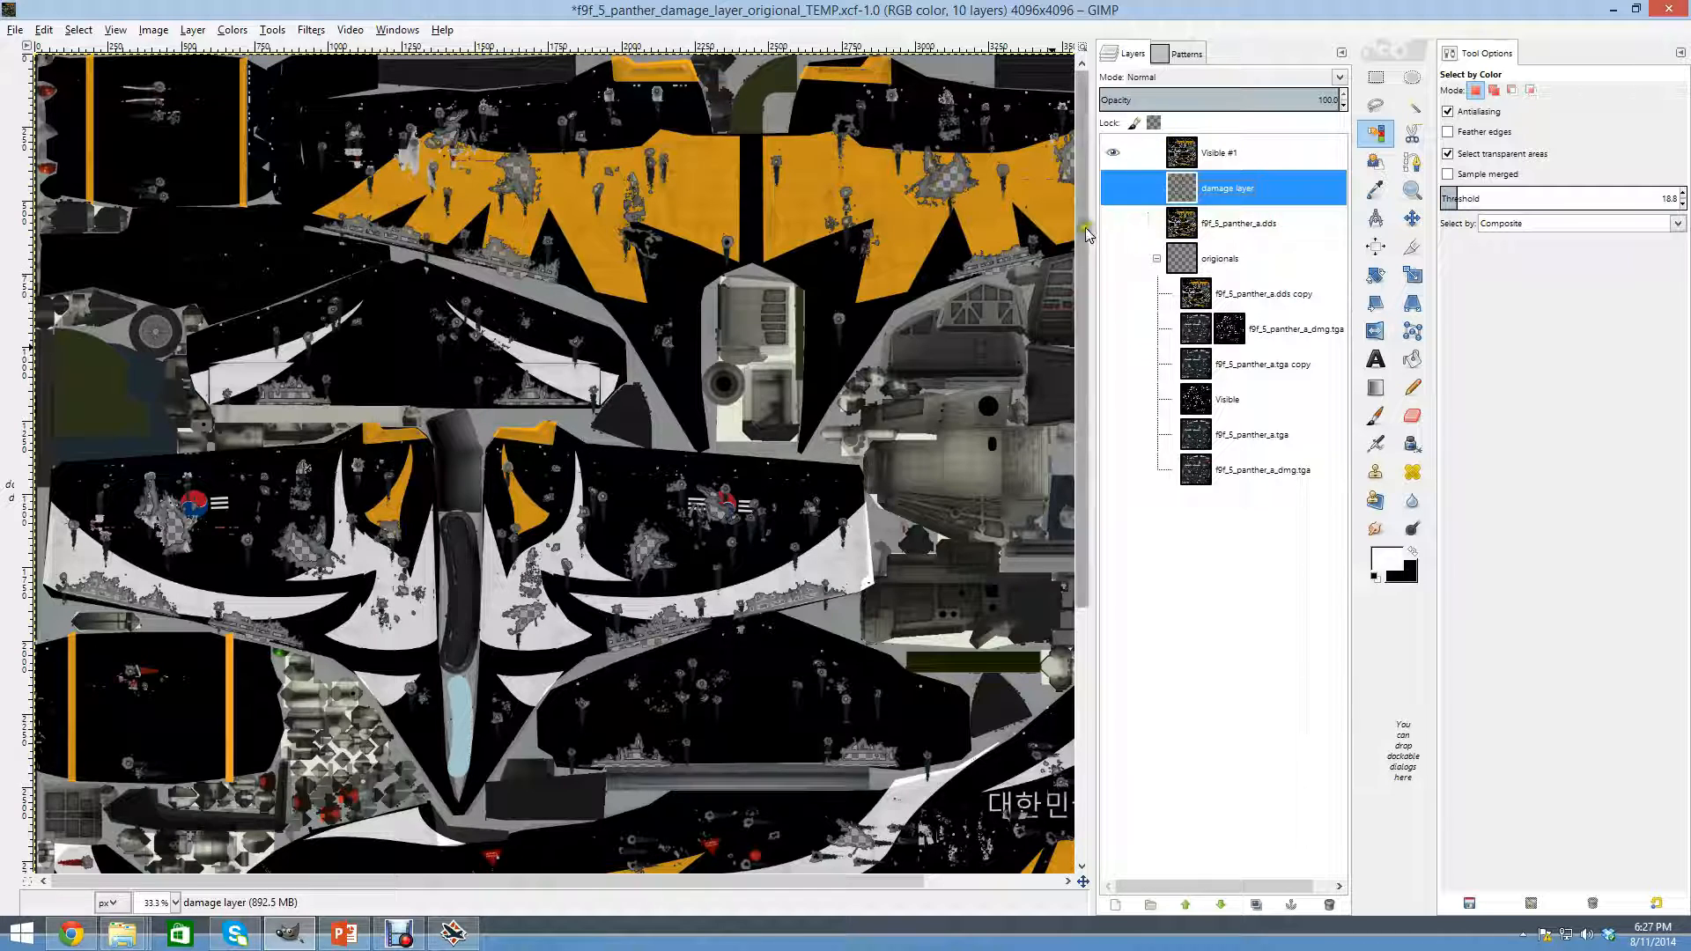
{"action": "left_click", "coordinate": [1238, 224]}
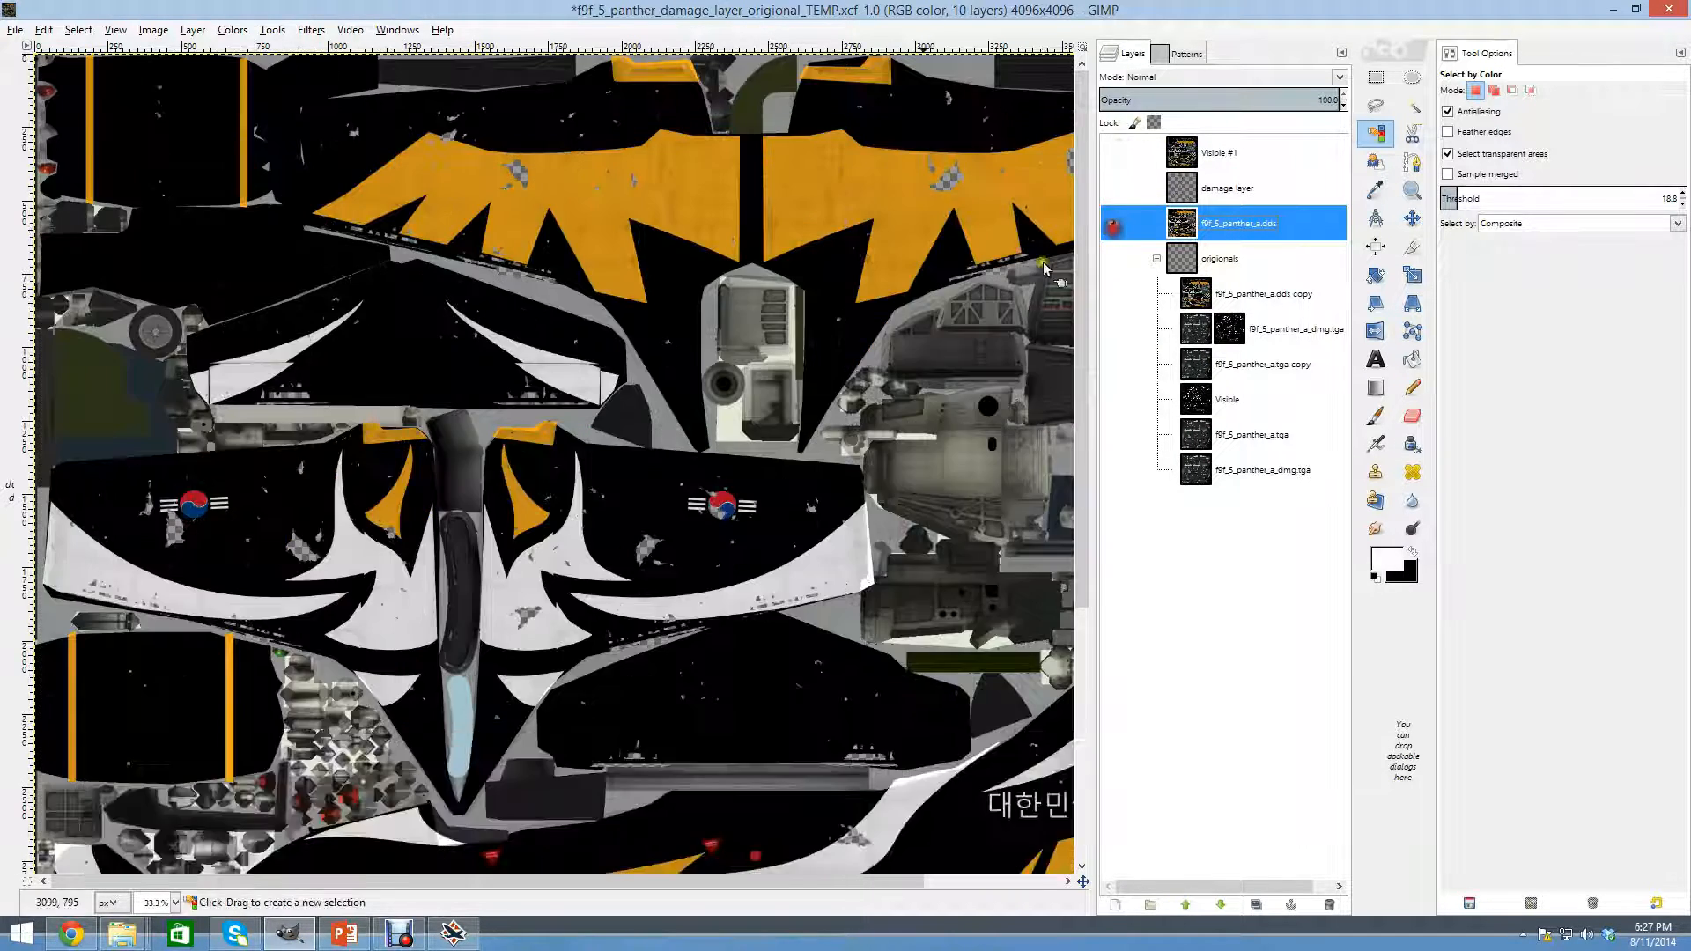
{"action": "left_click", "coordinate": [1113, 223]}
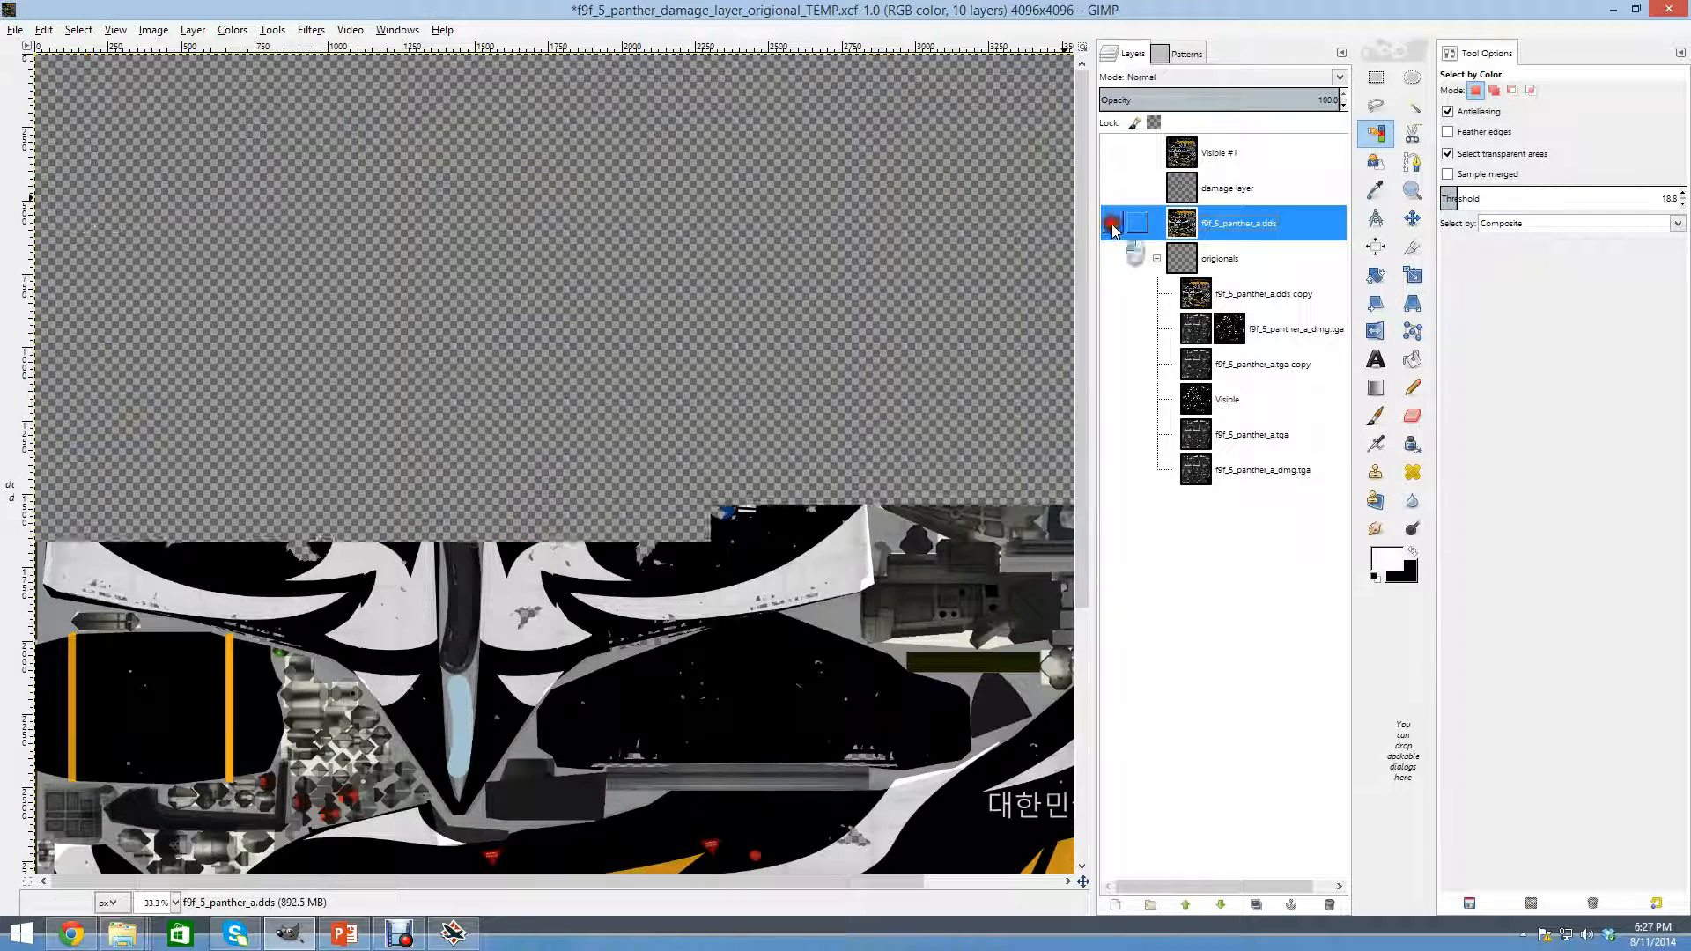